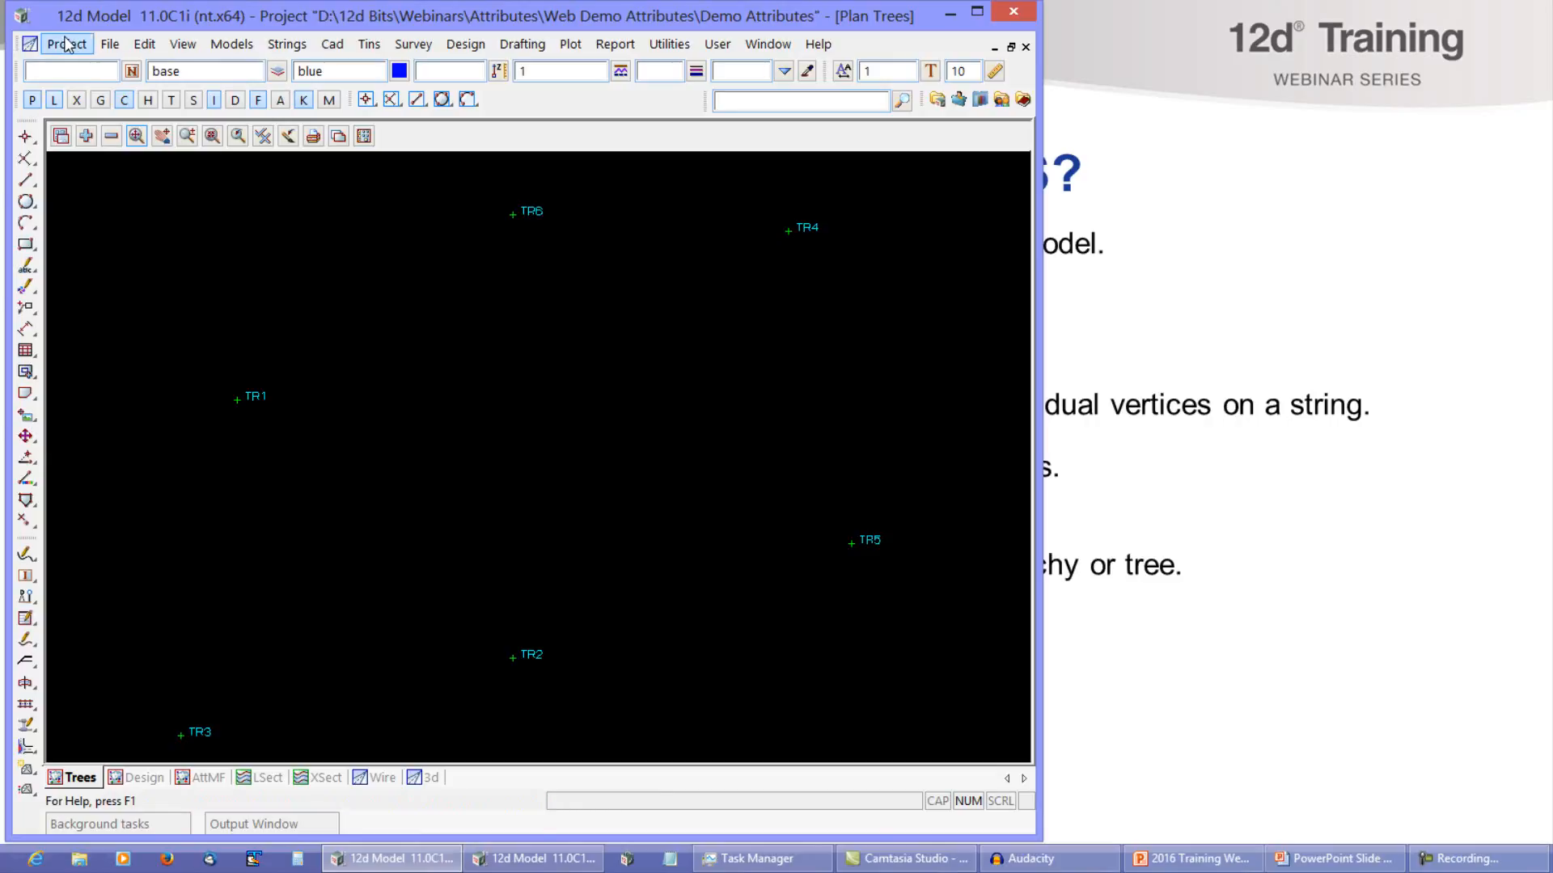
- Open the project attributes and expand the MTF group
click(65, 44)
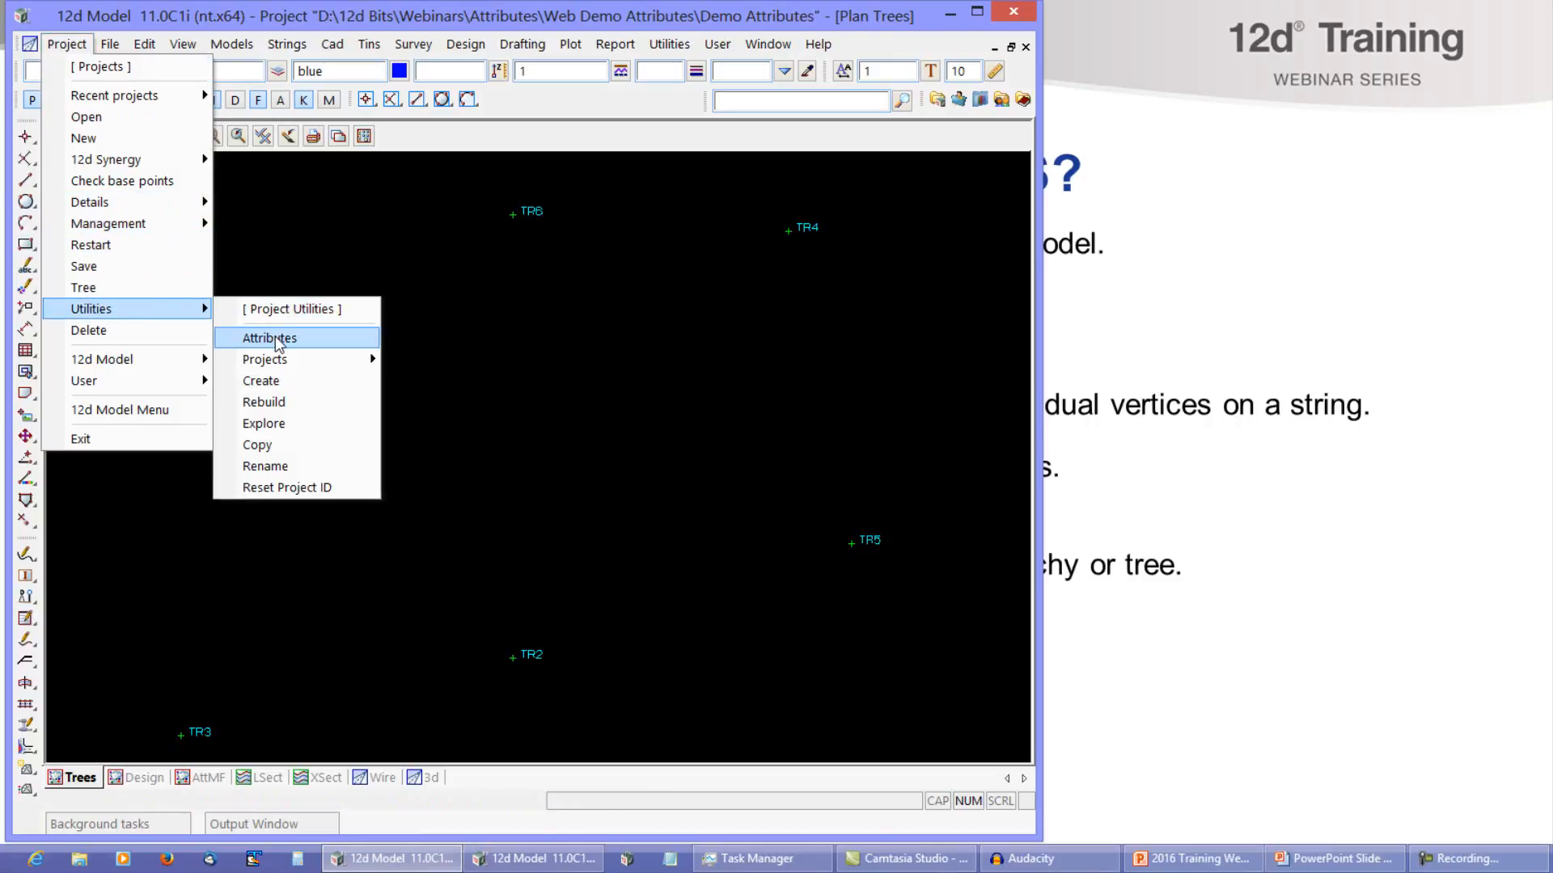
click(270, 338)
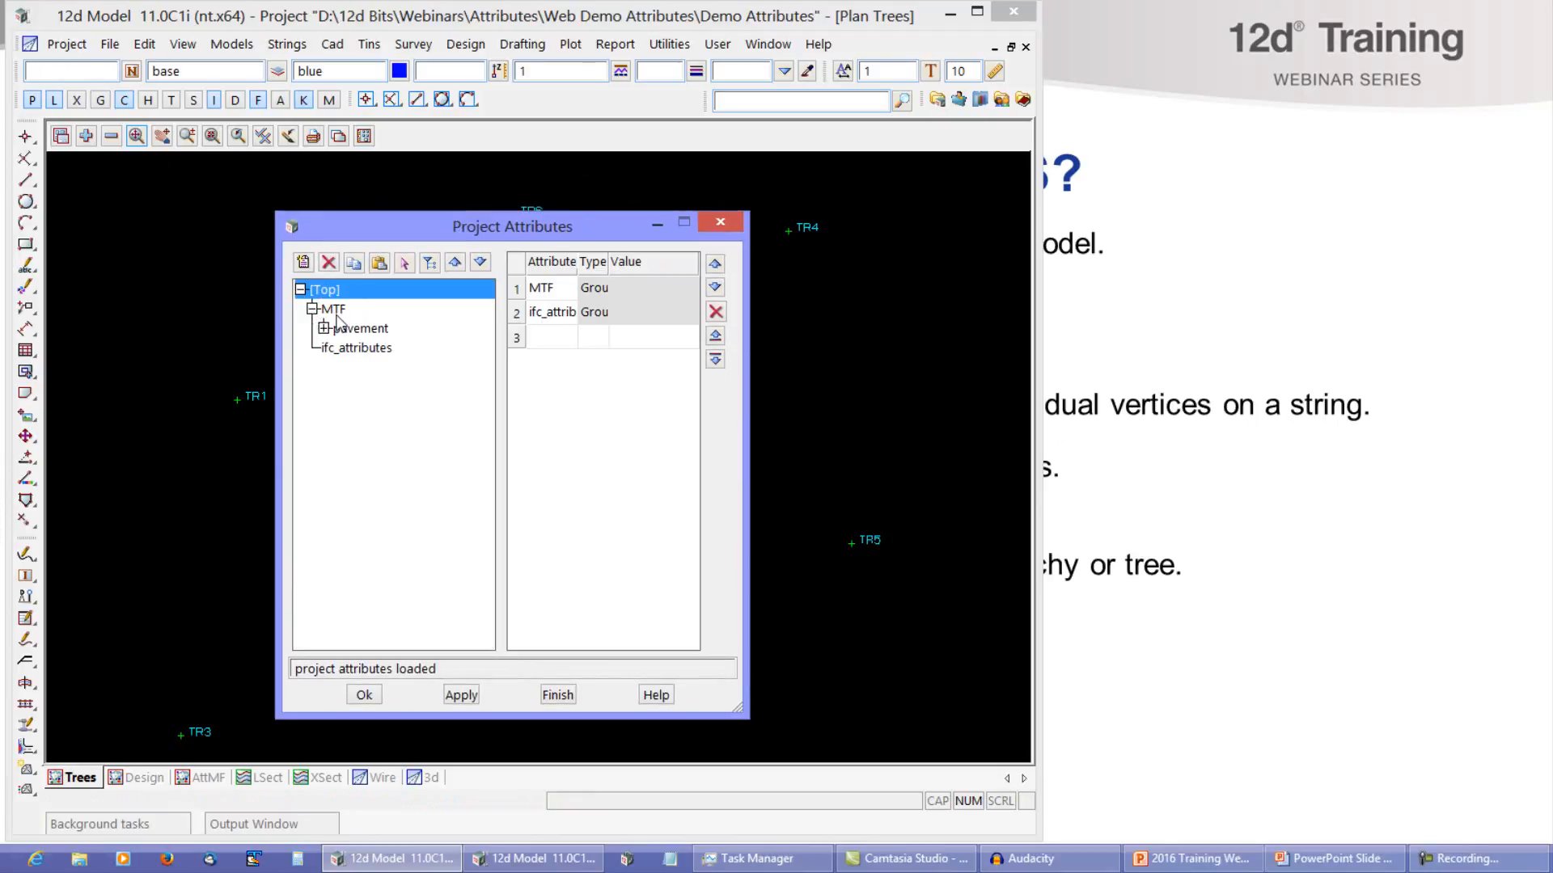
click(359, 328)
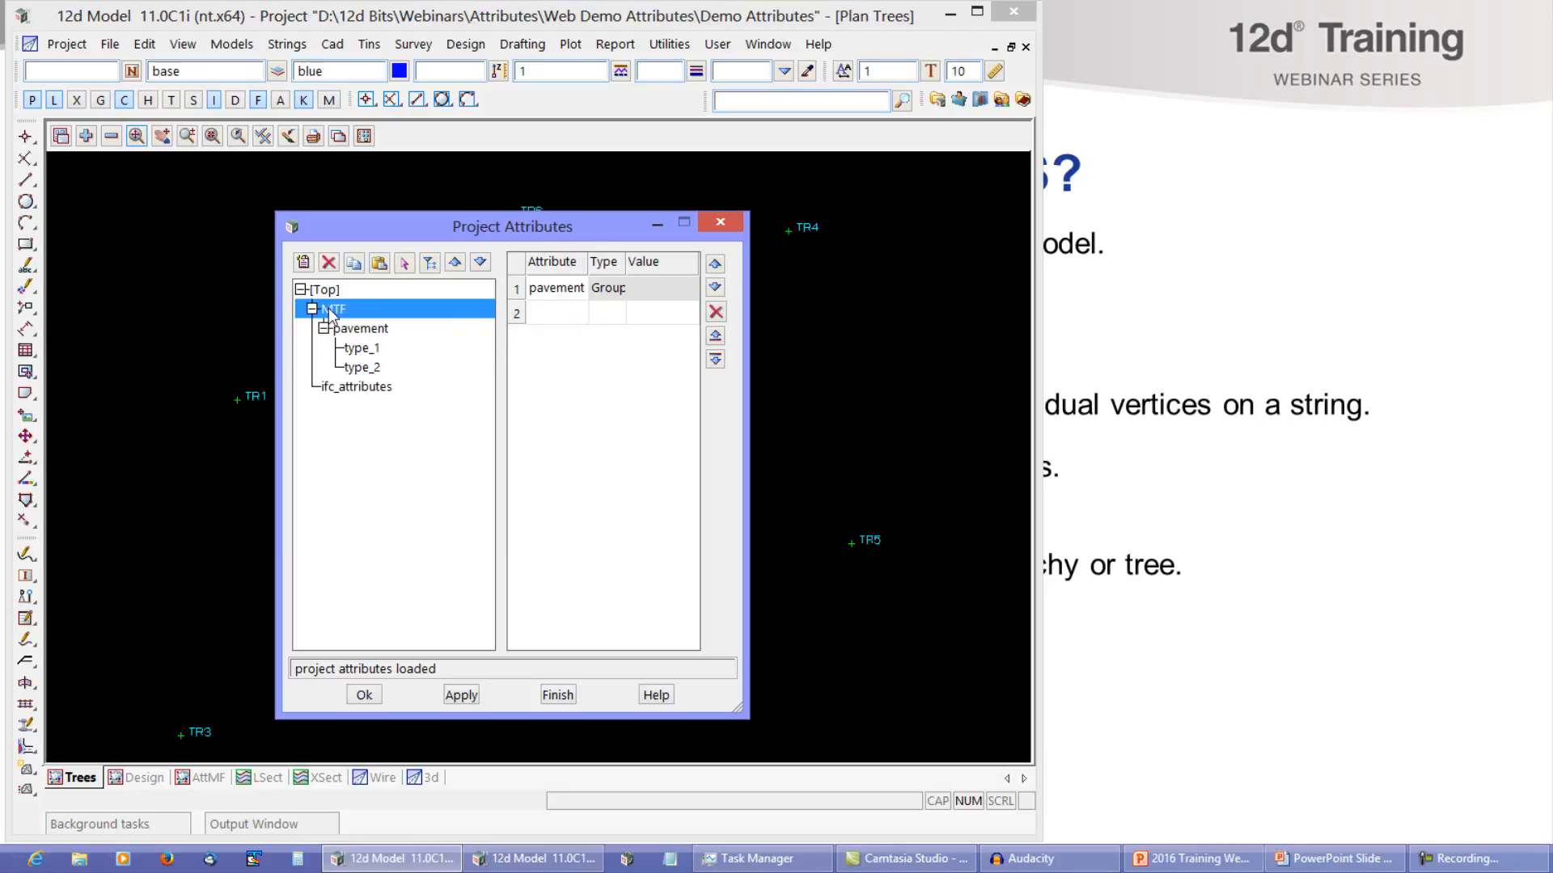
- Expand the pavement group and view the type_1 and type_2 layer values
click(364, 329)
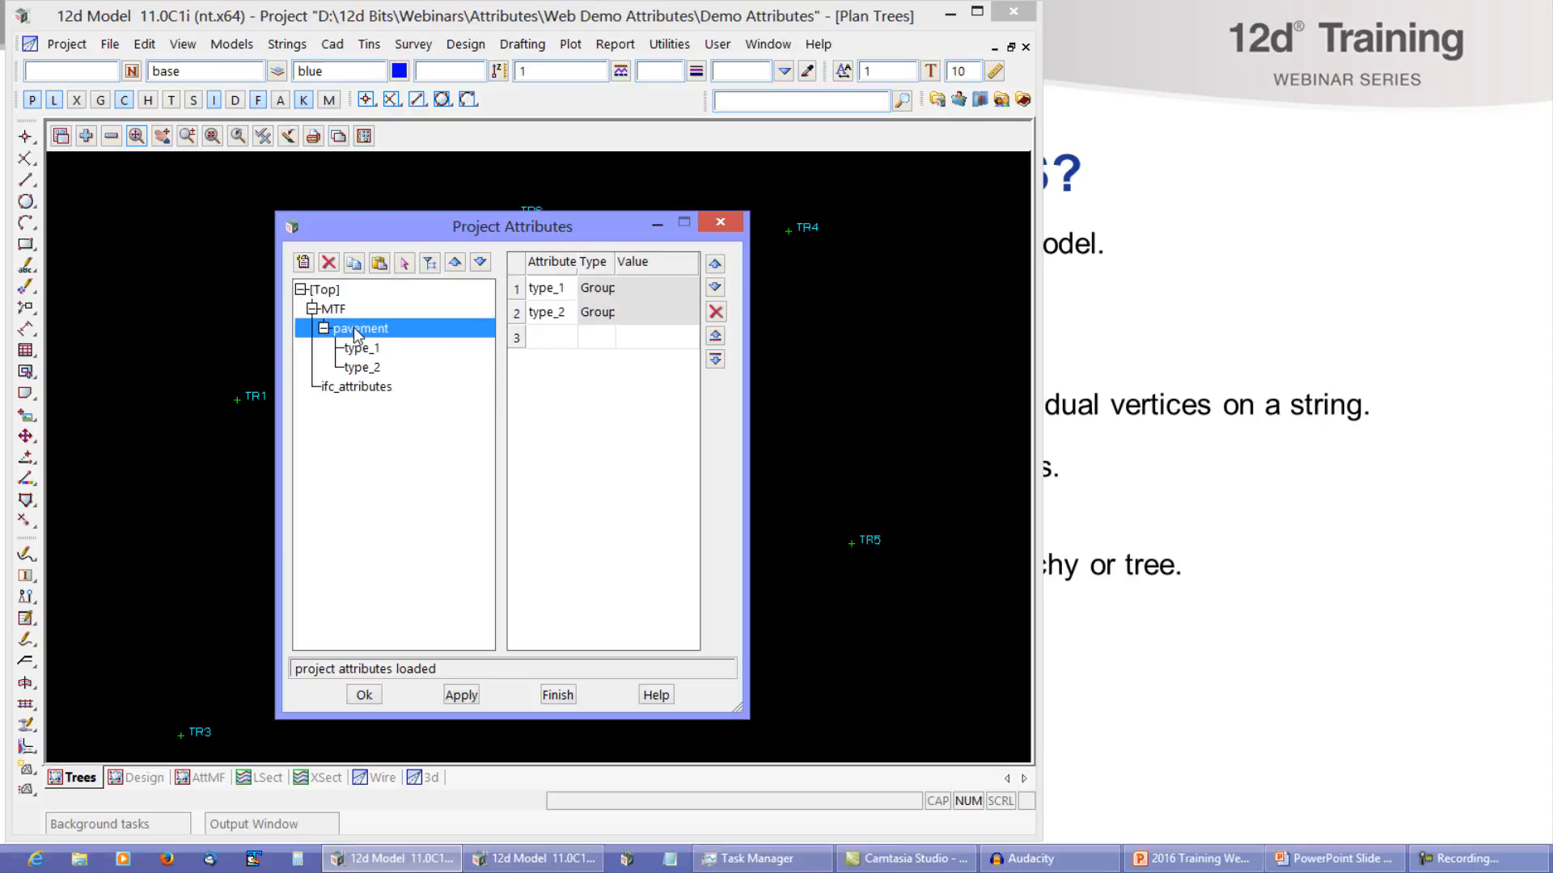
click(361, 347)
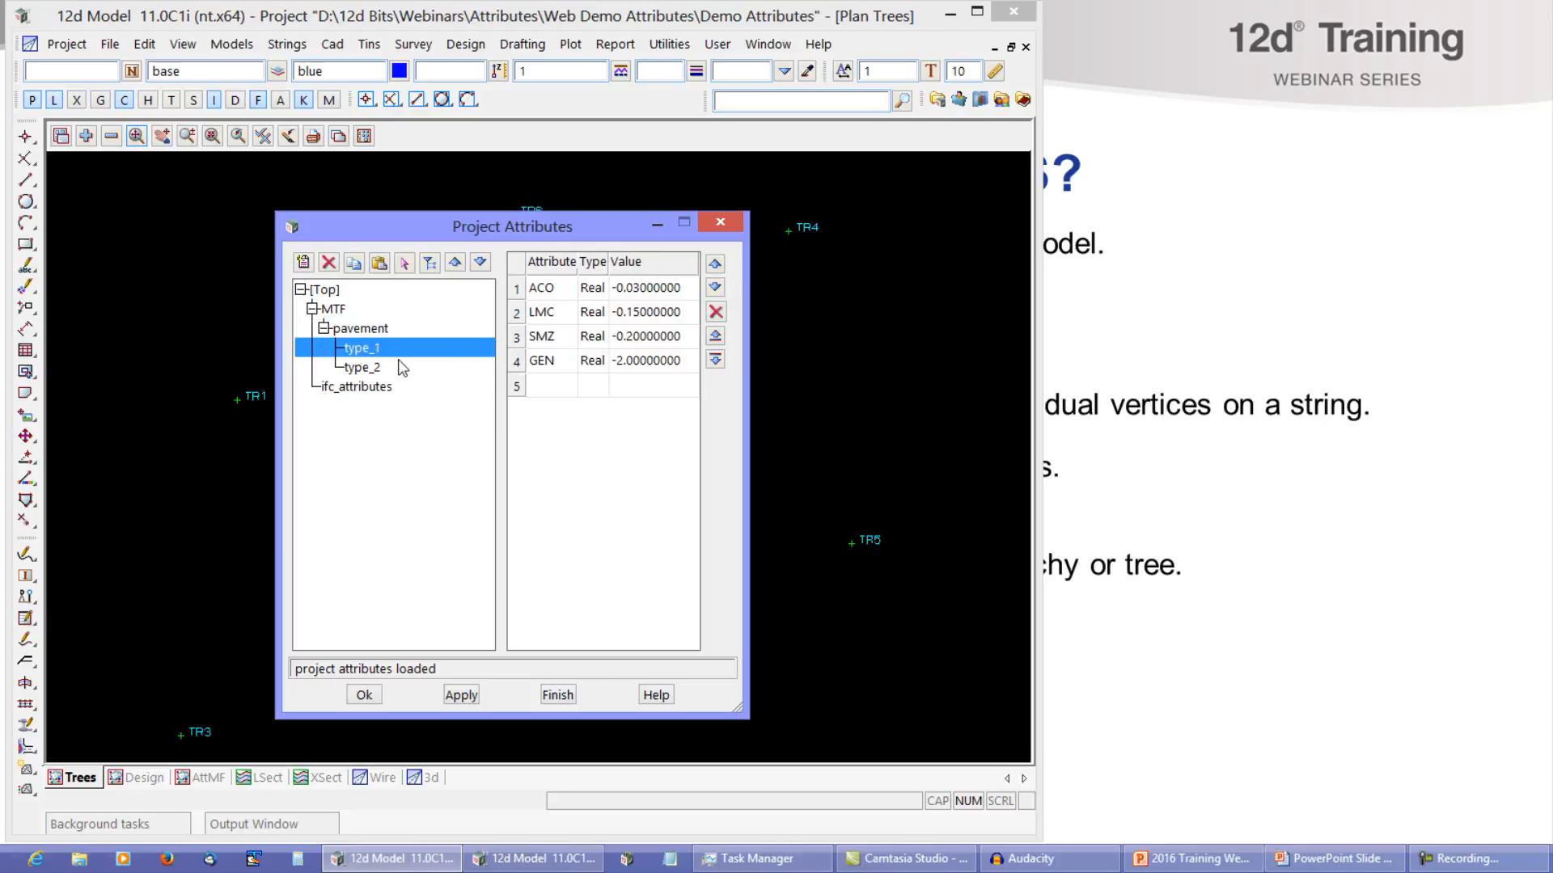
click(362, 367)
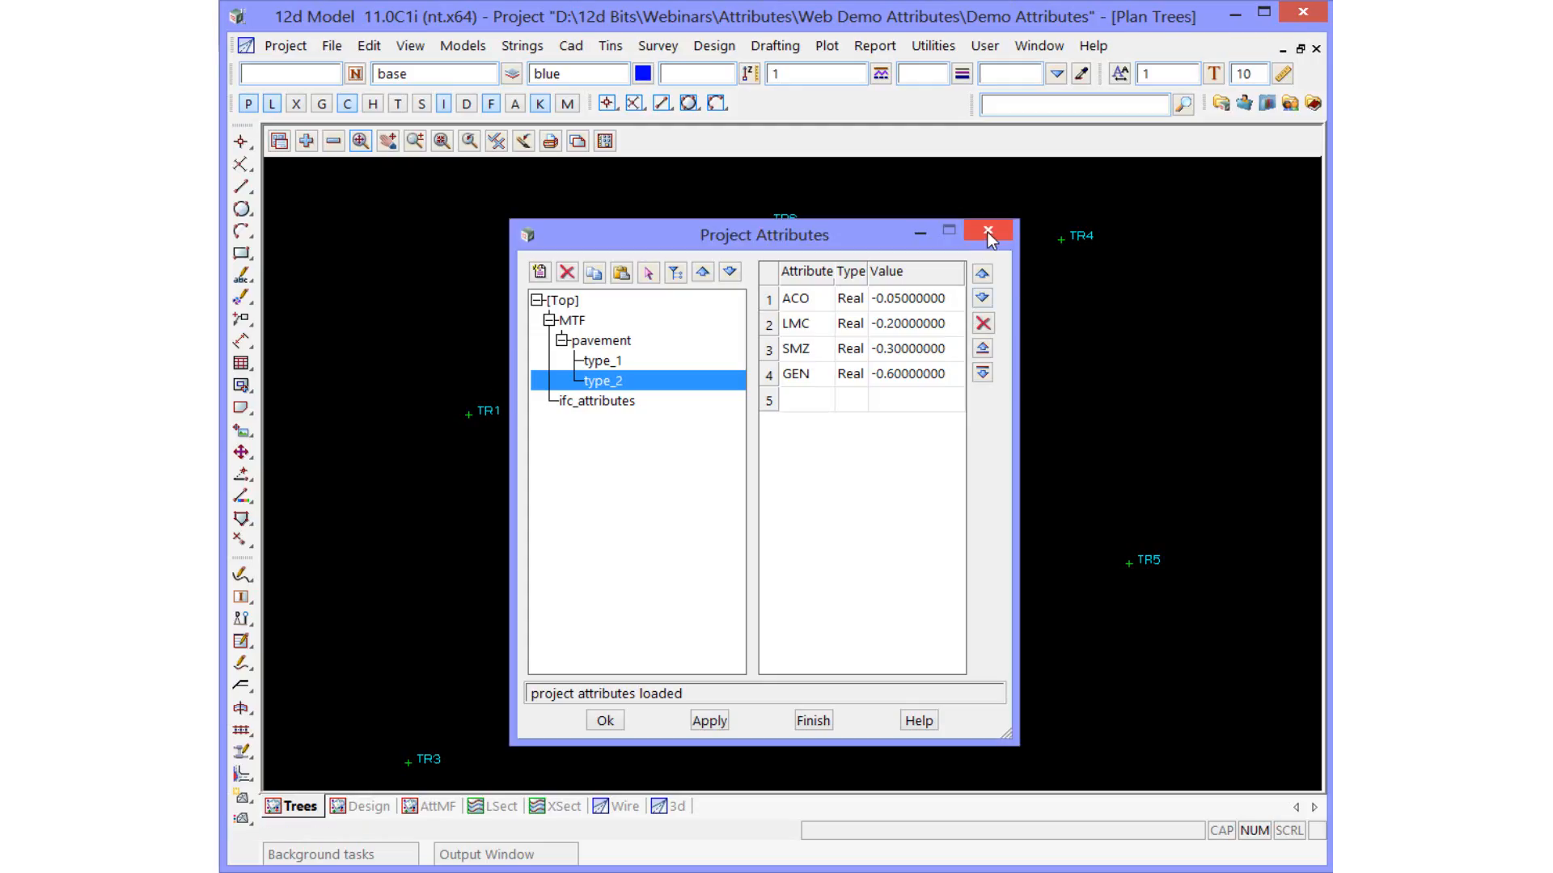
- Close the project attributes and inspect string attributes of trees TR6 then TR1
click(987, 233)
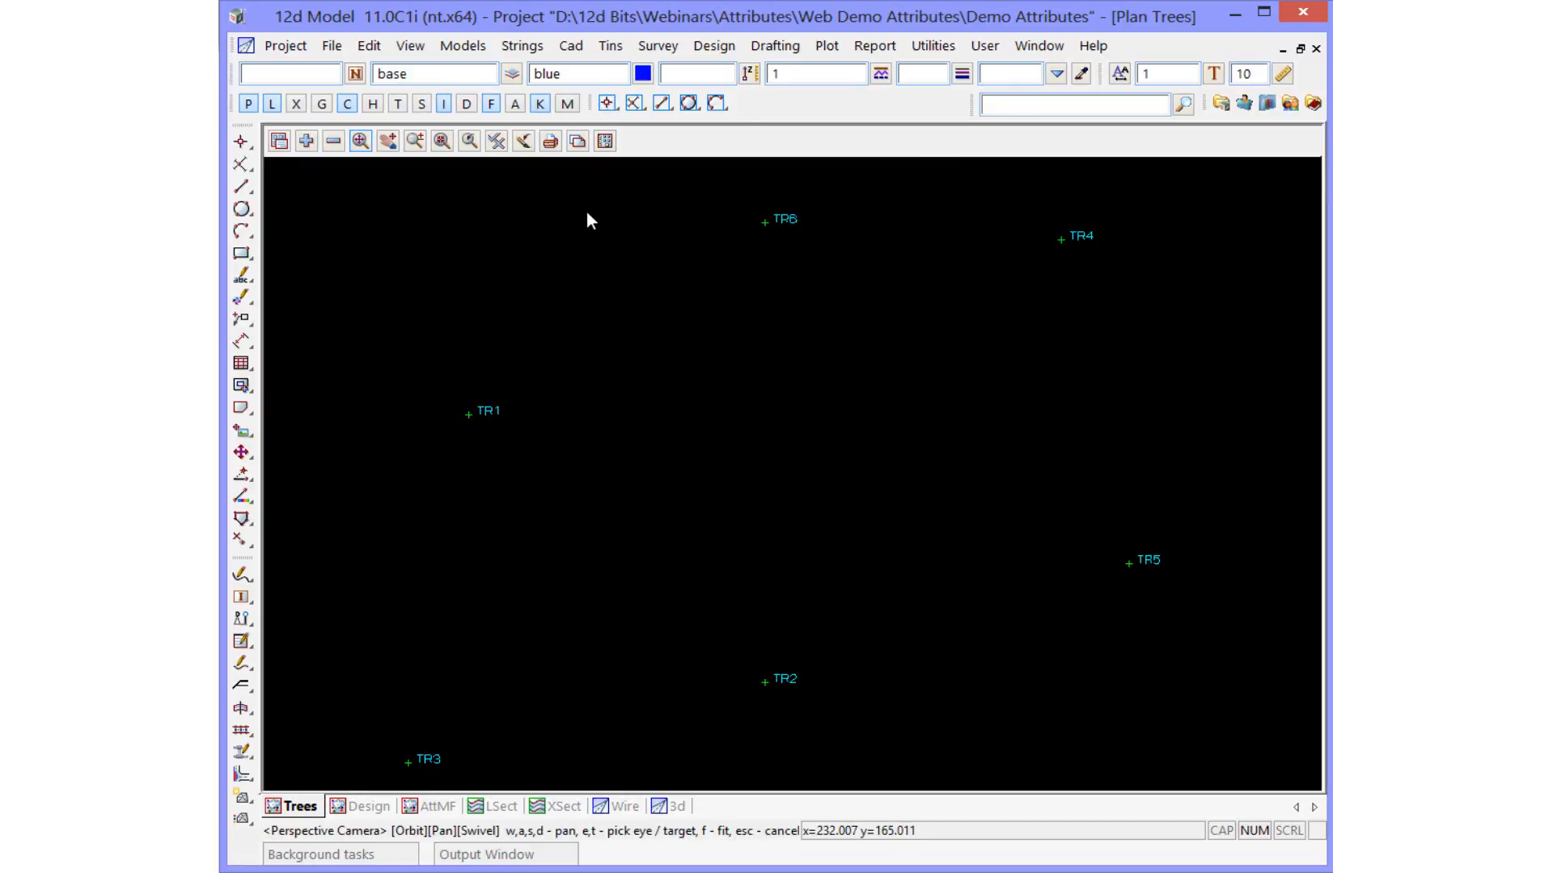
click(521, 45)
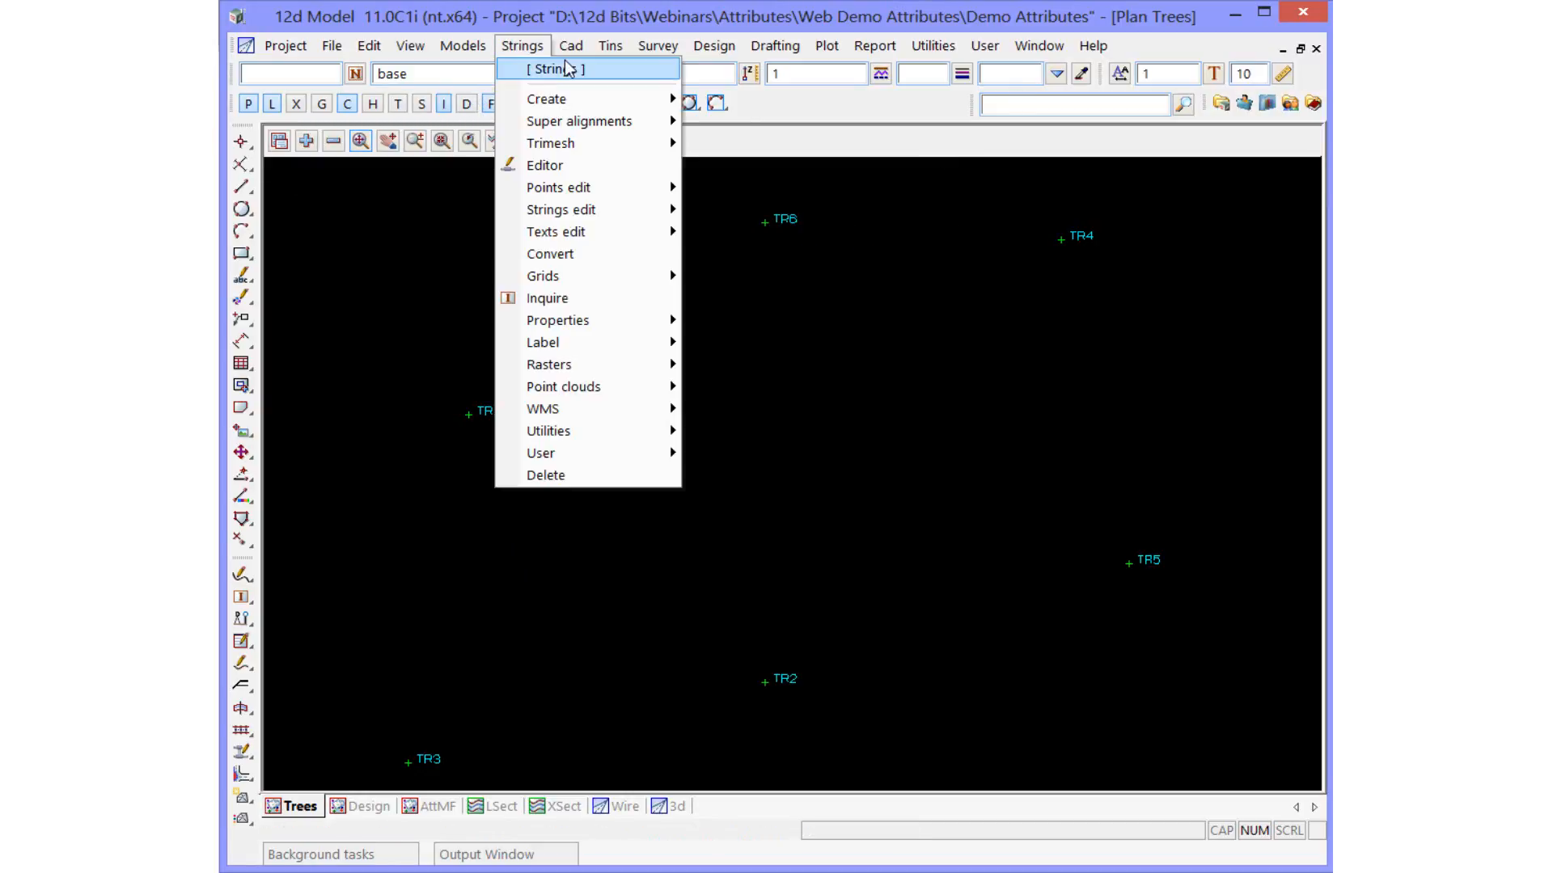
mouse_move(543, 341)
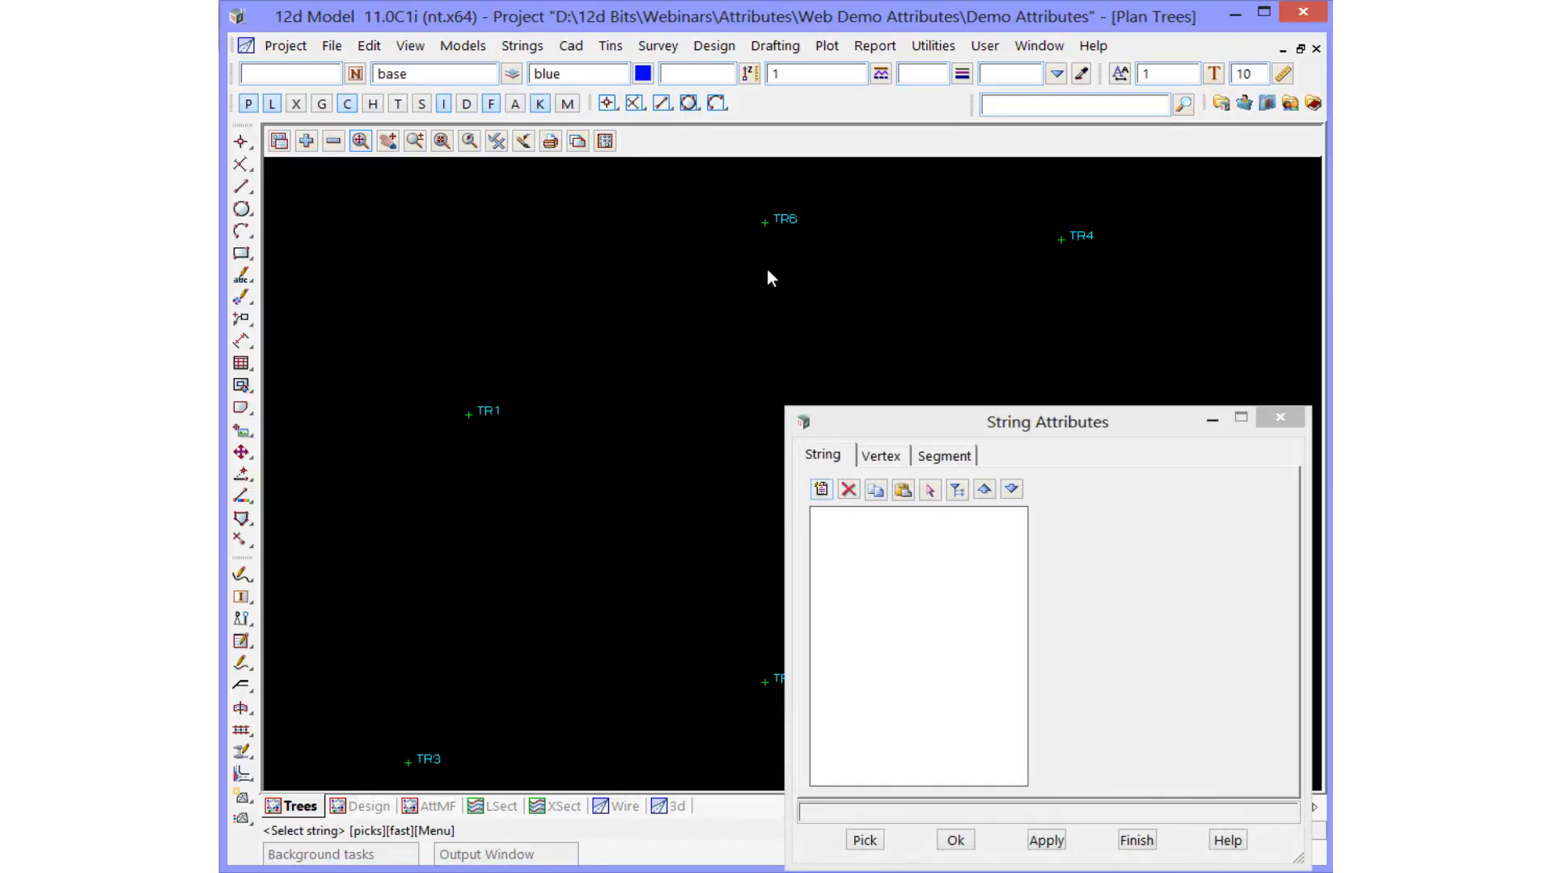
click(765, 223)
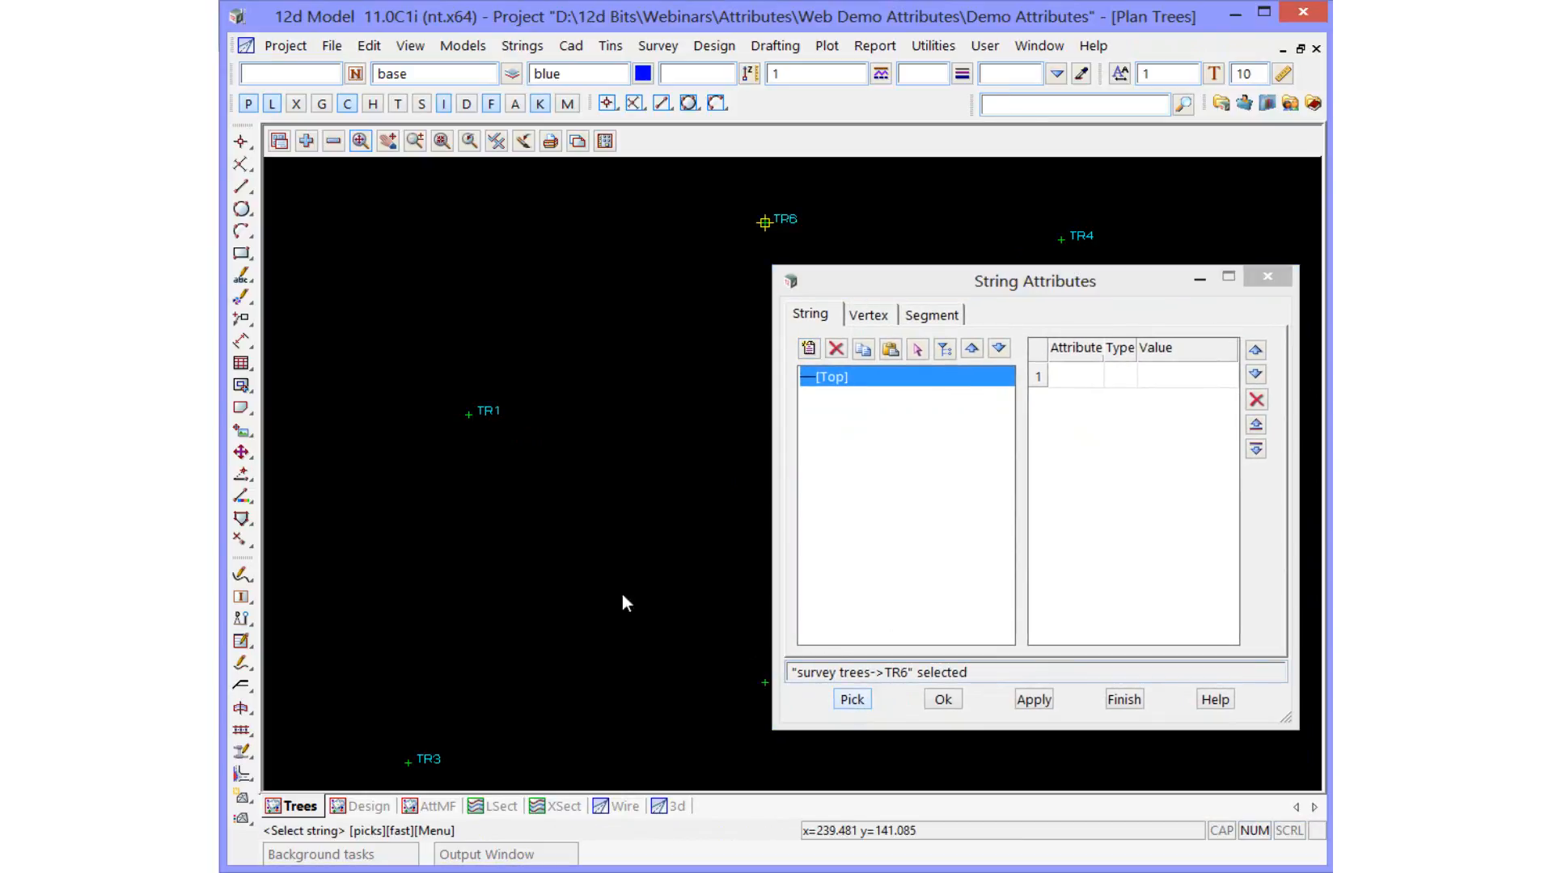
click(468, 414)
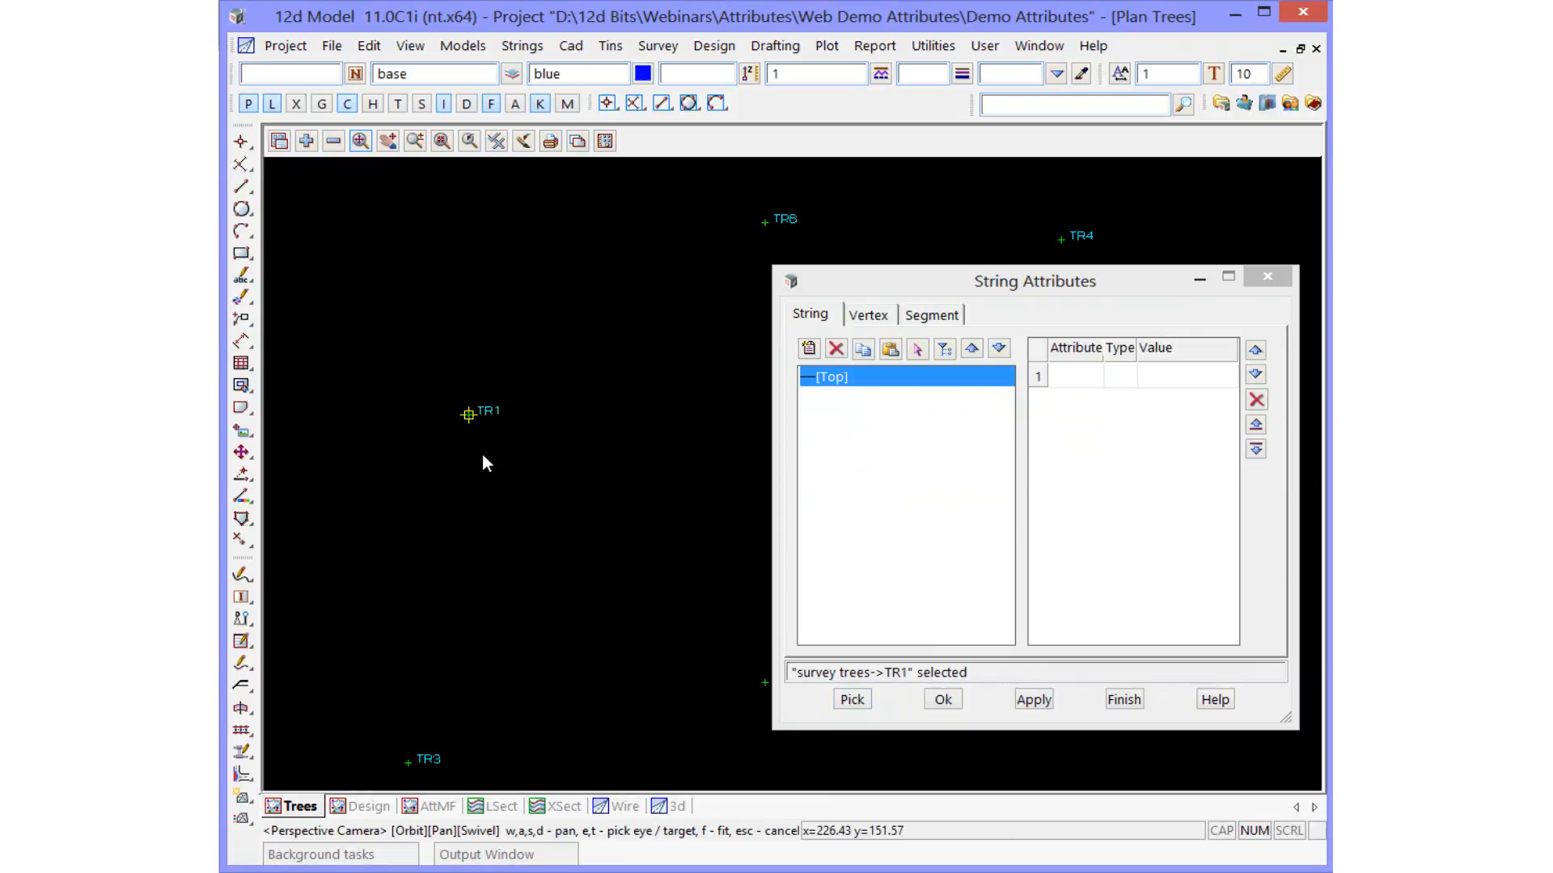
- View TR1's vertex attributes and trunk value, then TR4's attributes (eucalypt, span 20, trunk 2)
click(867, 313)
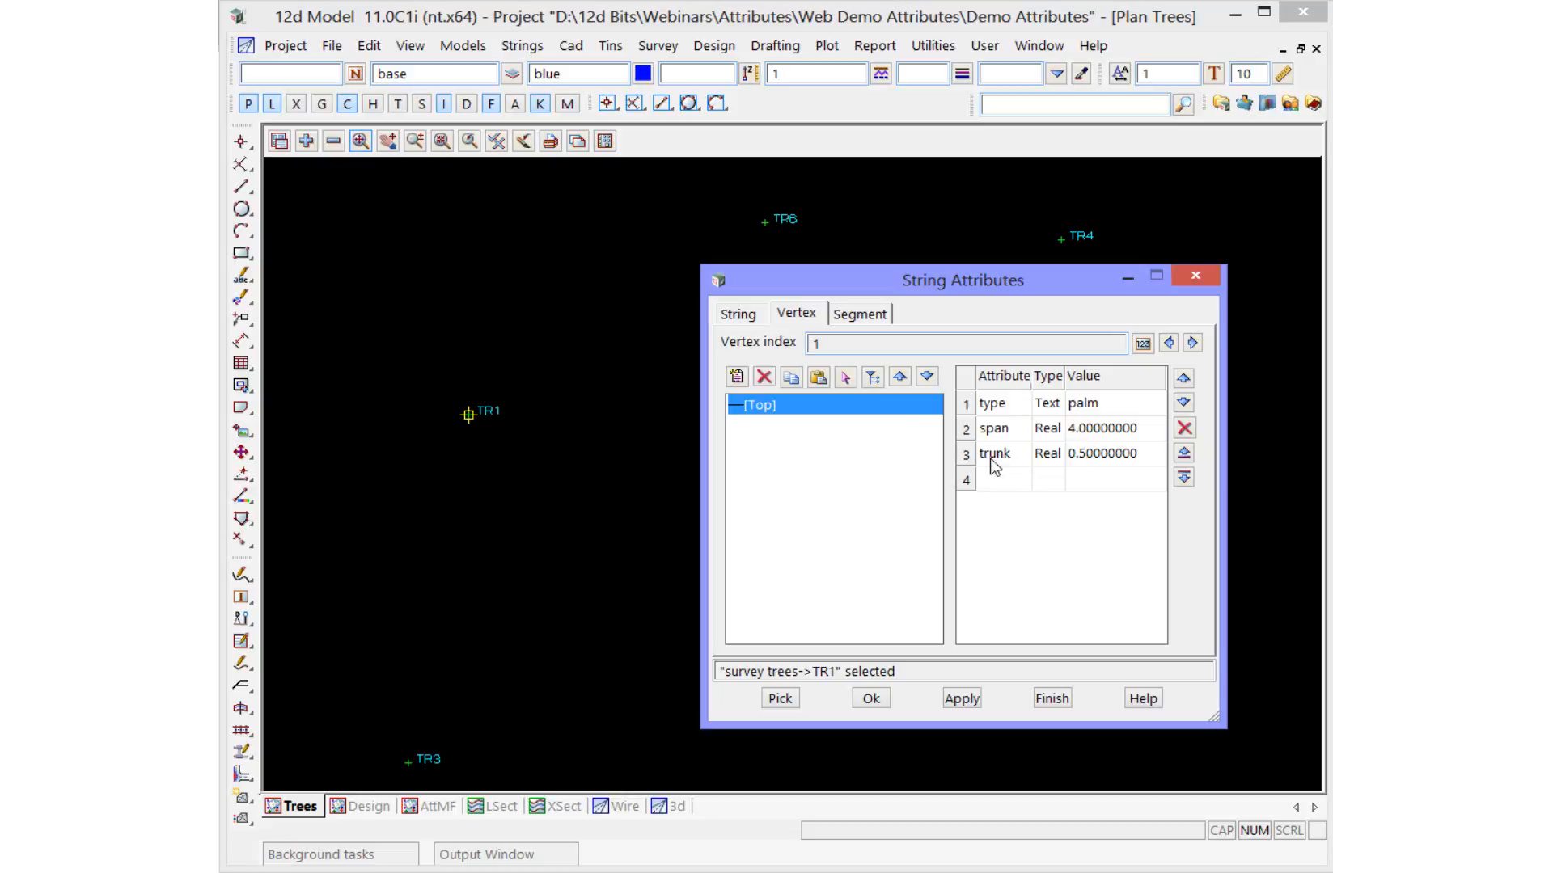
double_click(1110, 402)
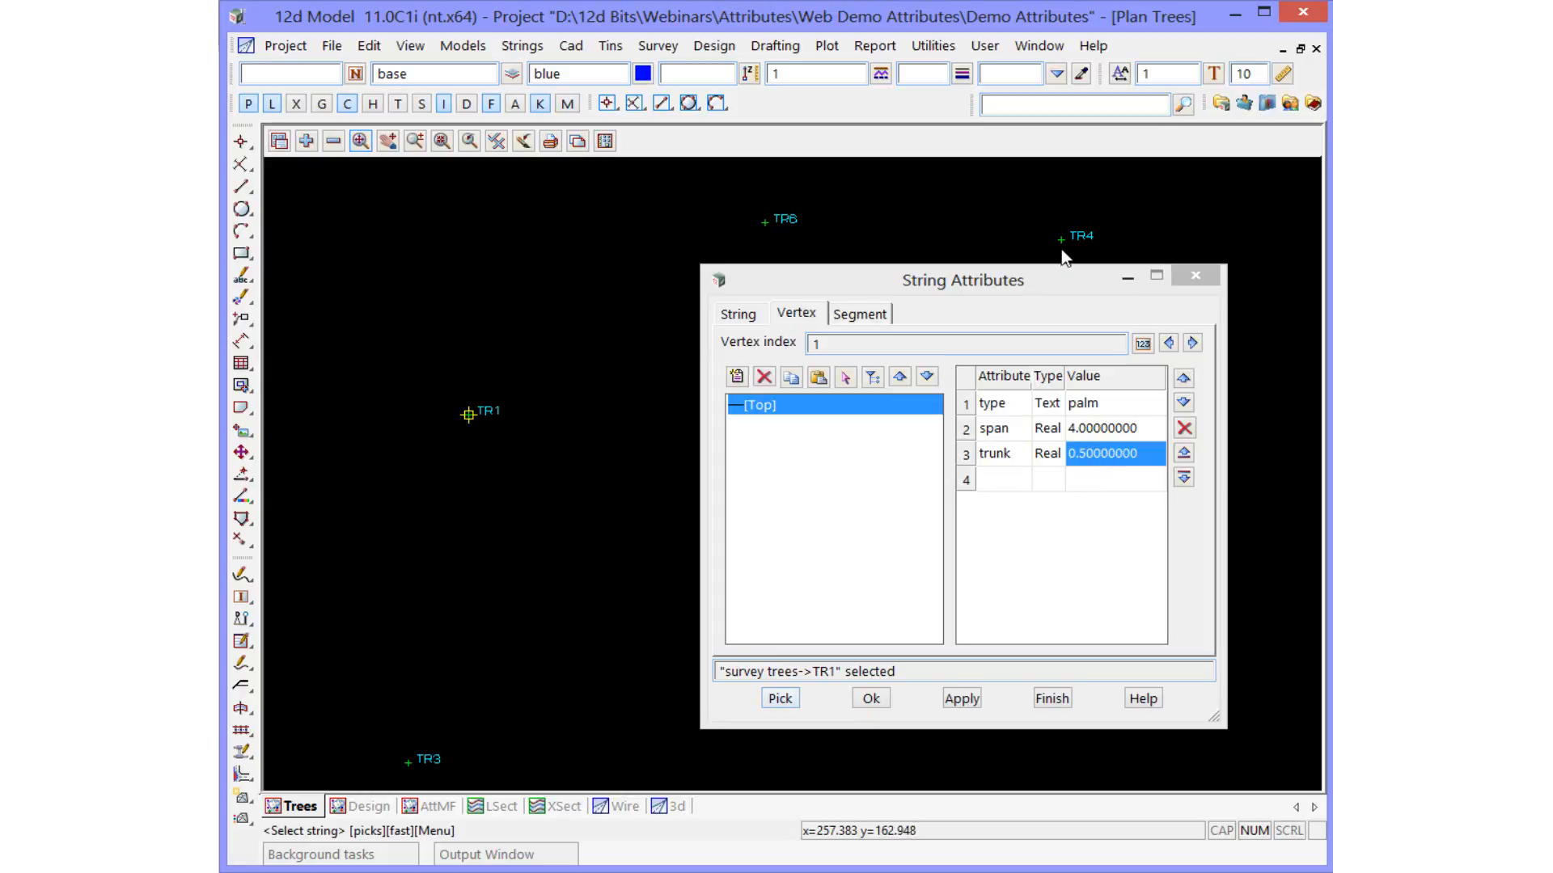
click(1060, 239)
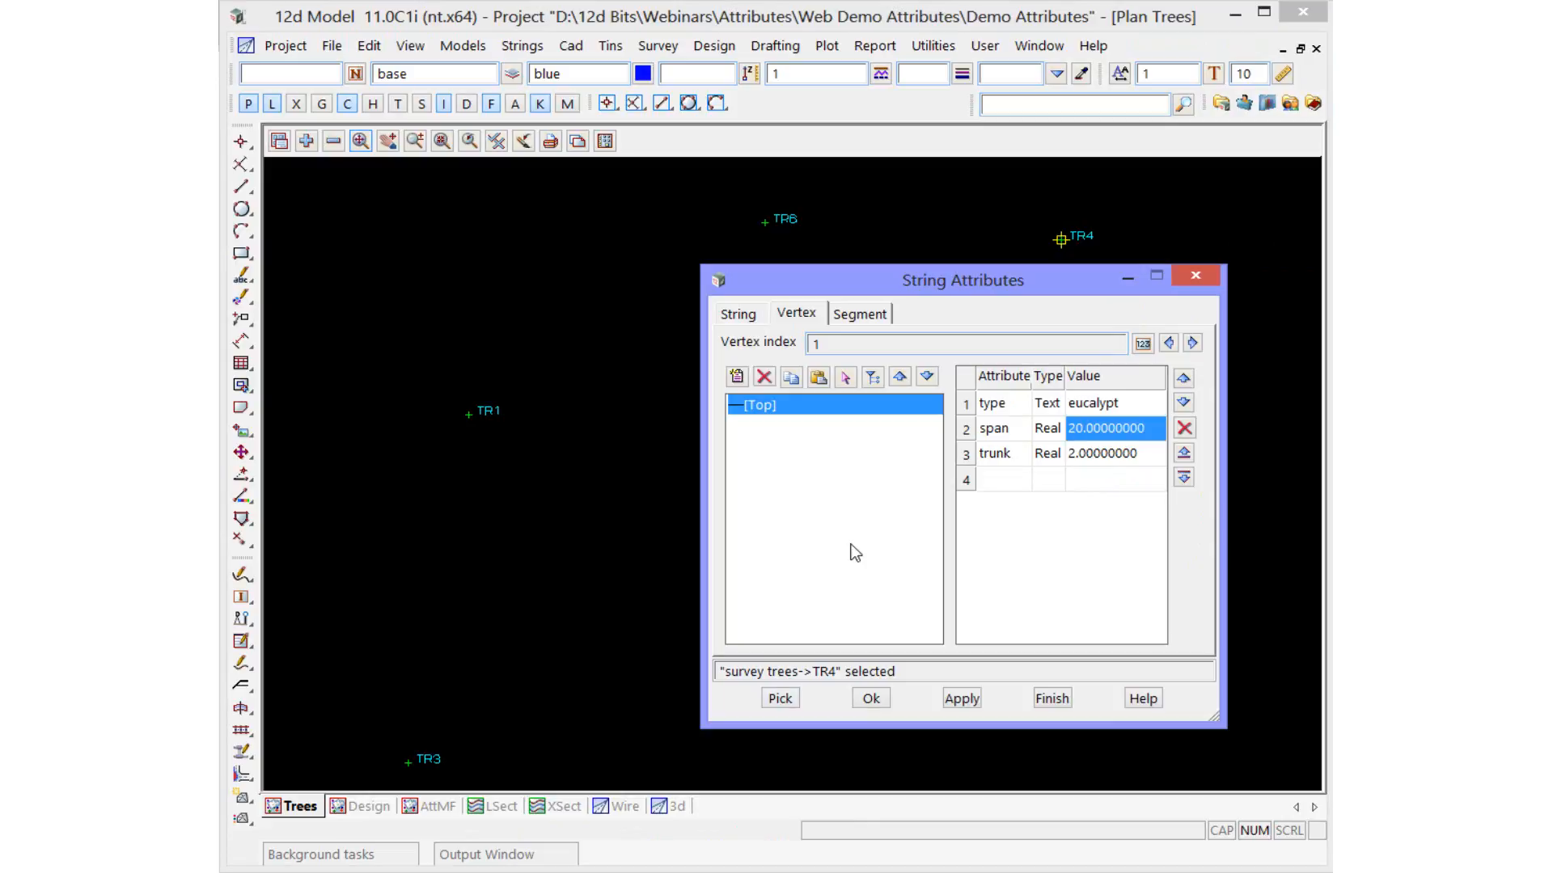
click(371, 805)
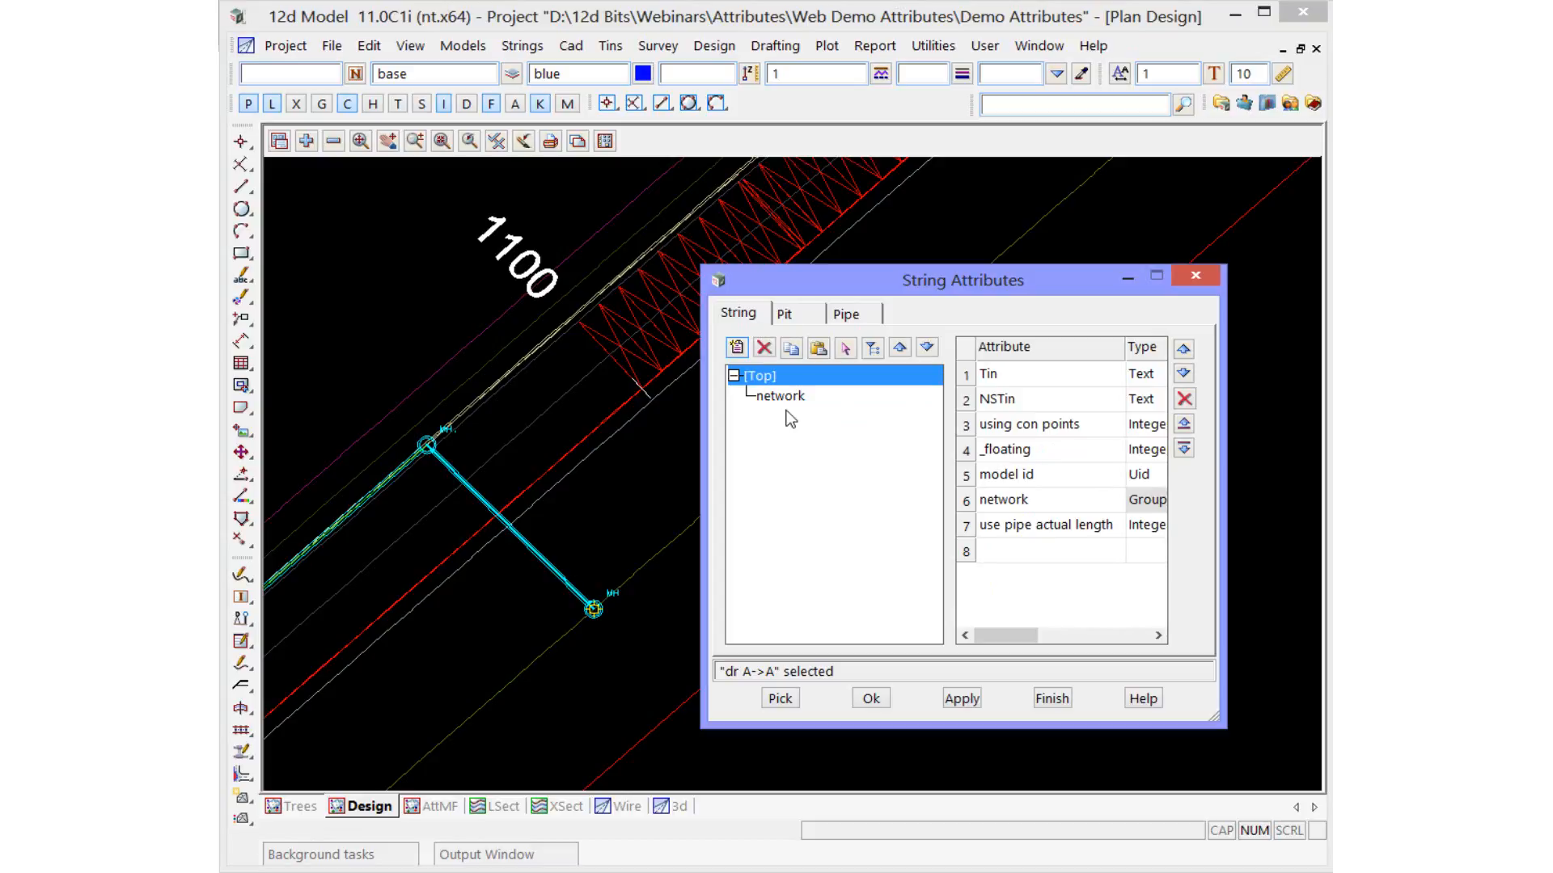
- Show the drainage string's pit attributes and then its pipe attributes
click(785, 314)
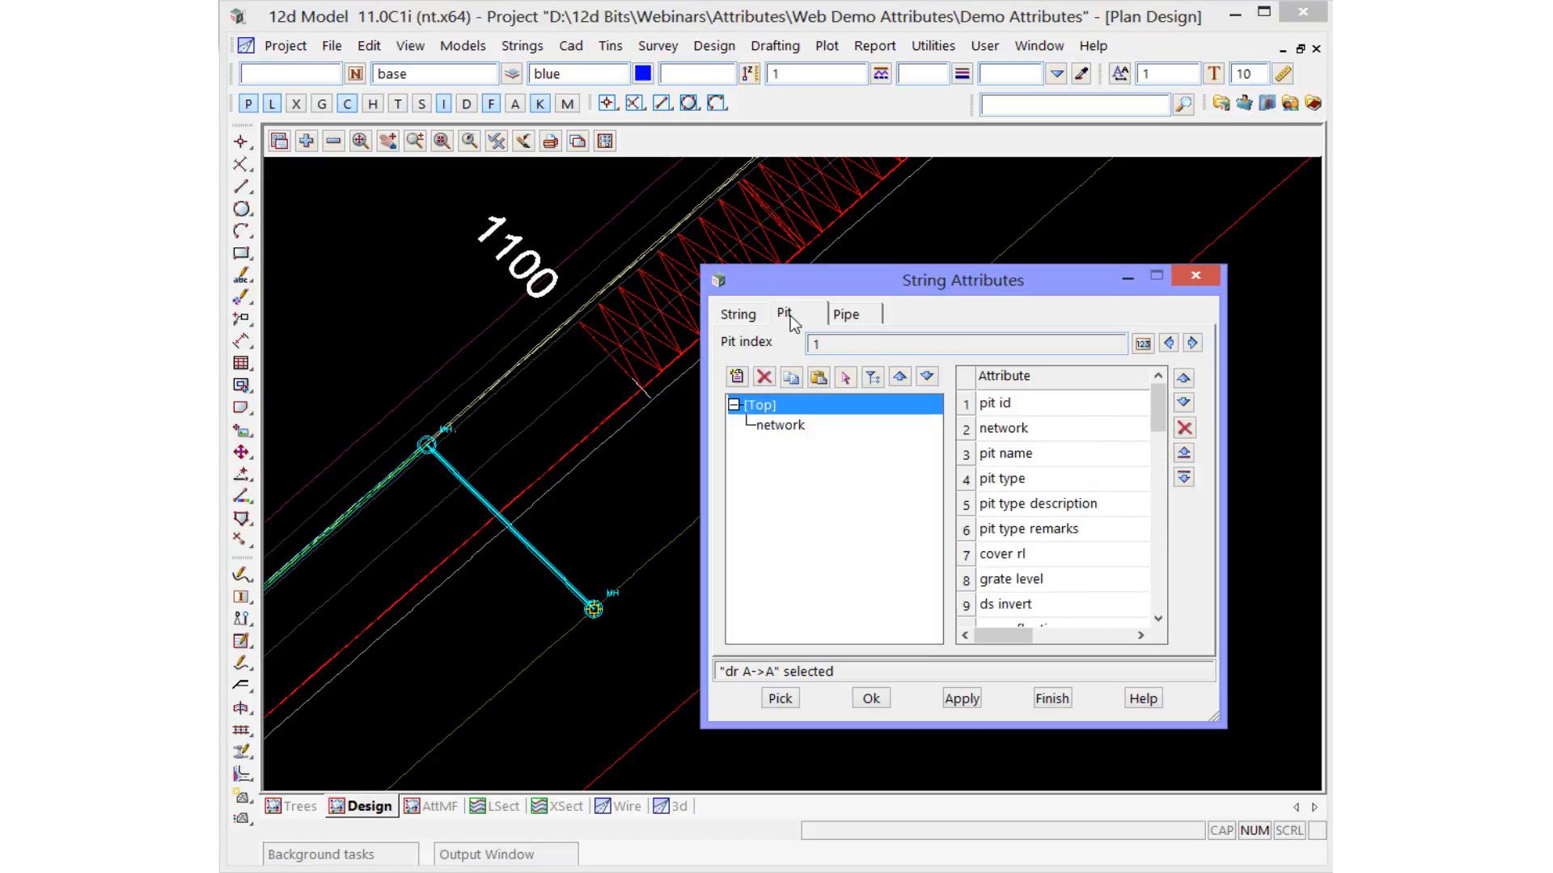
click(846, 314)
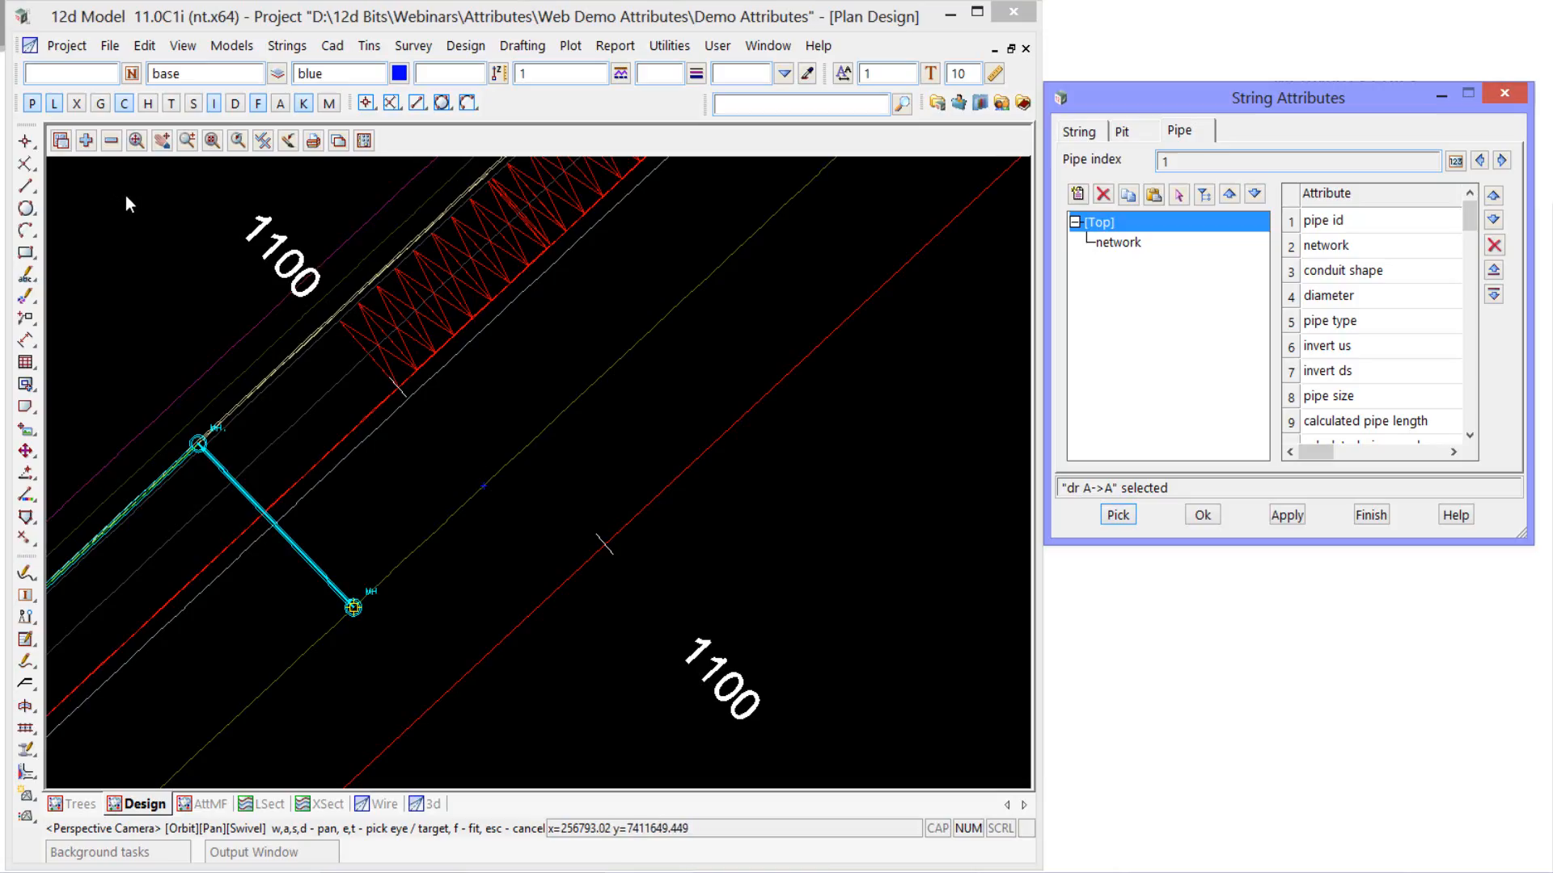
- Load Label Trees.label_mapfile in the label map editor and show its vertex attribute entries
click(109, 45)
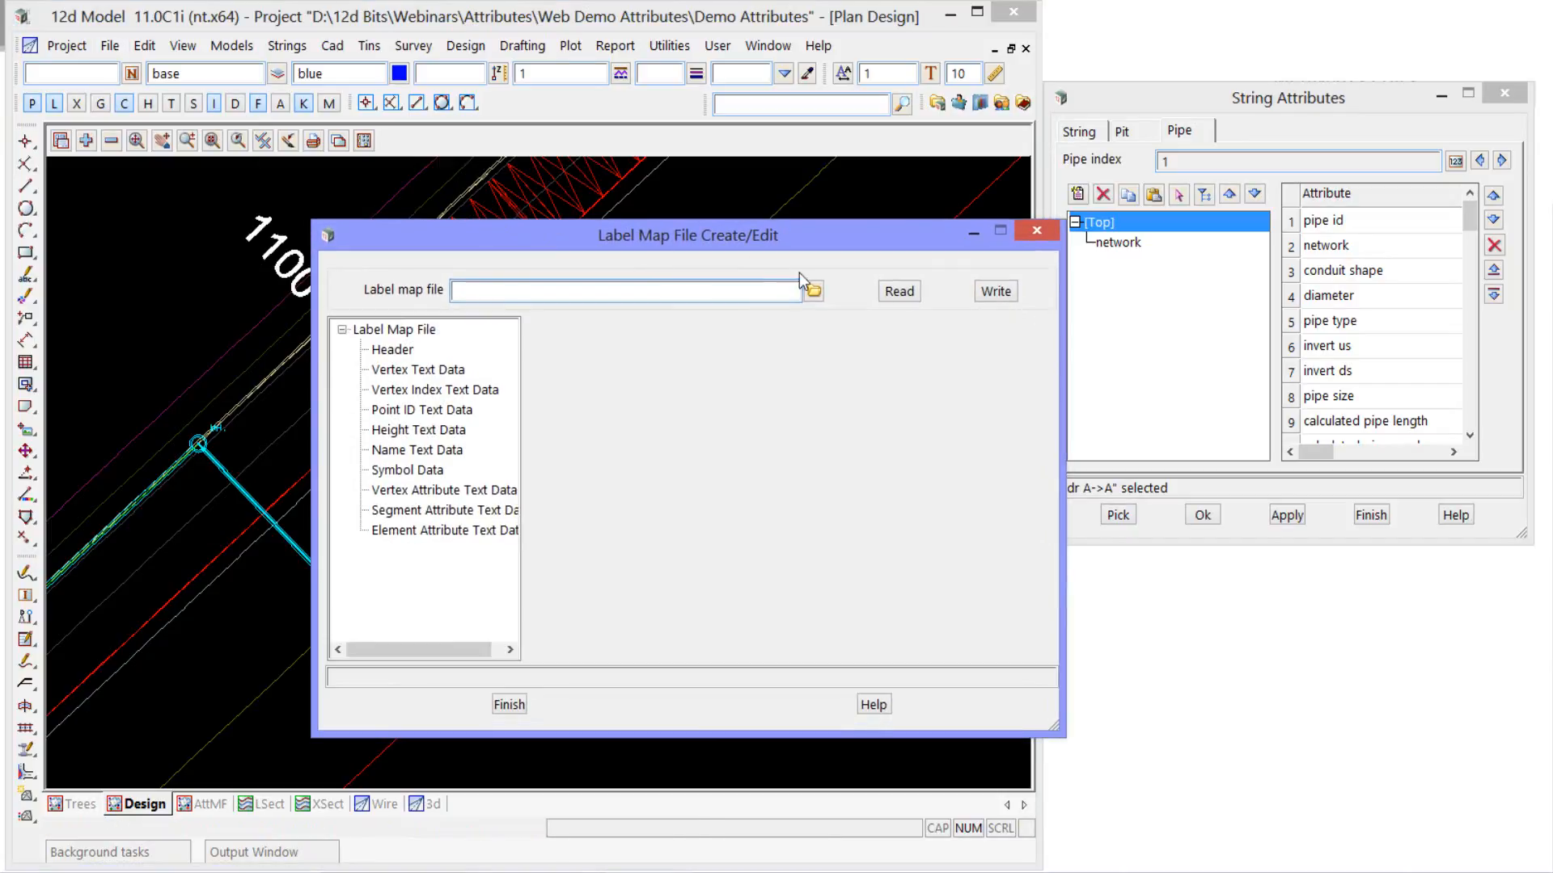
text(Label Trees.label_mapfile)
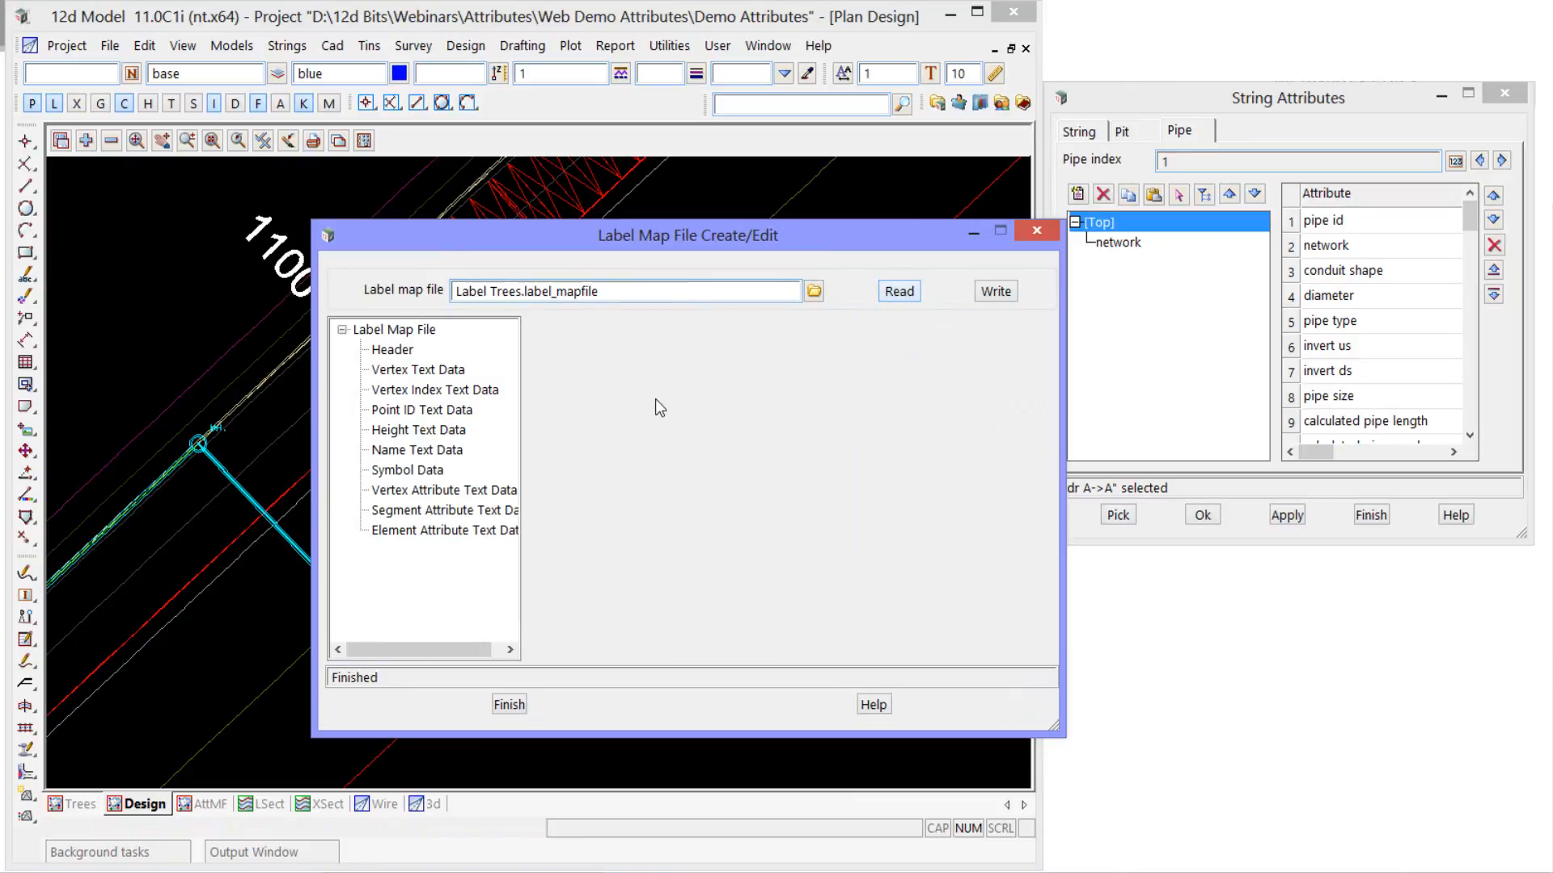
mouse_move(494, 499)
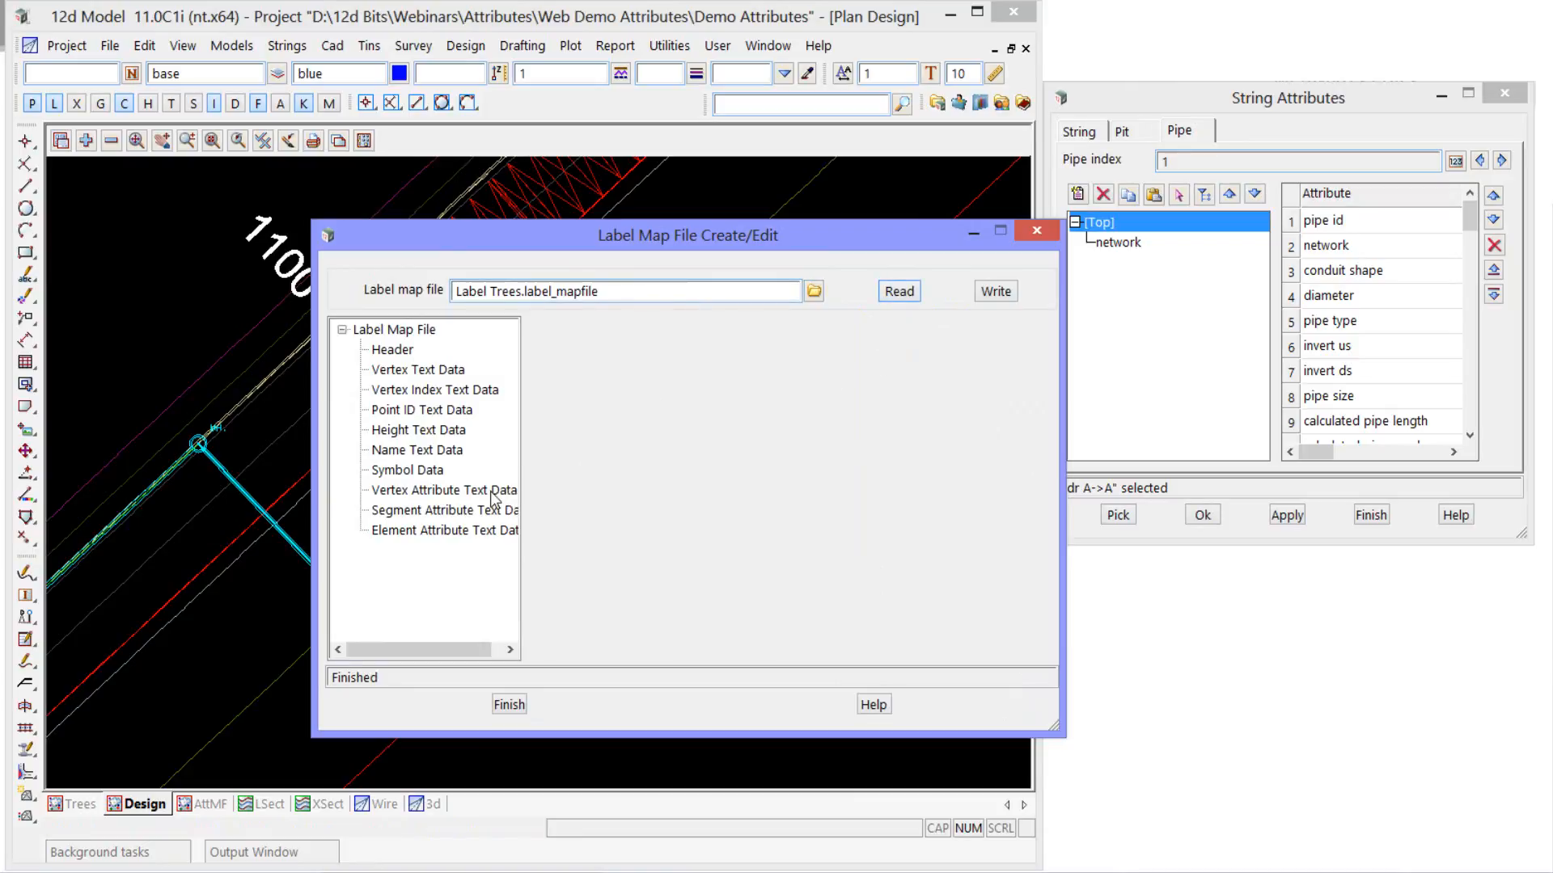
click(443, 490)
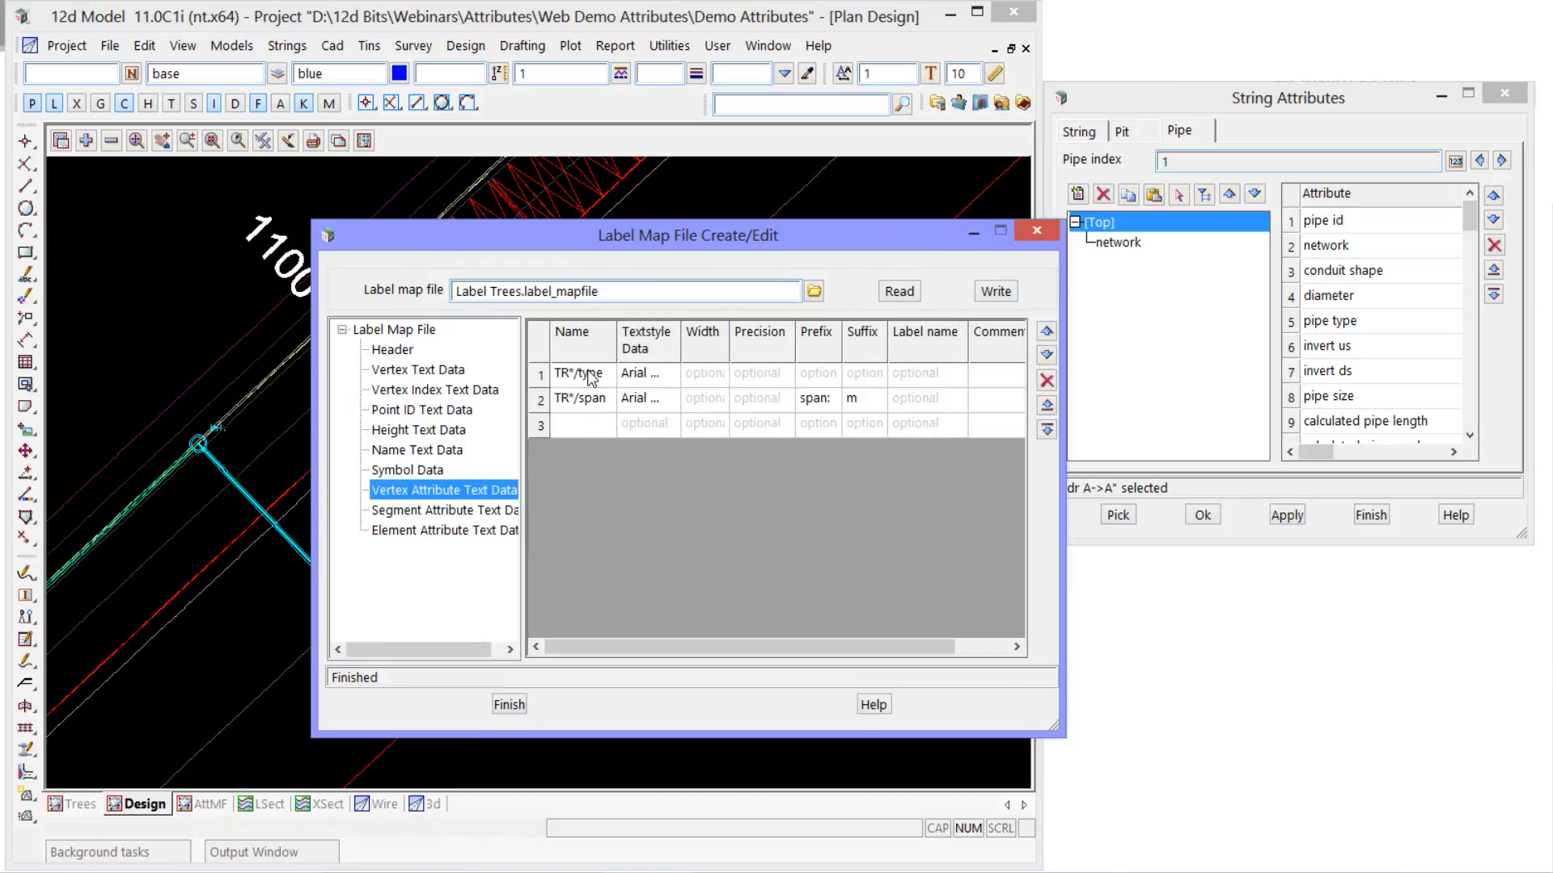
- Return to the trees plan and inspect the TR*/type and TR*/span label entries with the metre suffix
click(76, 804)
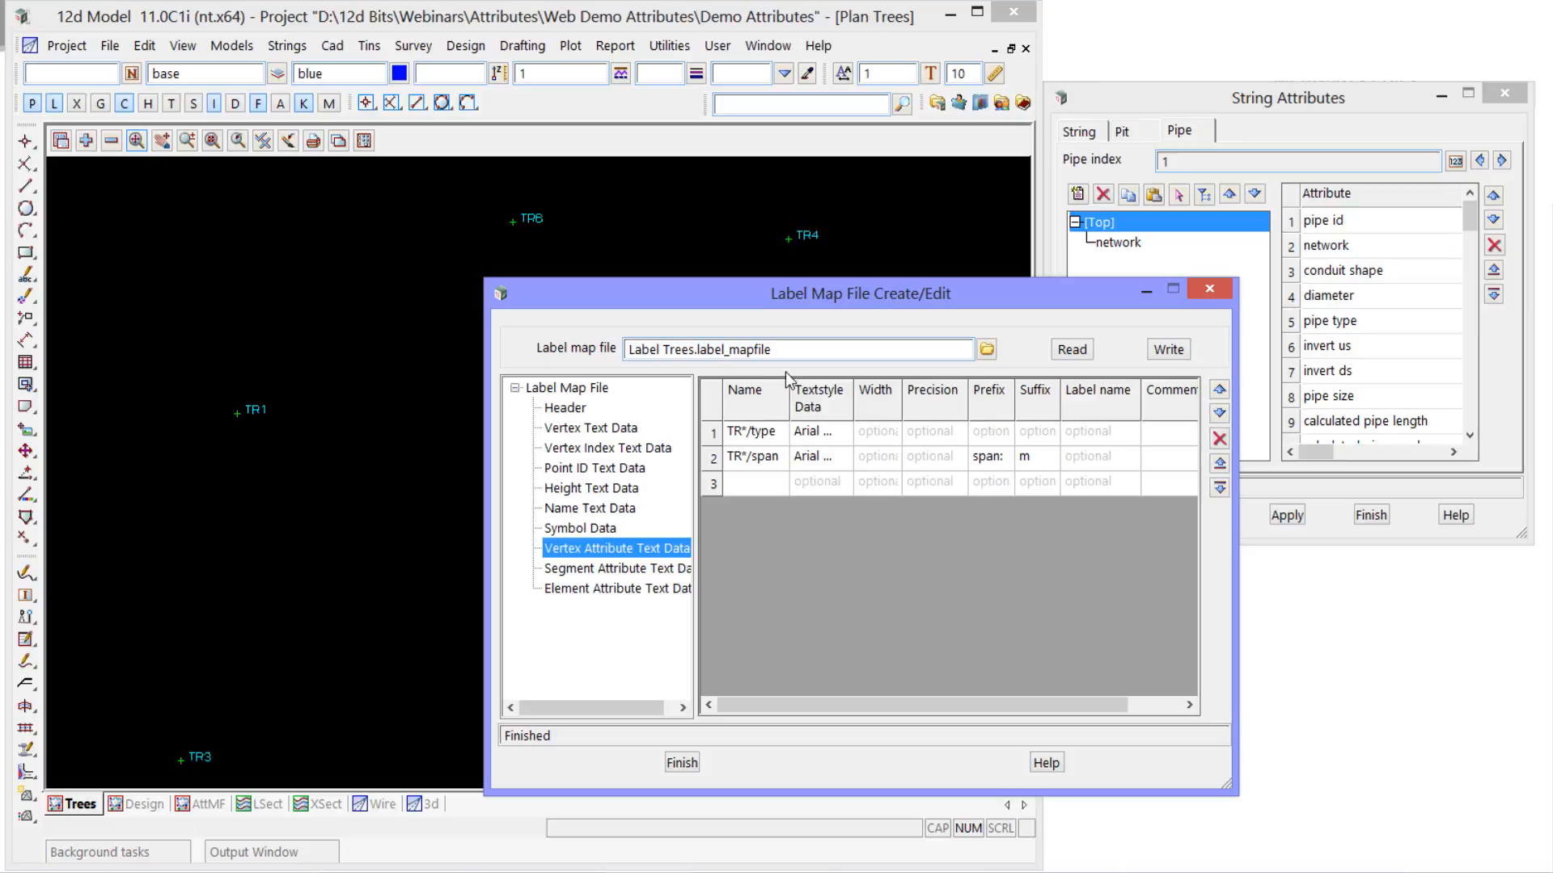
click(752, 431)
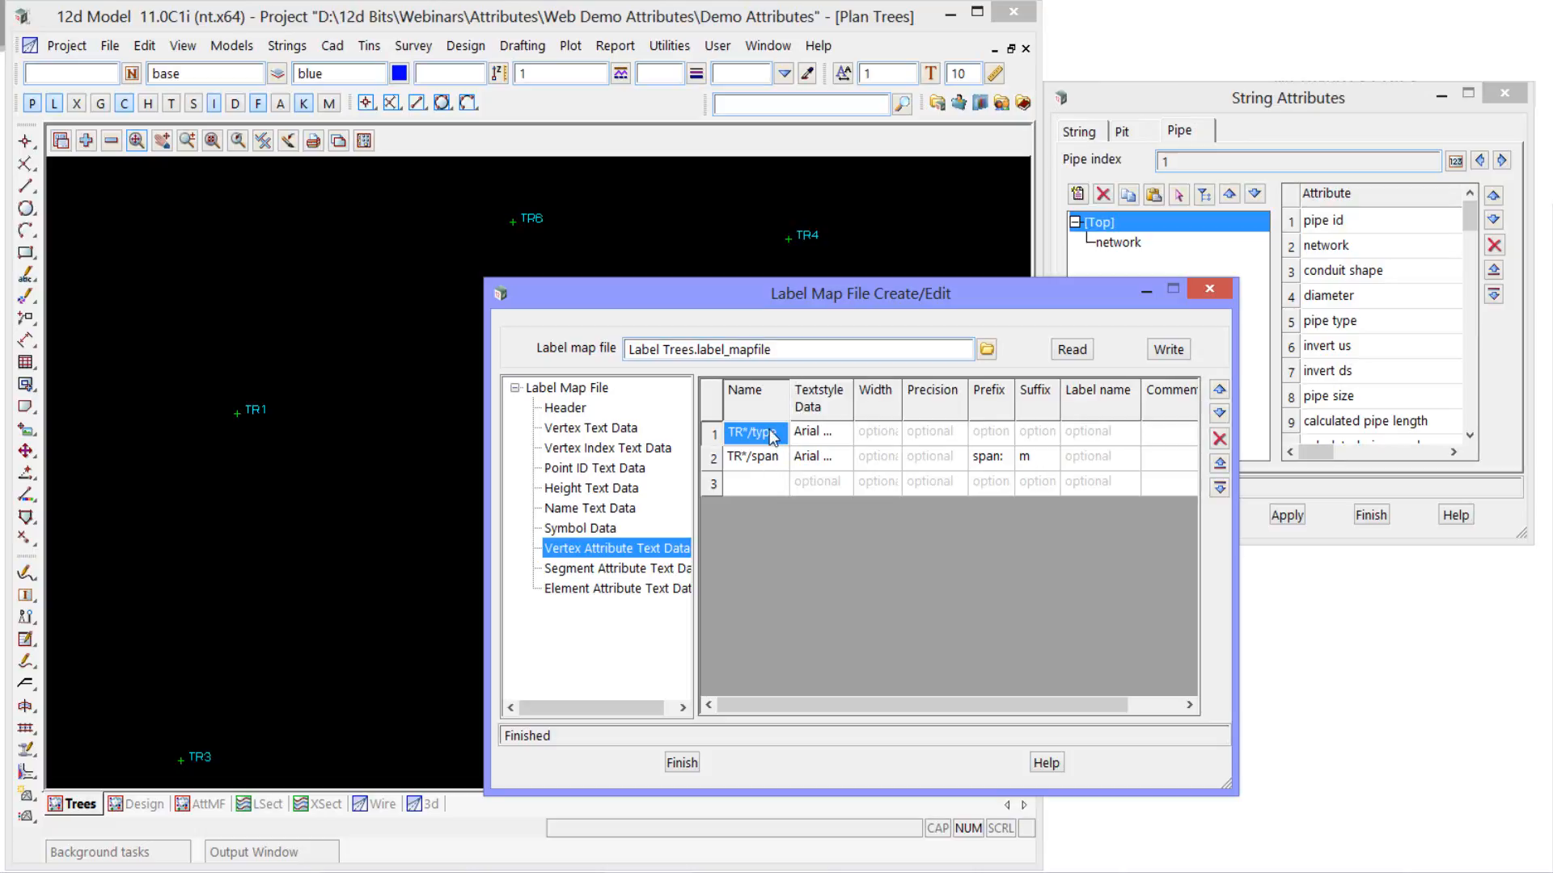
click(755, 456)
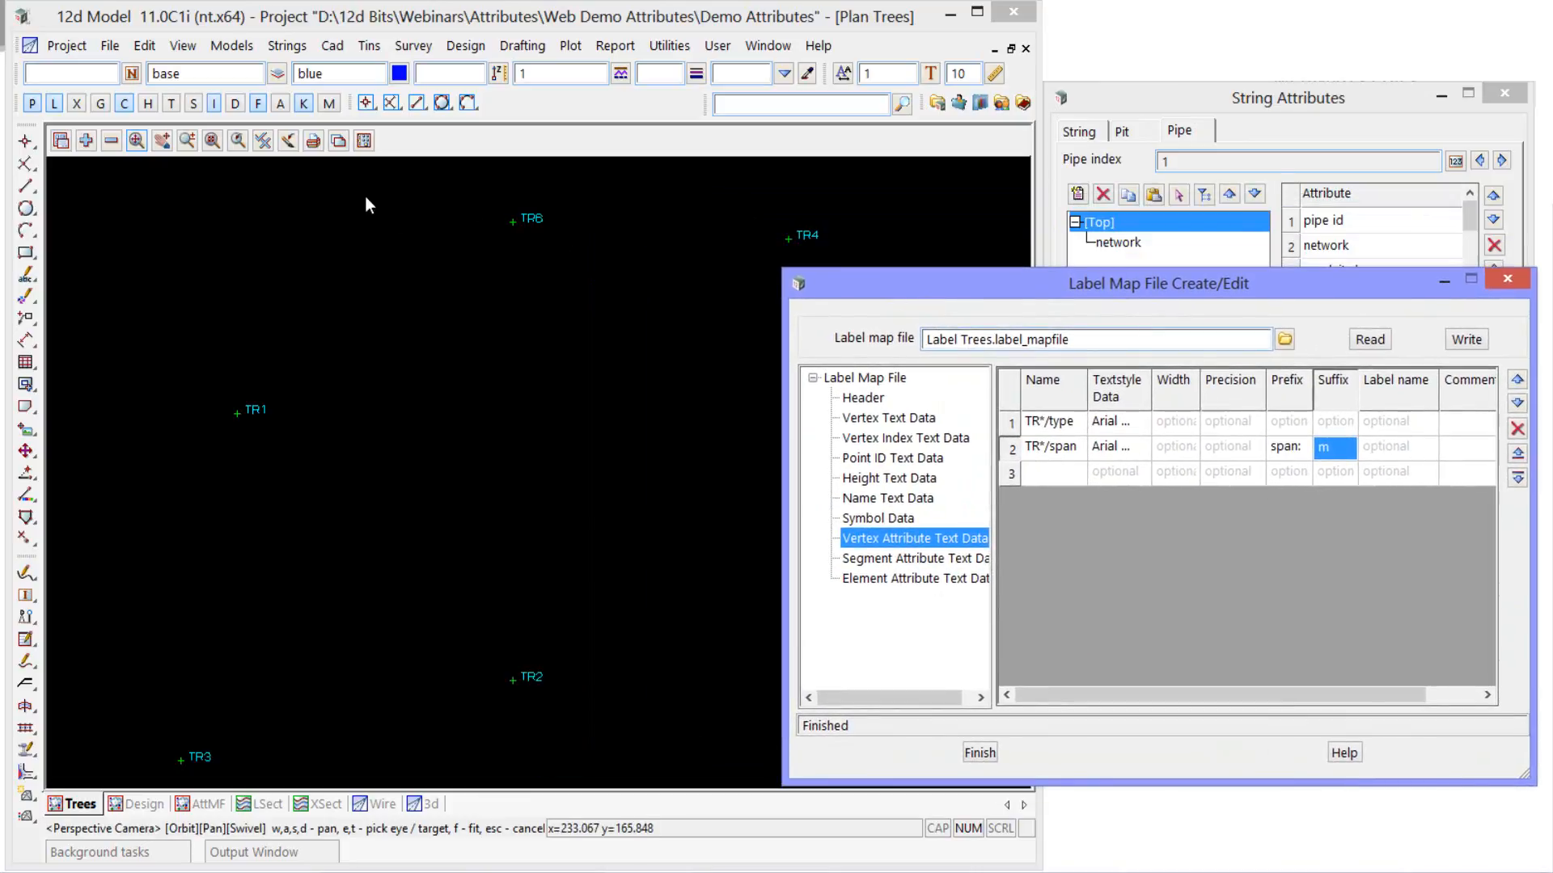
- Set up Label Data by Label Map File with the survey trees model and Label Trees.label_mapfile
click(110, 46)
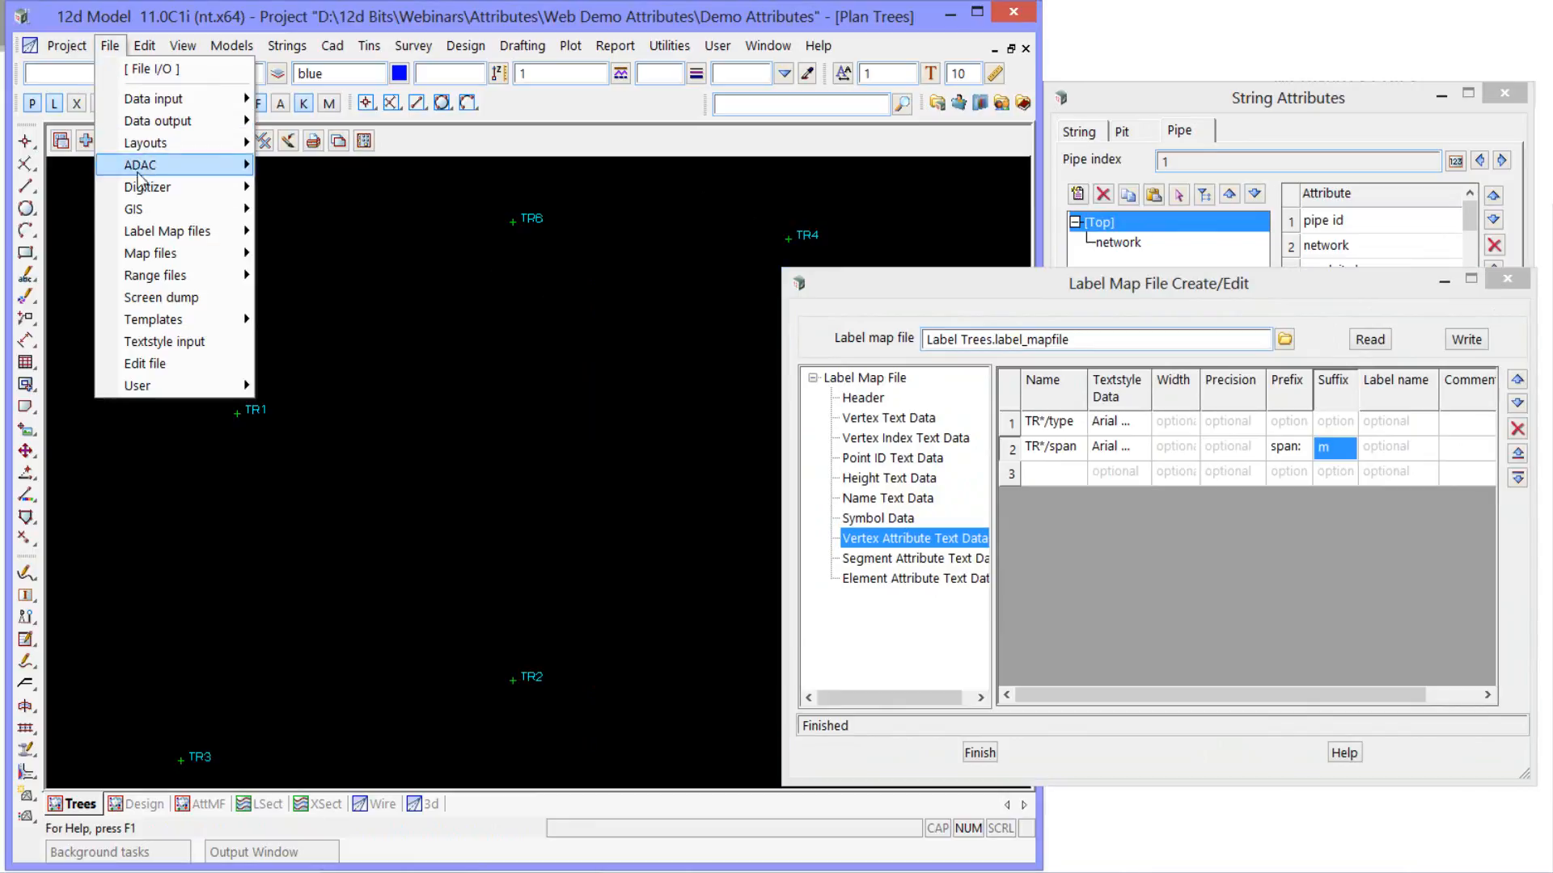
mouse_move(167, 231)
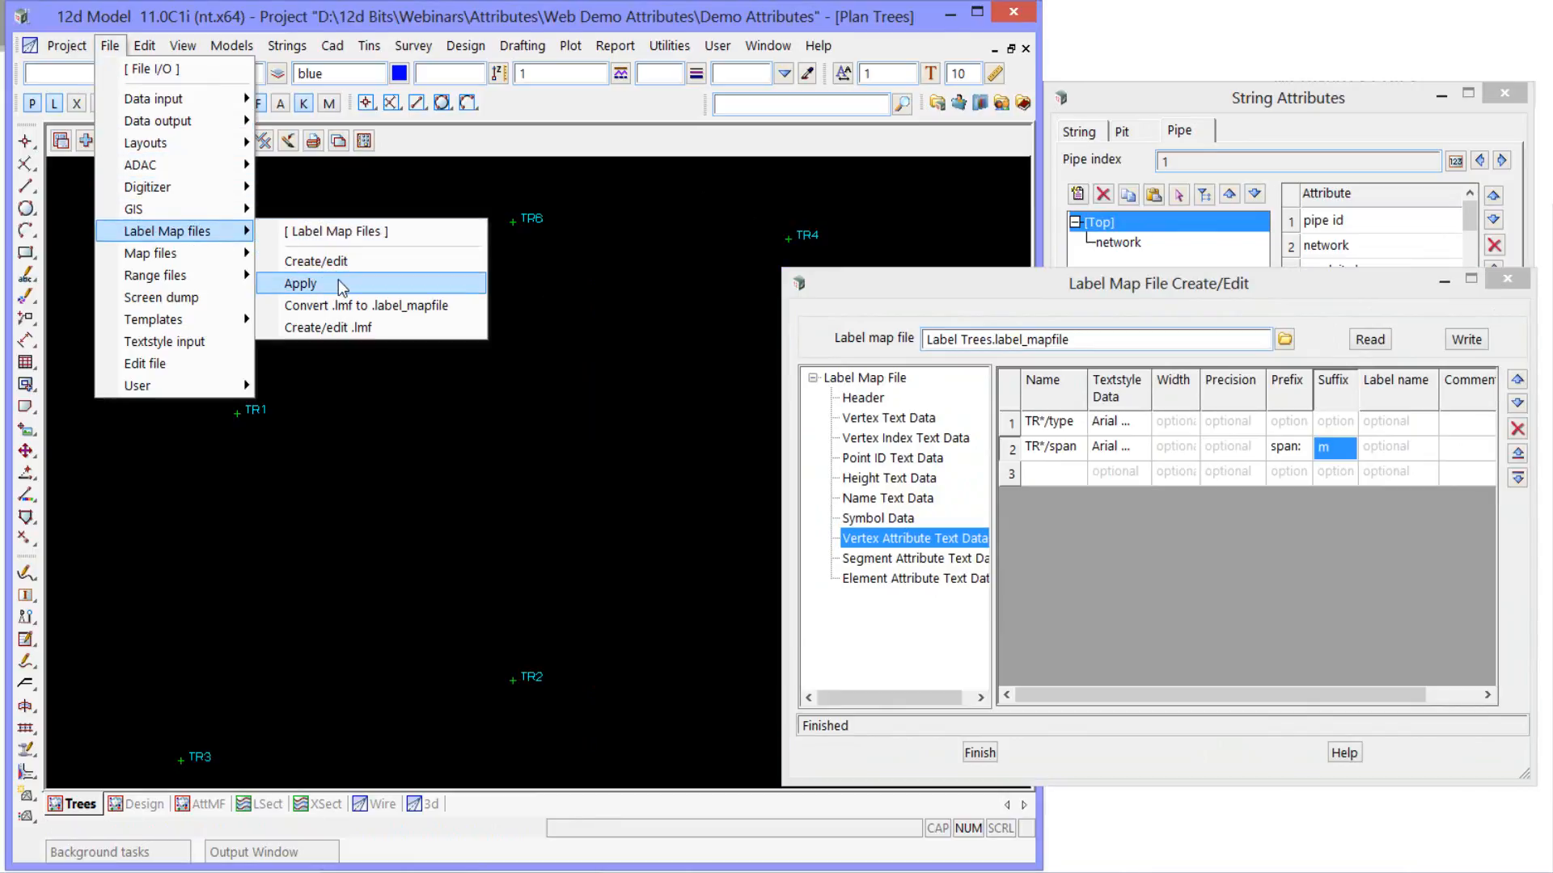
click(300, 285)
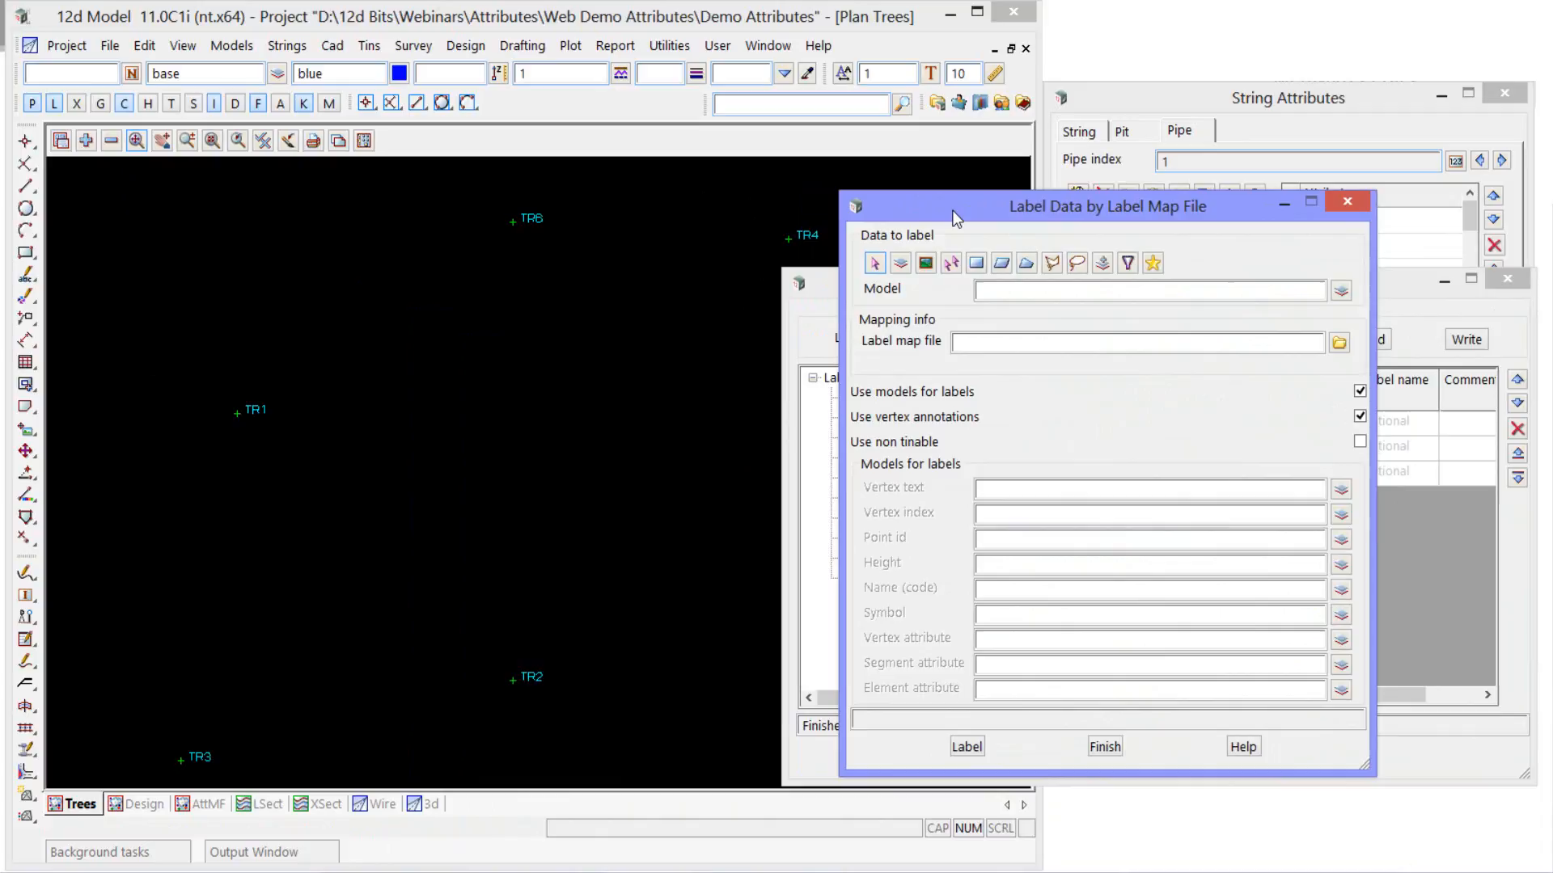
click(1339, 289)
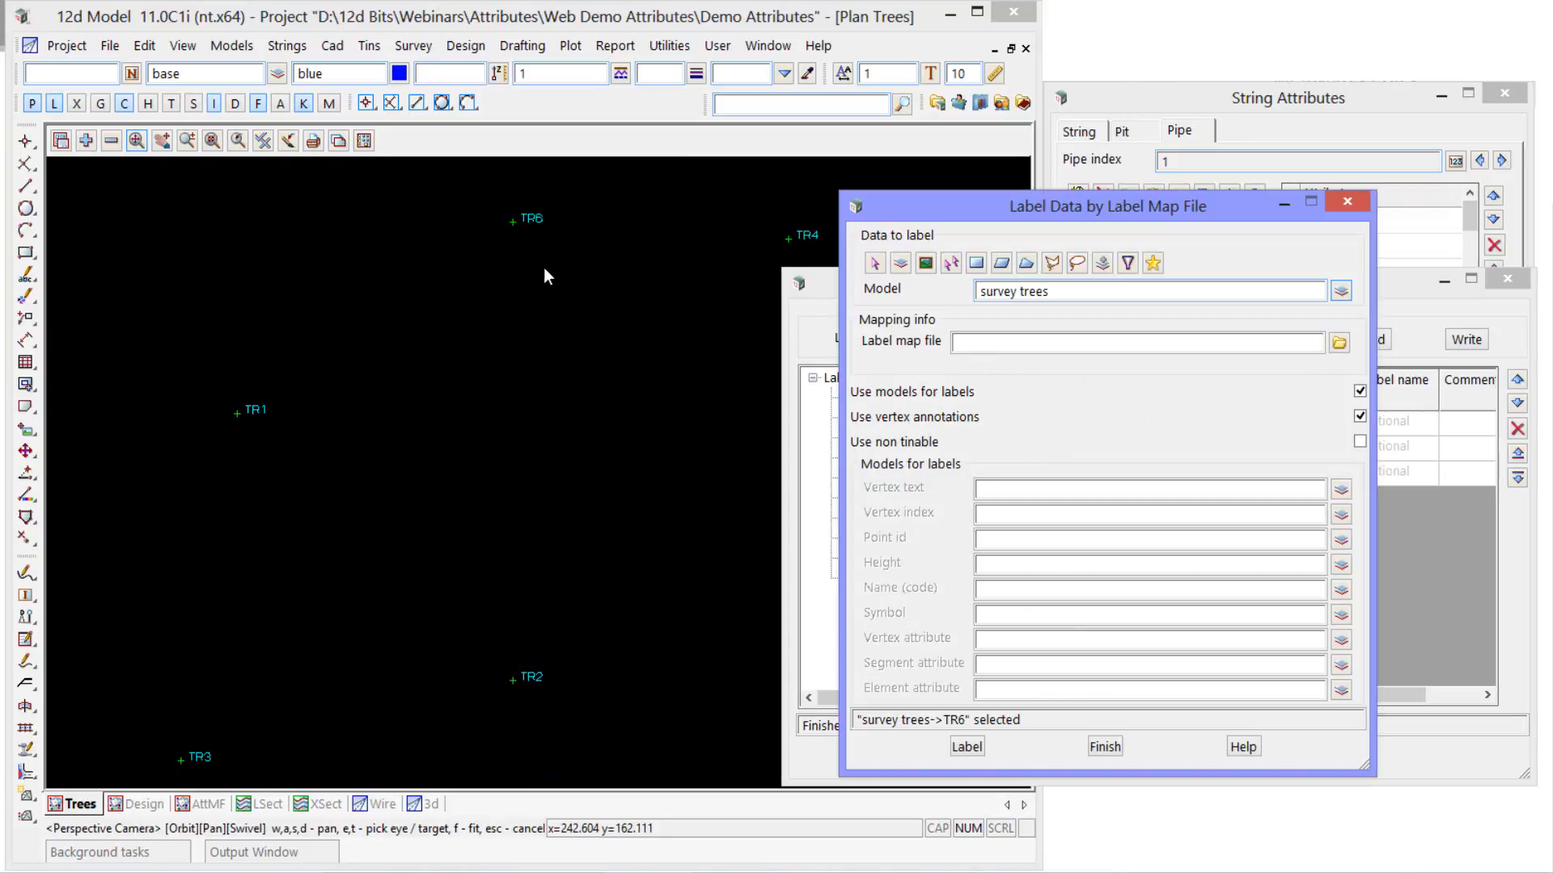
click(1339, 341)
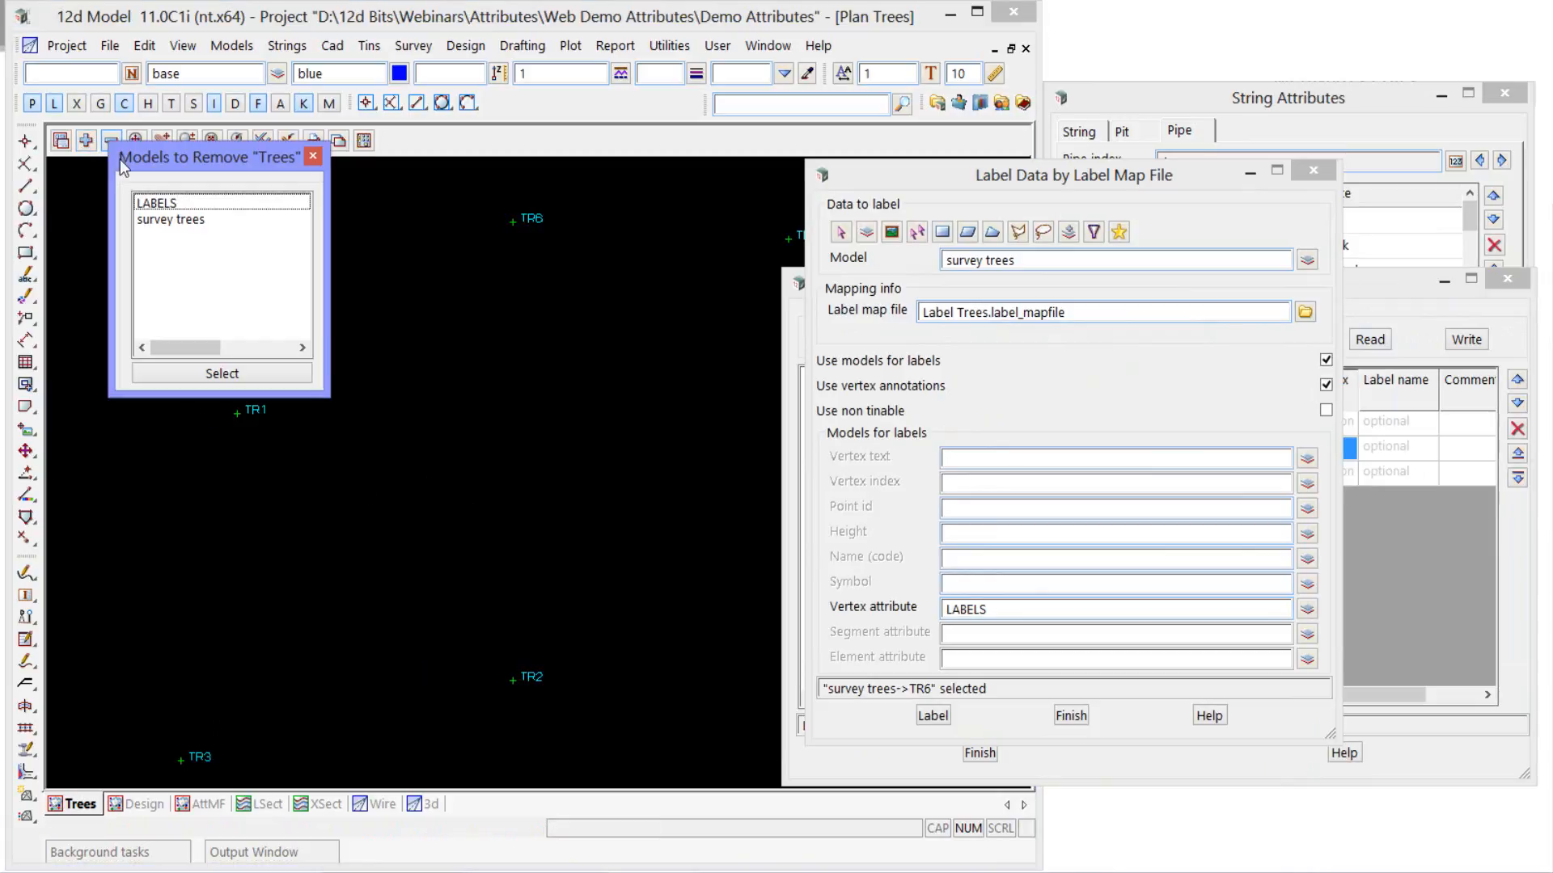
- Handle the LABELS model in the removal list and finish once the tree labels appear
click(156, 202)
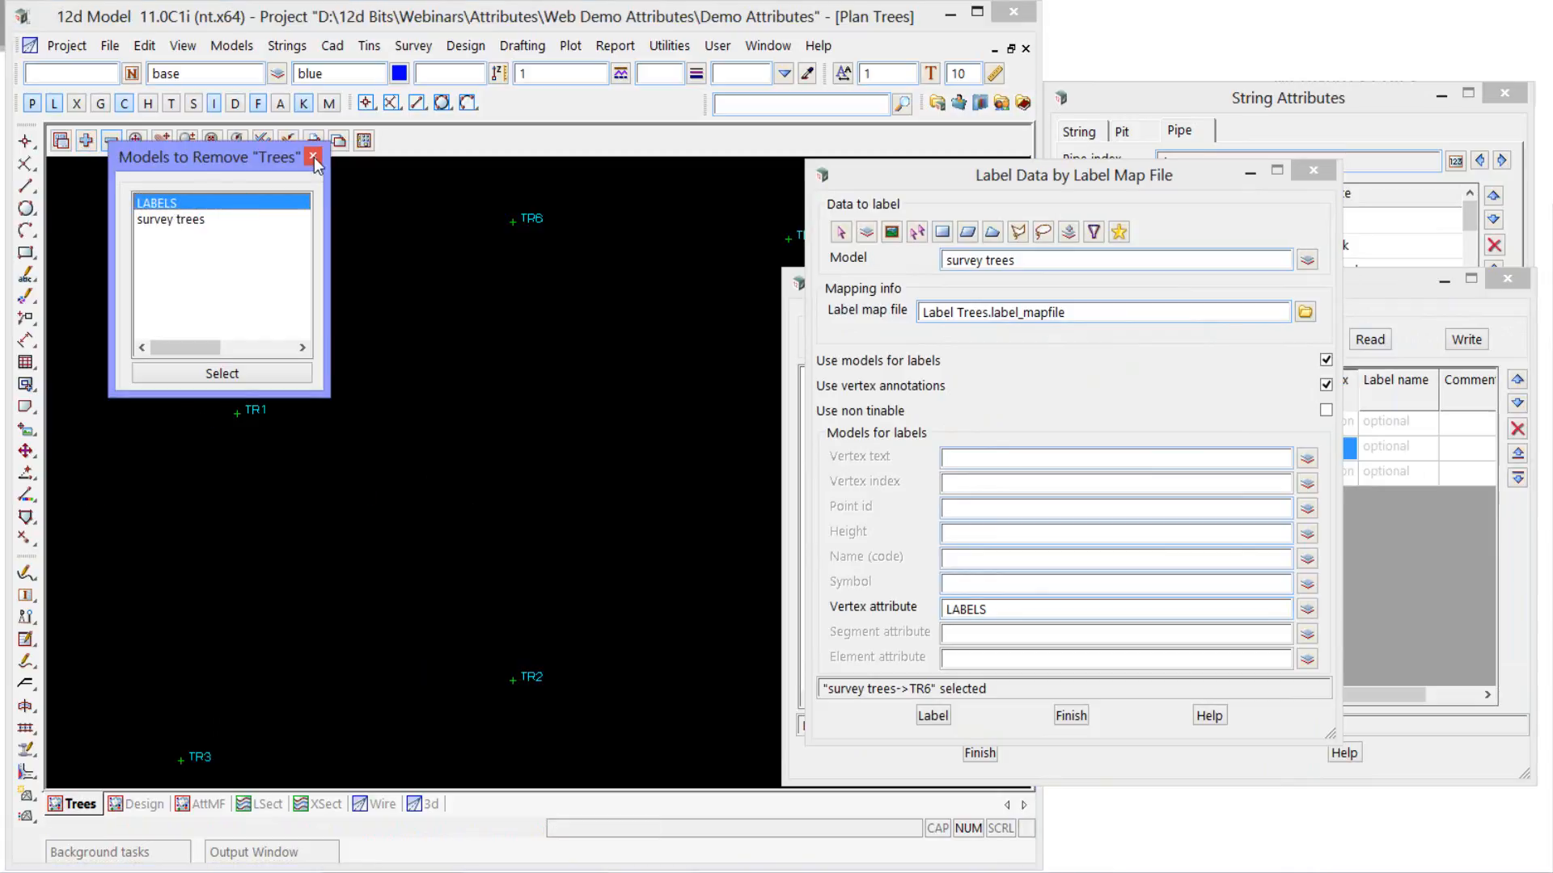
click(314, 157)
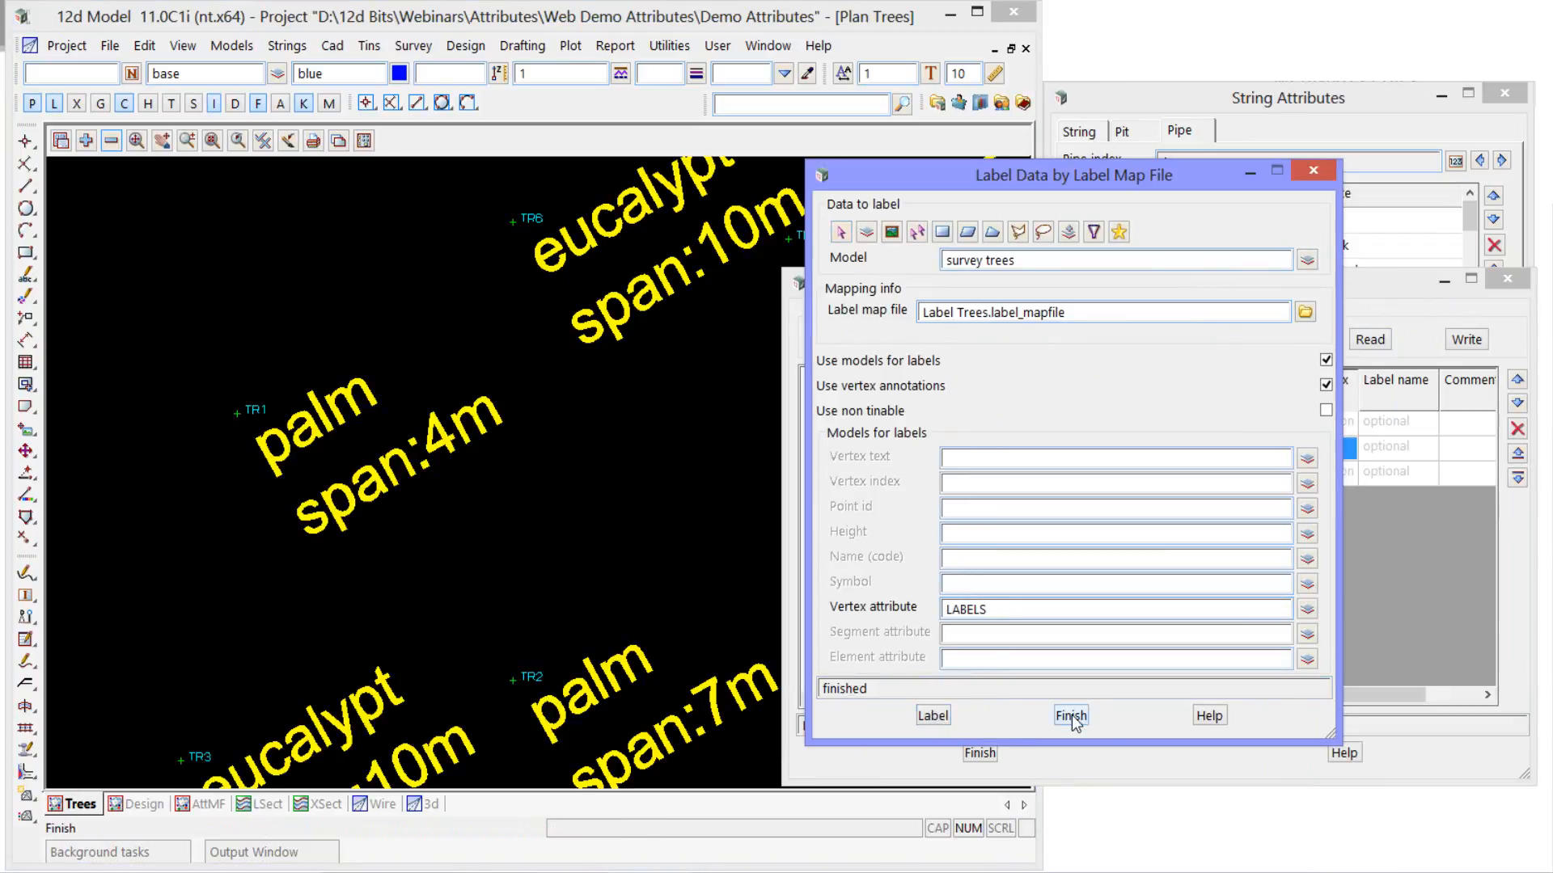
click(1070, 715)
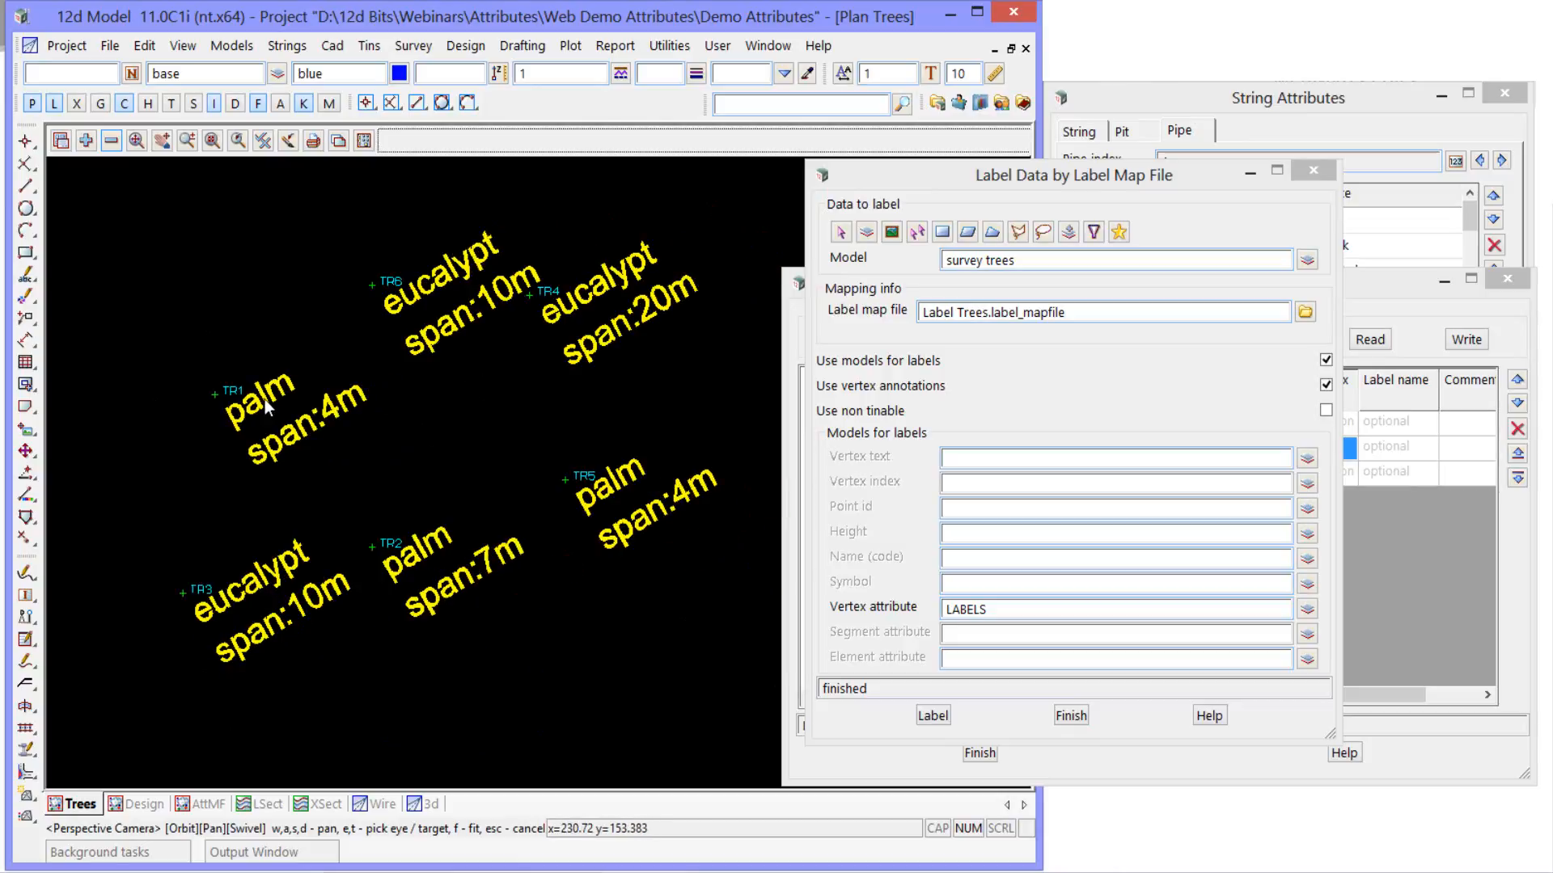
mouse_move(712, 324)
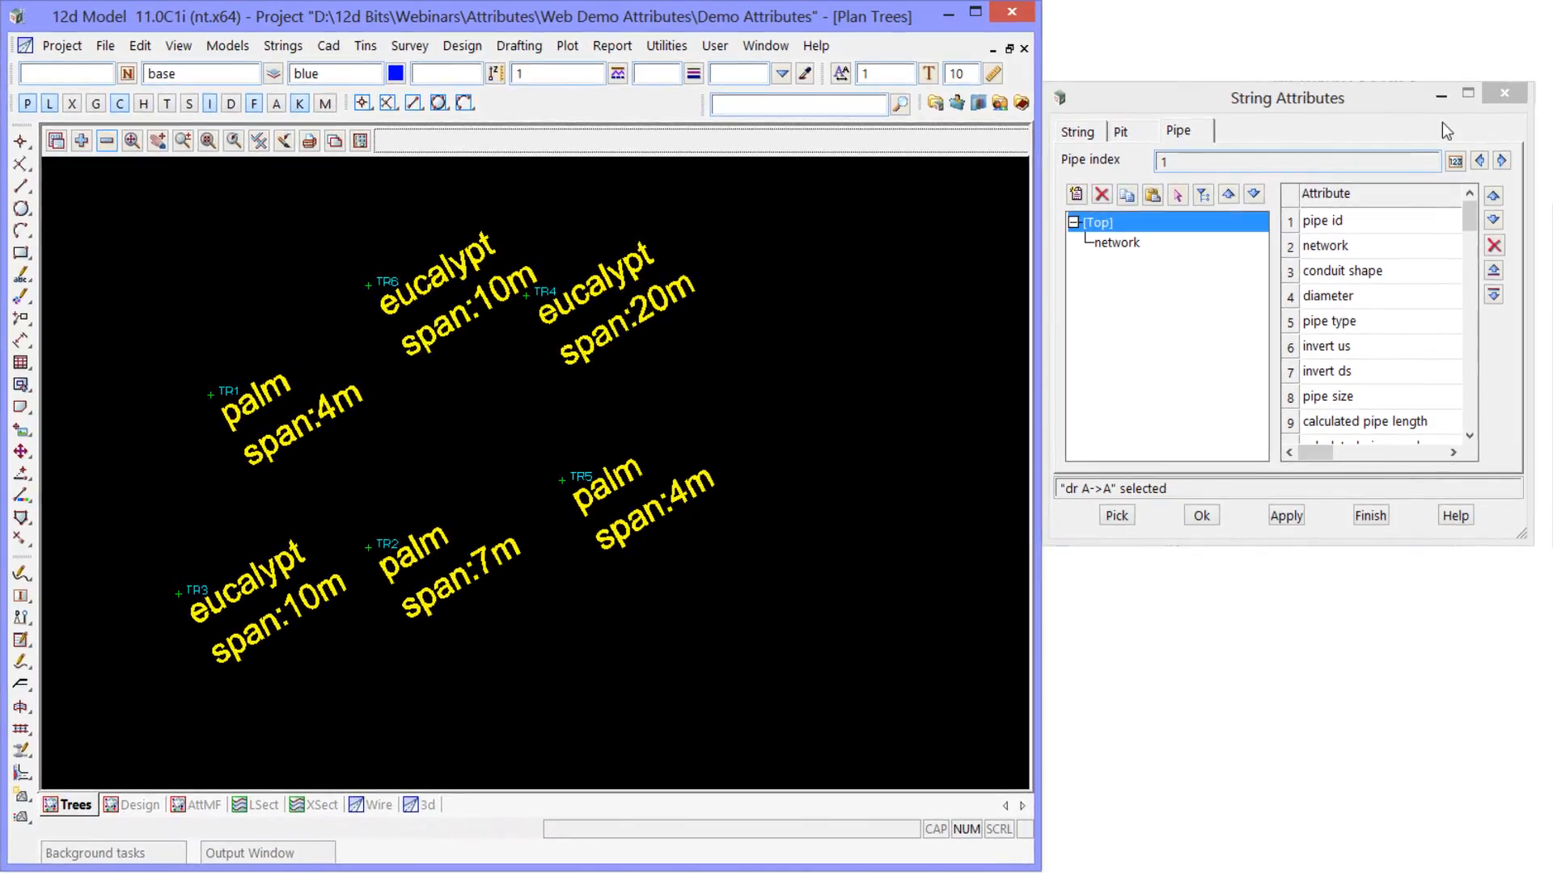
- Read Design.mapfile in the map file editor and check the vertex tree symbol sized by span
click(104, 45)
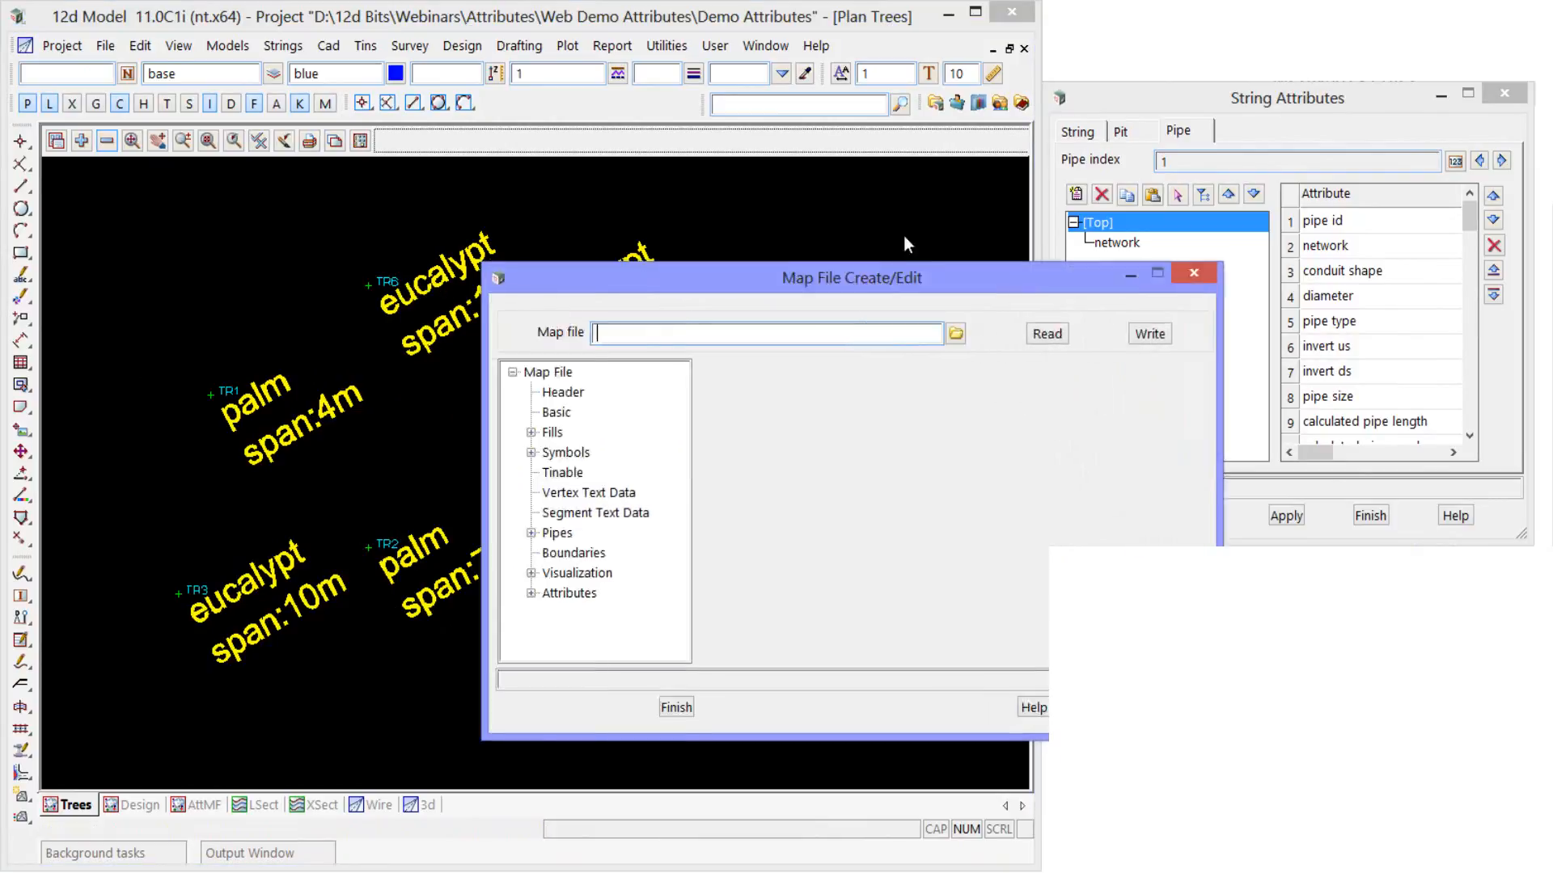
click(955, 333)
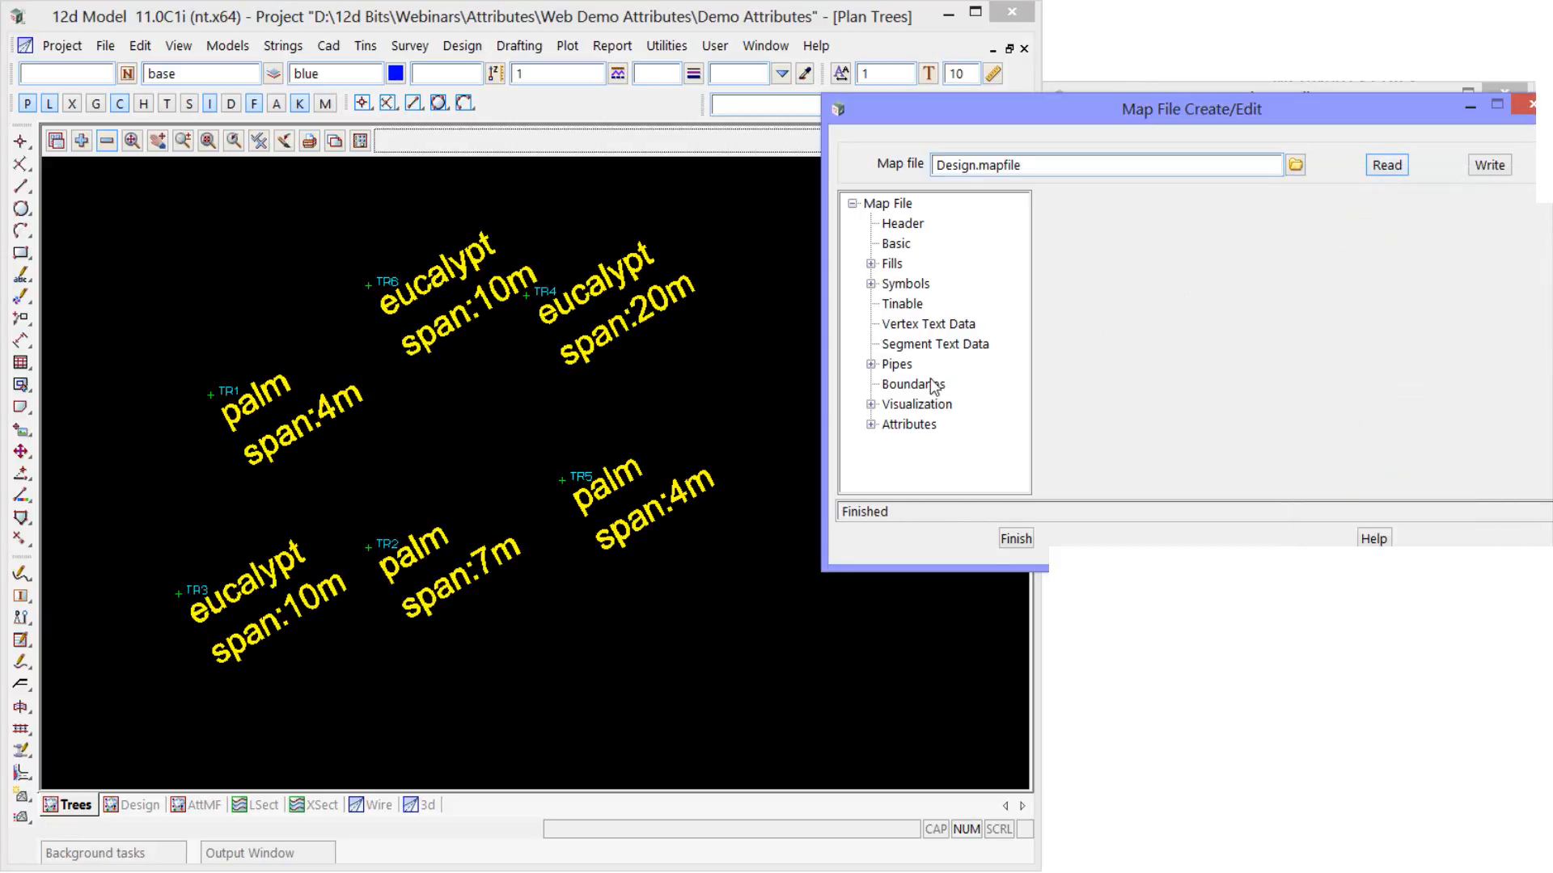
click(870, 283)
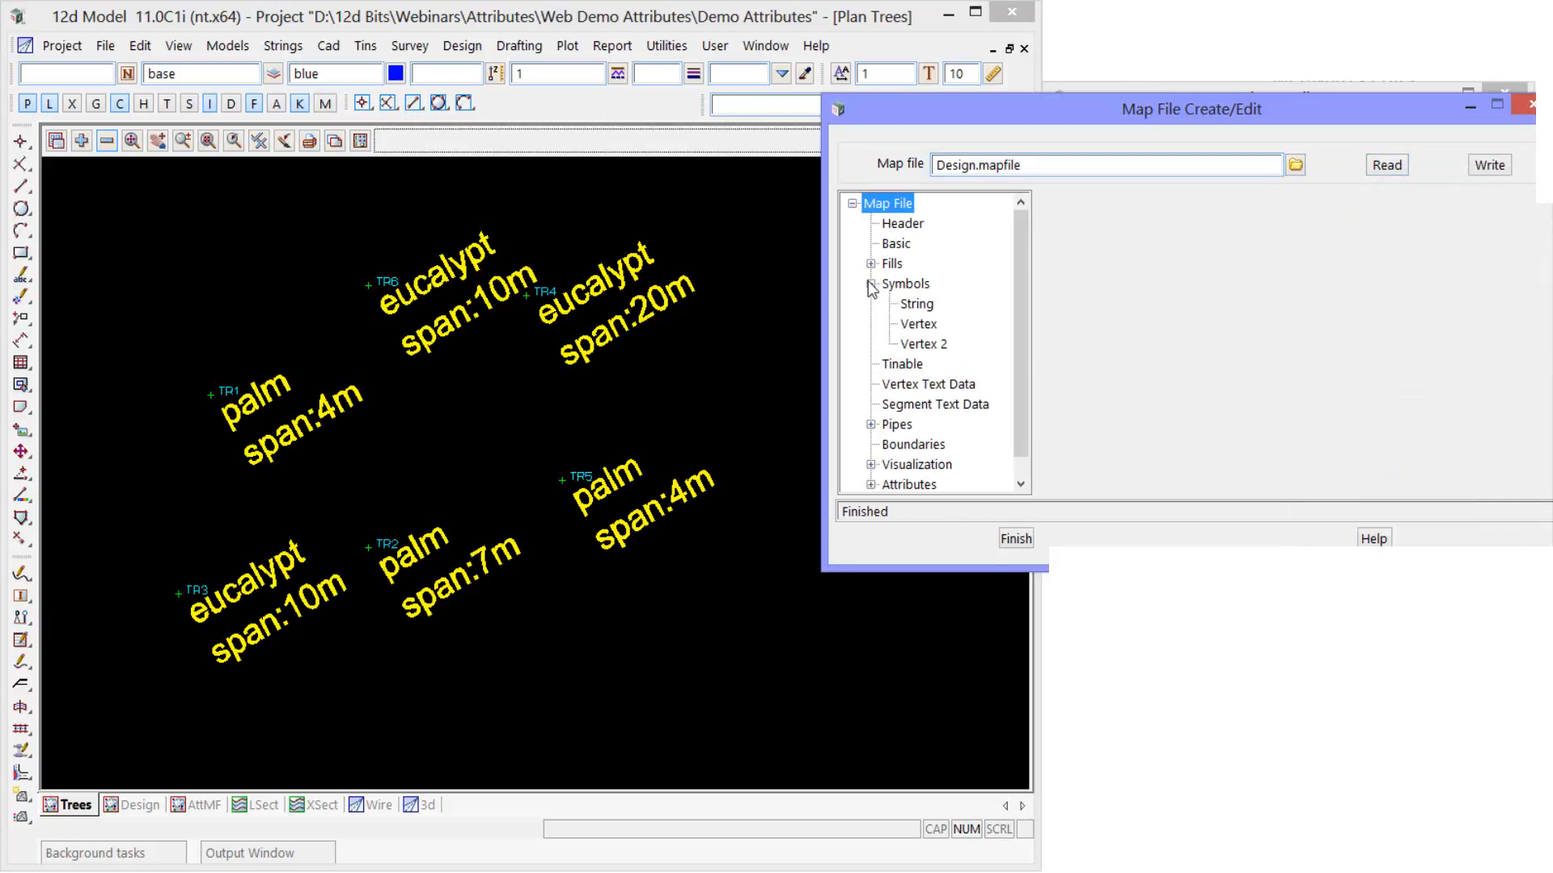
click(916, 324)
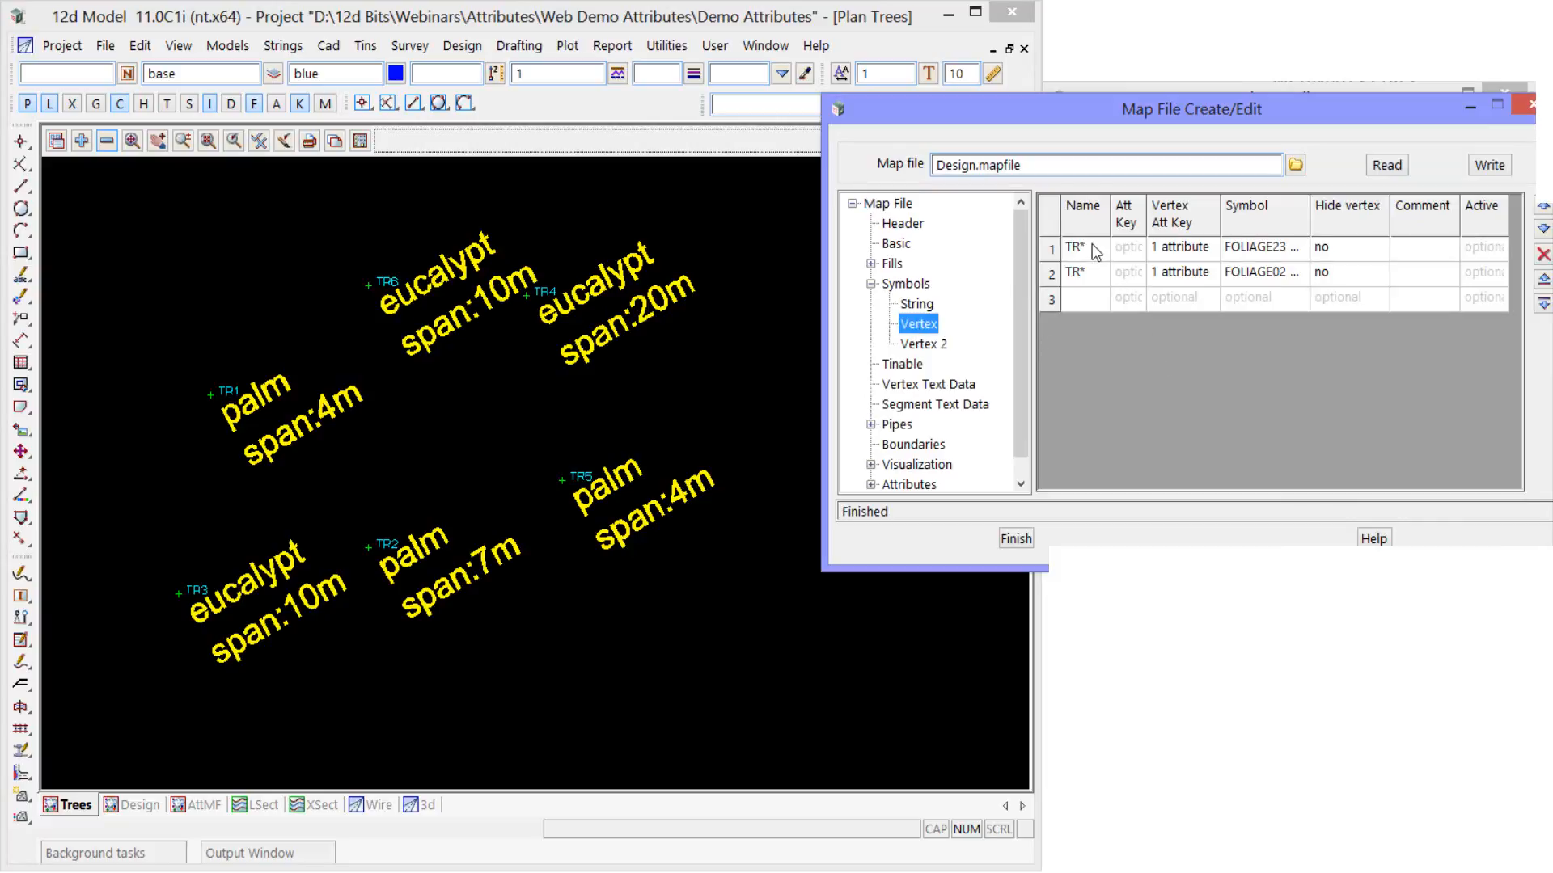
click(1083, 247)
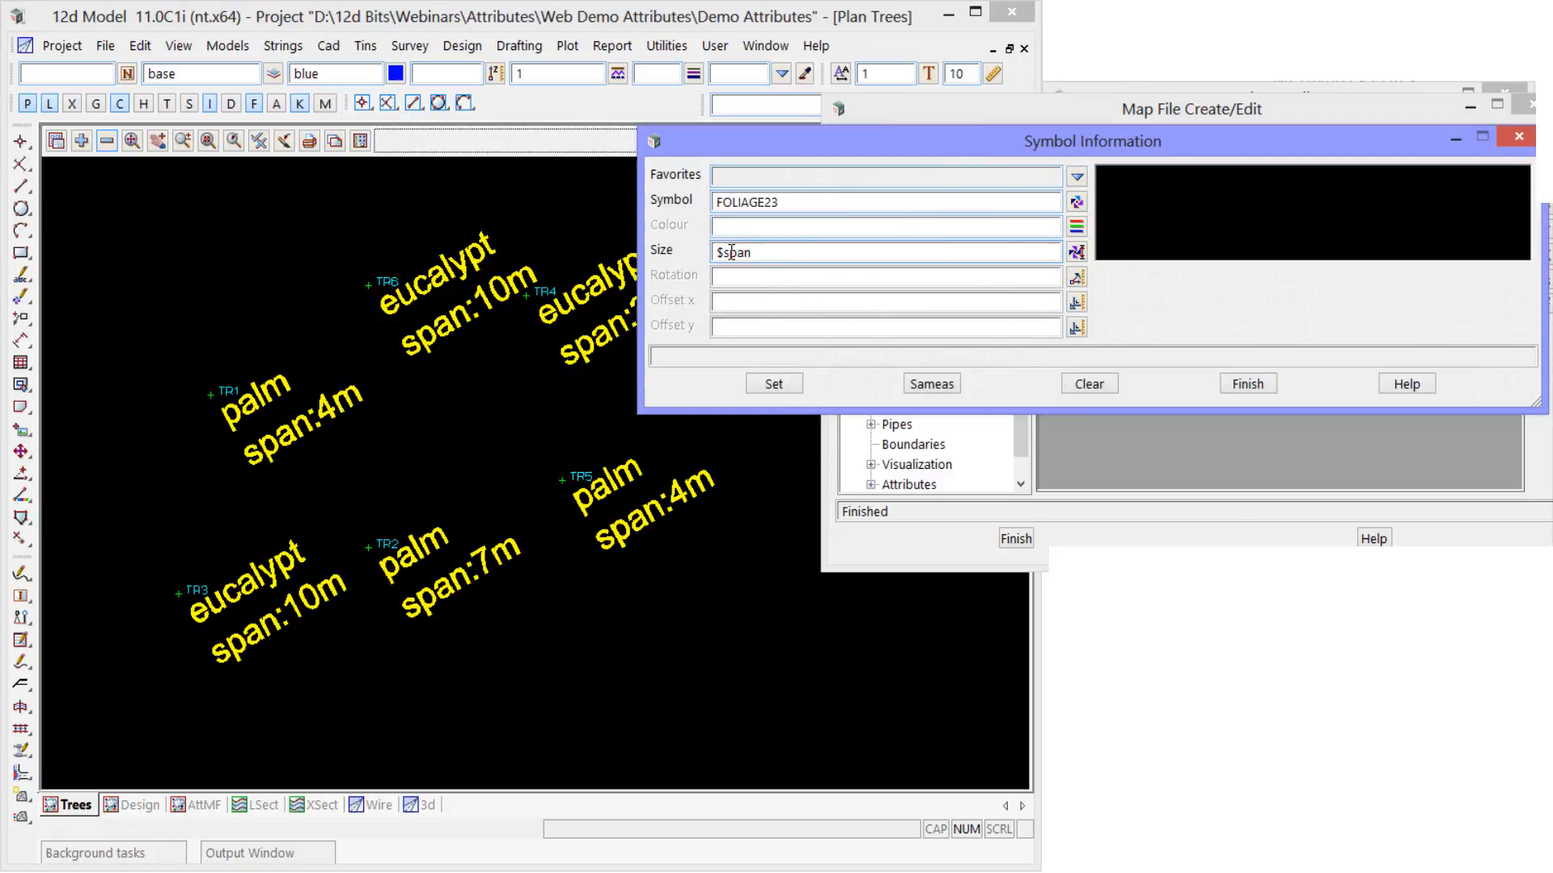
click(1247, 385)
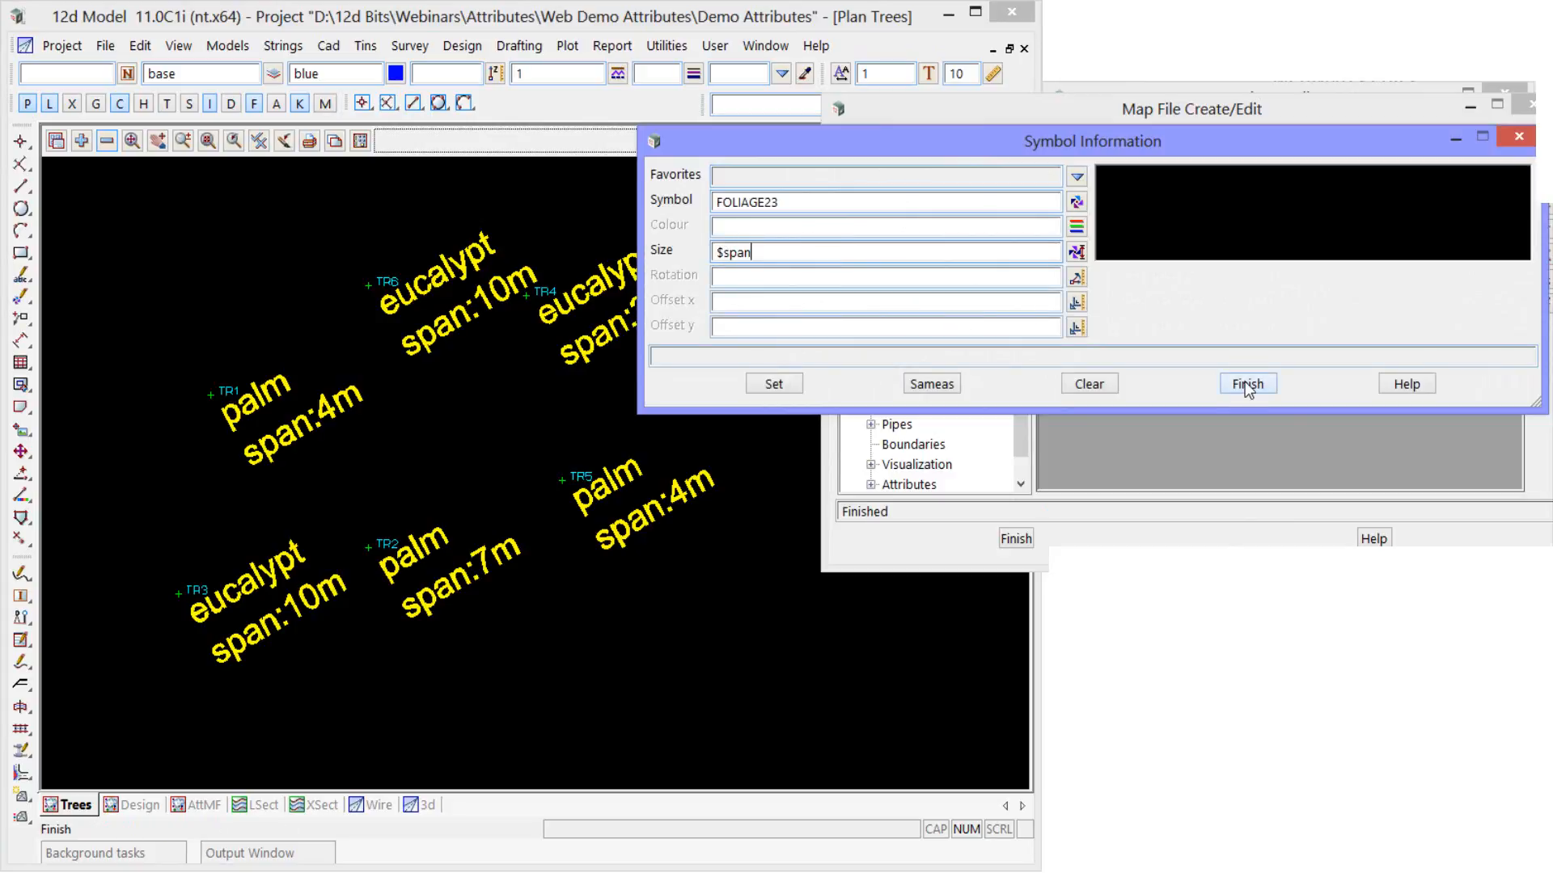
click(1247, 385)
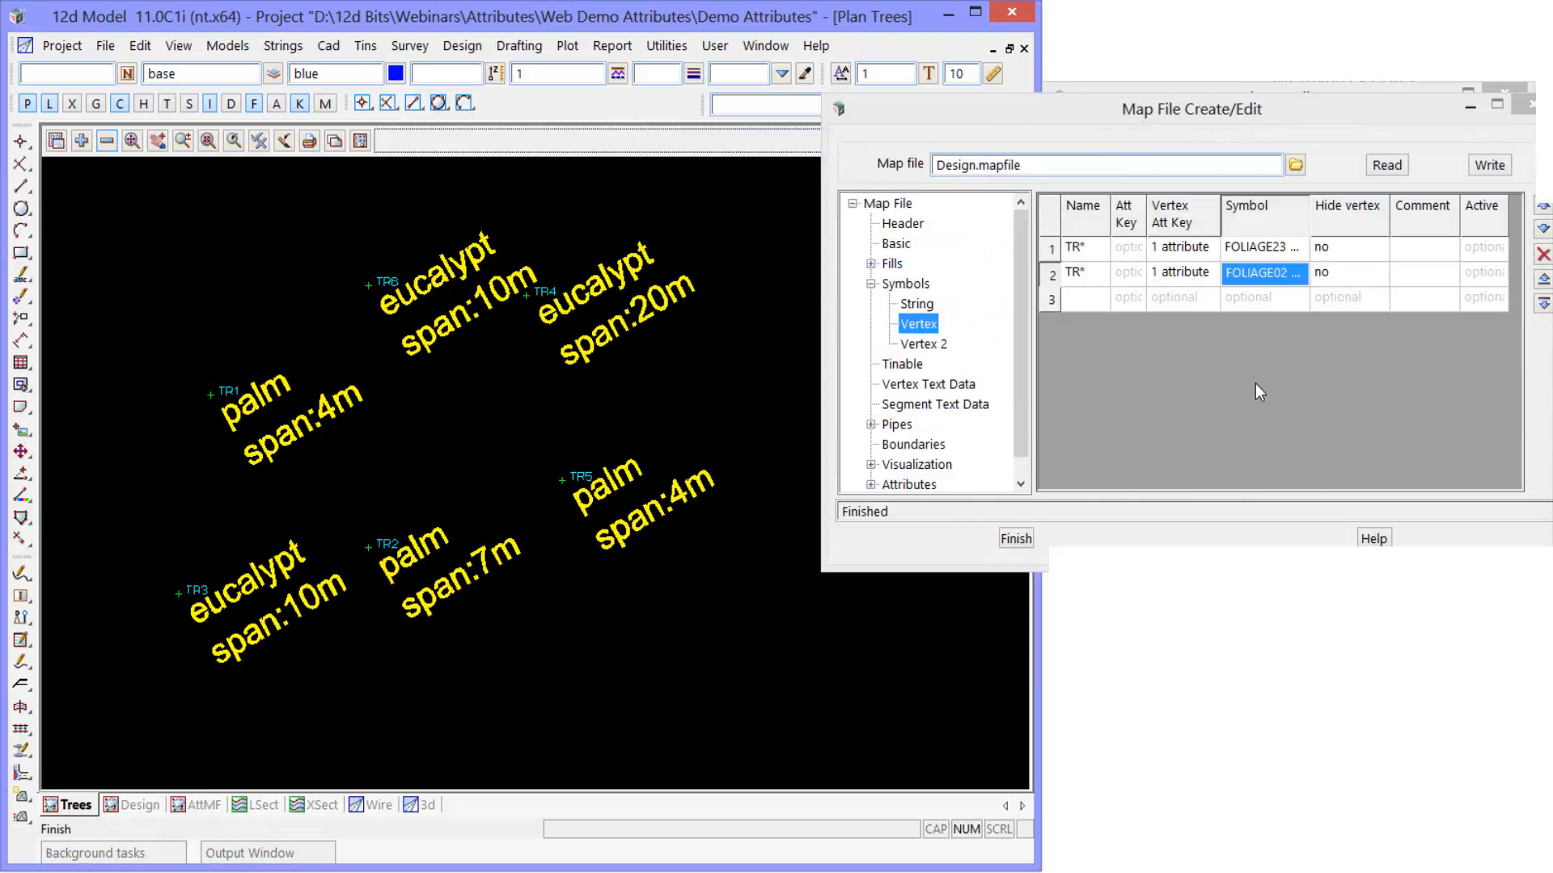
- Apply Design.mapfile to the survey trees with LABELS as the target model and convert
click(104, 46)
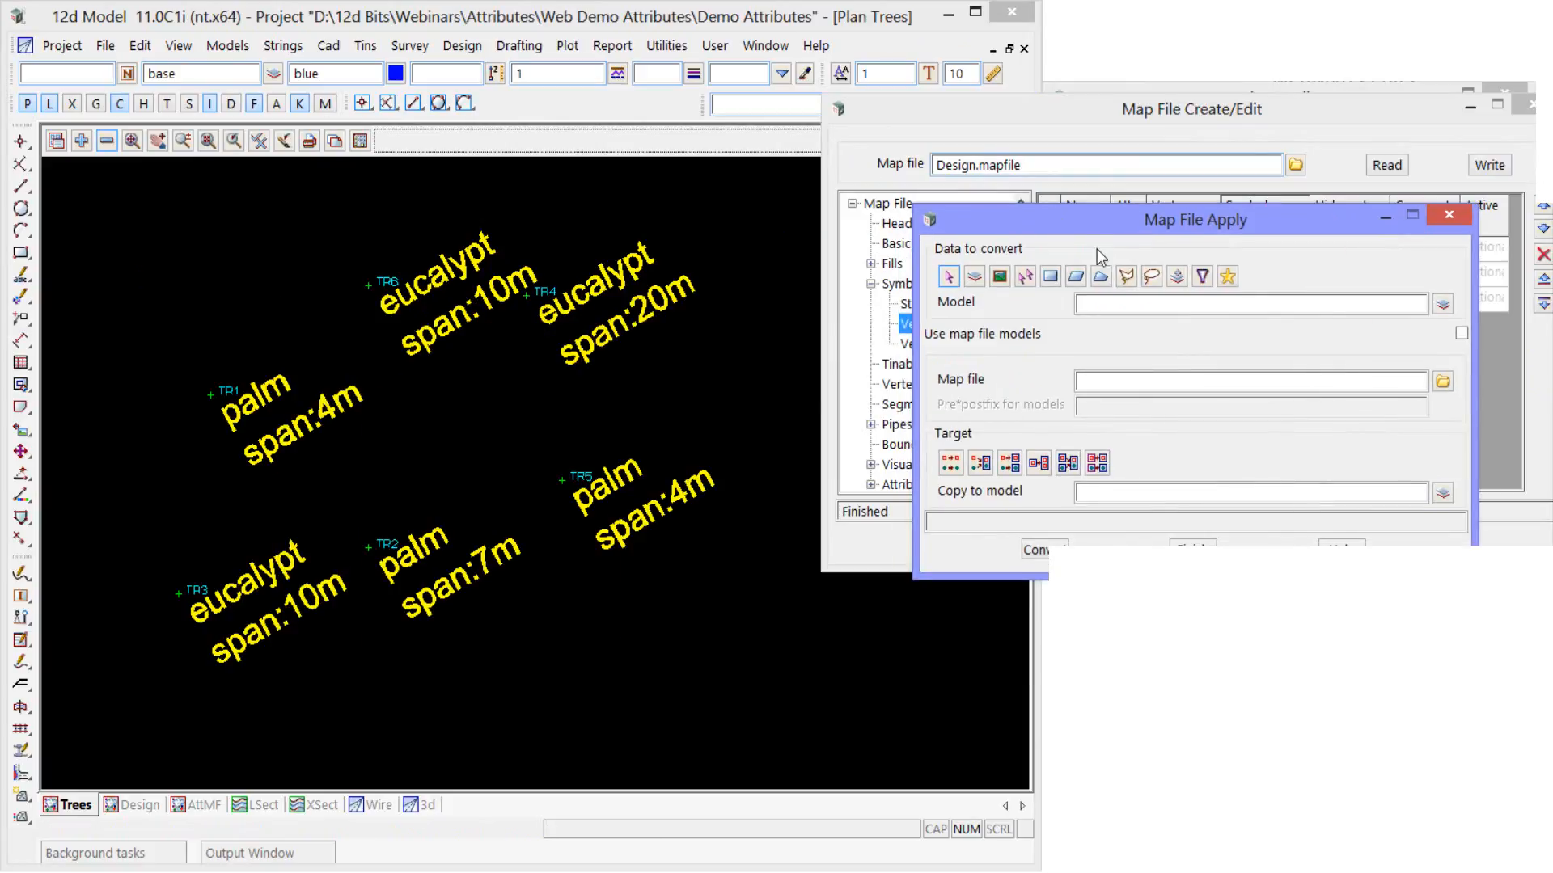
click(1441, 302)
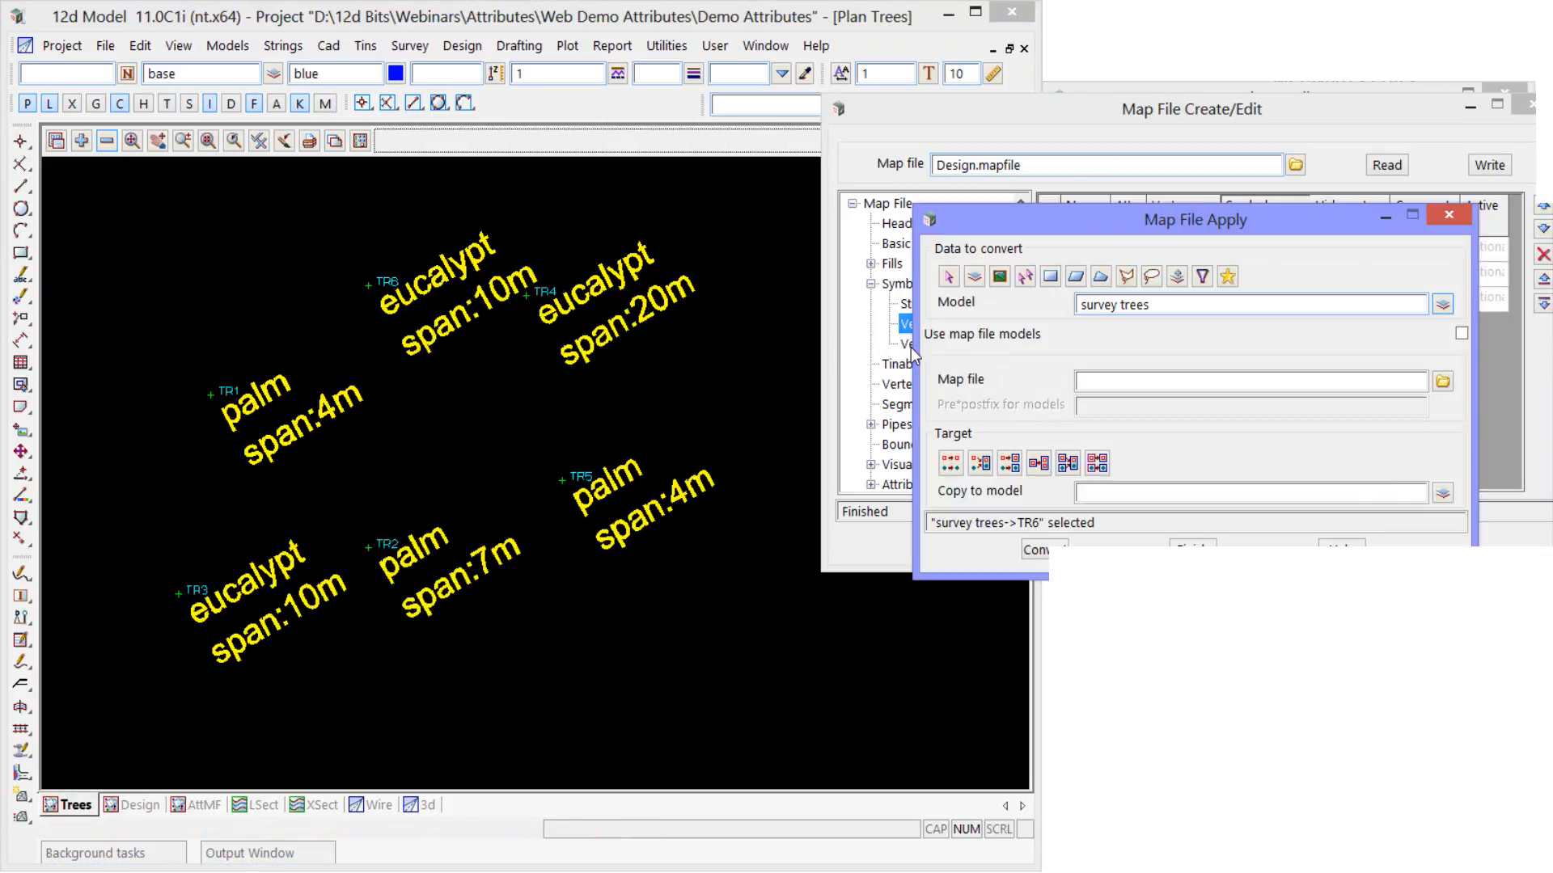
click(1442, 382)
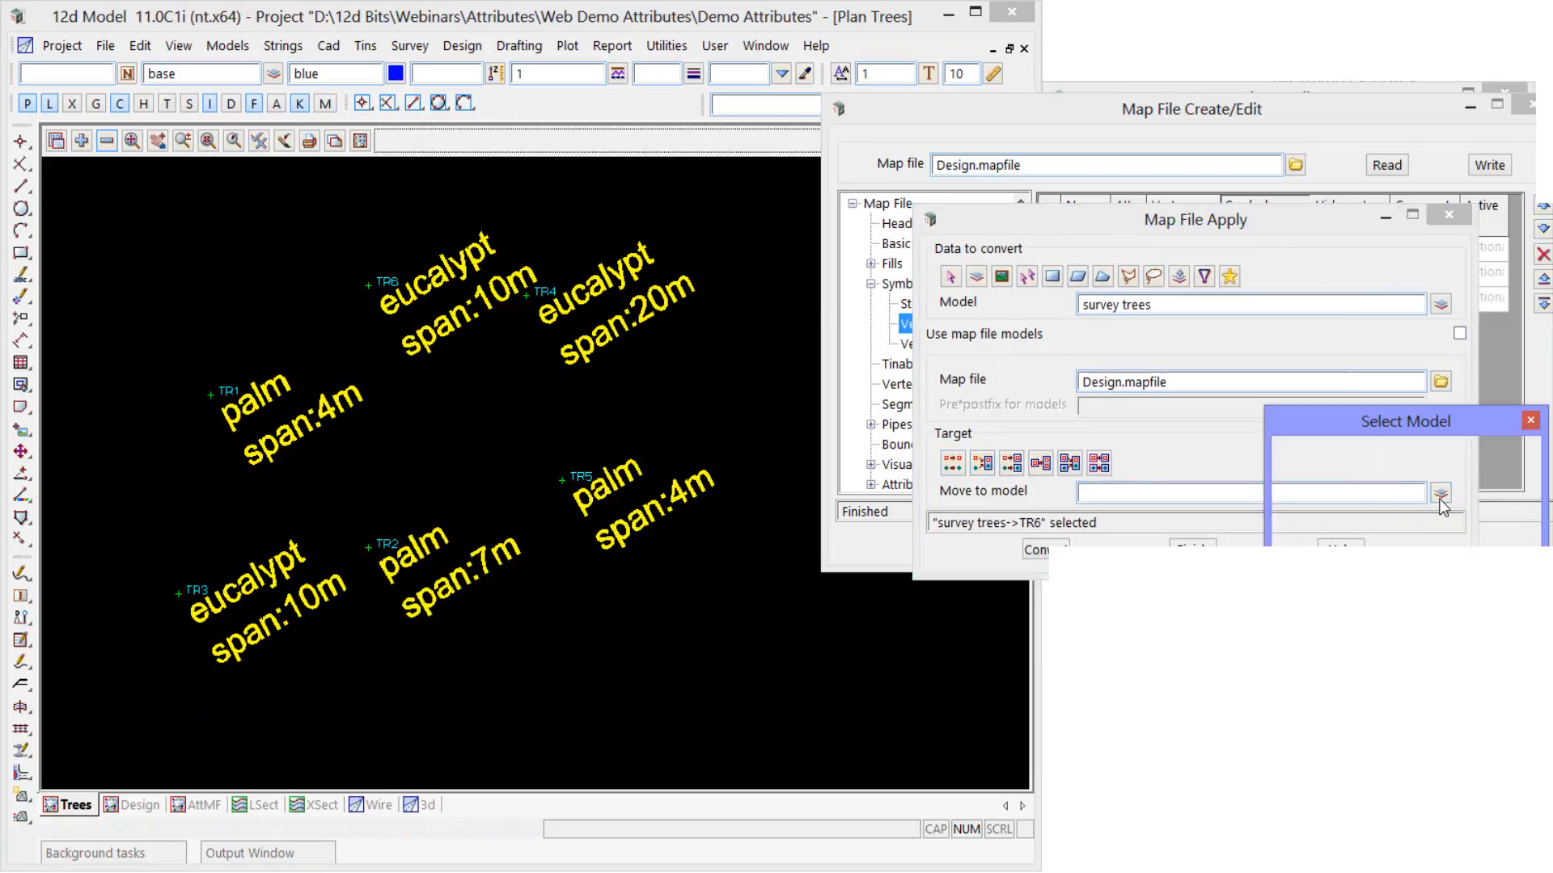
click(1441, 495)
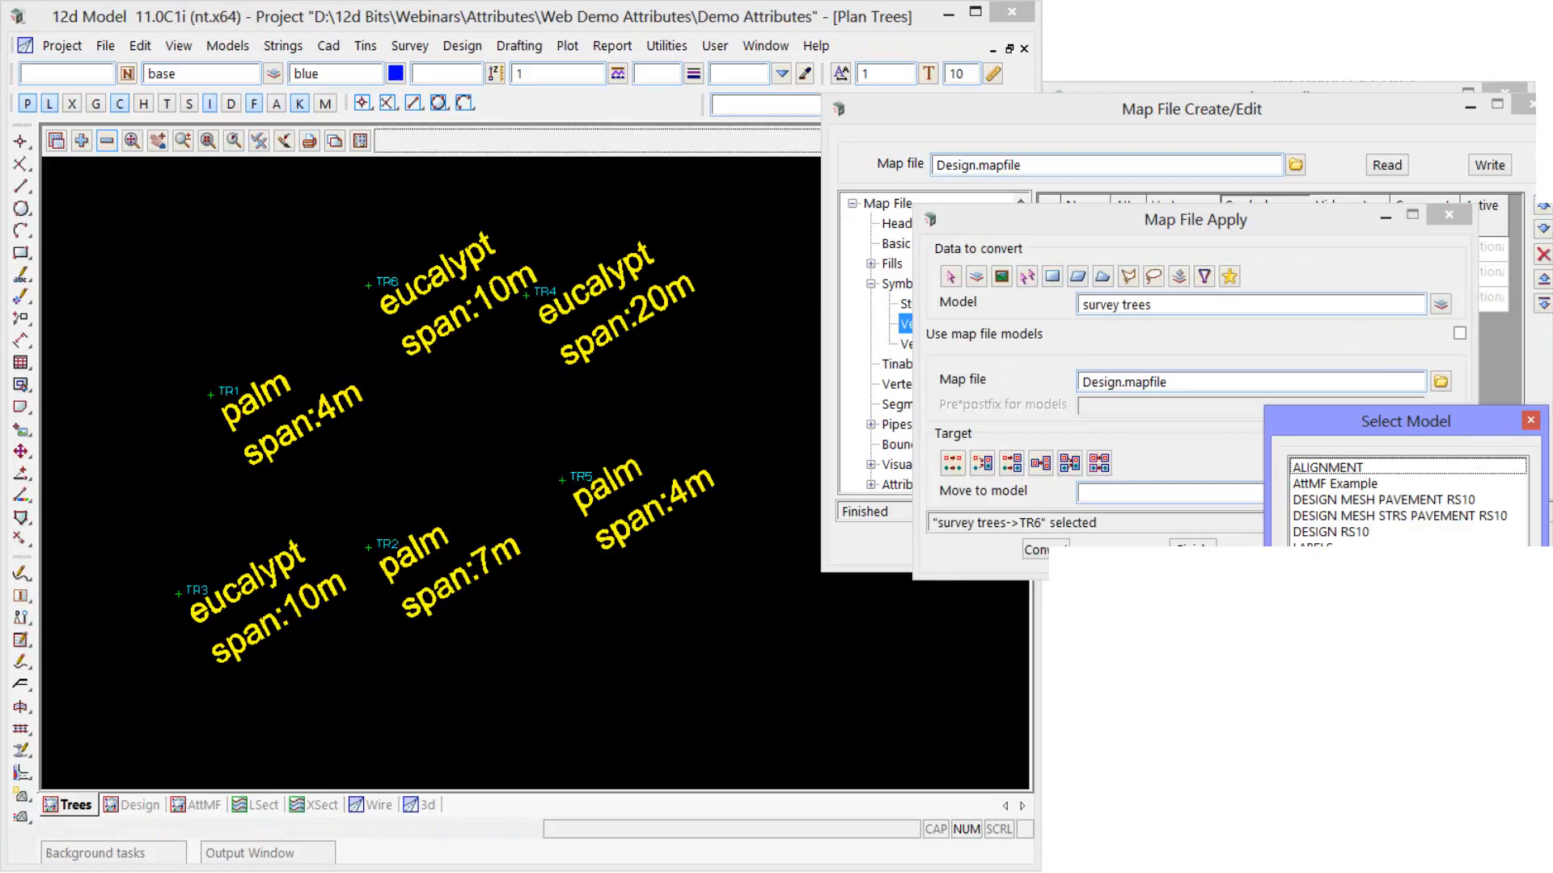
click(1307, 545)
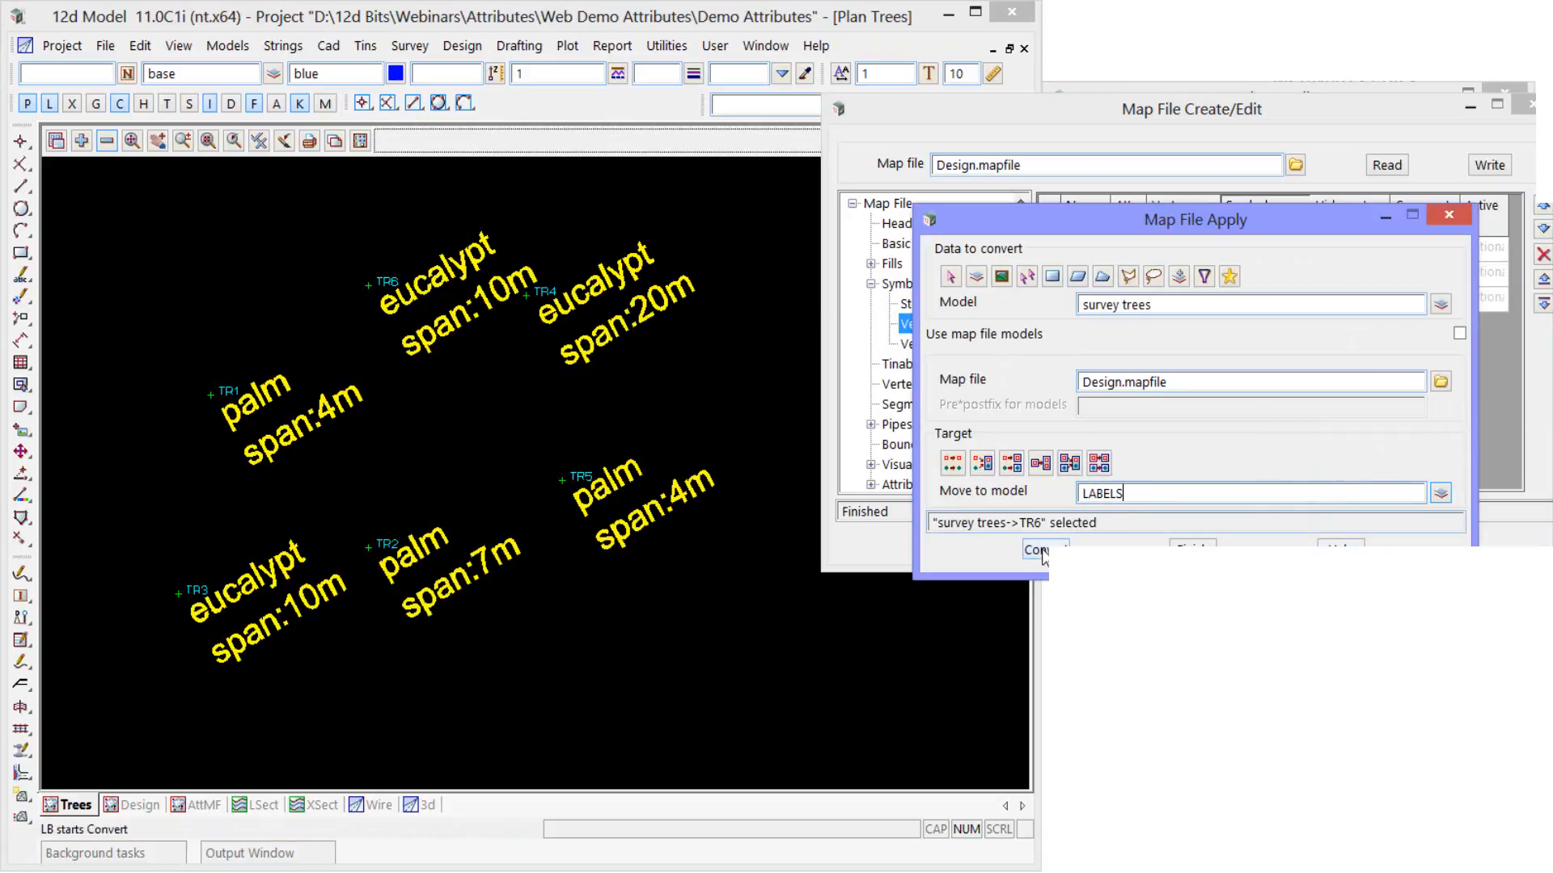
click(1037, 550)
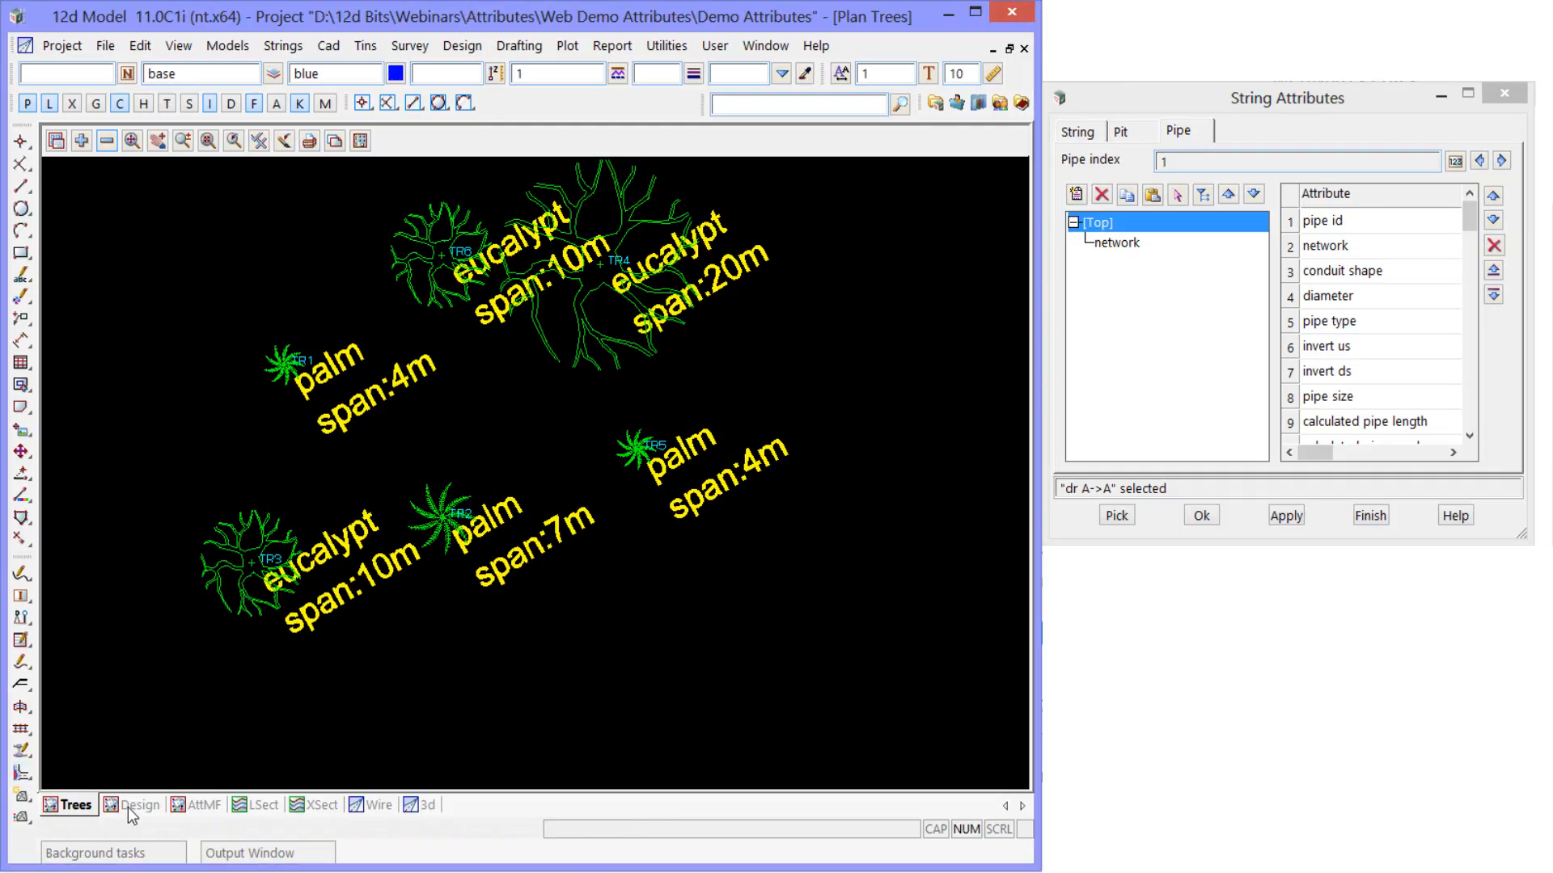
- Switch to the LSect long section view and bring up the project commands
click(262, 804)
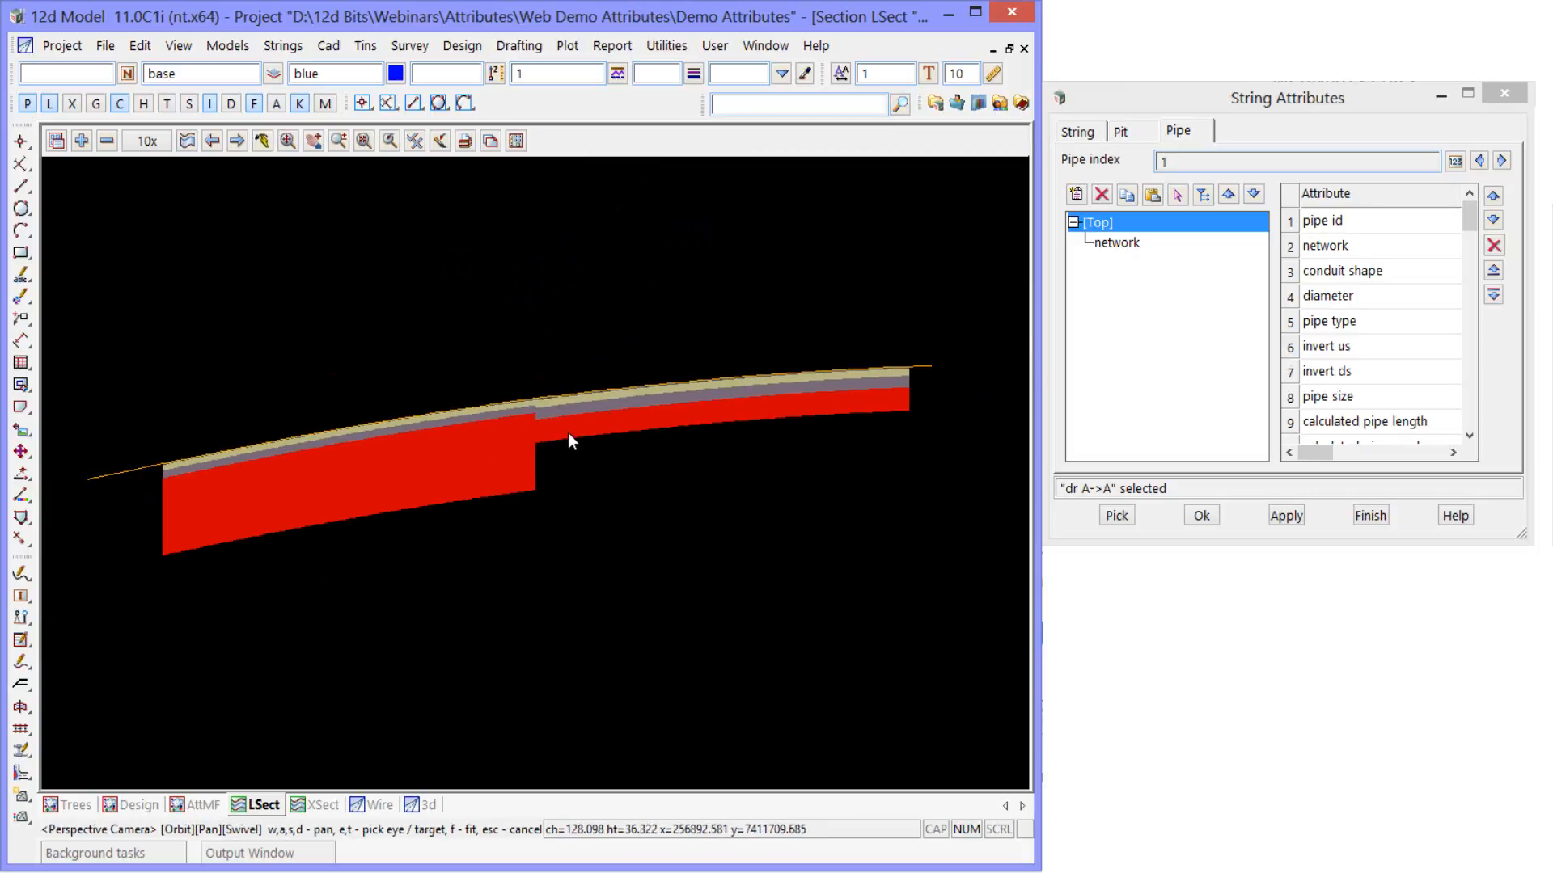
click(62, 45)
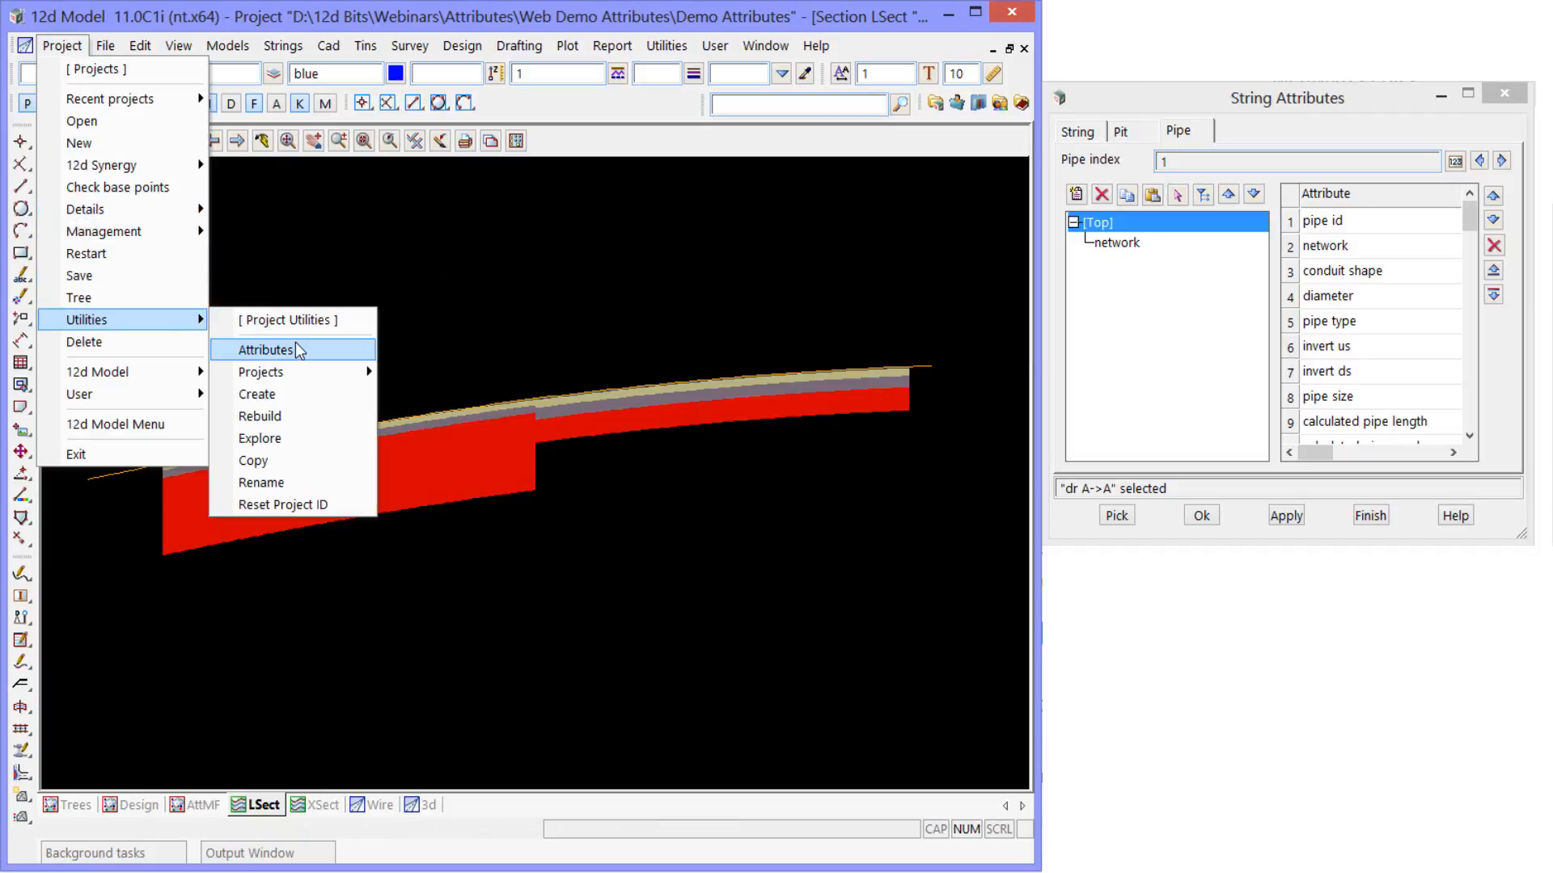
- Open the project attributes and expand MTF > pavement to the type groups
click(264, 349)
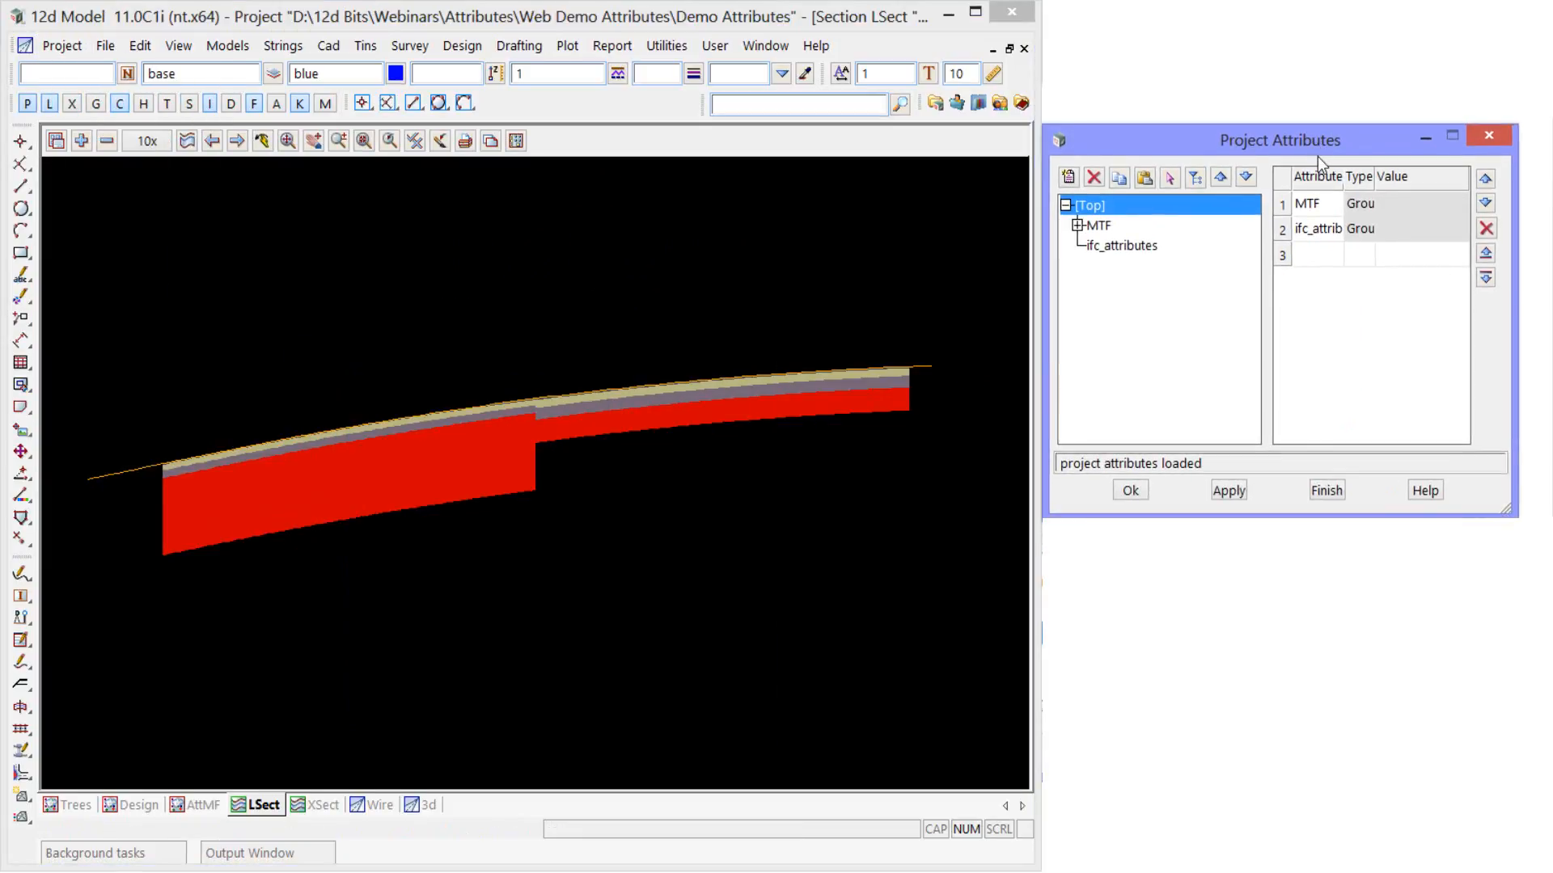
click(1077, 226)
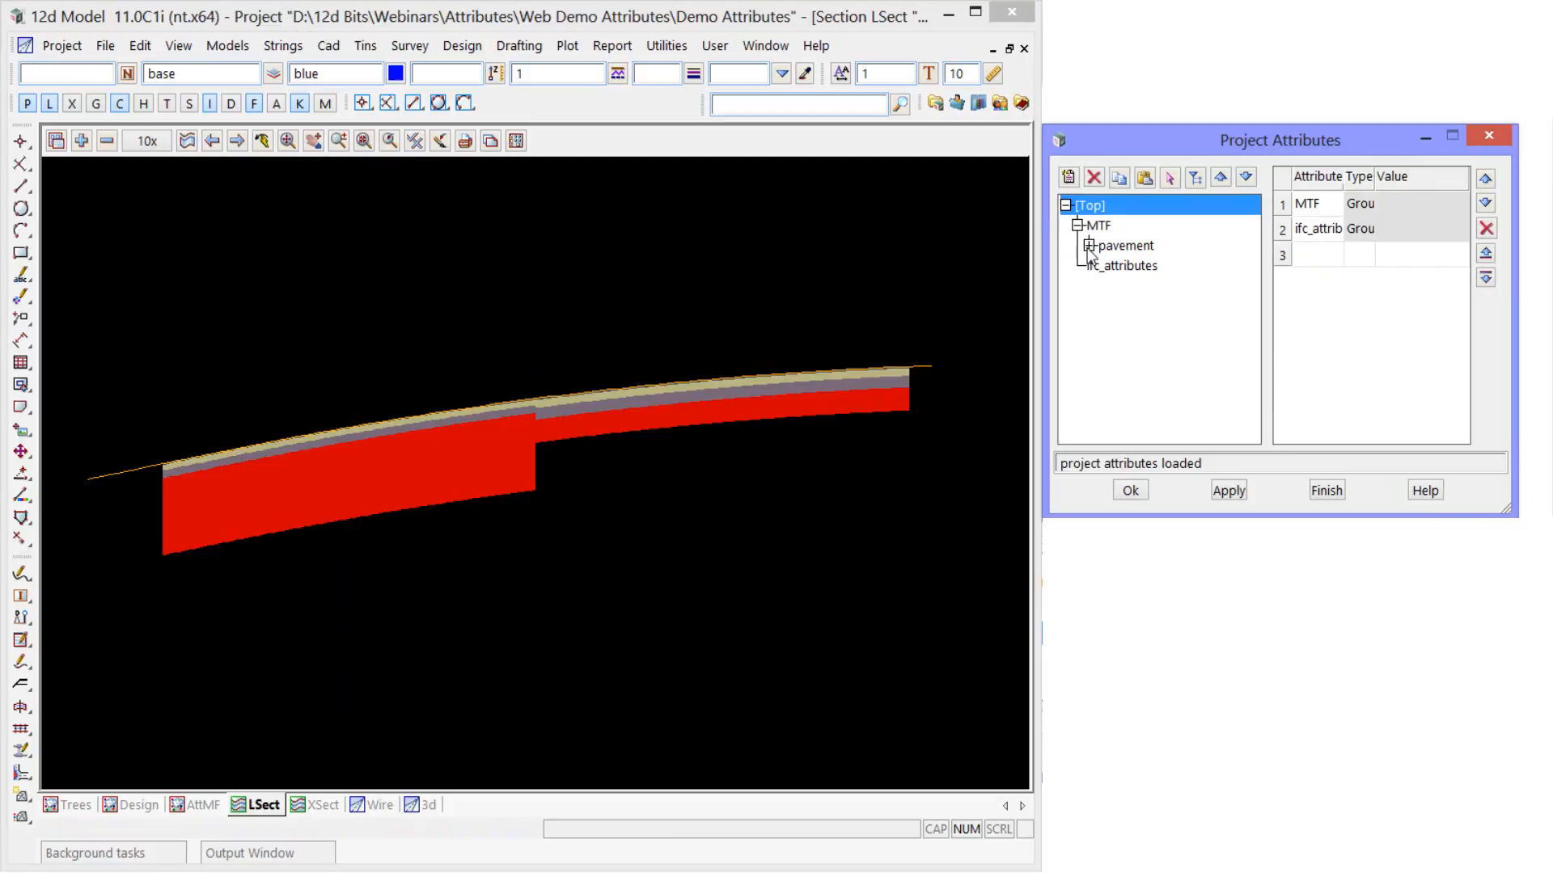
click(1125, 285)
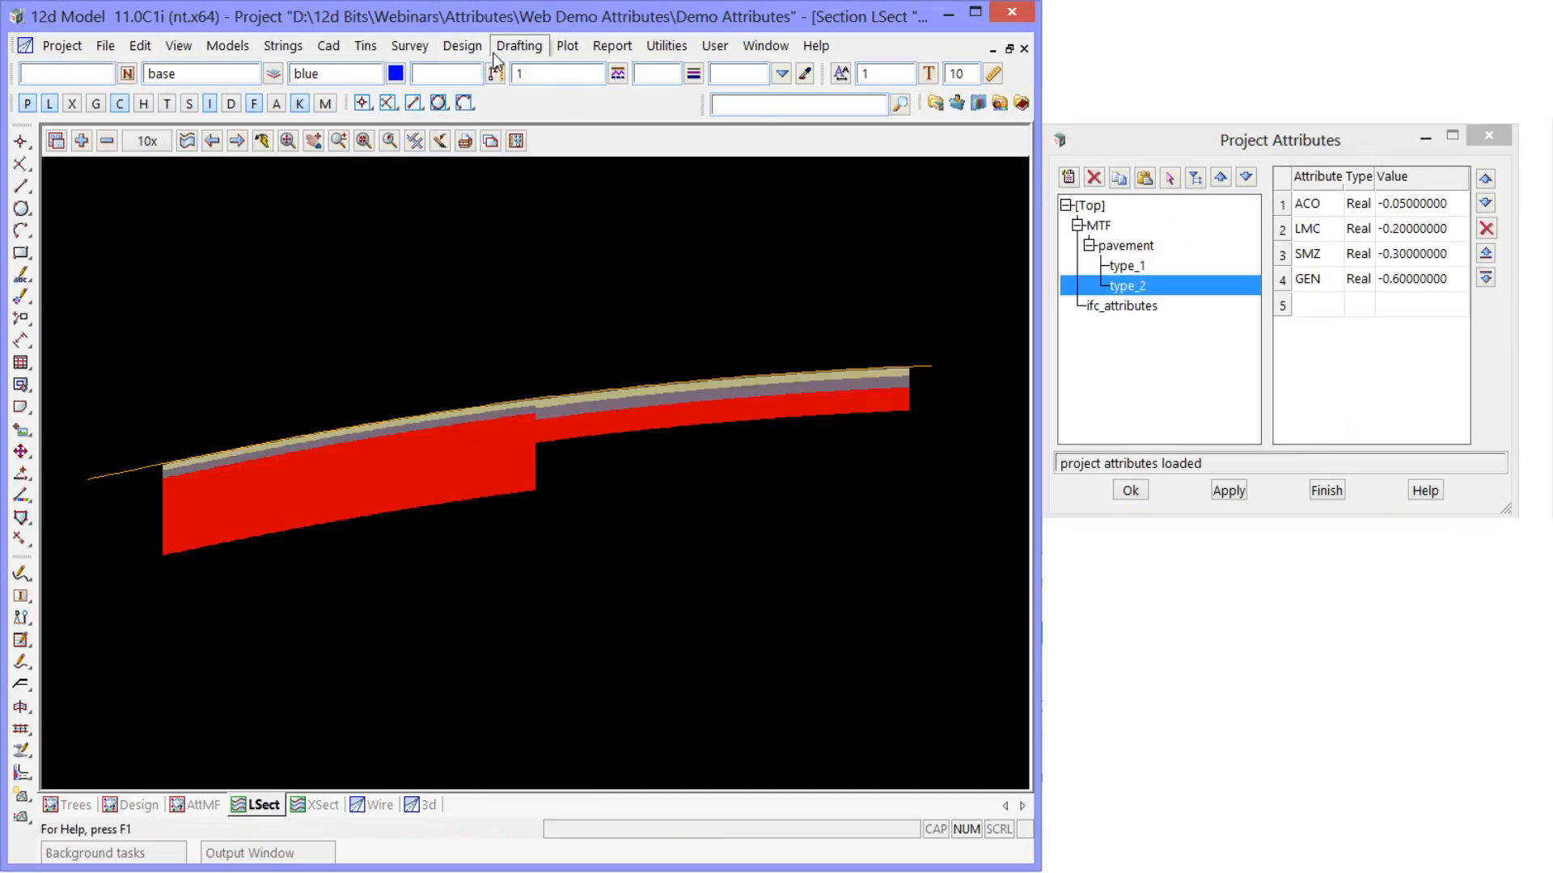
- Open the fourth pavement MTF snippet's details showing Type 1, then close the snippet settings
click(461, 46)
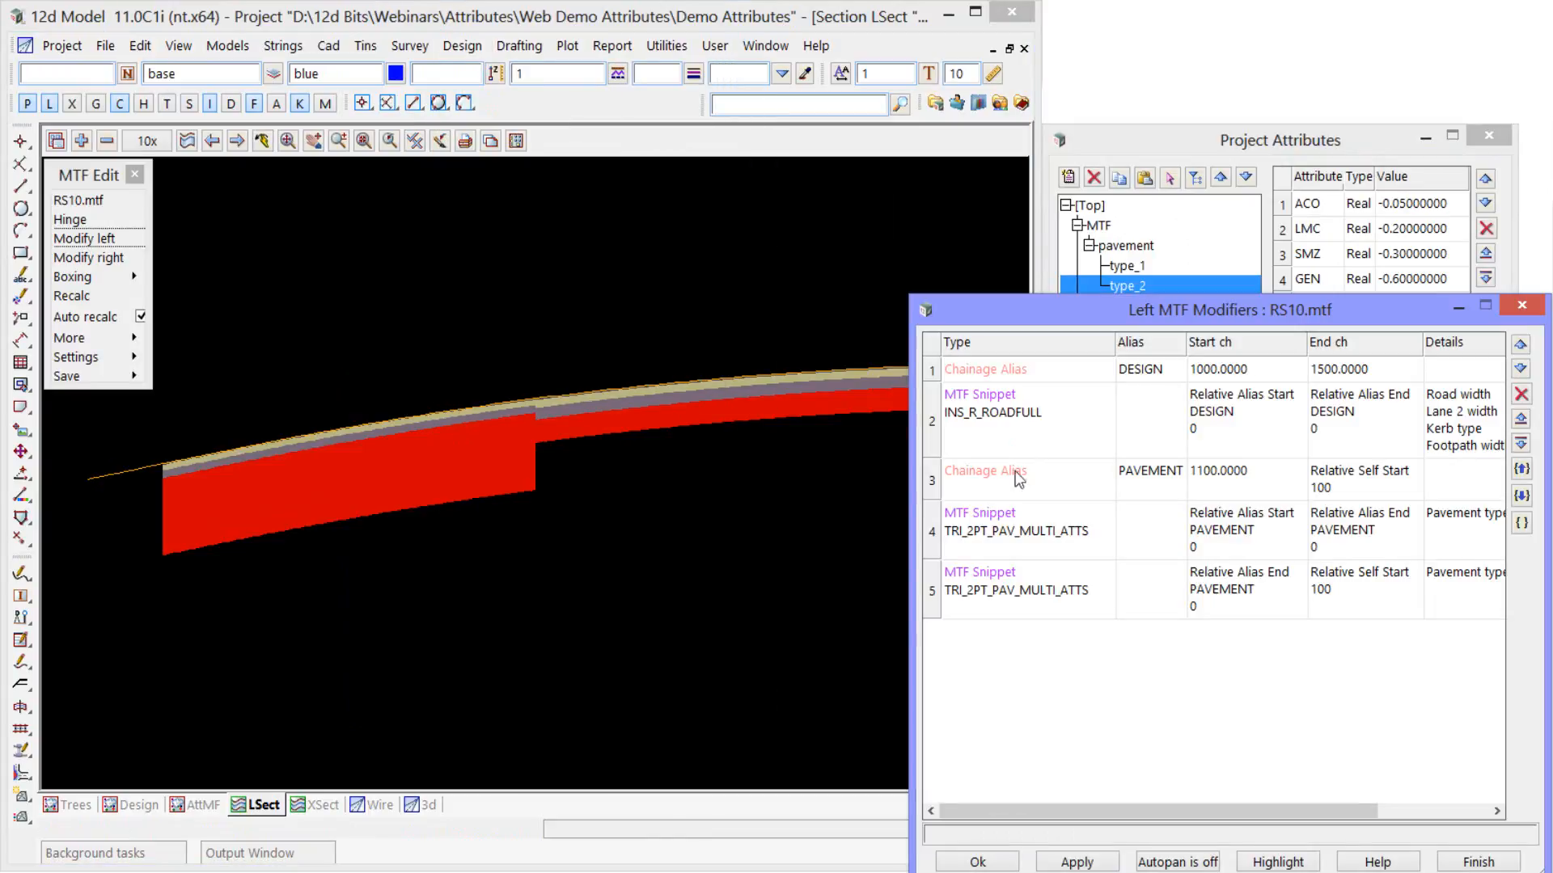
click(1027, 522)
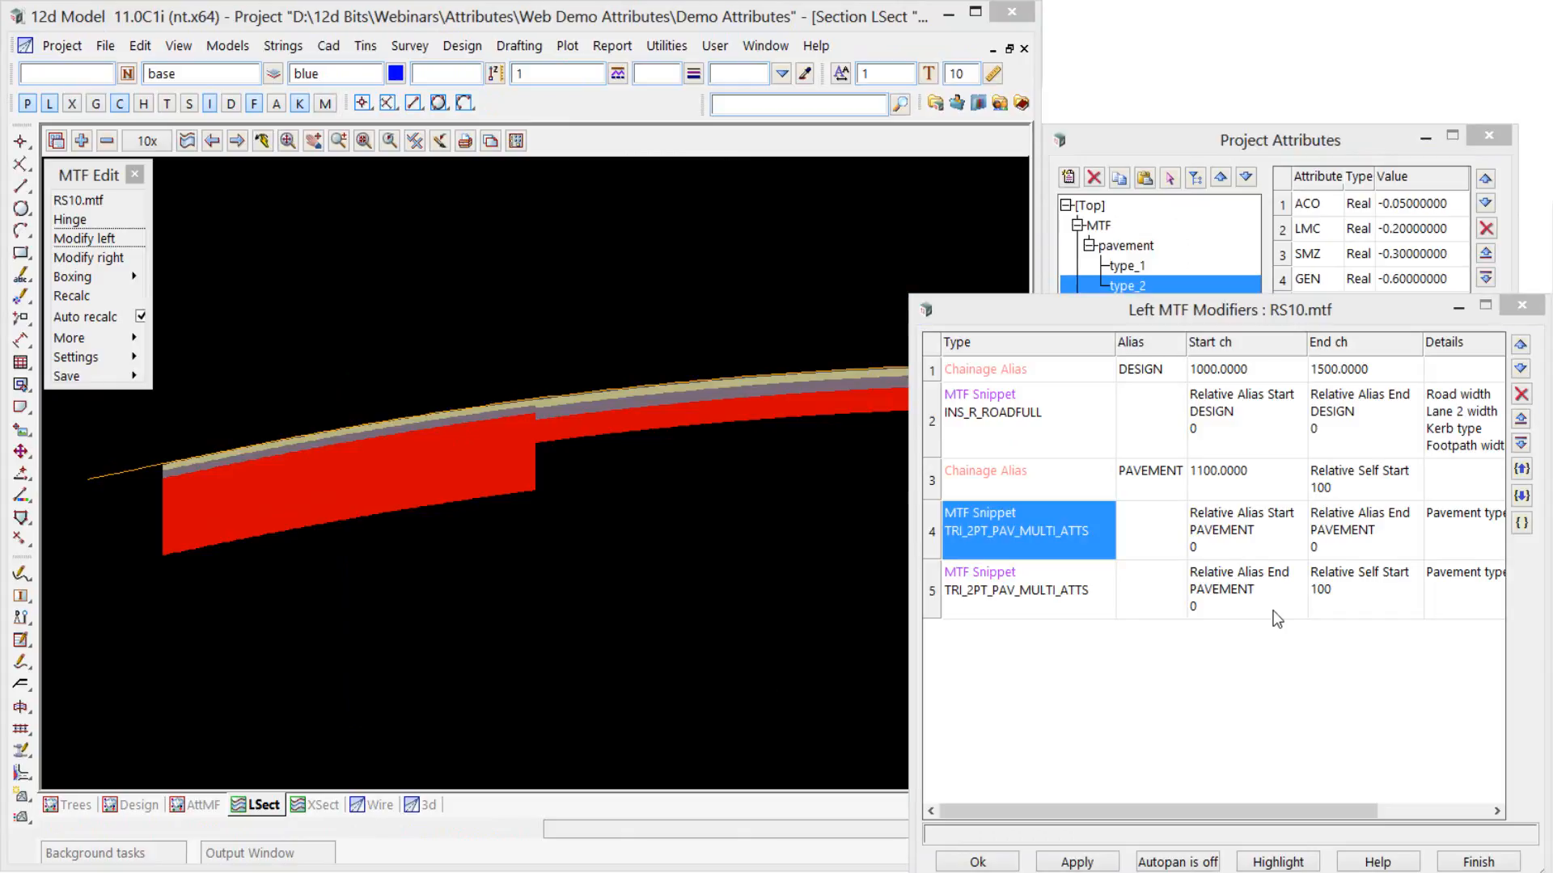
double_click(1017, 530)
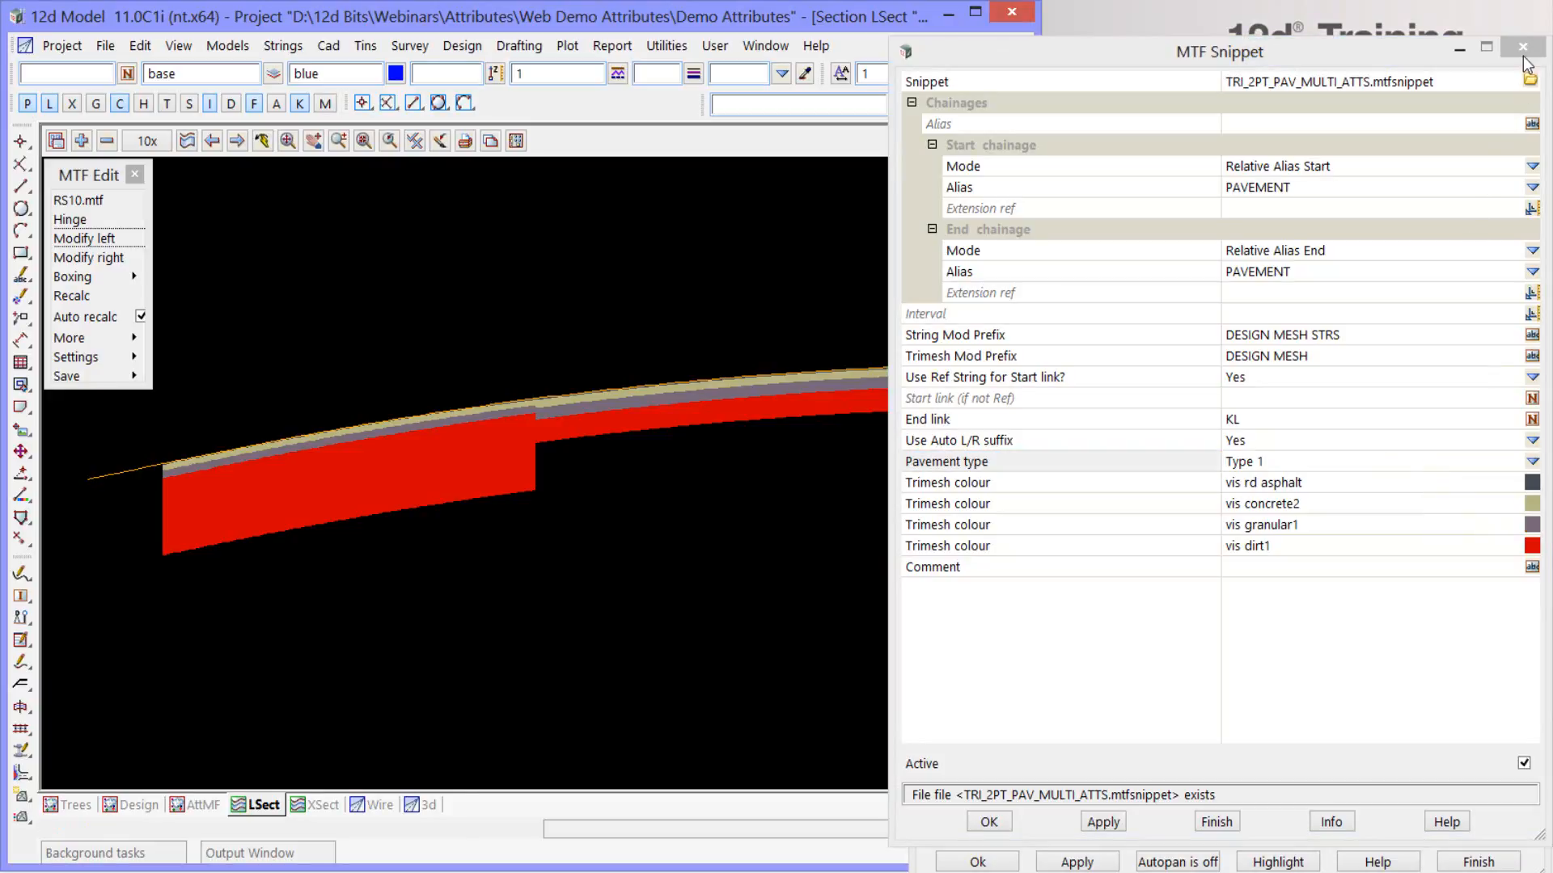
click(1523, 47)
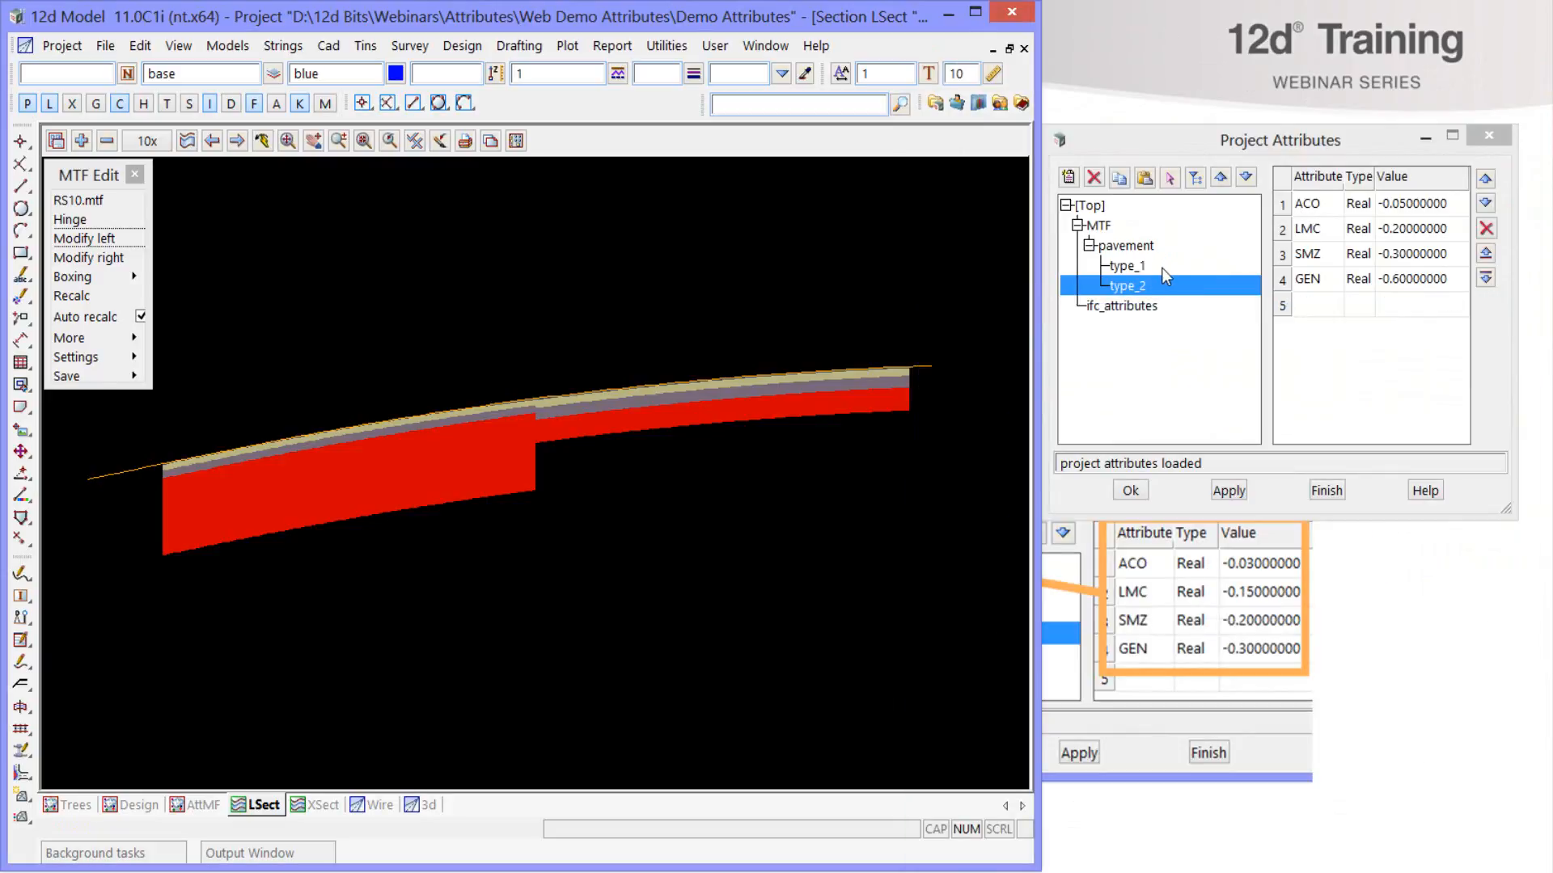
- Edit pavement type_1 to ACO -0.5 and GEN -5.0 and apply the attributes
click(1125, 265)
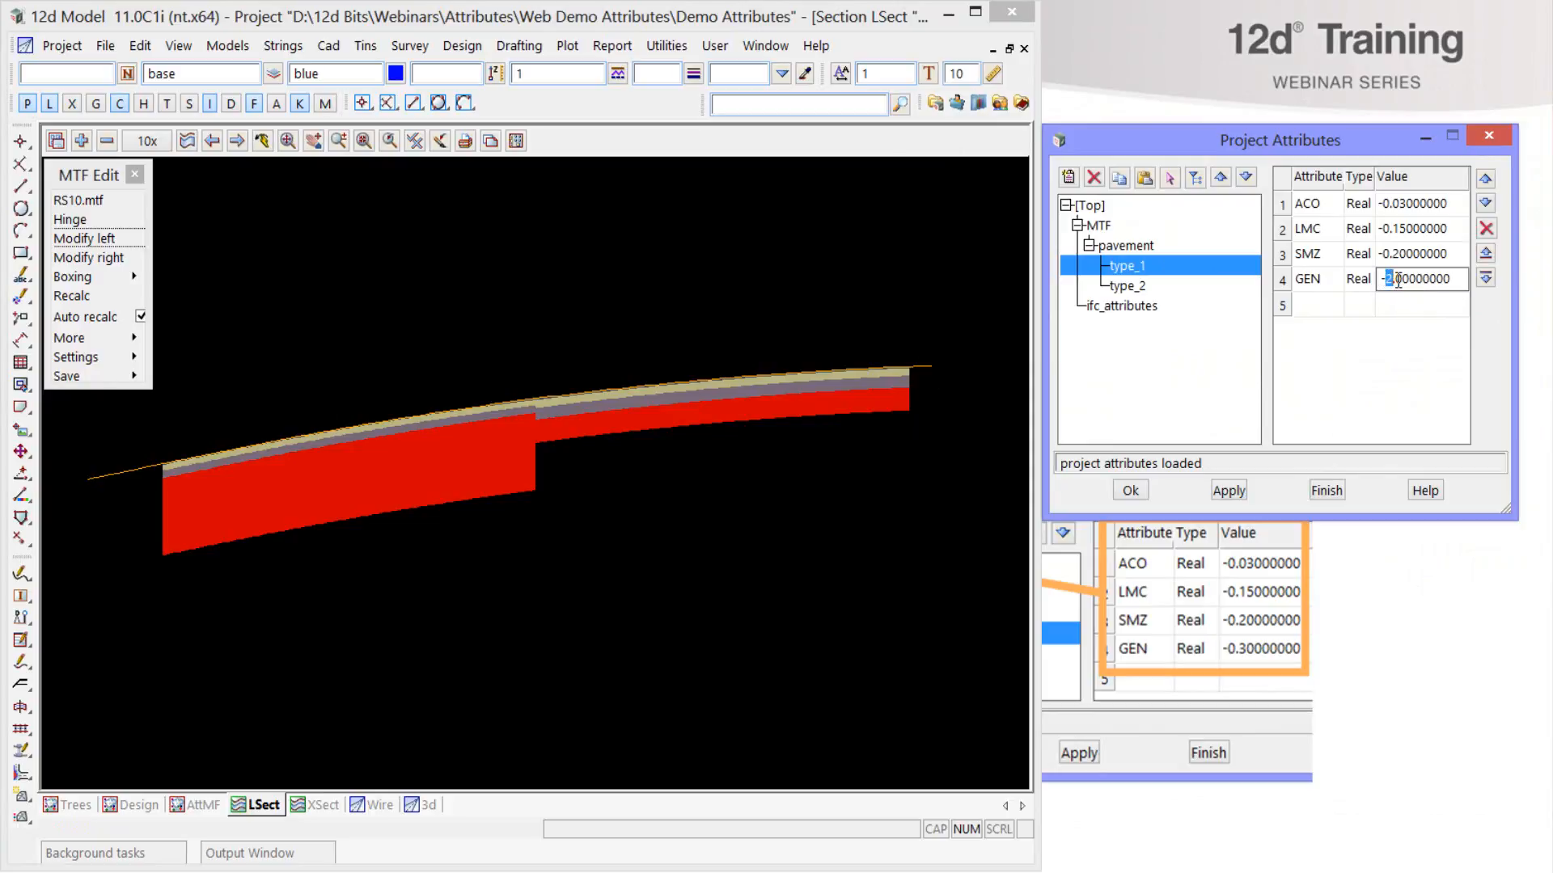
text(-5.00000000)
click(1421, 204)
text(-0.5000000)
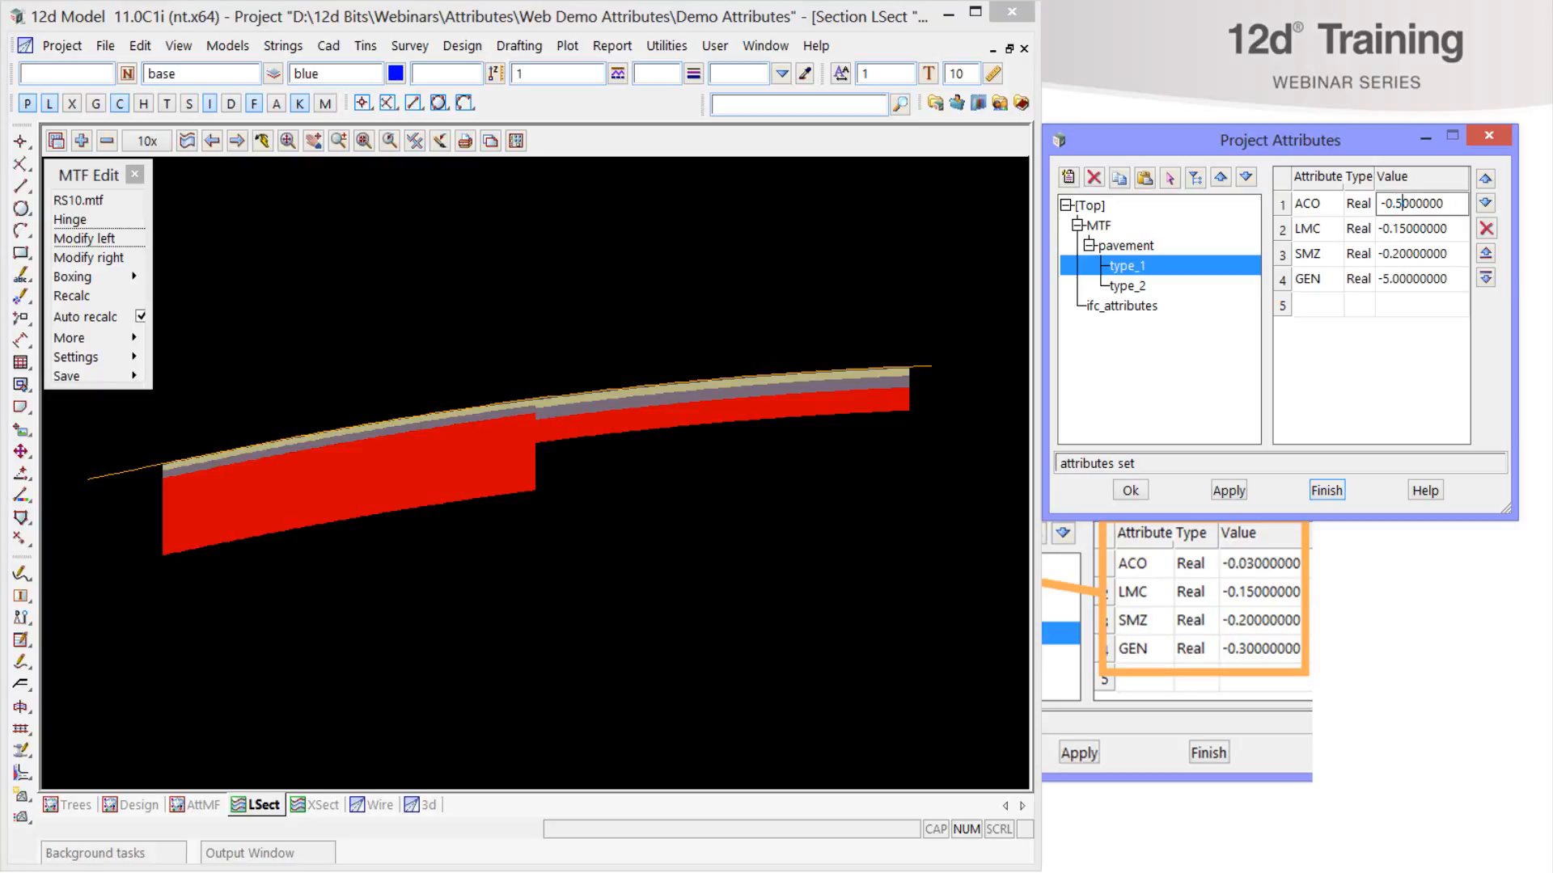
click(1228, 488)
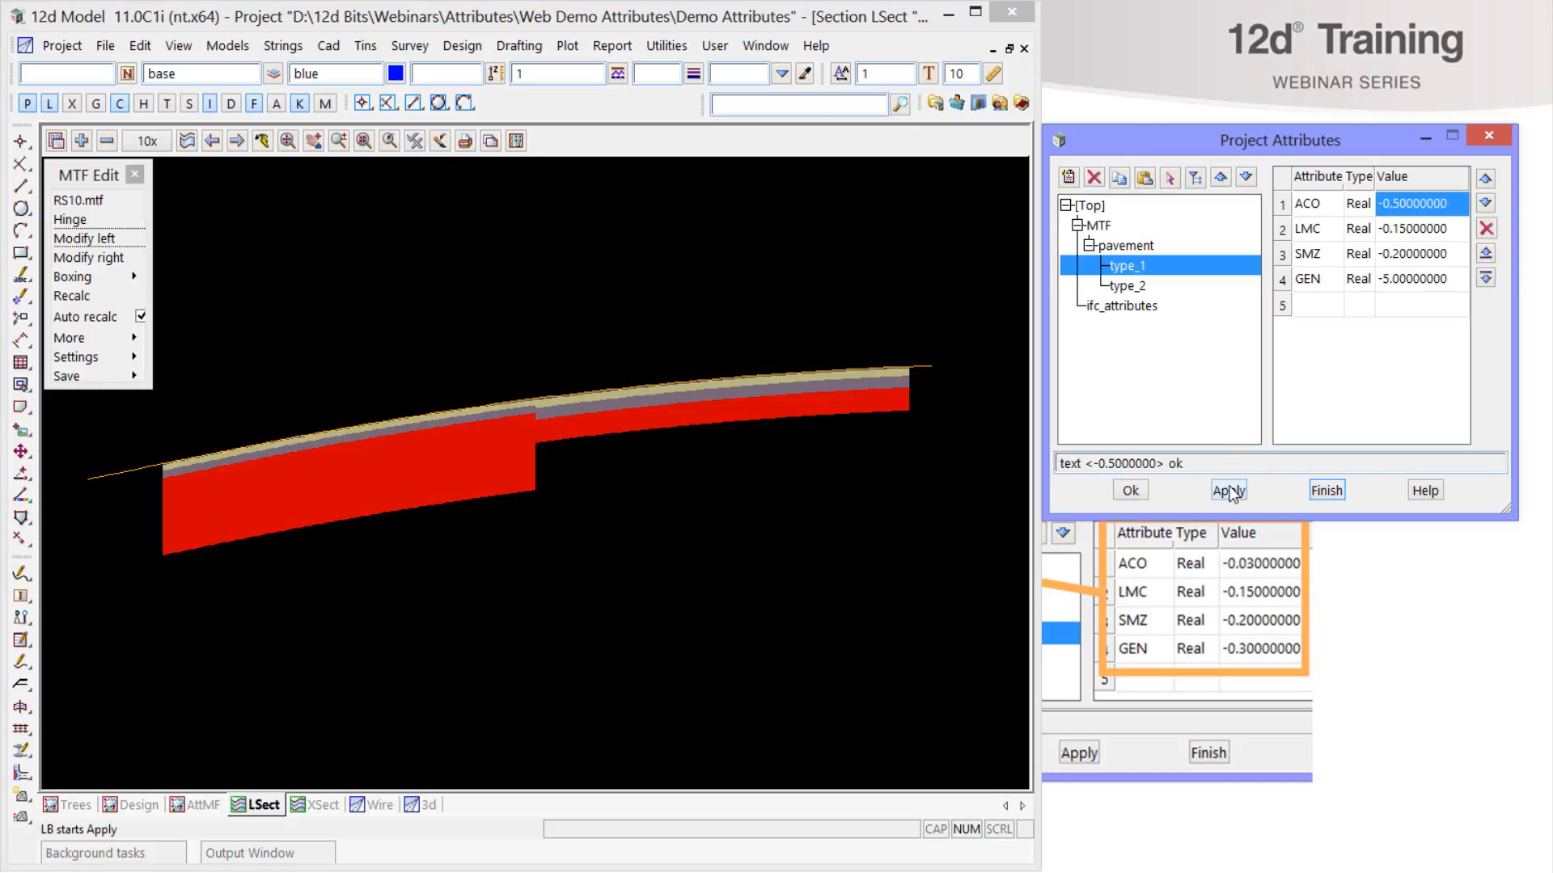
click(1227, 488)
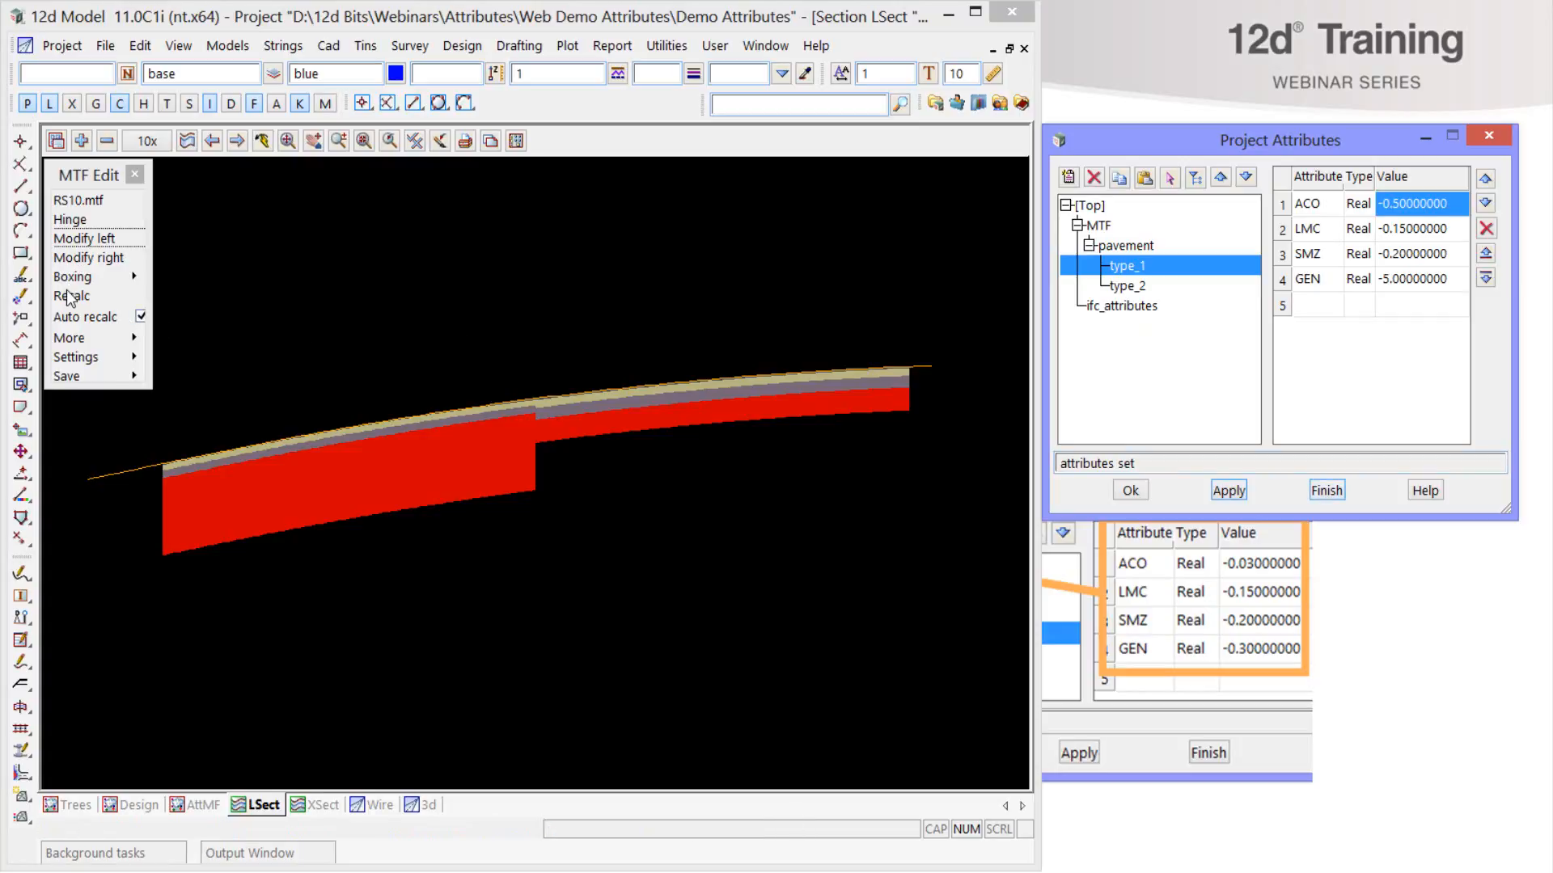
- Recalculate the pavement so the section shows the deeper layers, then go to the design plan
click(73, 294)
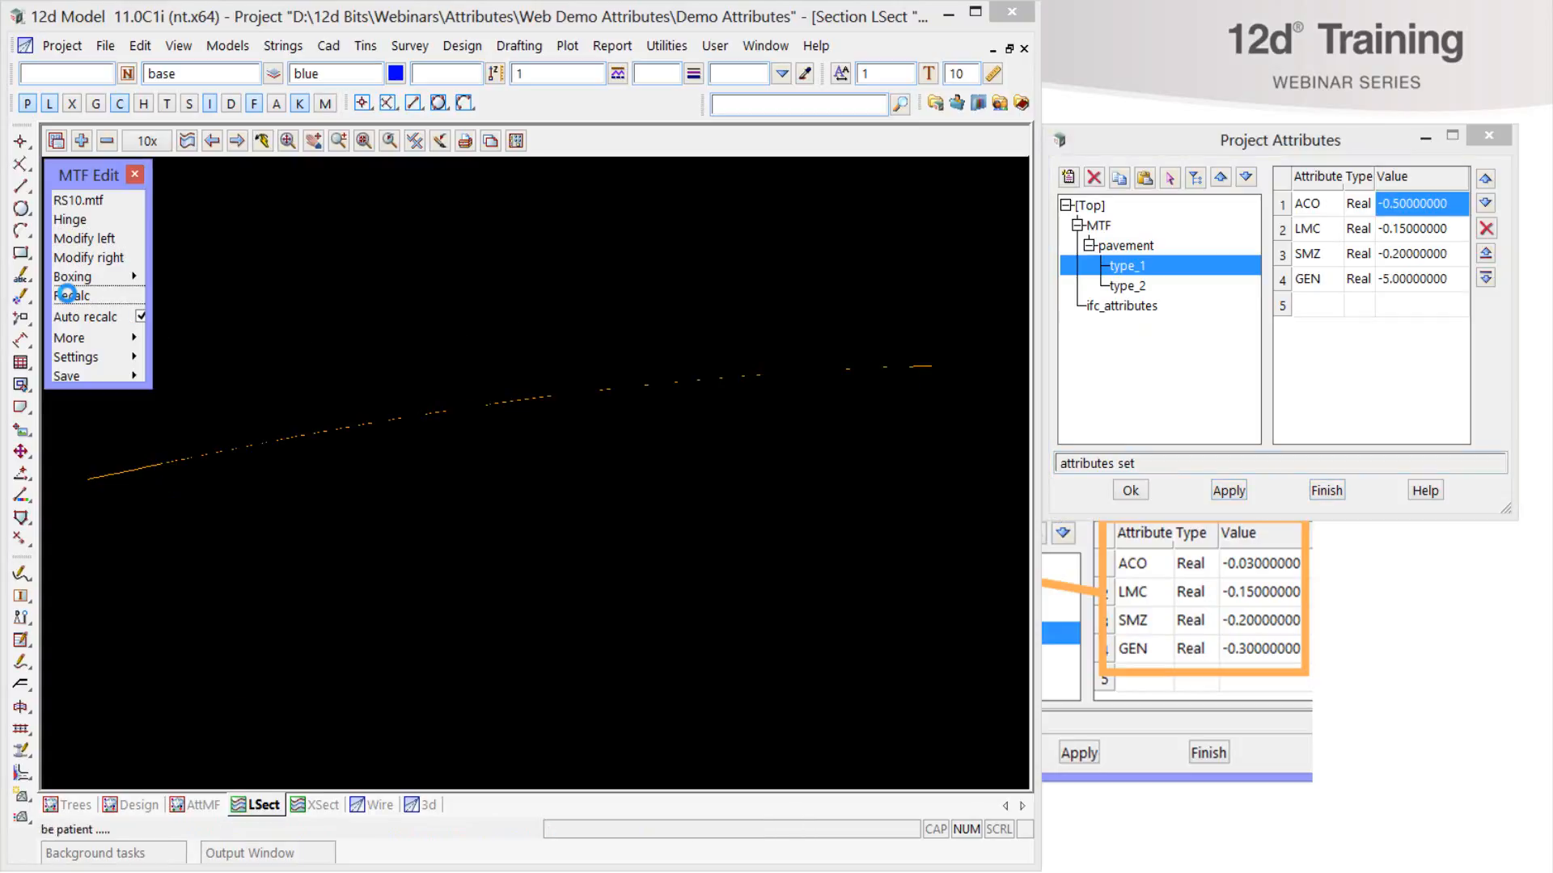
click(71, 294)
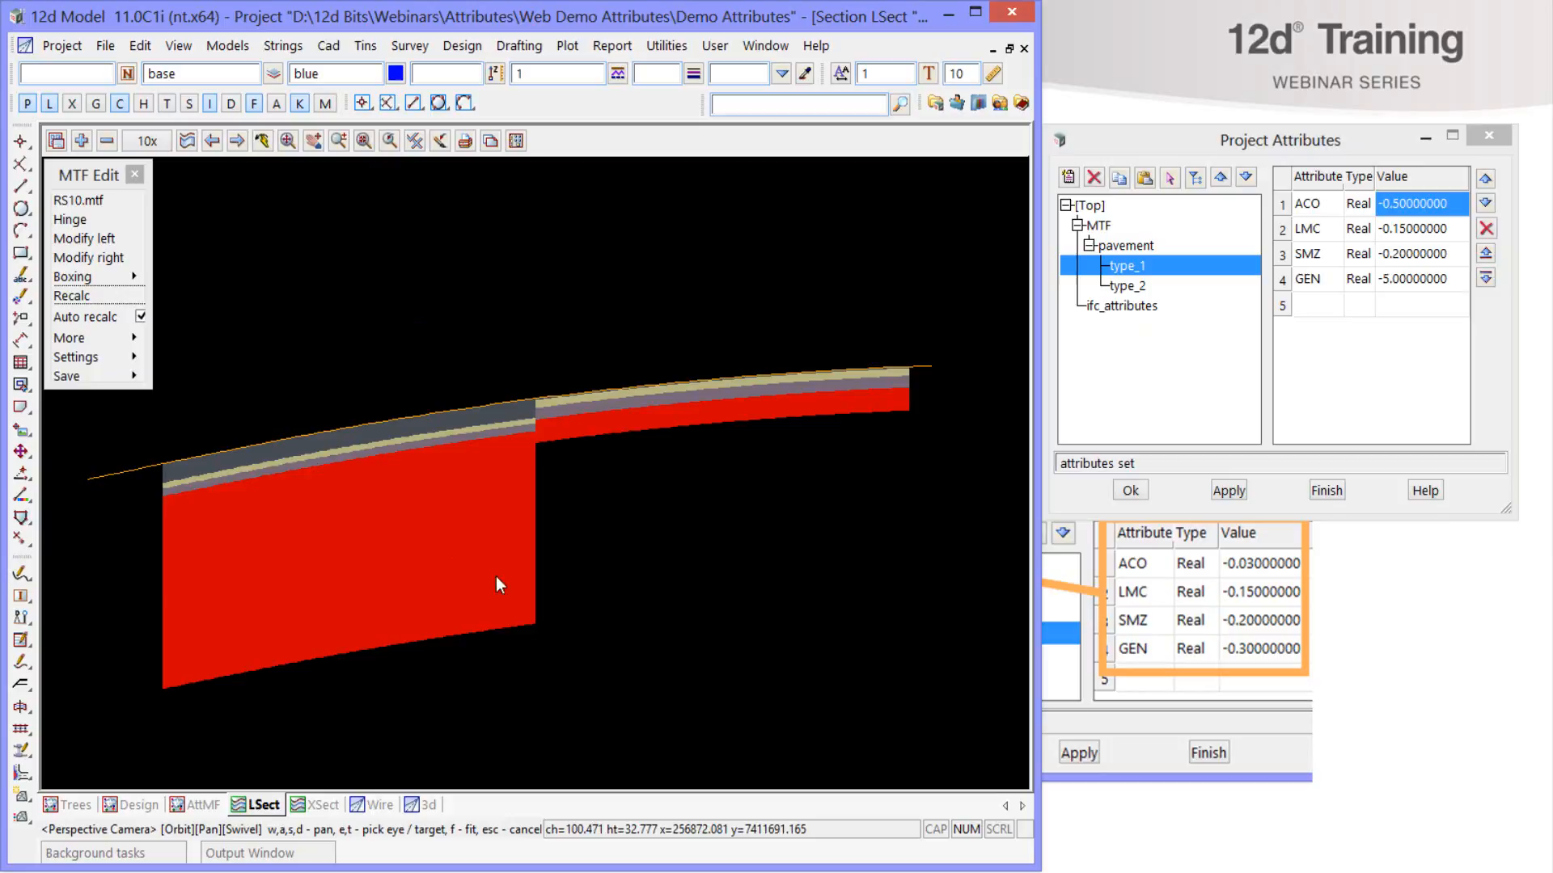
mouse_move(464, 476)
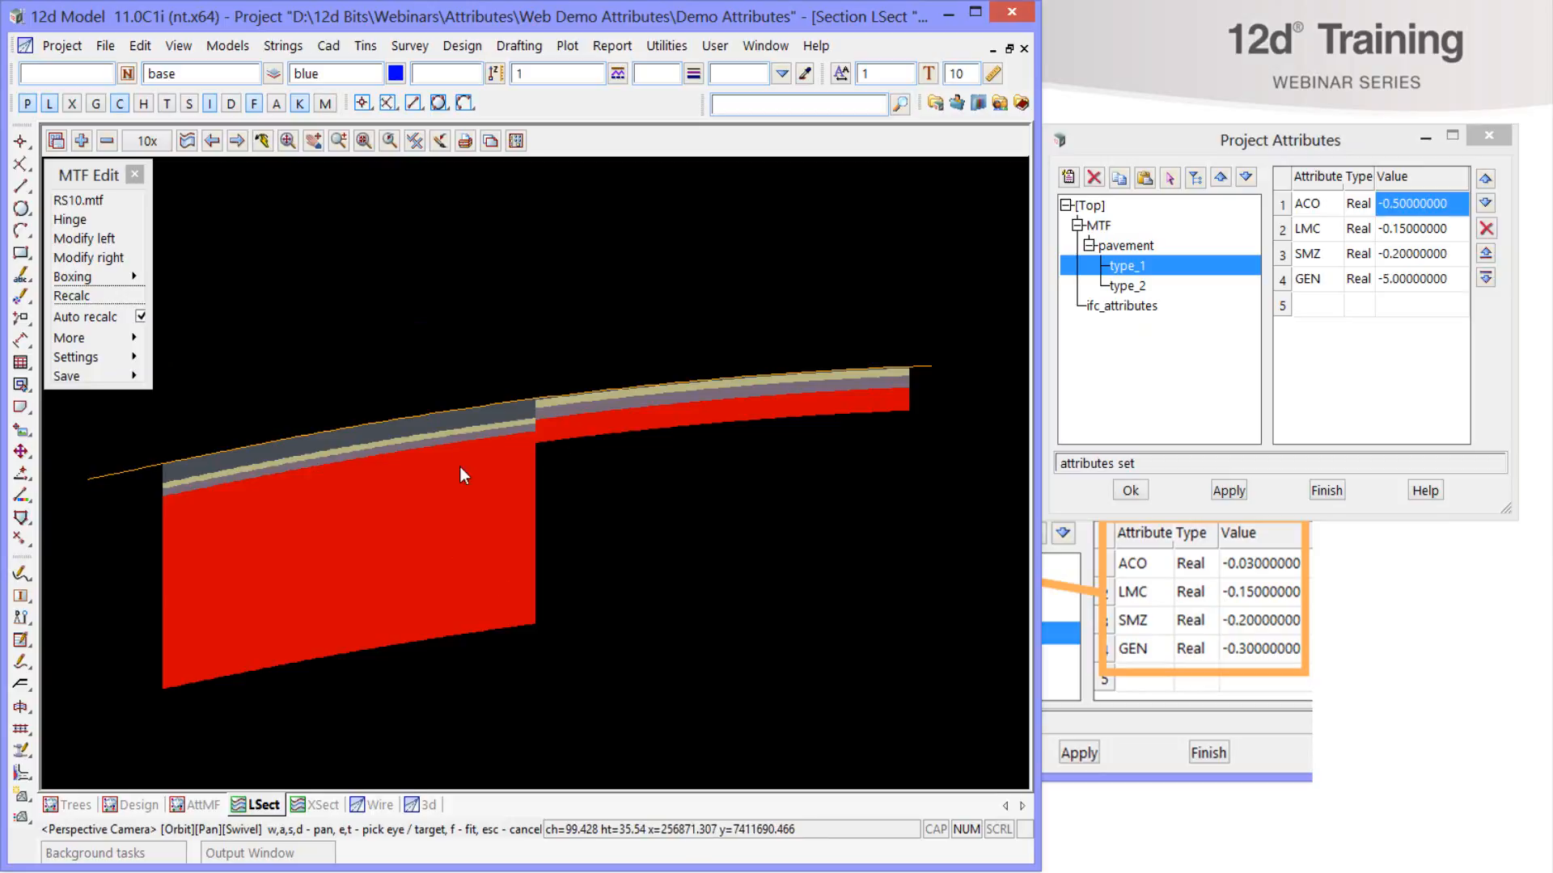
mouse_move(448, 469)
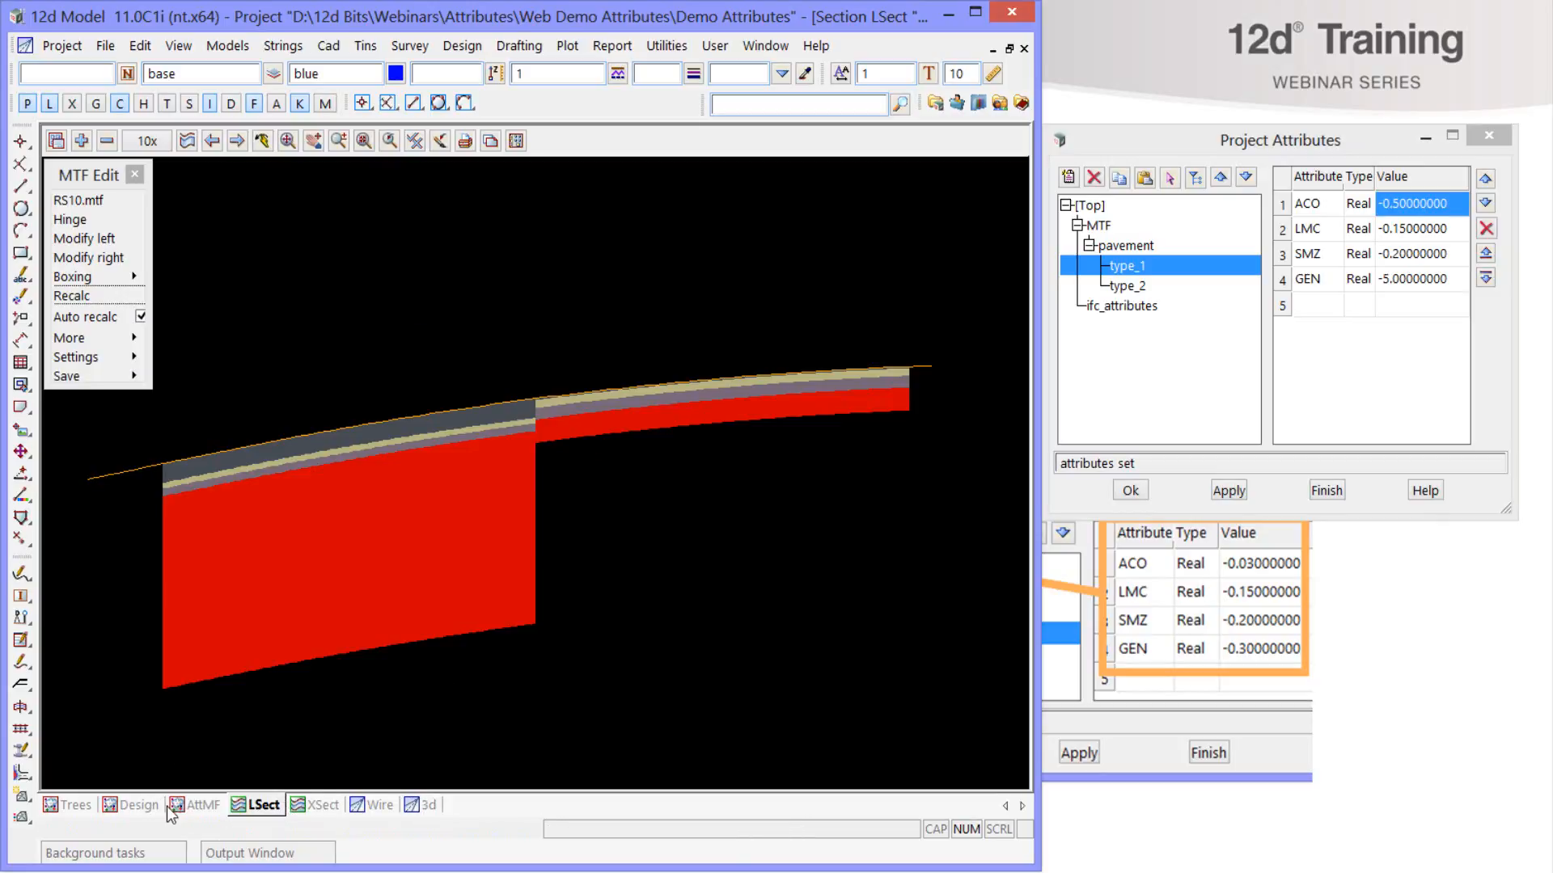
click(138, 805)
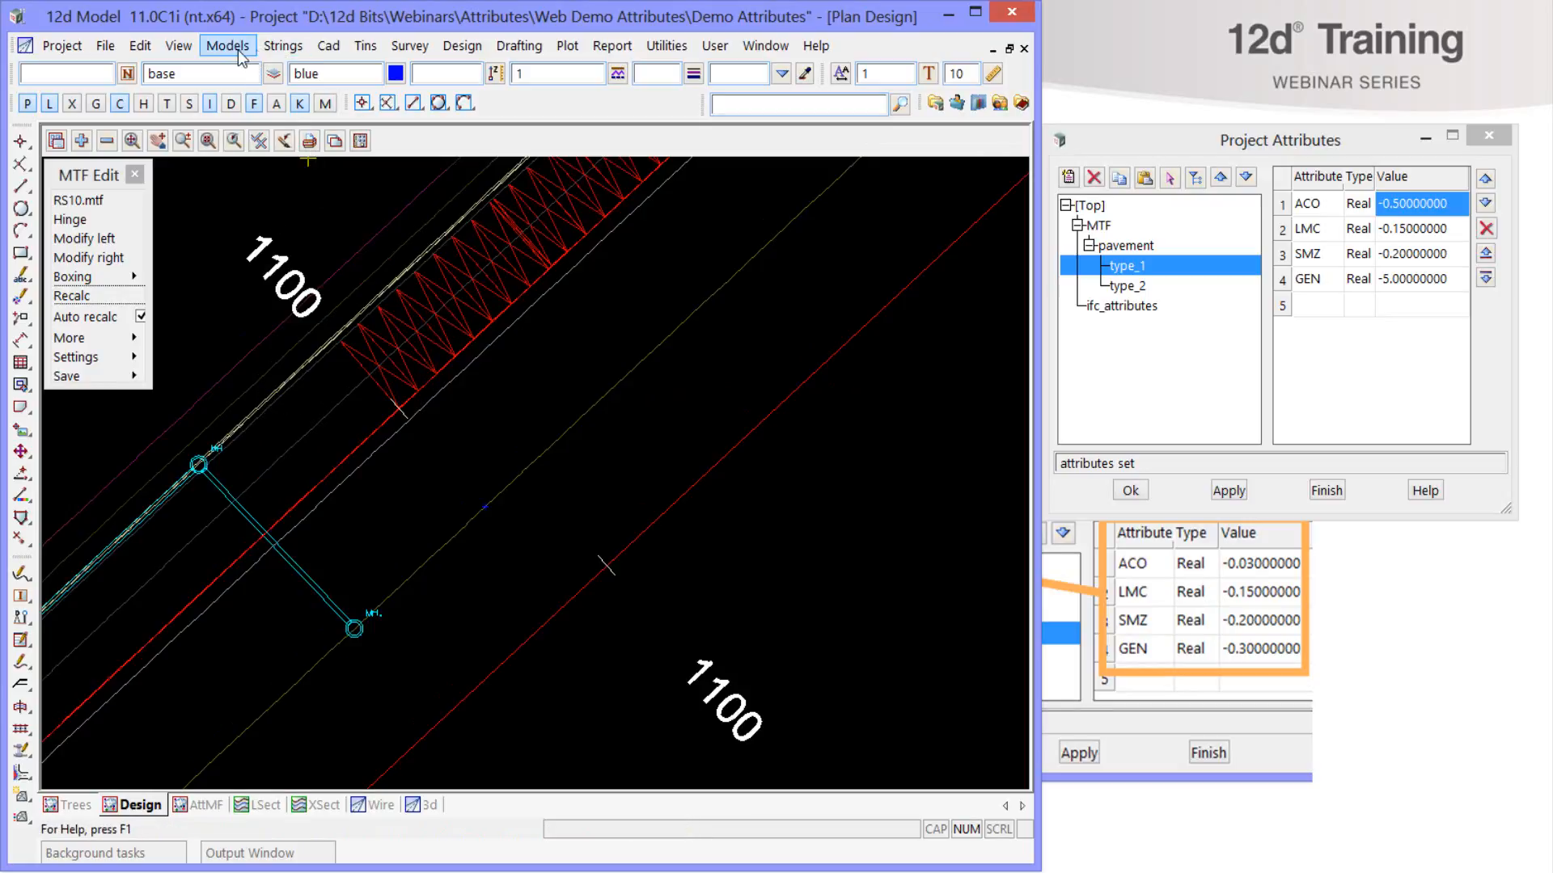
- Inspect the single-string attributes of the ACO-LS10 pavement mesh string, which carries none
click(283, 45)
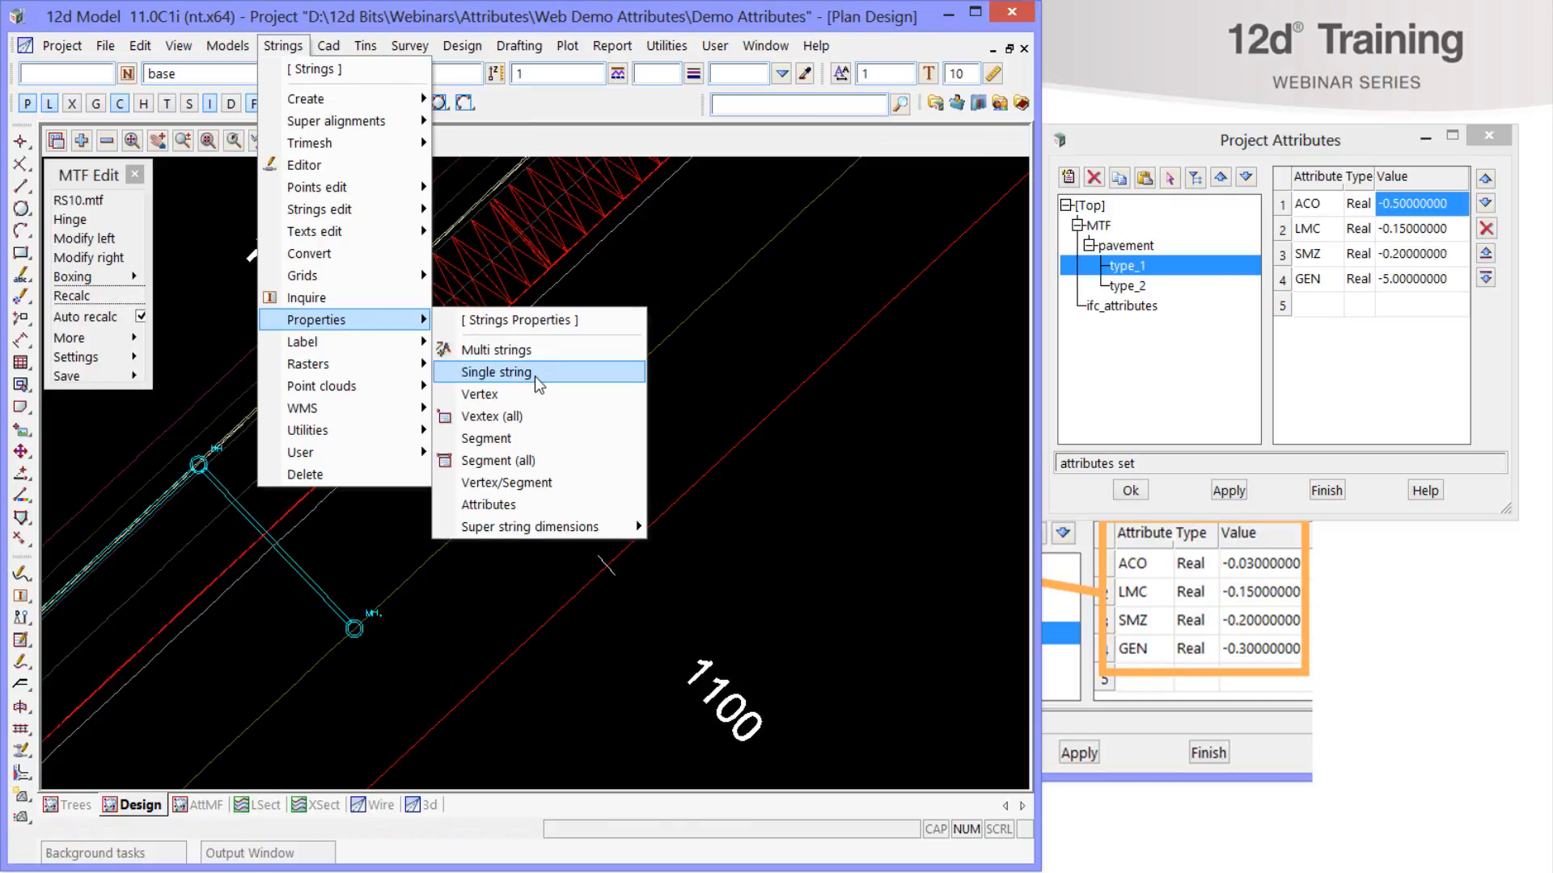
click(497, 372)
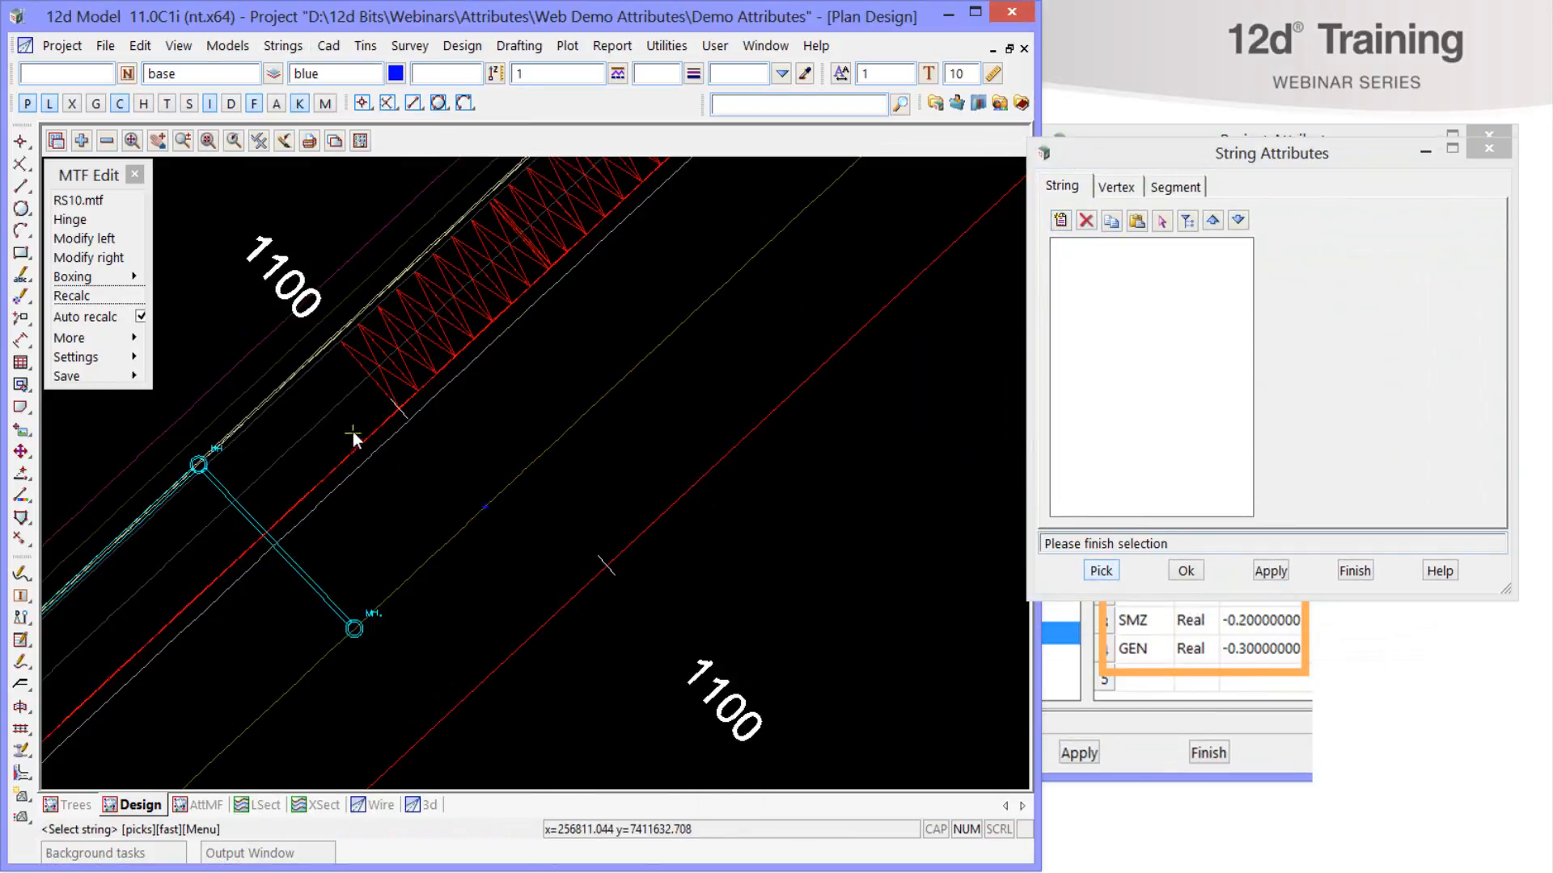
click(352, 354)
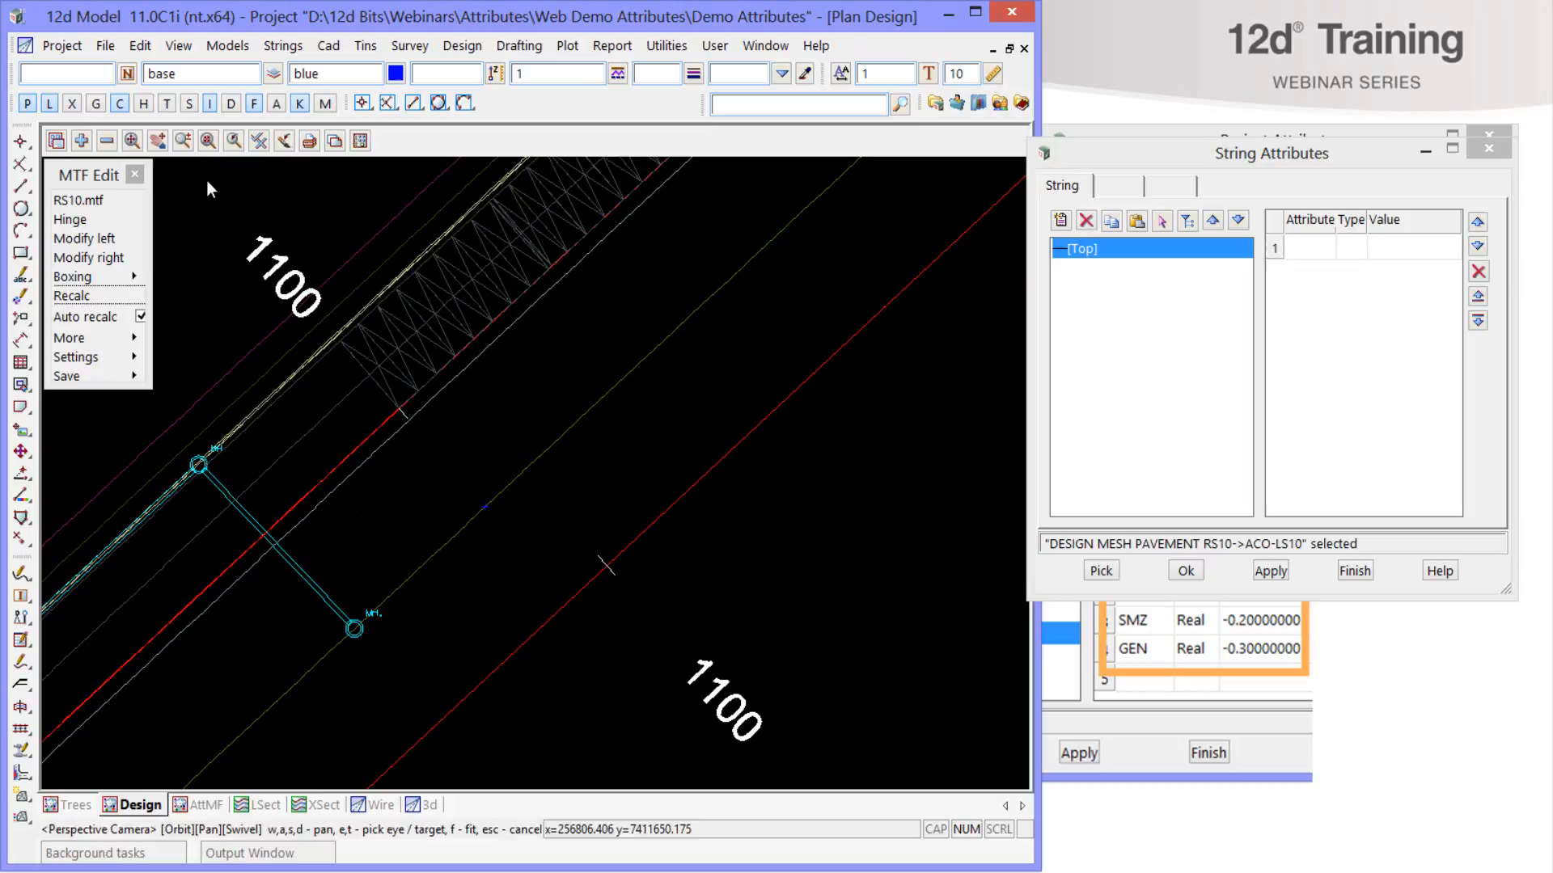
- Bring up the map file Create/Edit editor
click(104, 46)
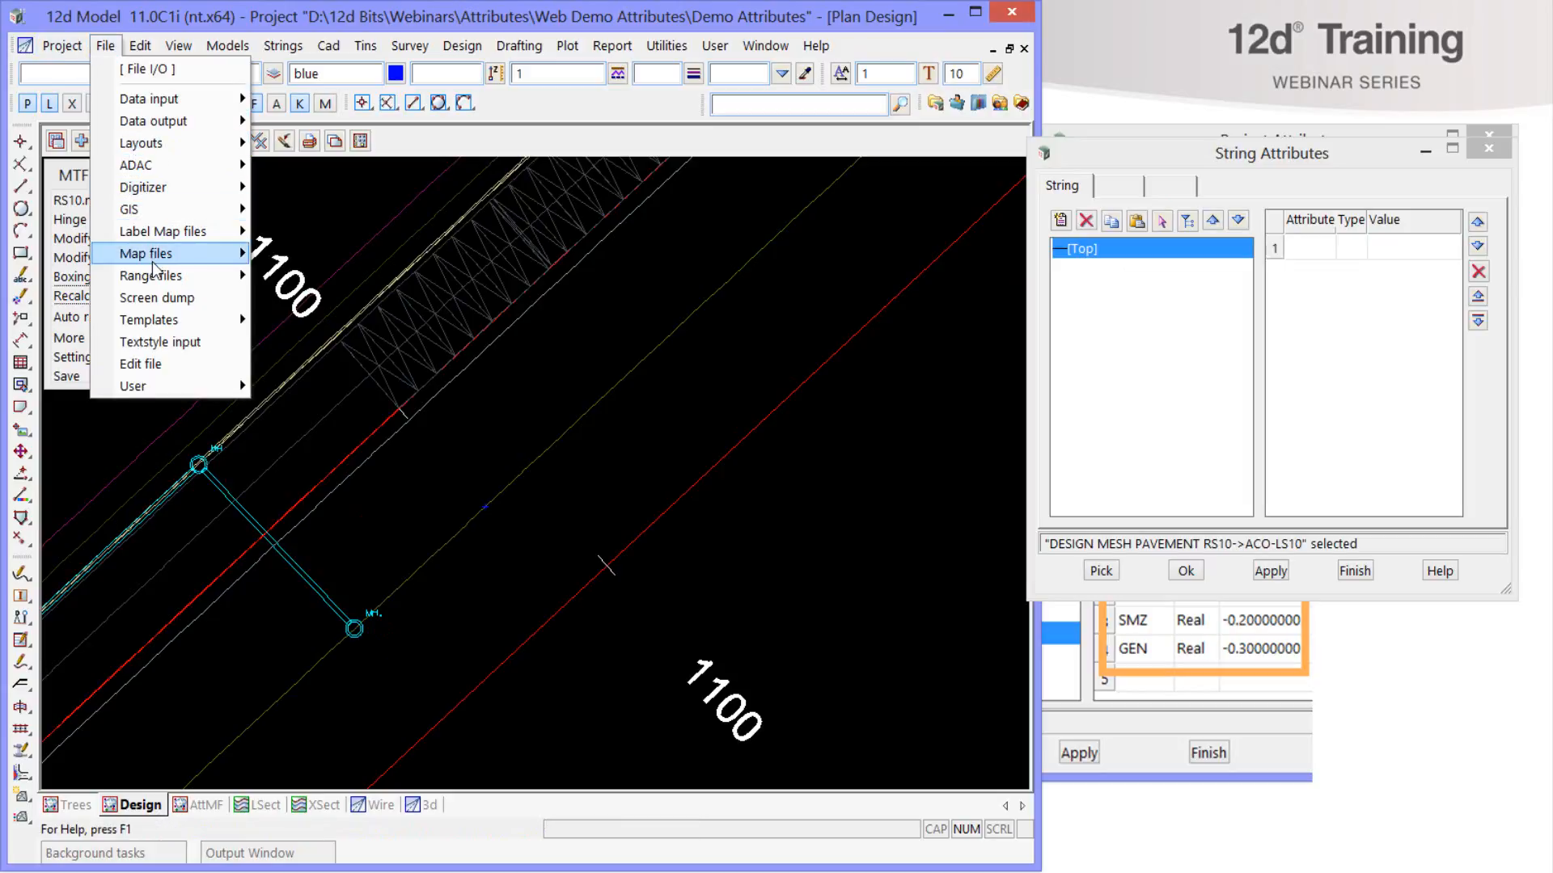
click(147, 253)
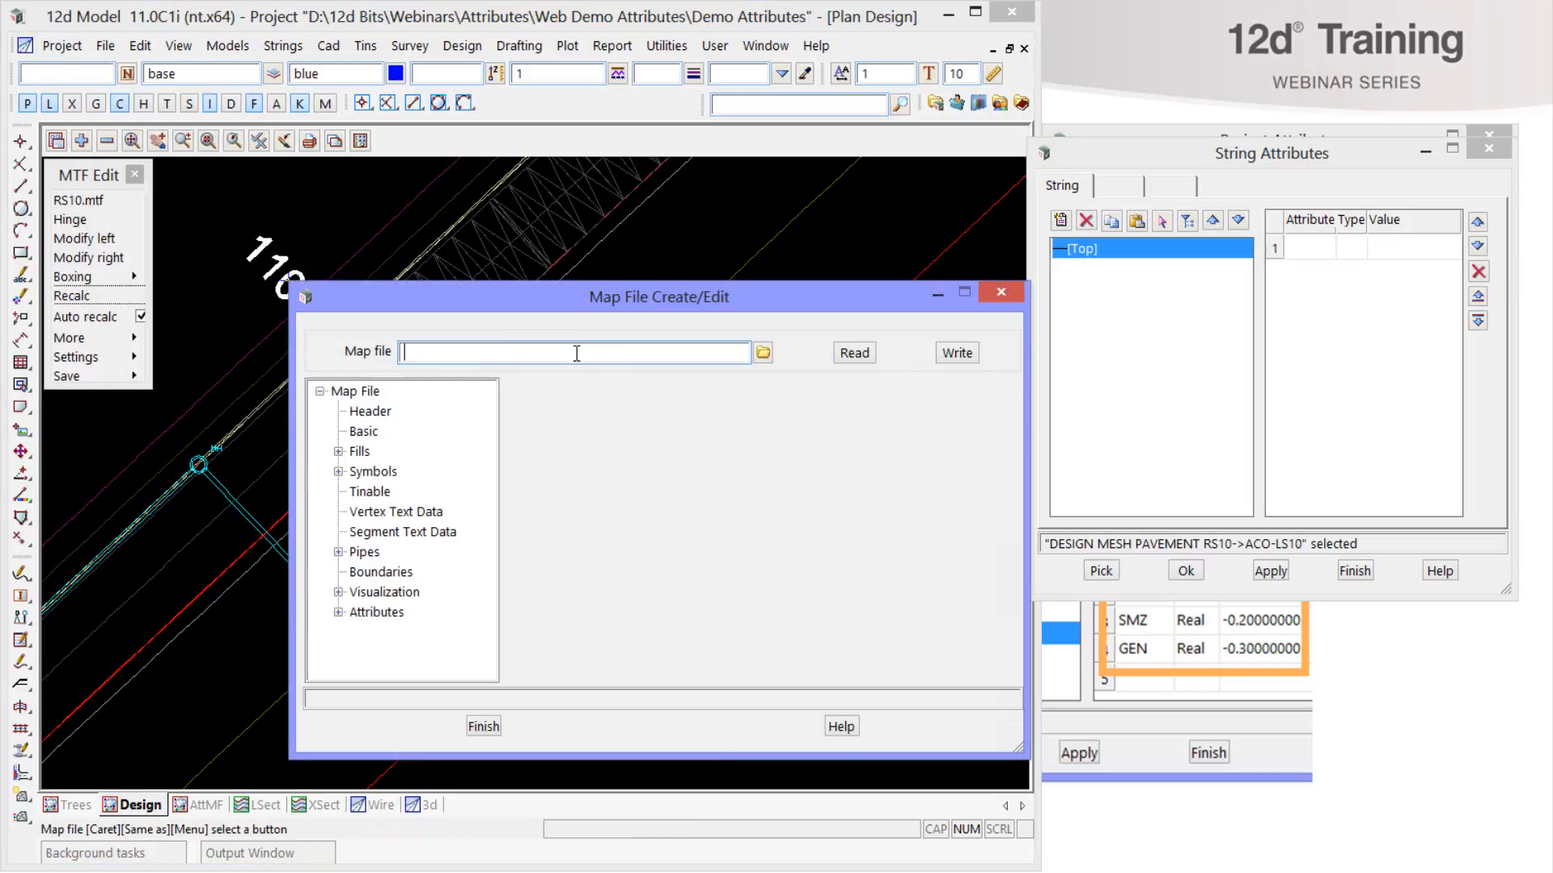
- Load Design.mapfile and show the attributes it maps onto ACO strings
text(Design.mapfile)
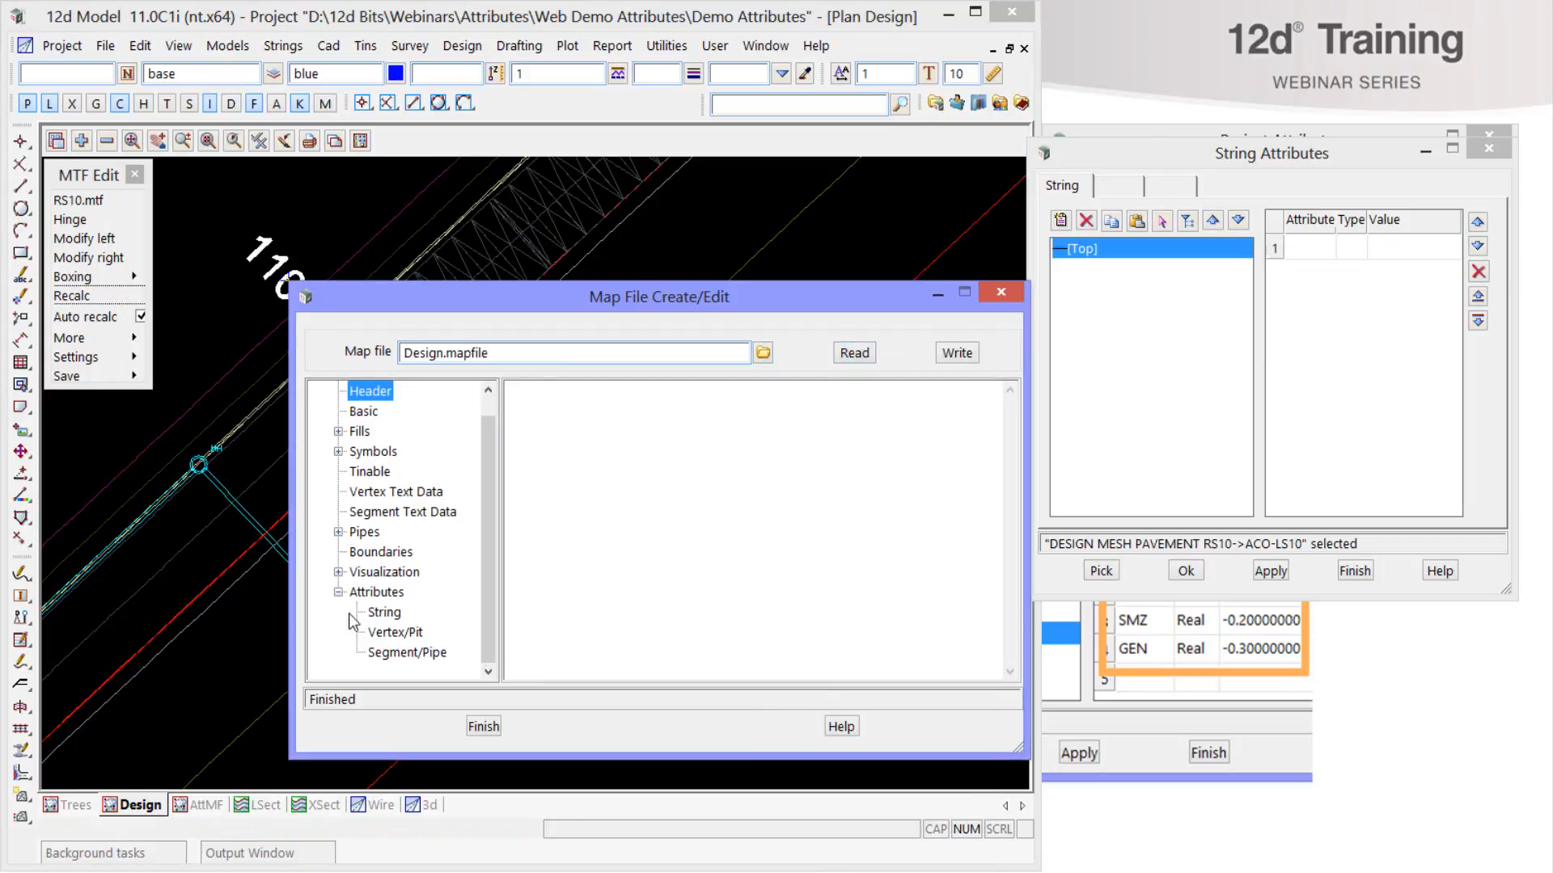
click(385, 611)
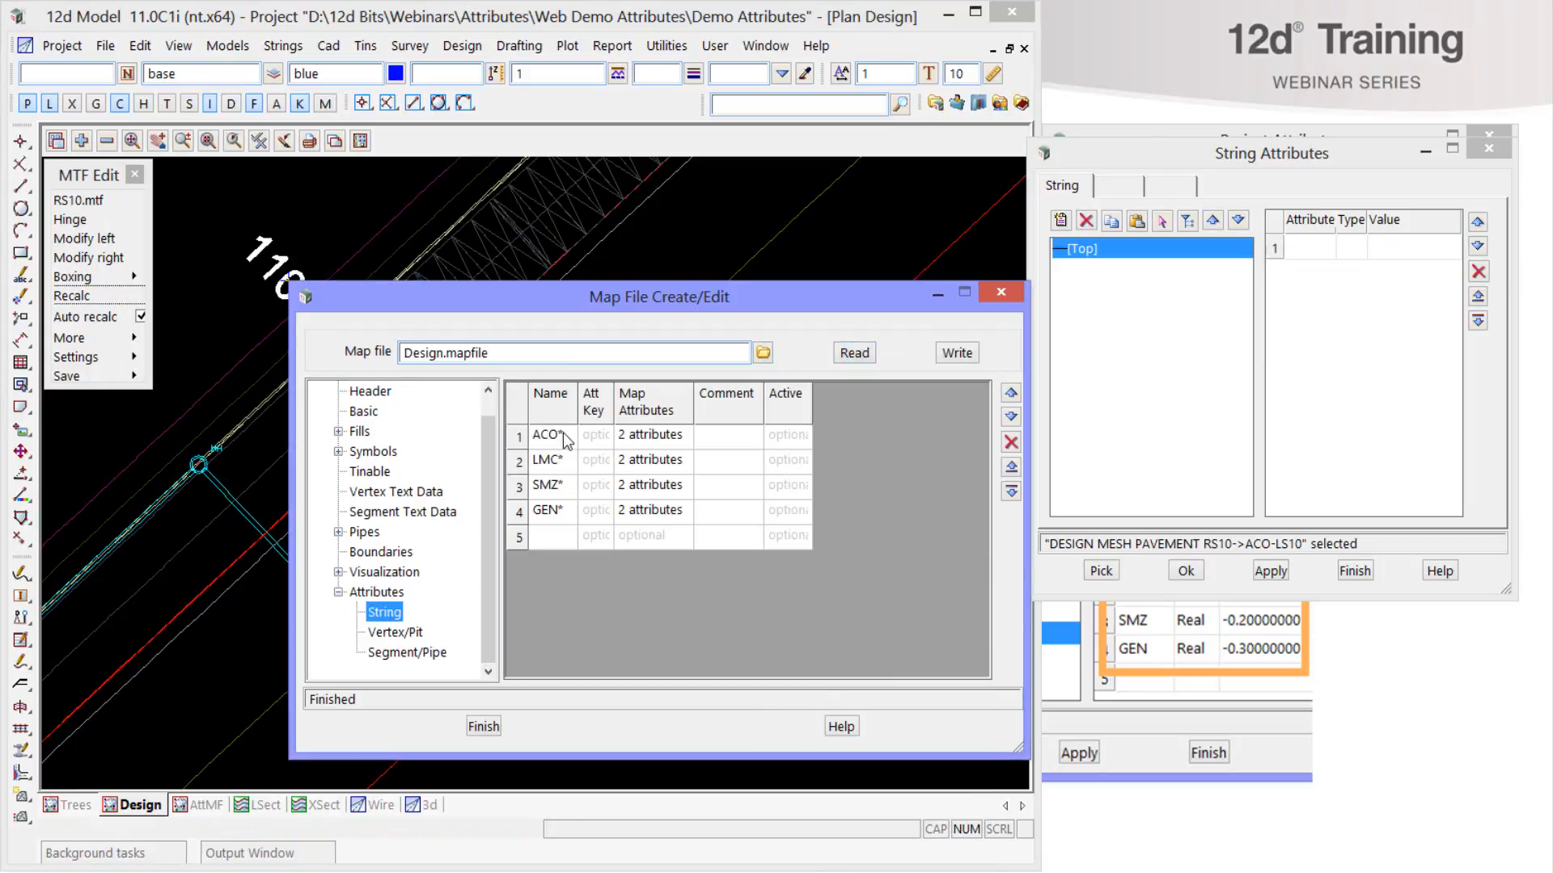
click(550, 510)
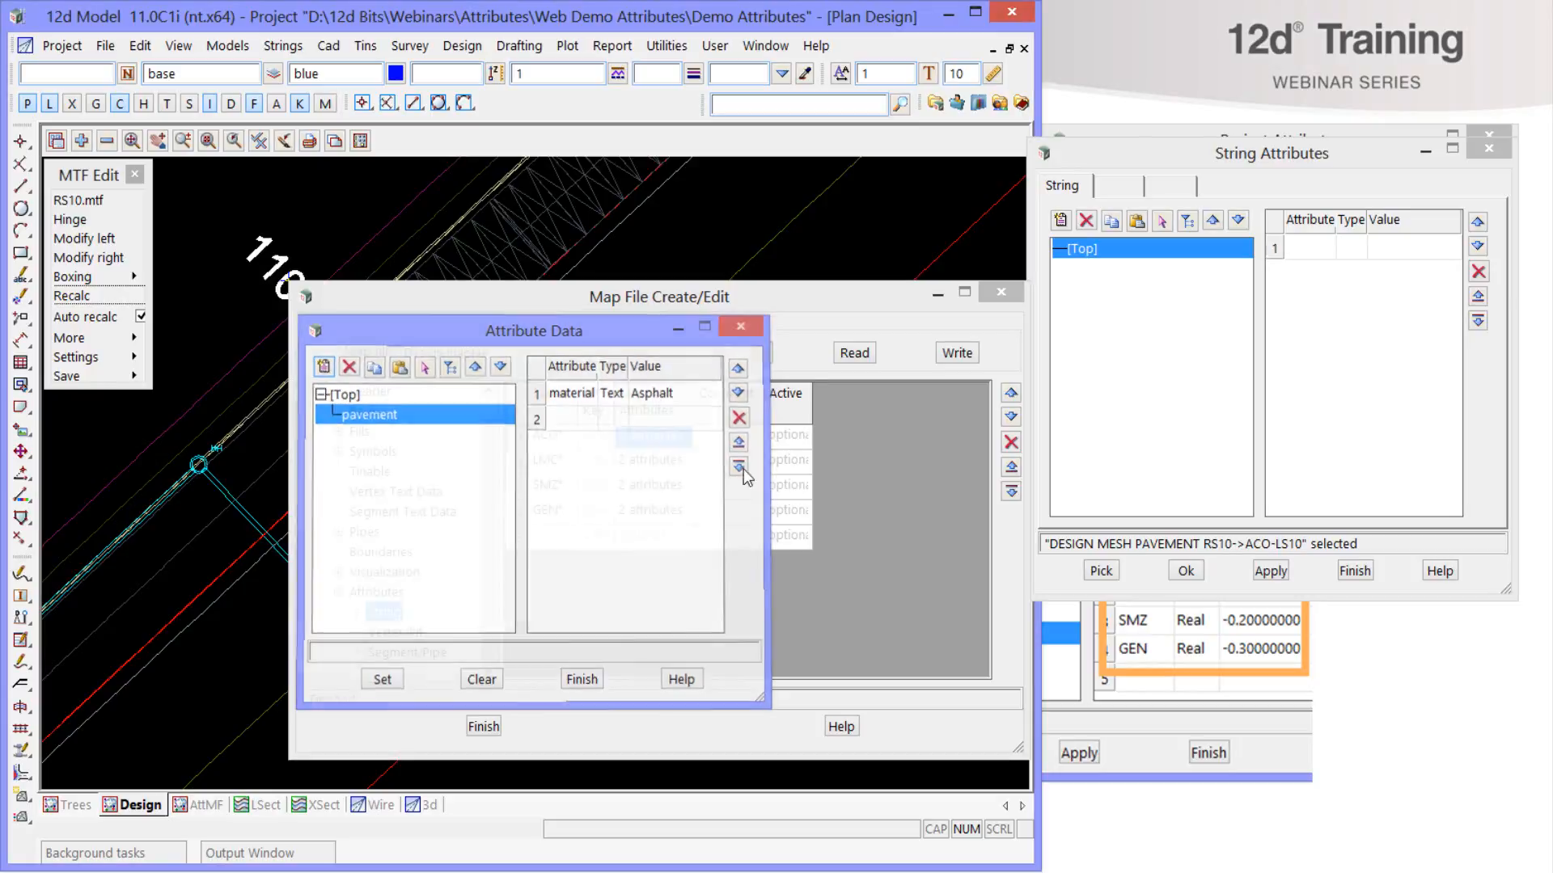
- Review the pavement group's material attribute, then leave the attribute data viewer
click(341, 395)
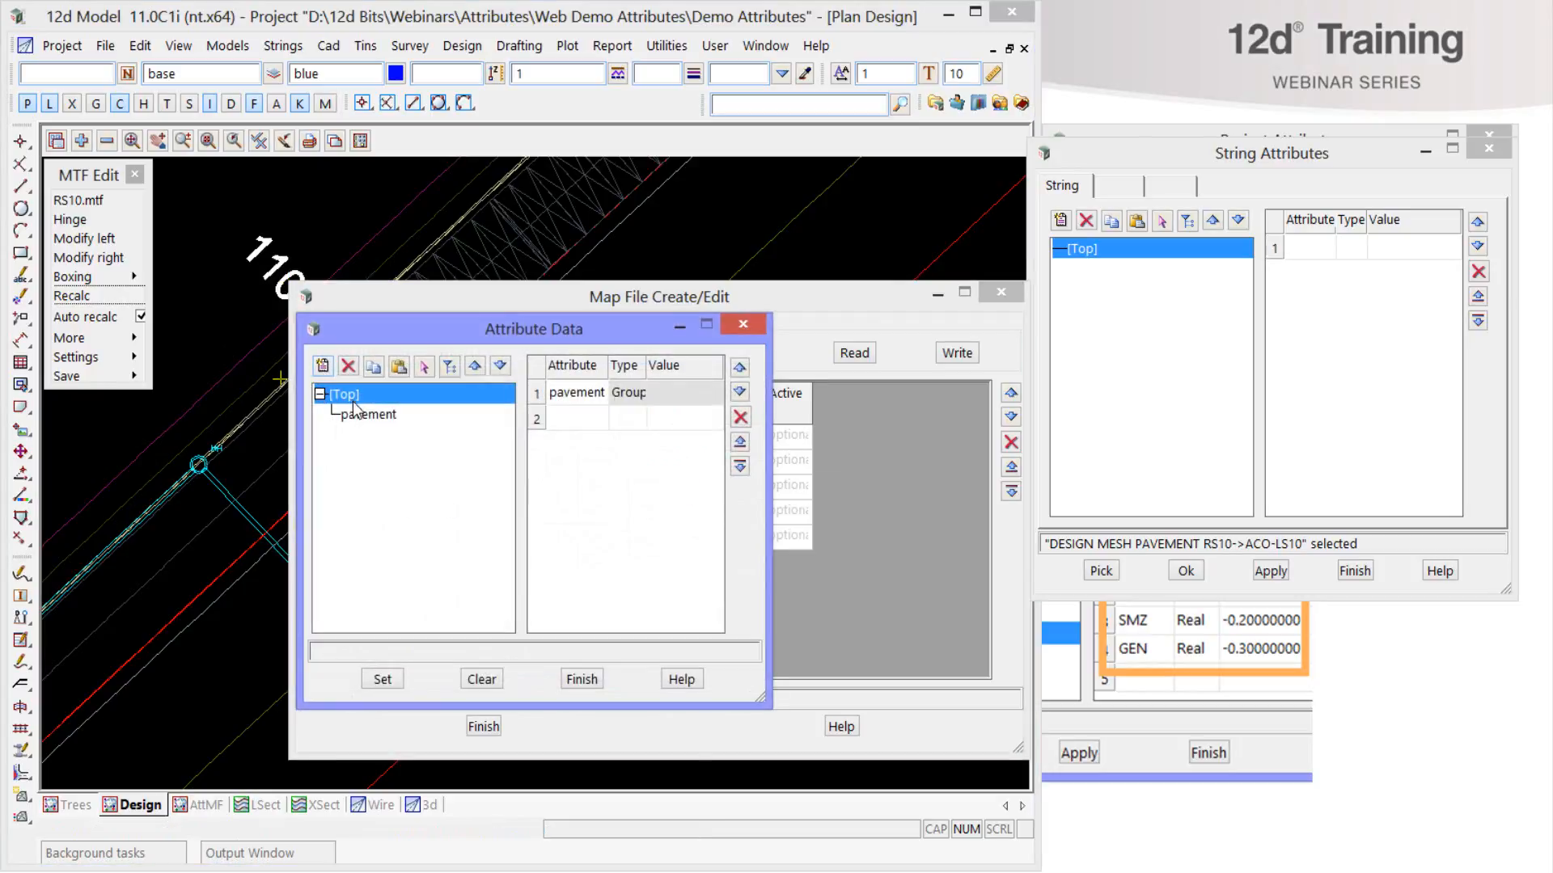
click(369, 414)
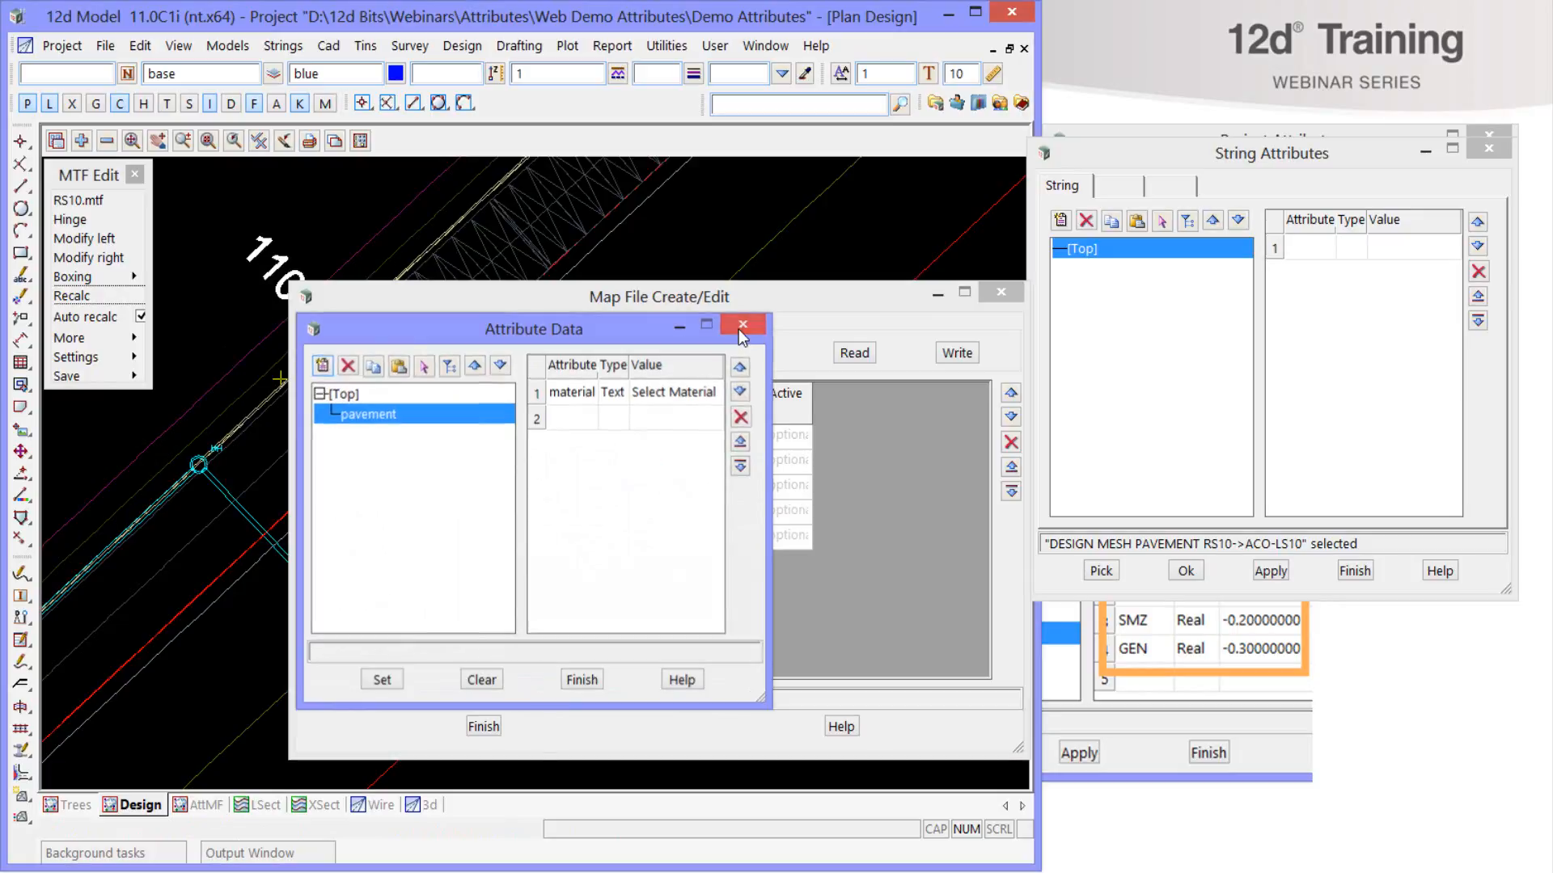
click(104, 45)
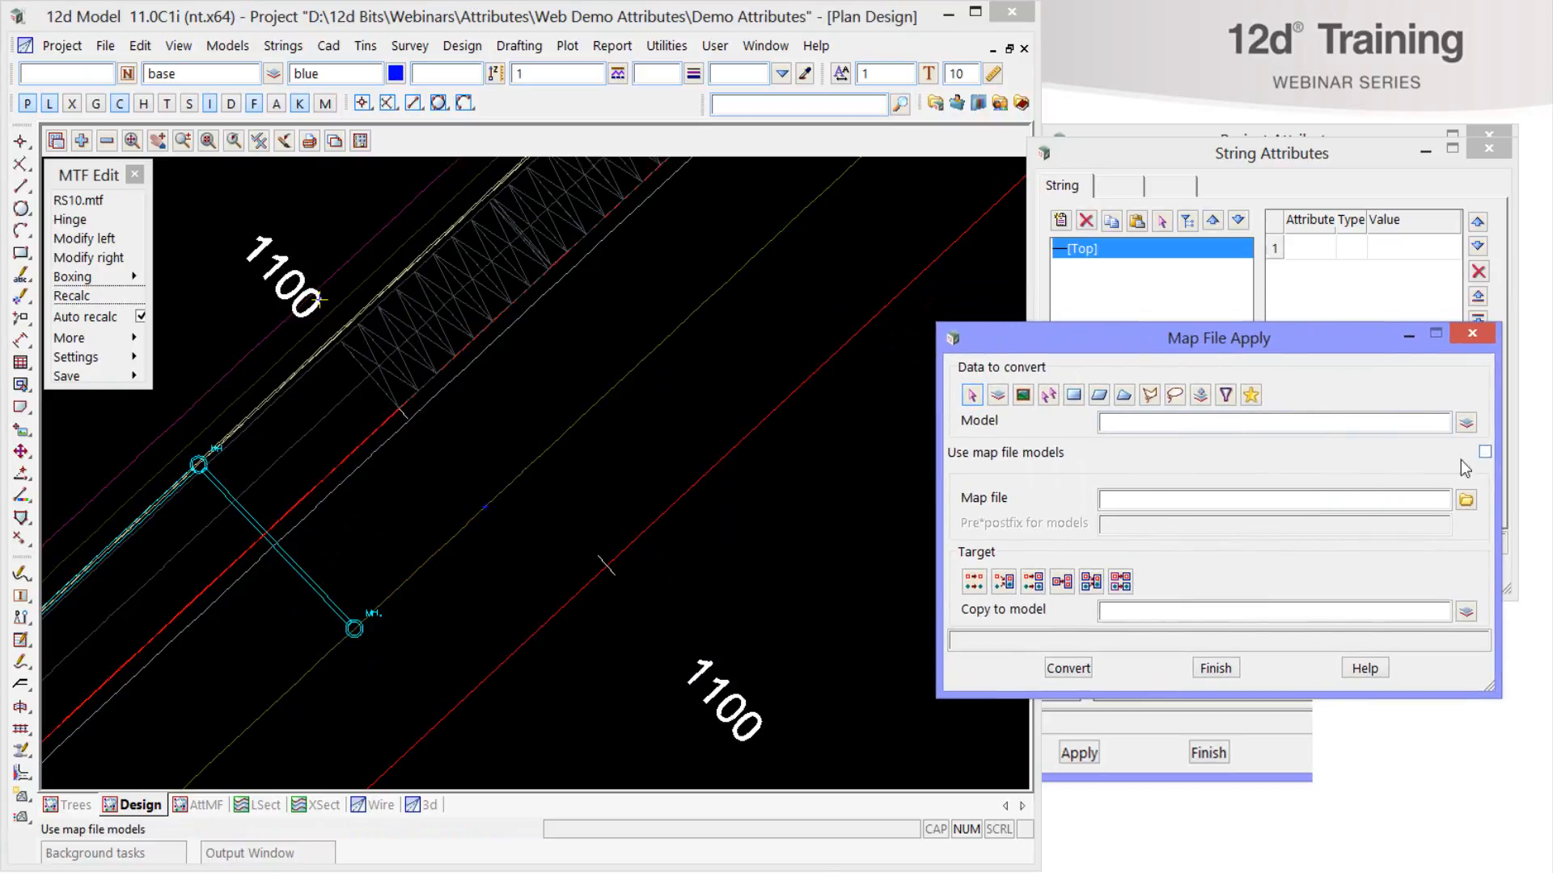
- Convert DESIGN MESH PAVEMENT RS10 with Design.mapfile, replacing original data, so ACO-LS10 gets Asphalt
click(1467, 422)
text(Design.mapfile)
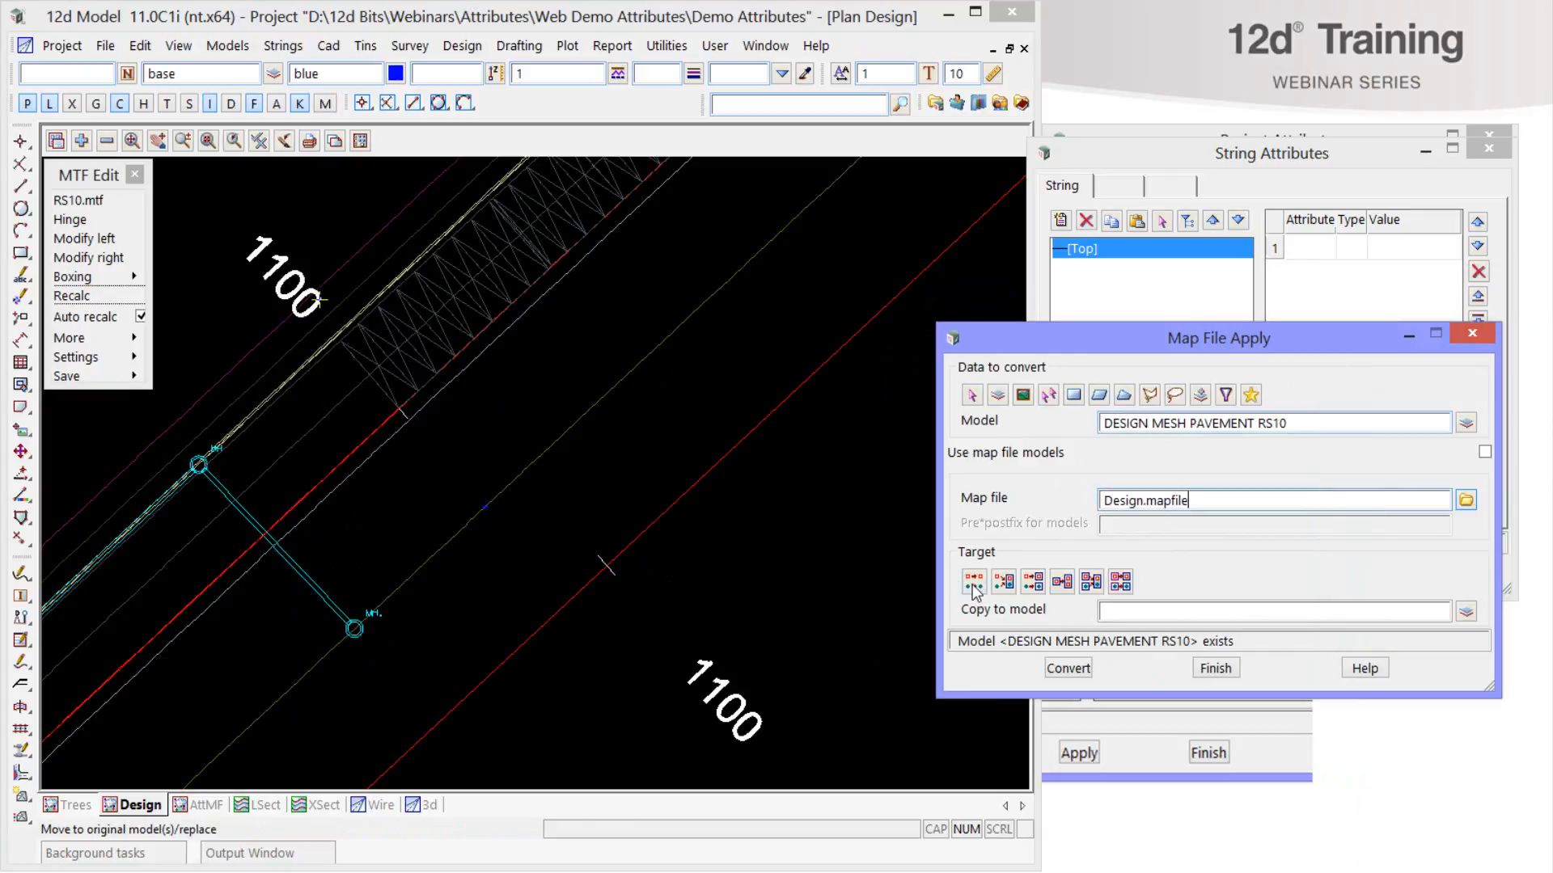
click(973, 581)
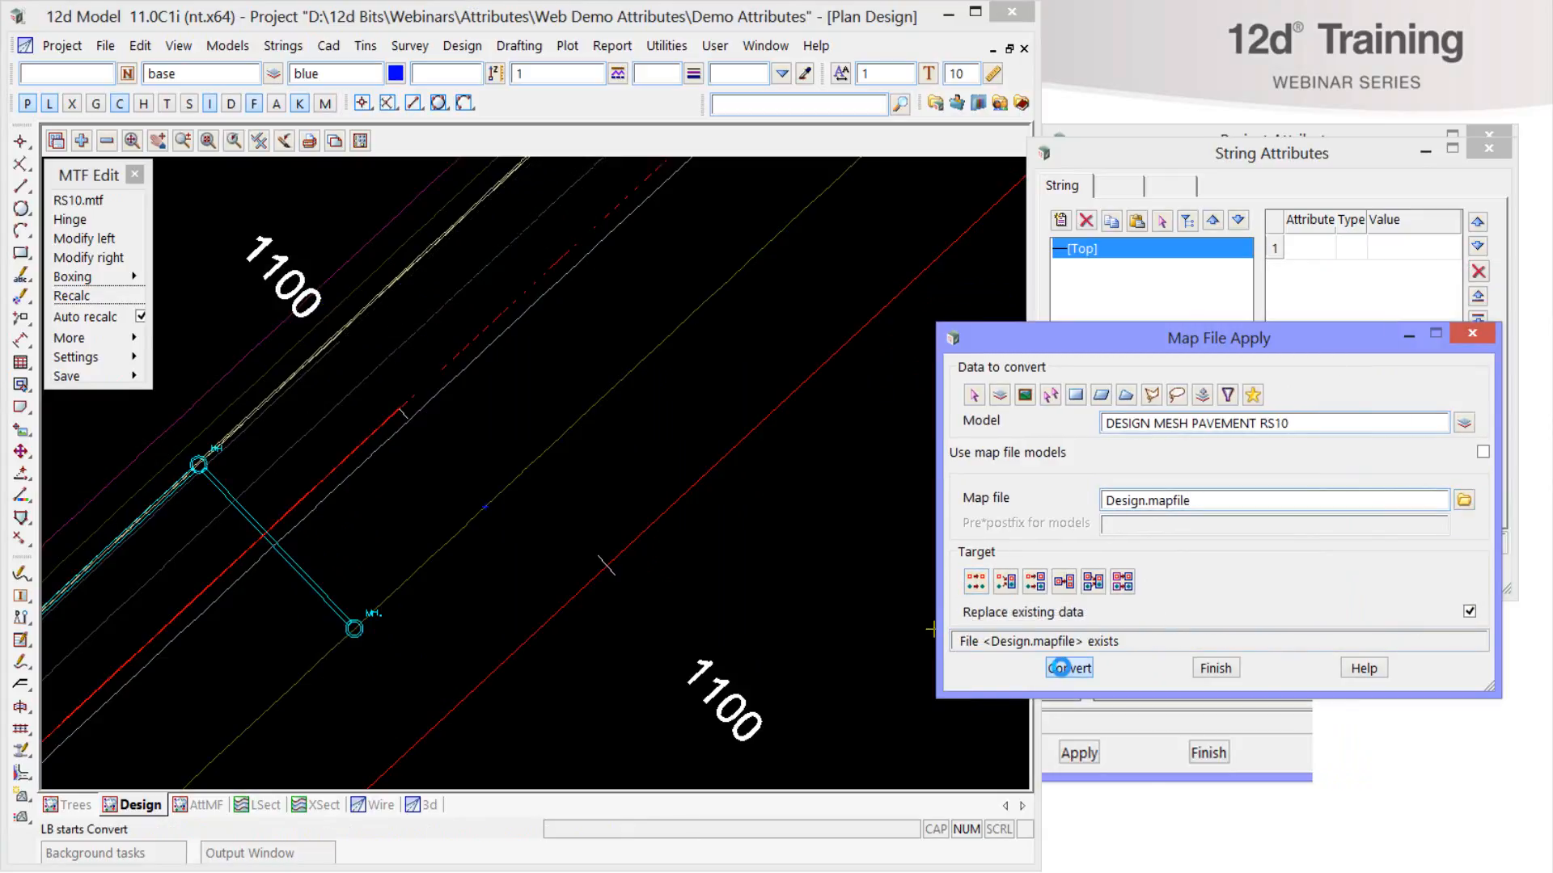
click(1069, 668)
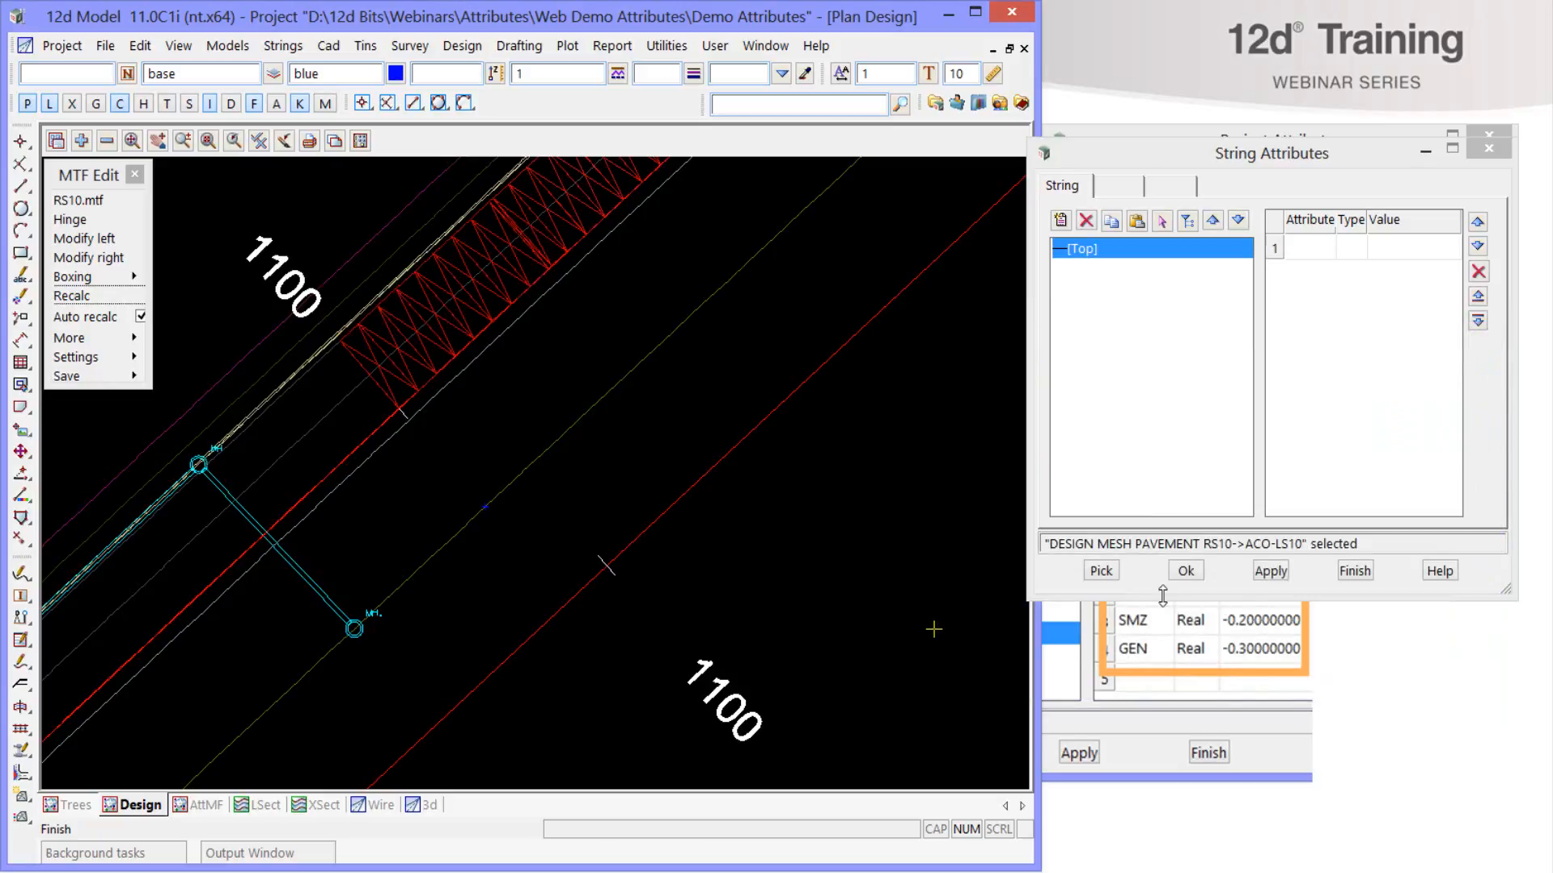
click(355, 367)
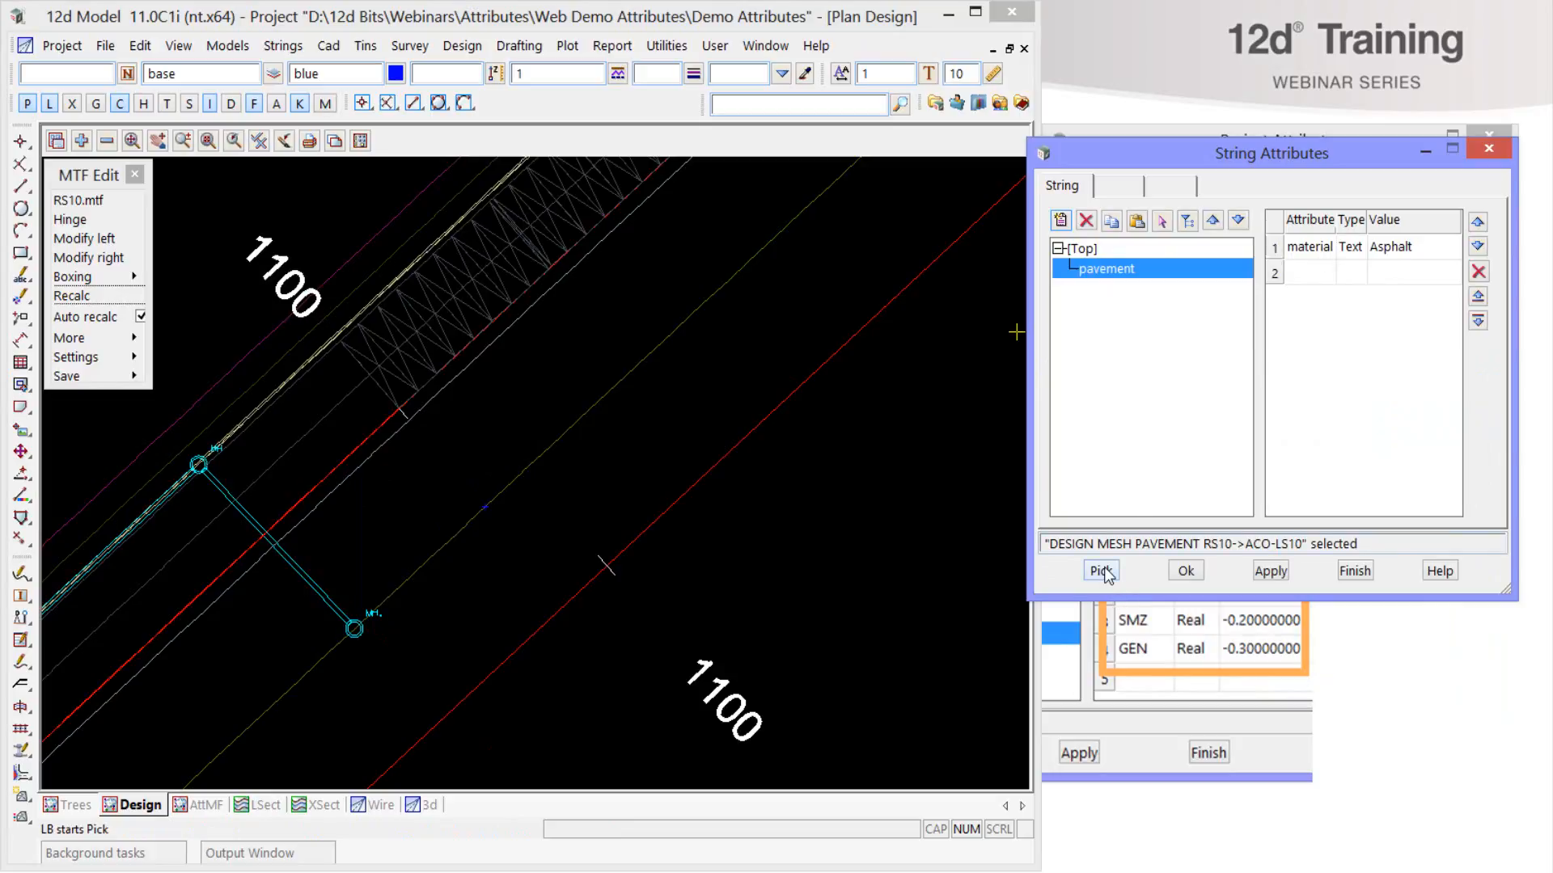
click(1099, 571)
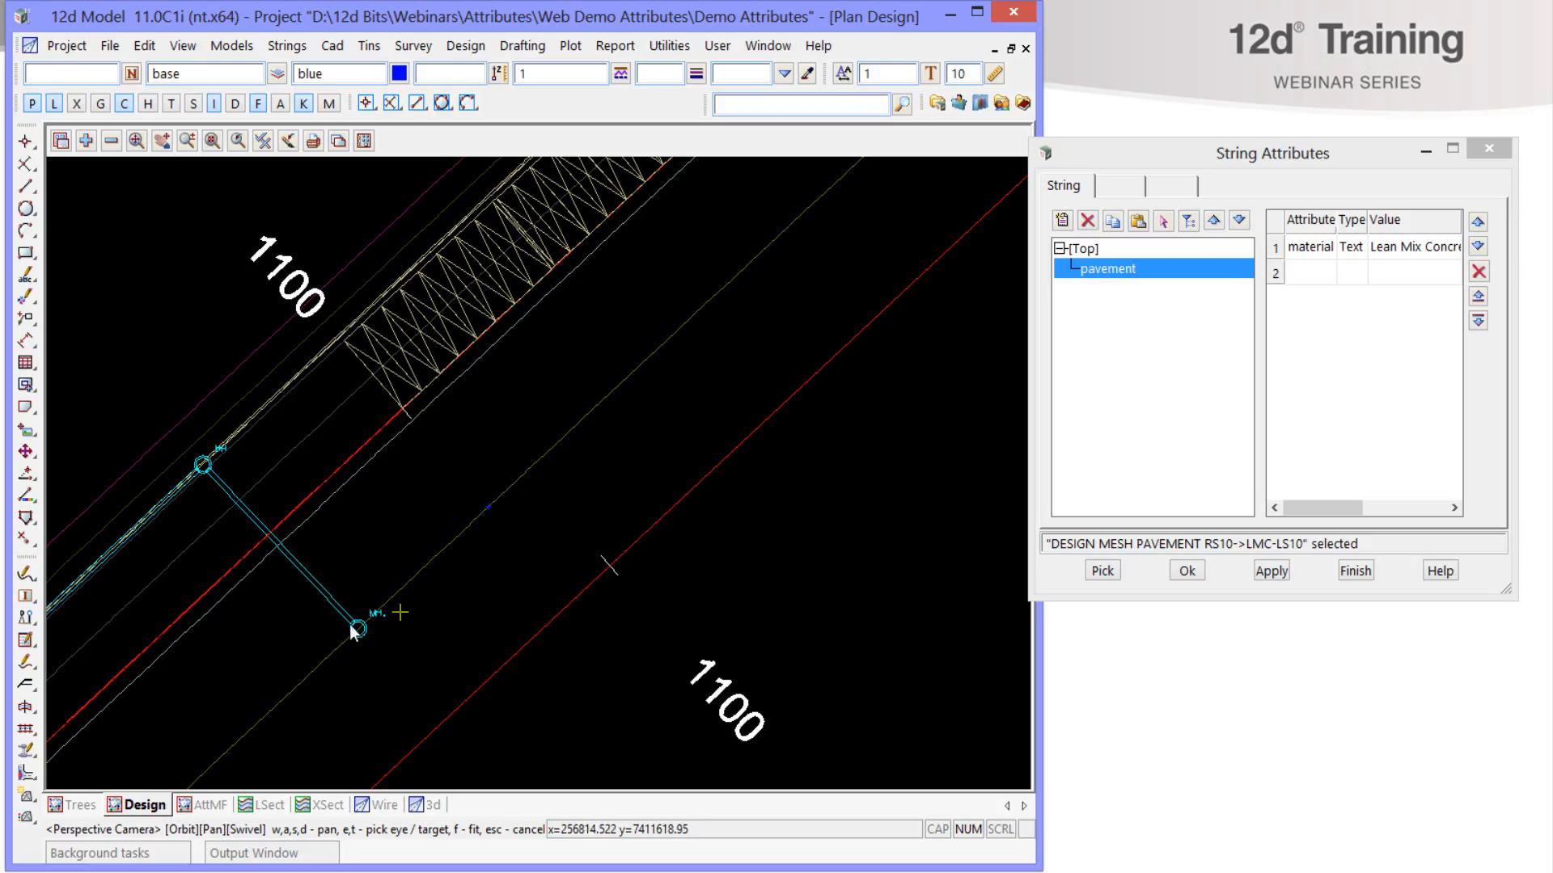
- Pick the left dummy string and read its stringname STRING and green colour
click(209, 805)
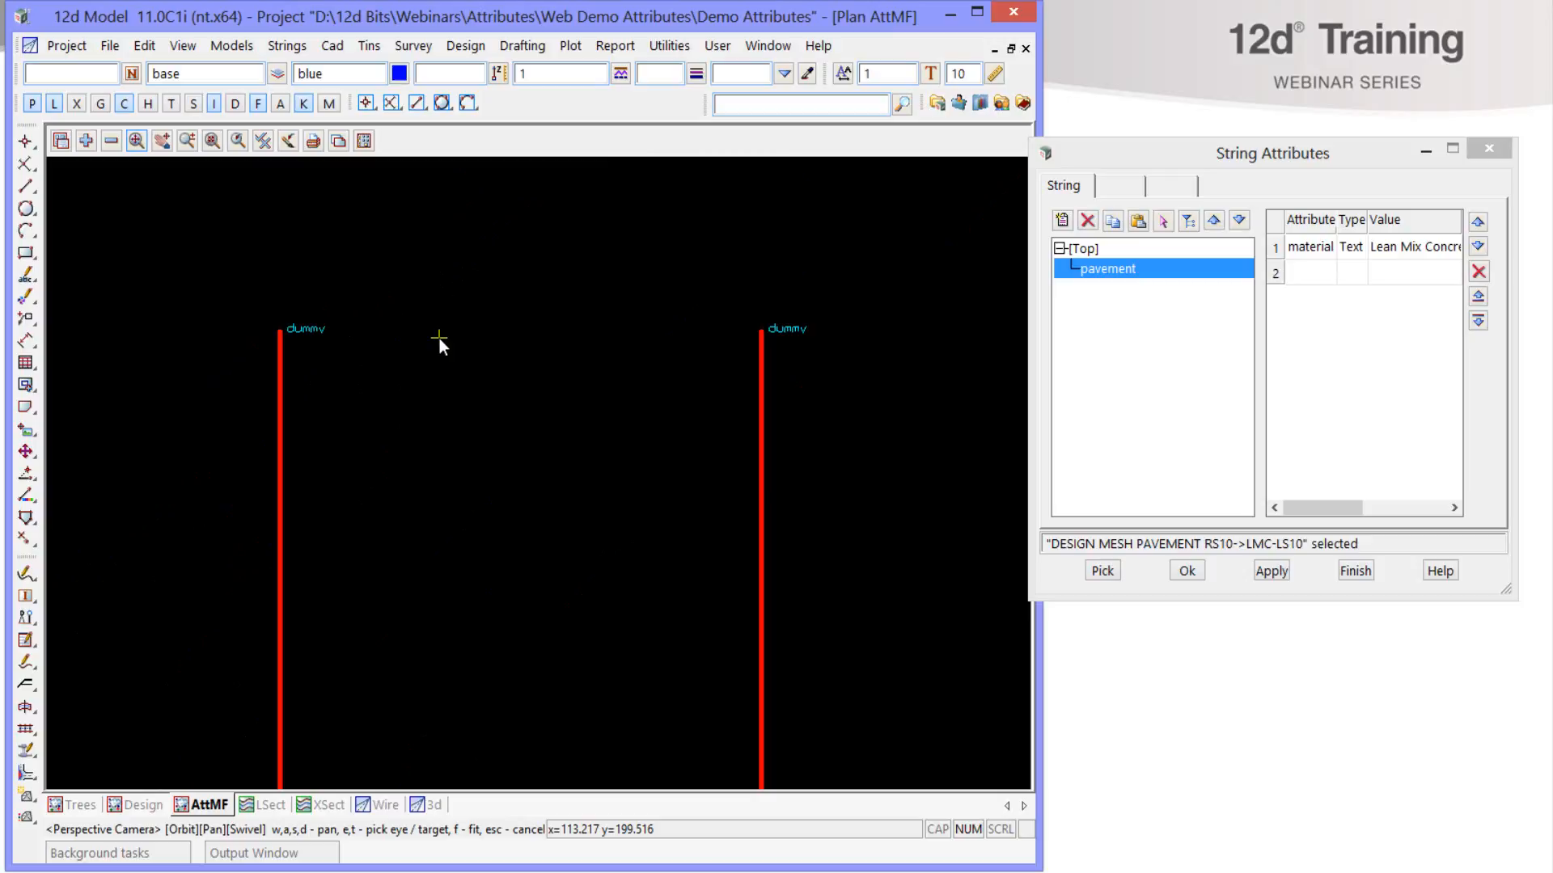
mouse_move(222, 327)
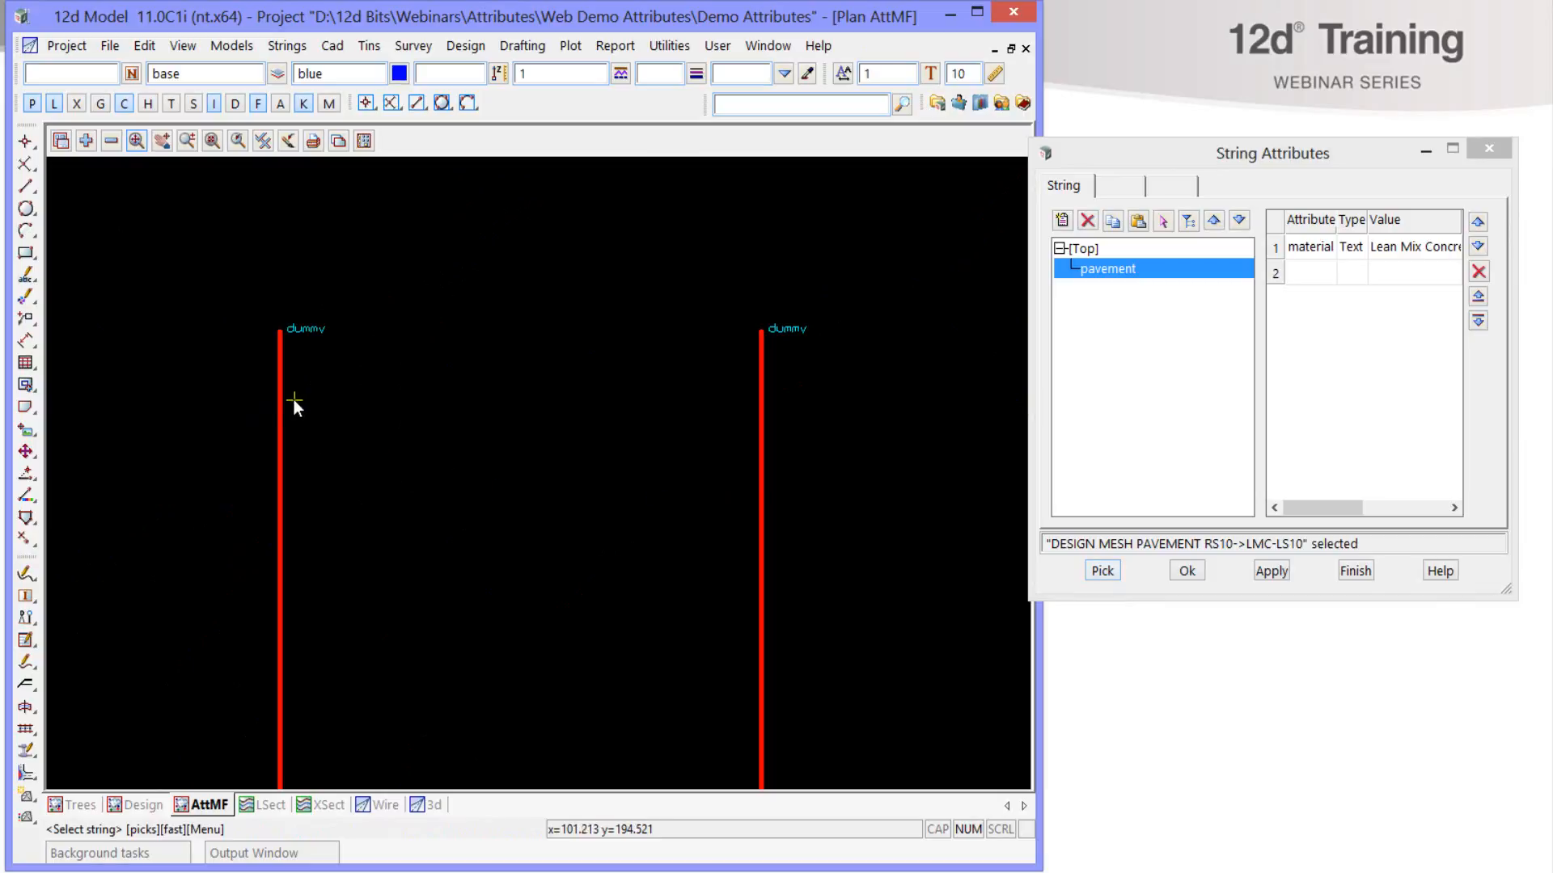
click(279, 332)
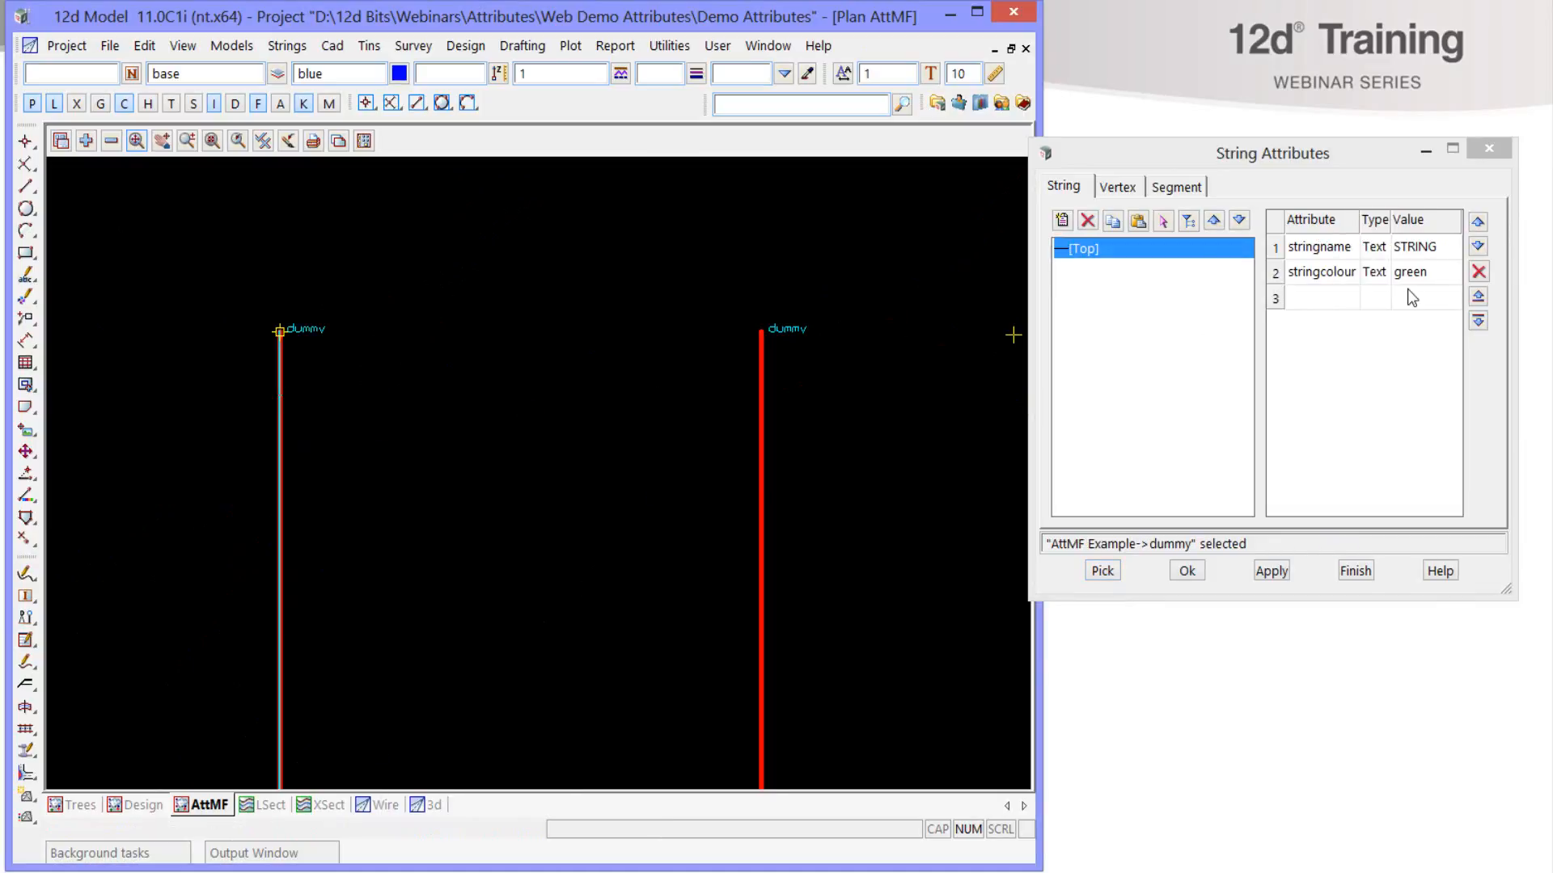
click(1320, 246)
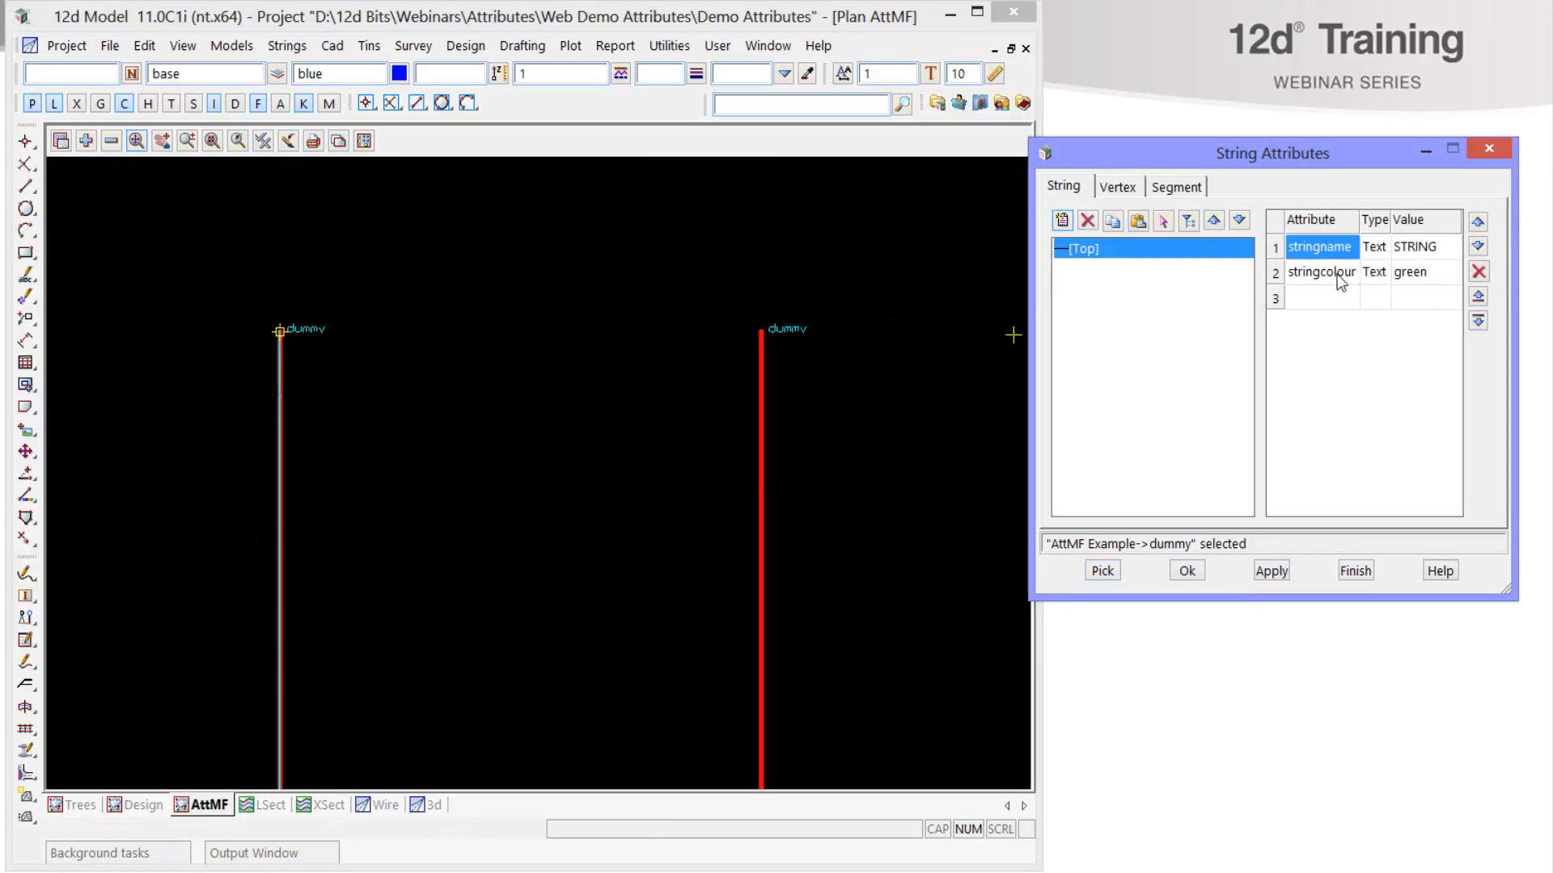
- Pick the right dummy string and read its stringname FRED and stringcolour yellow
click(1101, 571)
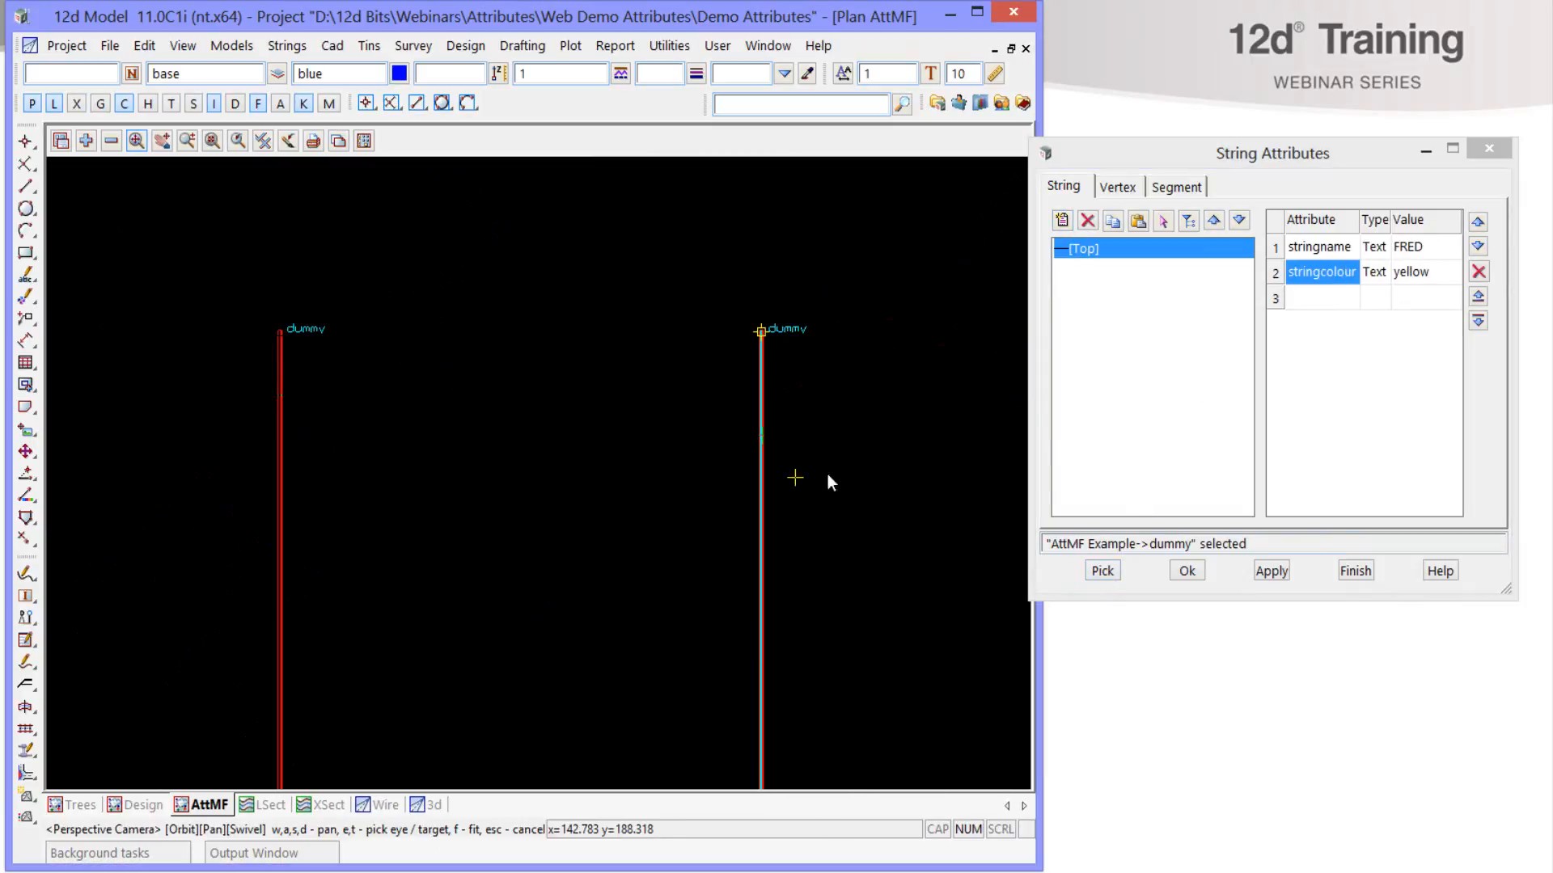
click(1423, 271)
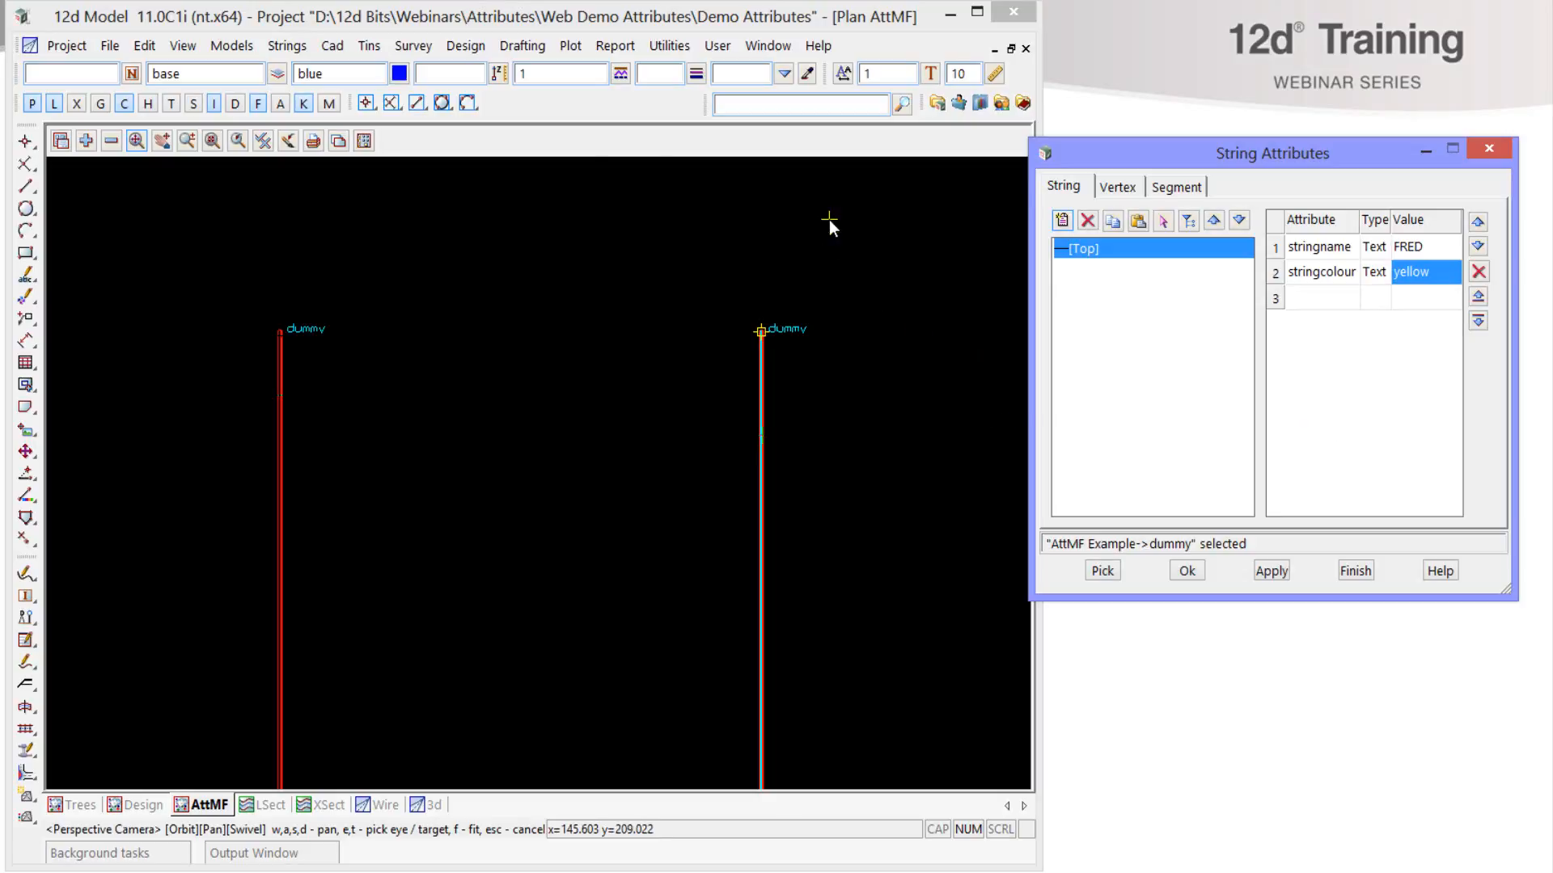
click(670, 45)
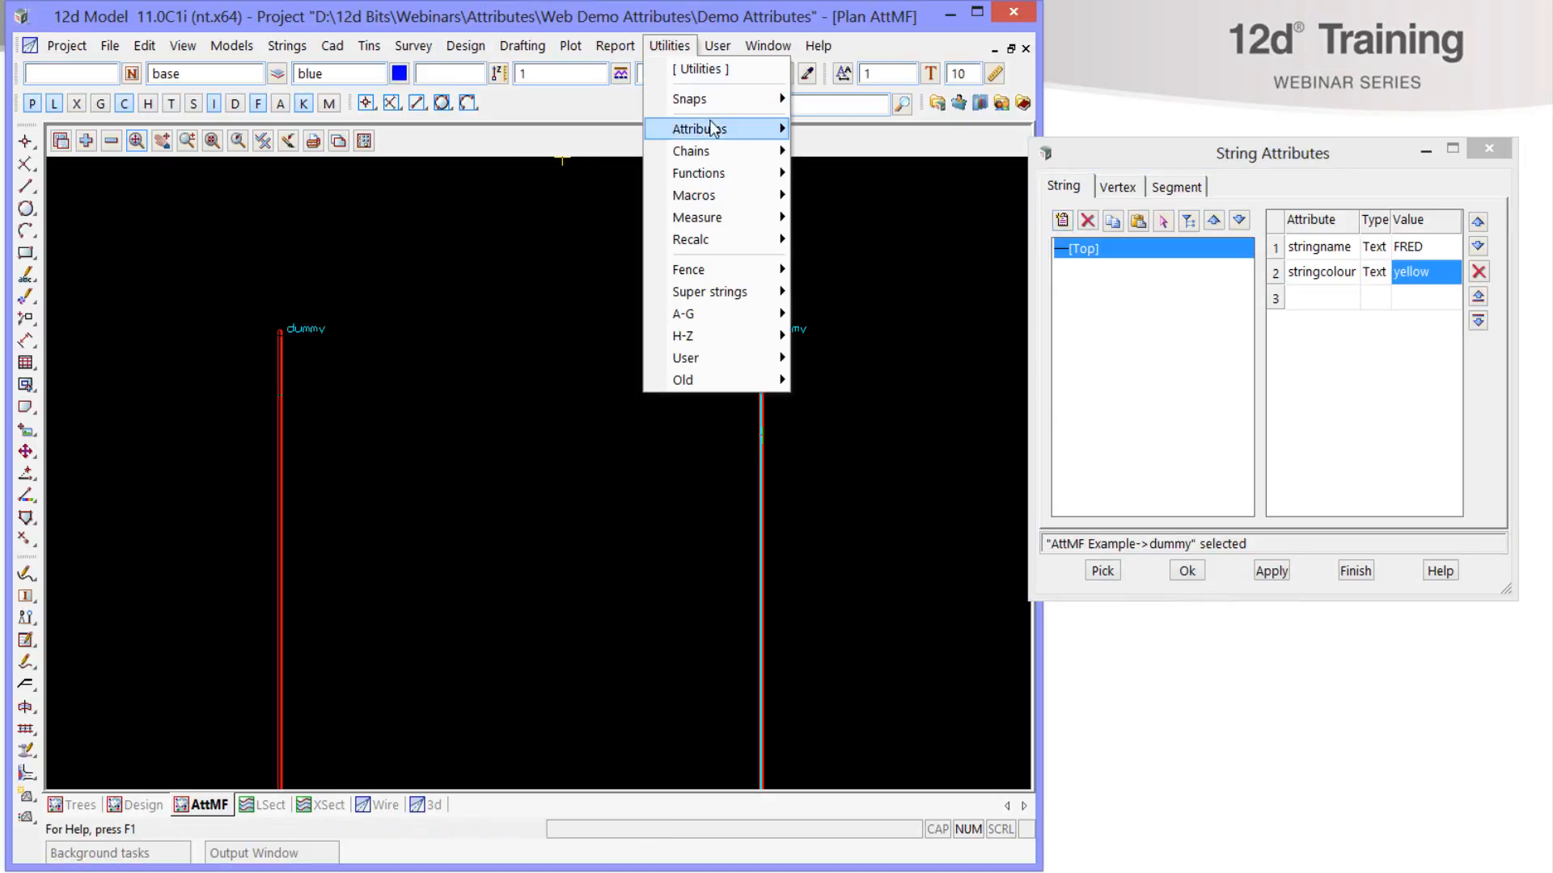
- Bring up the attribute manipulator file editor and browse the available files
click(699, 128)
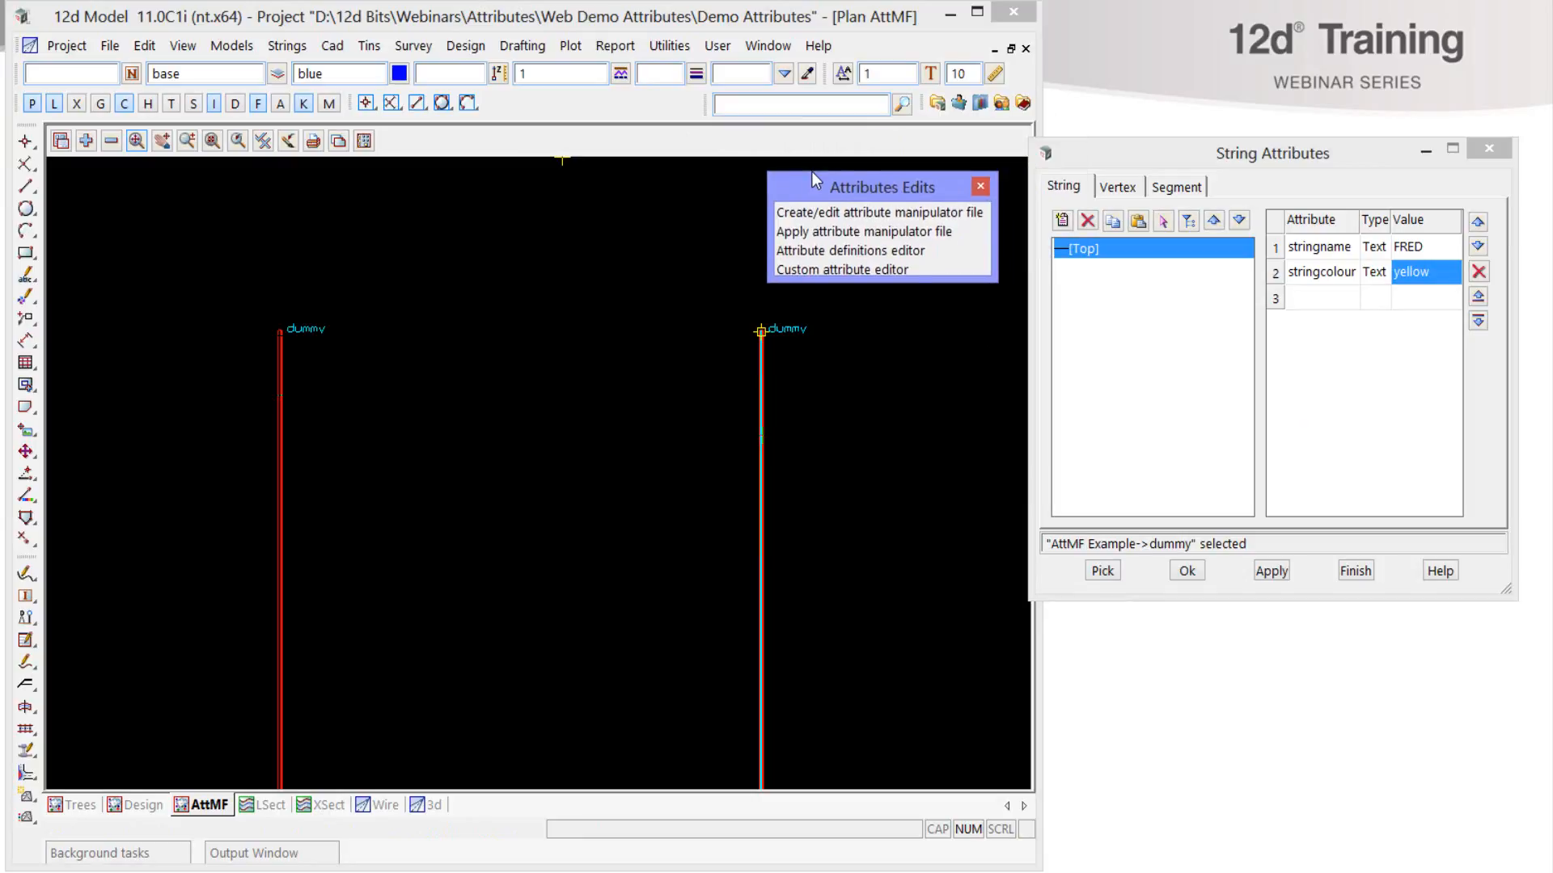
click(876, 211)
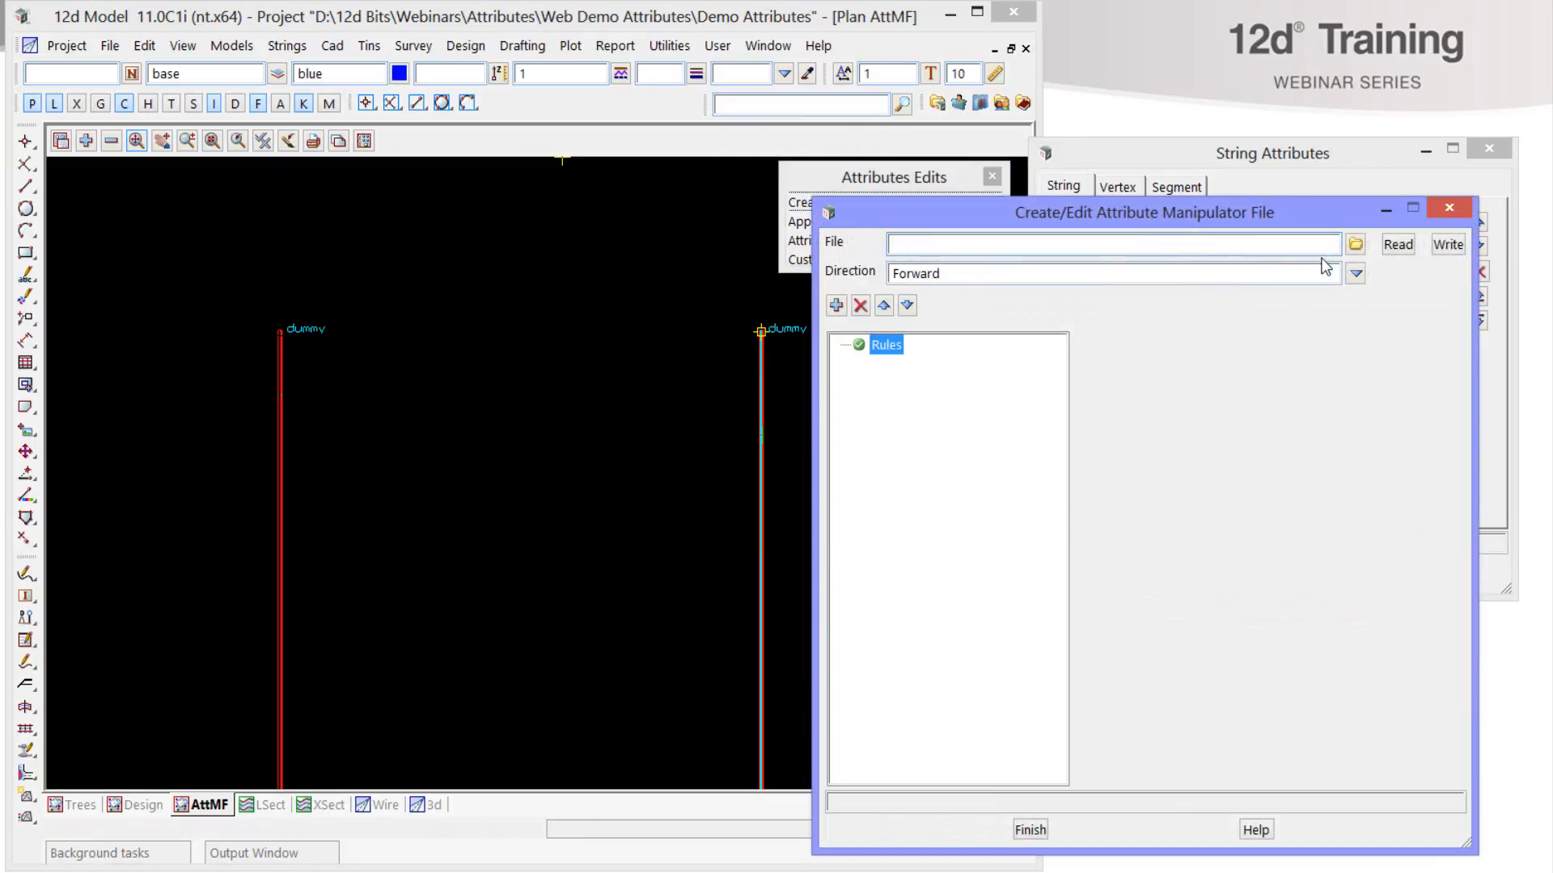
click(1355, 245)
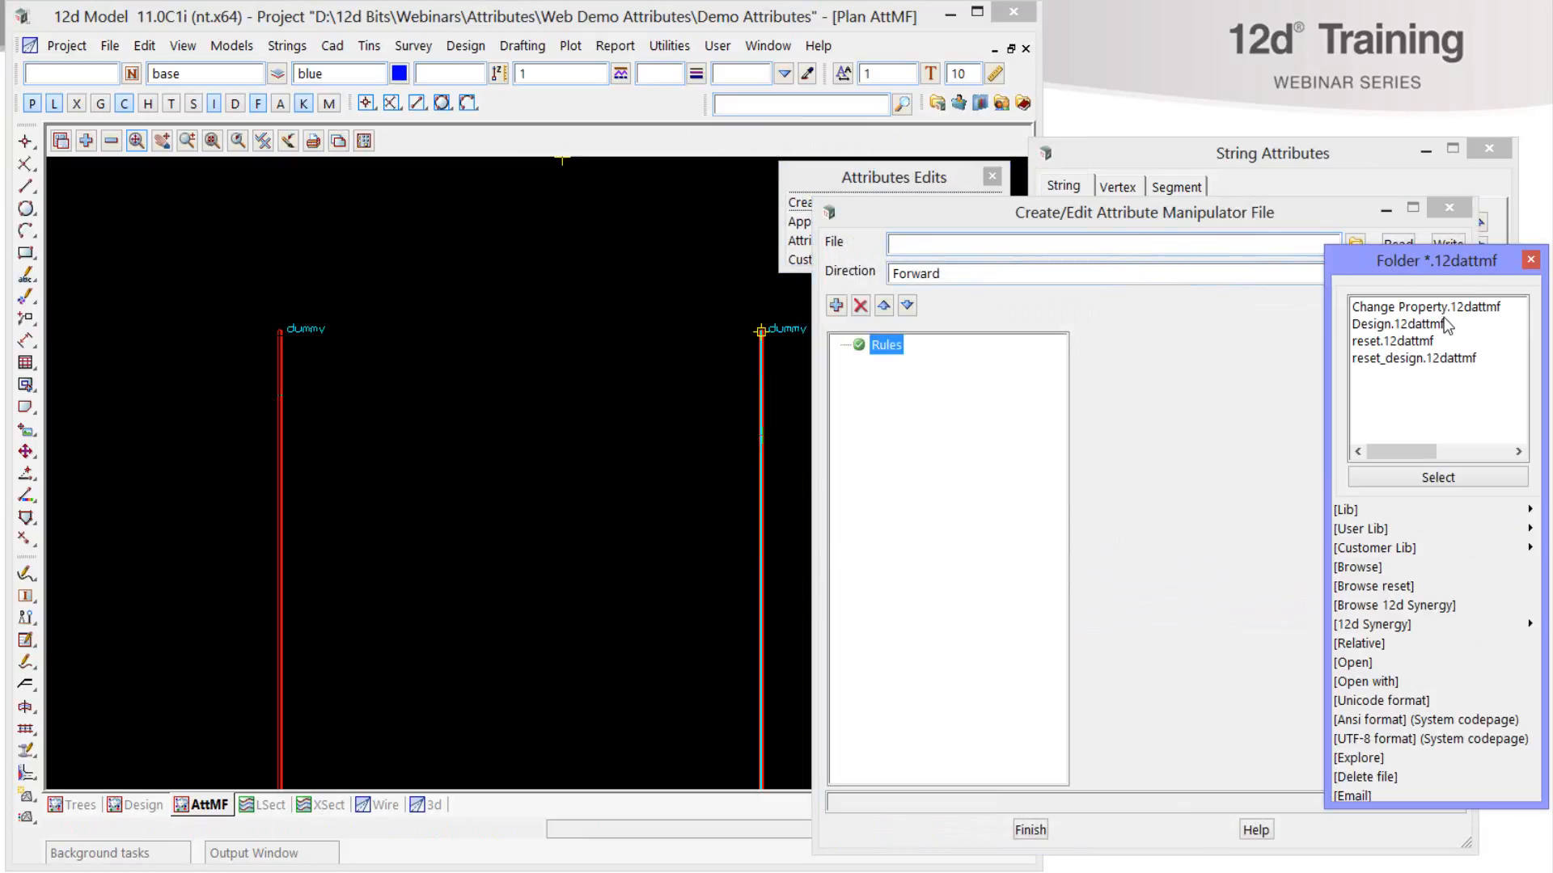
- Read Change Property.12dattmf and review its stringname-to-Name and stringcolour-to-Colour rules
click(1426, 306)
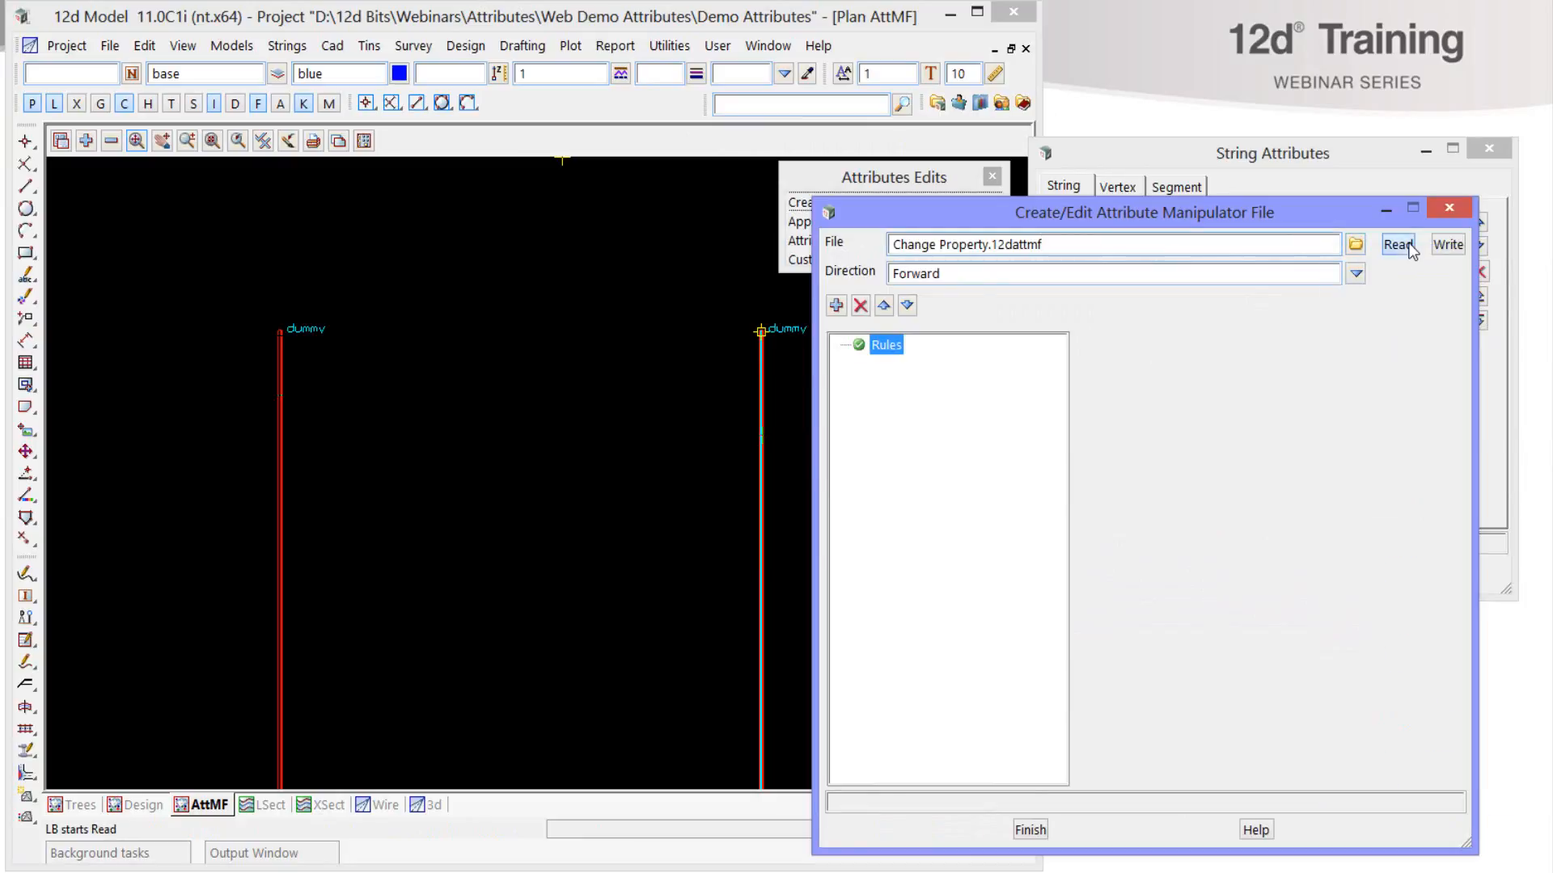
click(1397, 244)
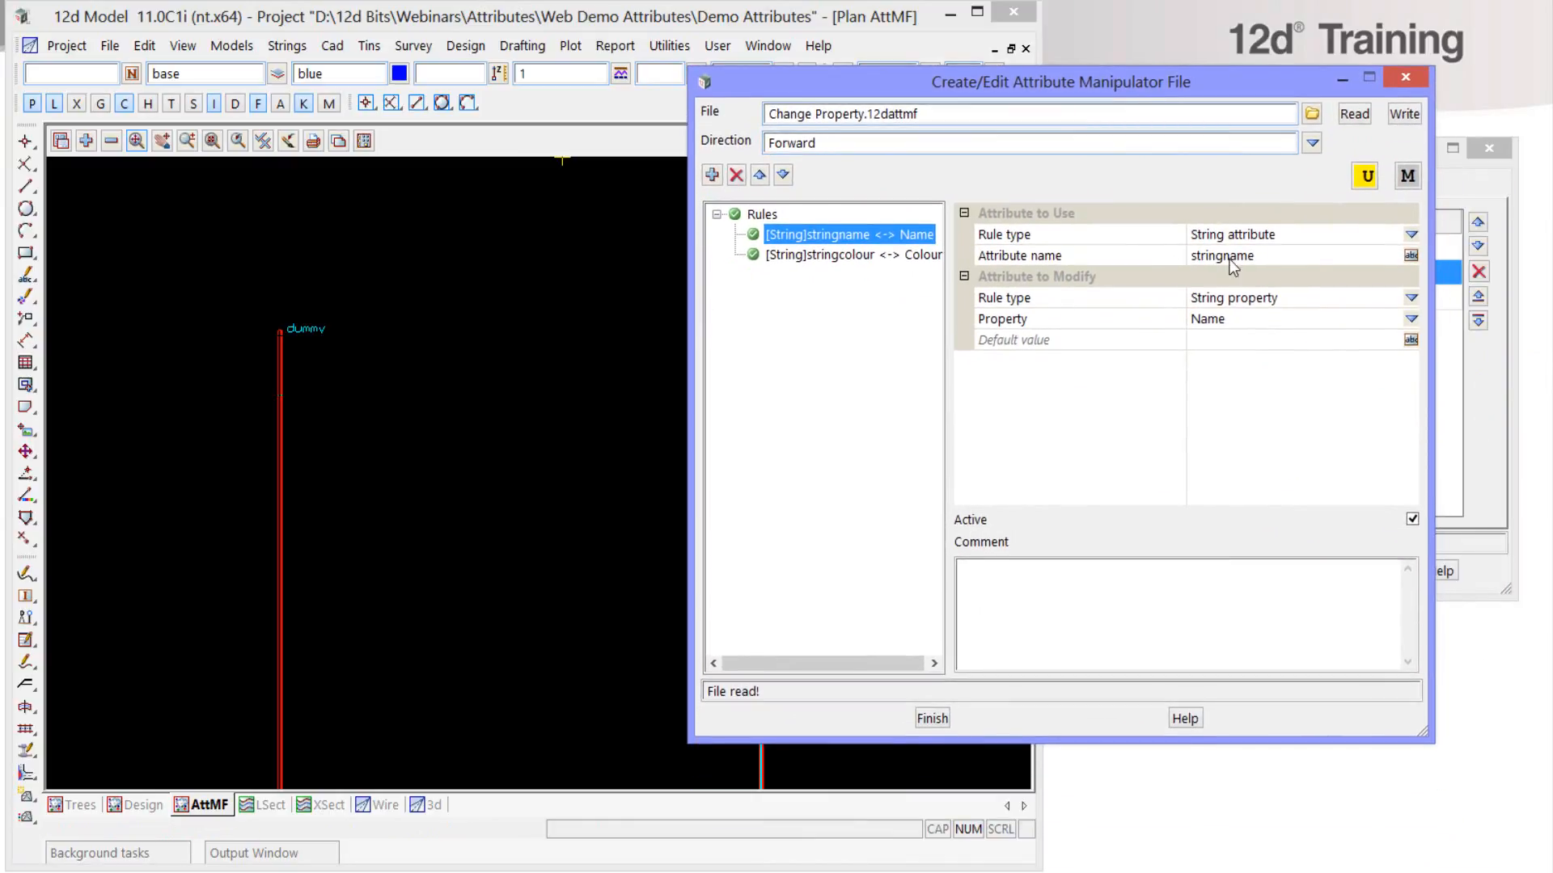
click(849, 254)
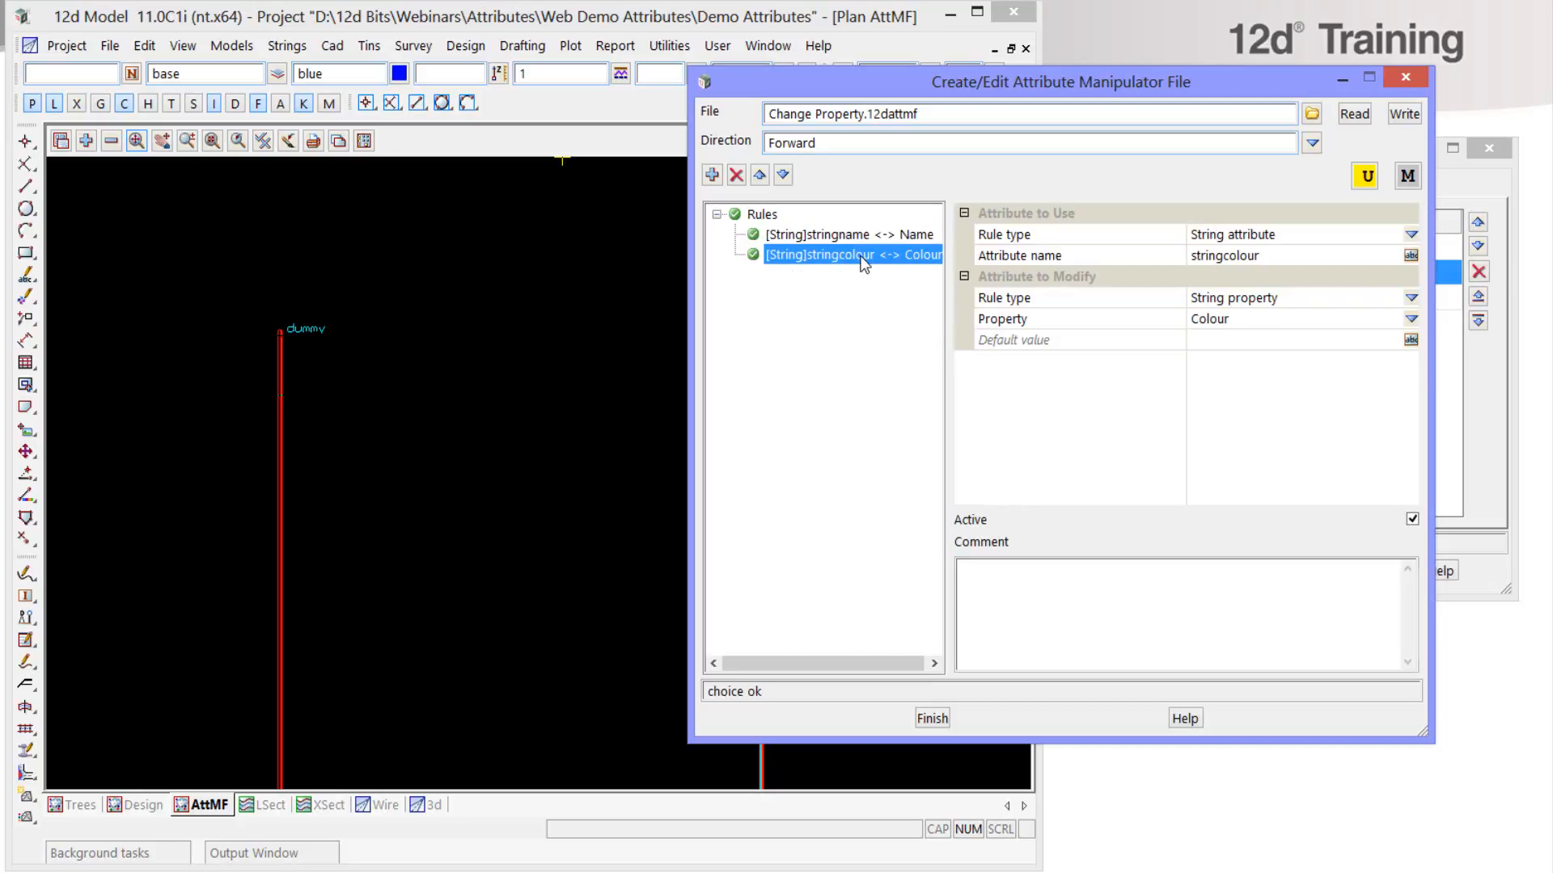
mouse_move(1218, 333)
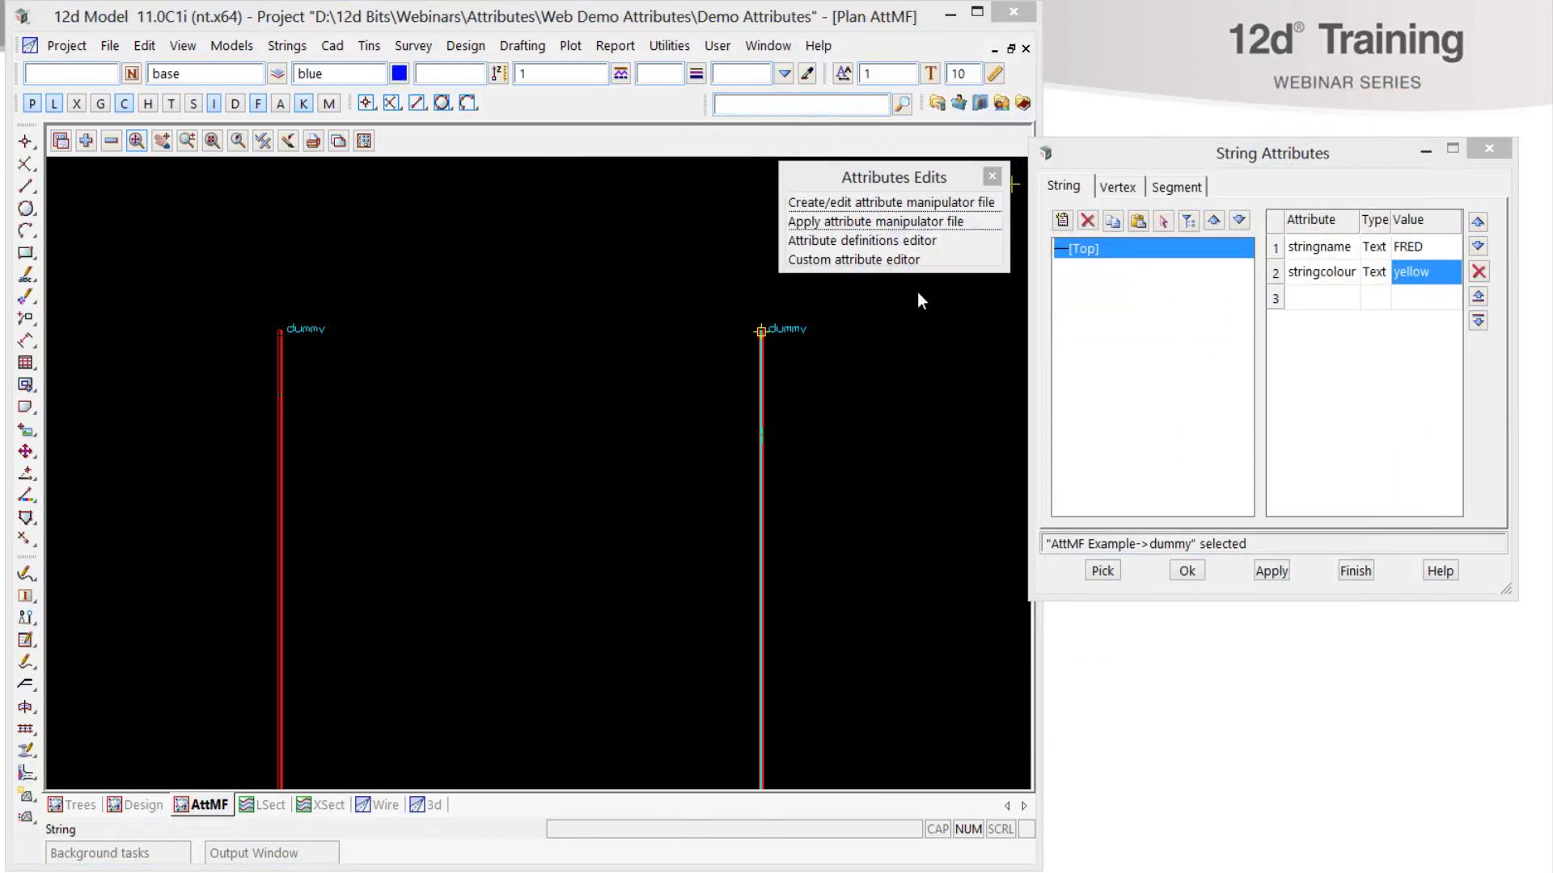
- Start applying a manipulator file to the AttMF Example model
click(888, 221)
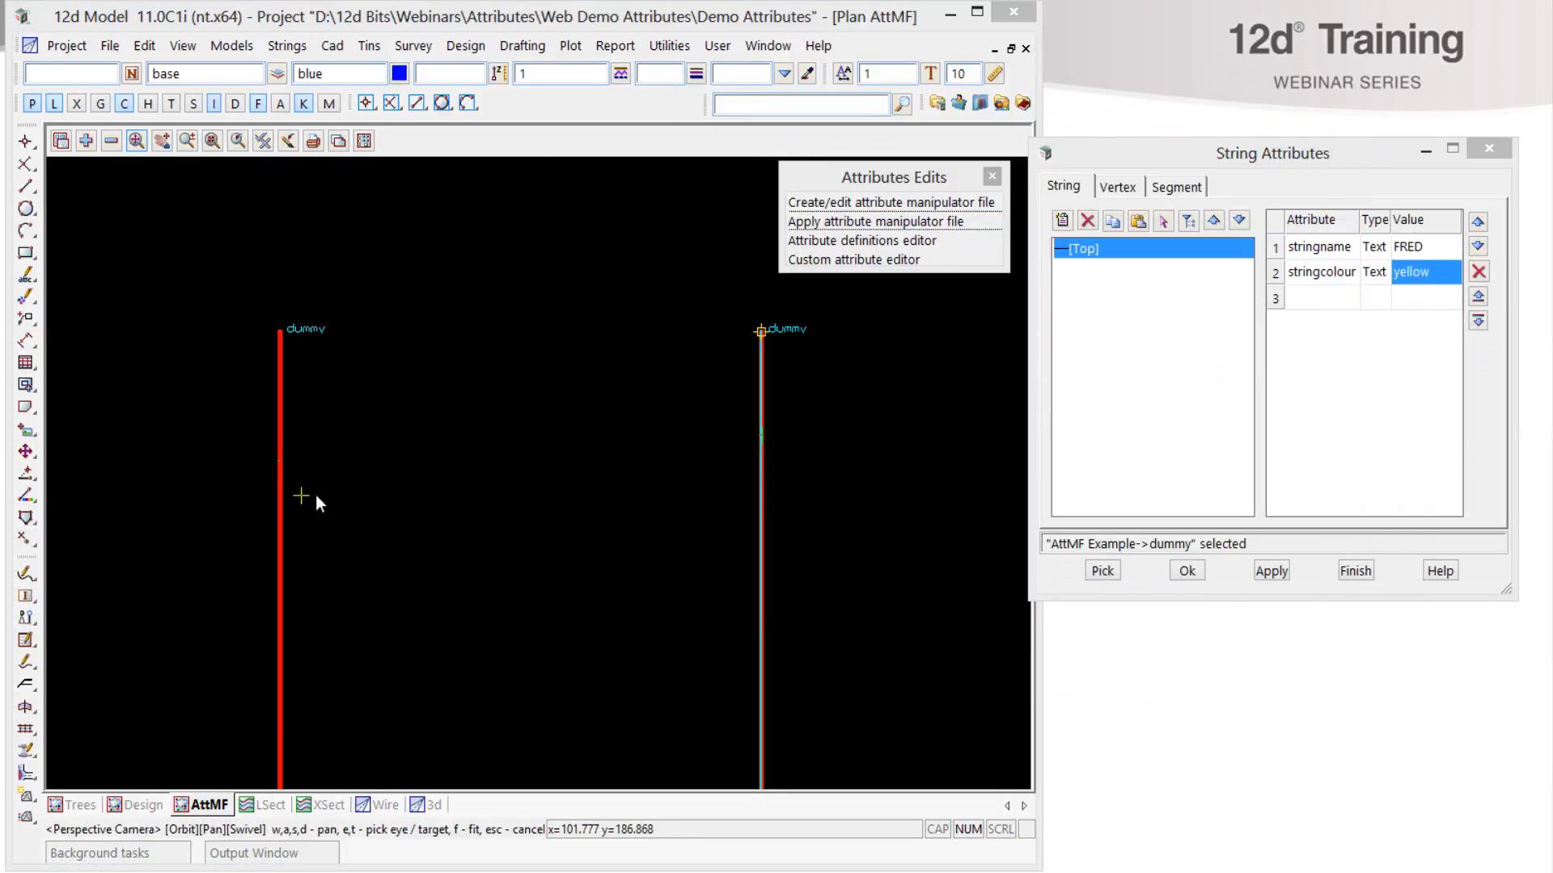
click(888, 222)
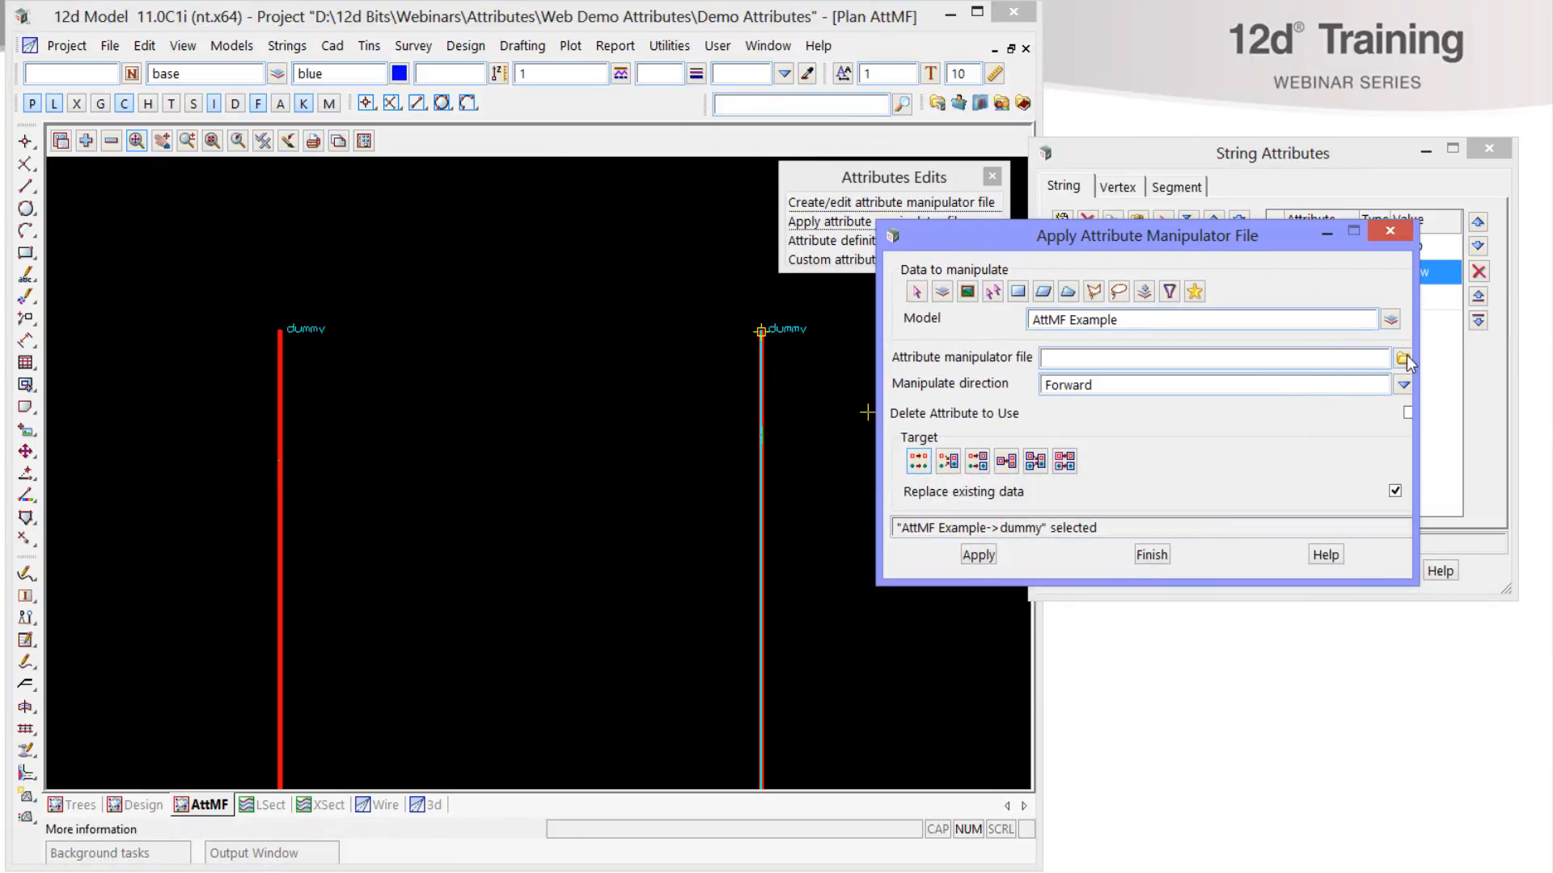
click(1405, 359)
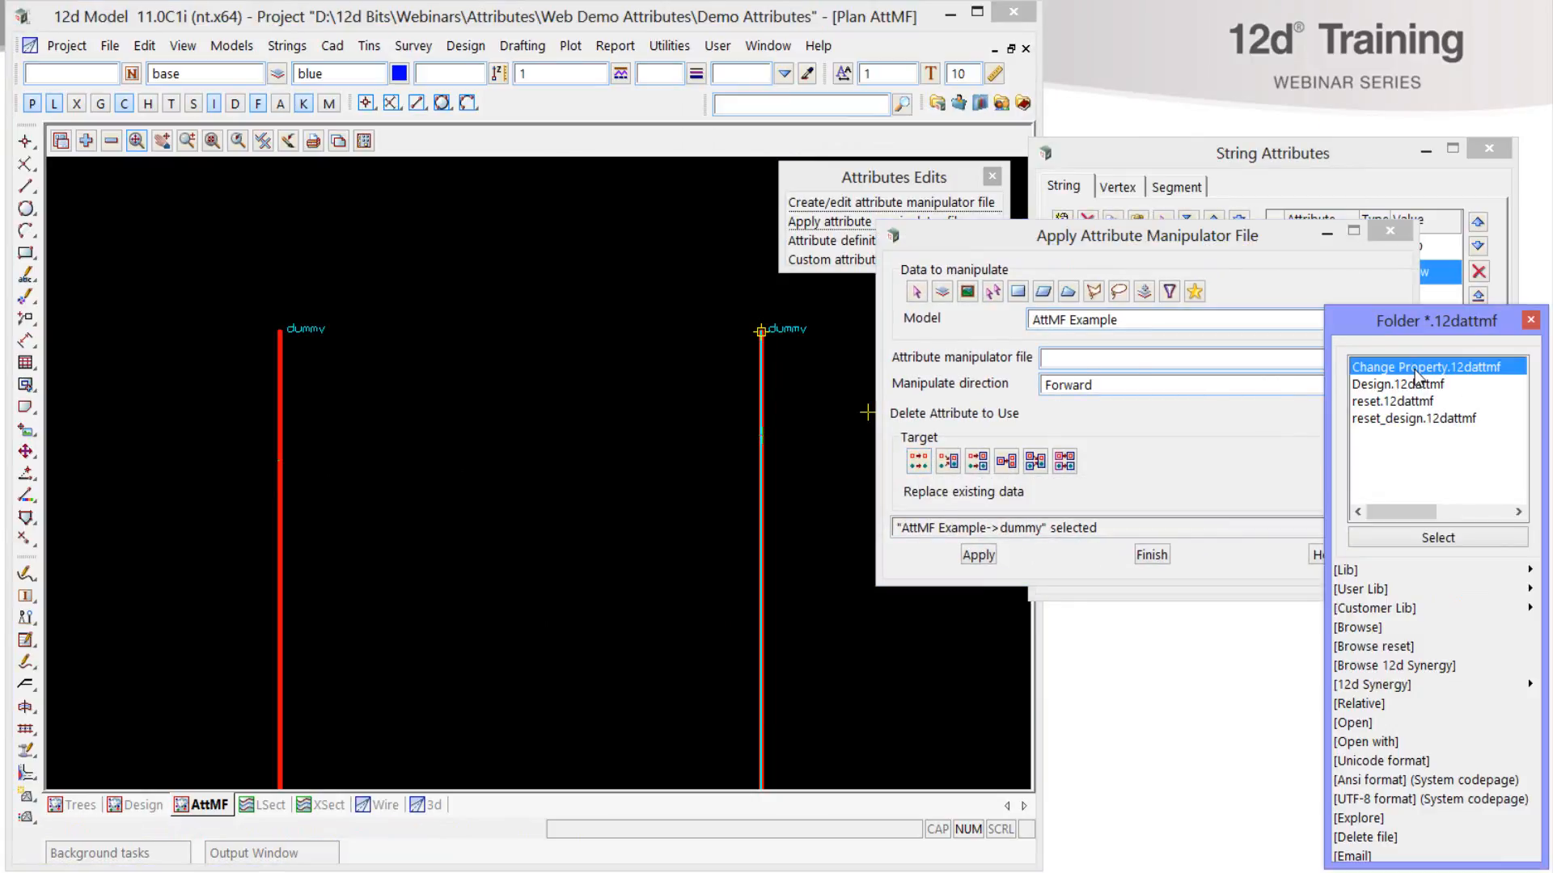
- Apply Change Property.12dattmf and check the renamed yellow FRED string
click(976, 555)
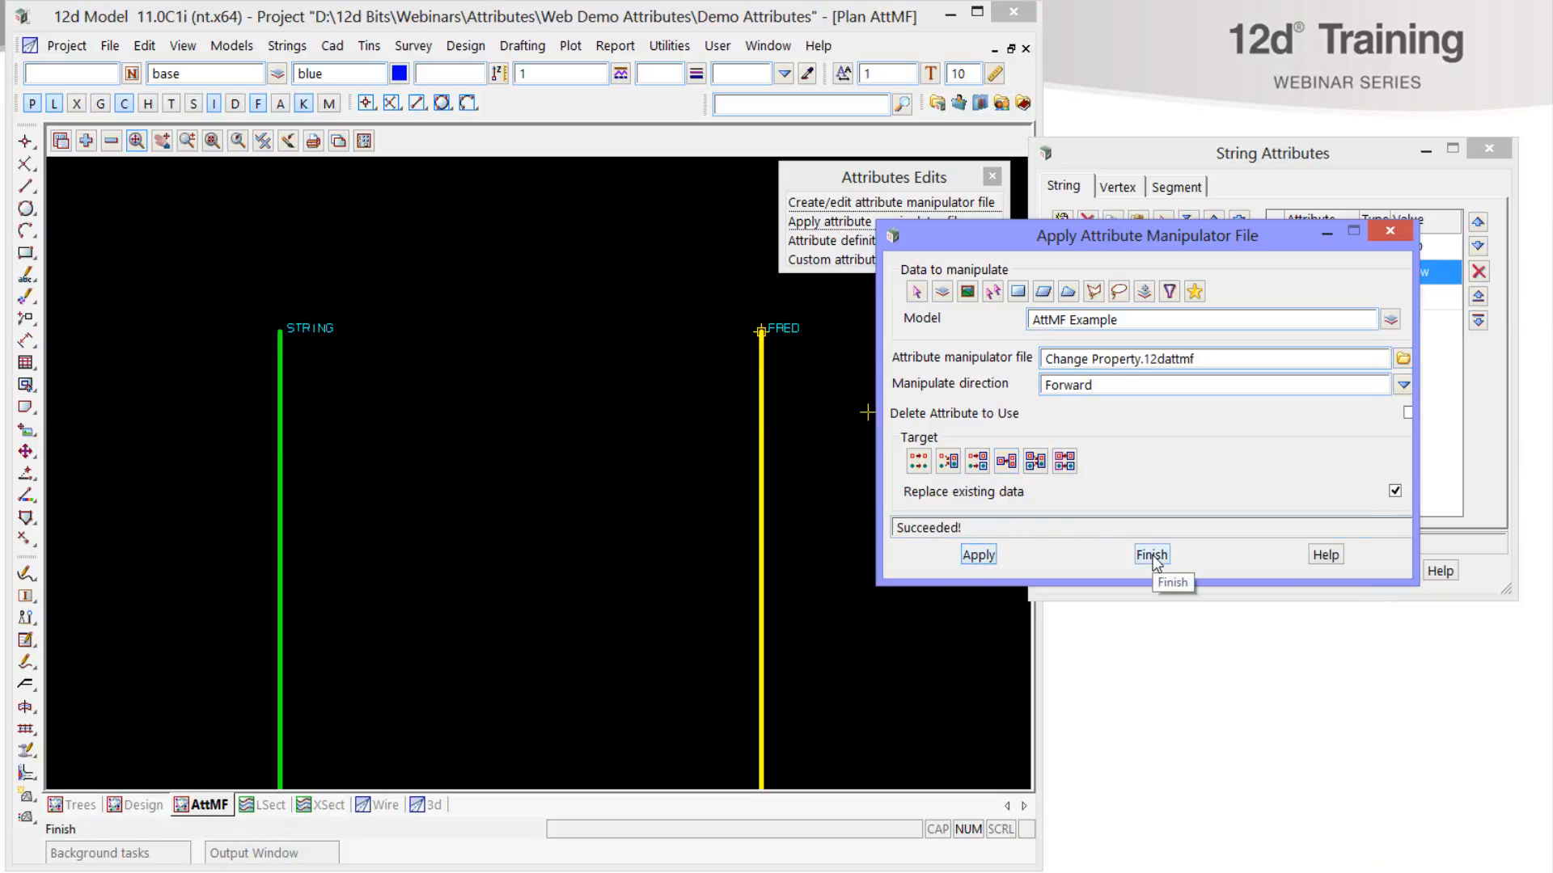
click(1150, 553)
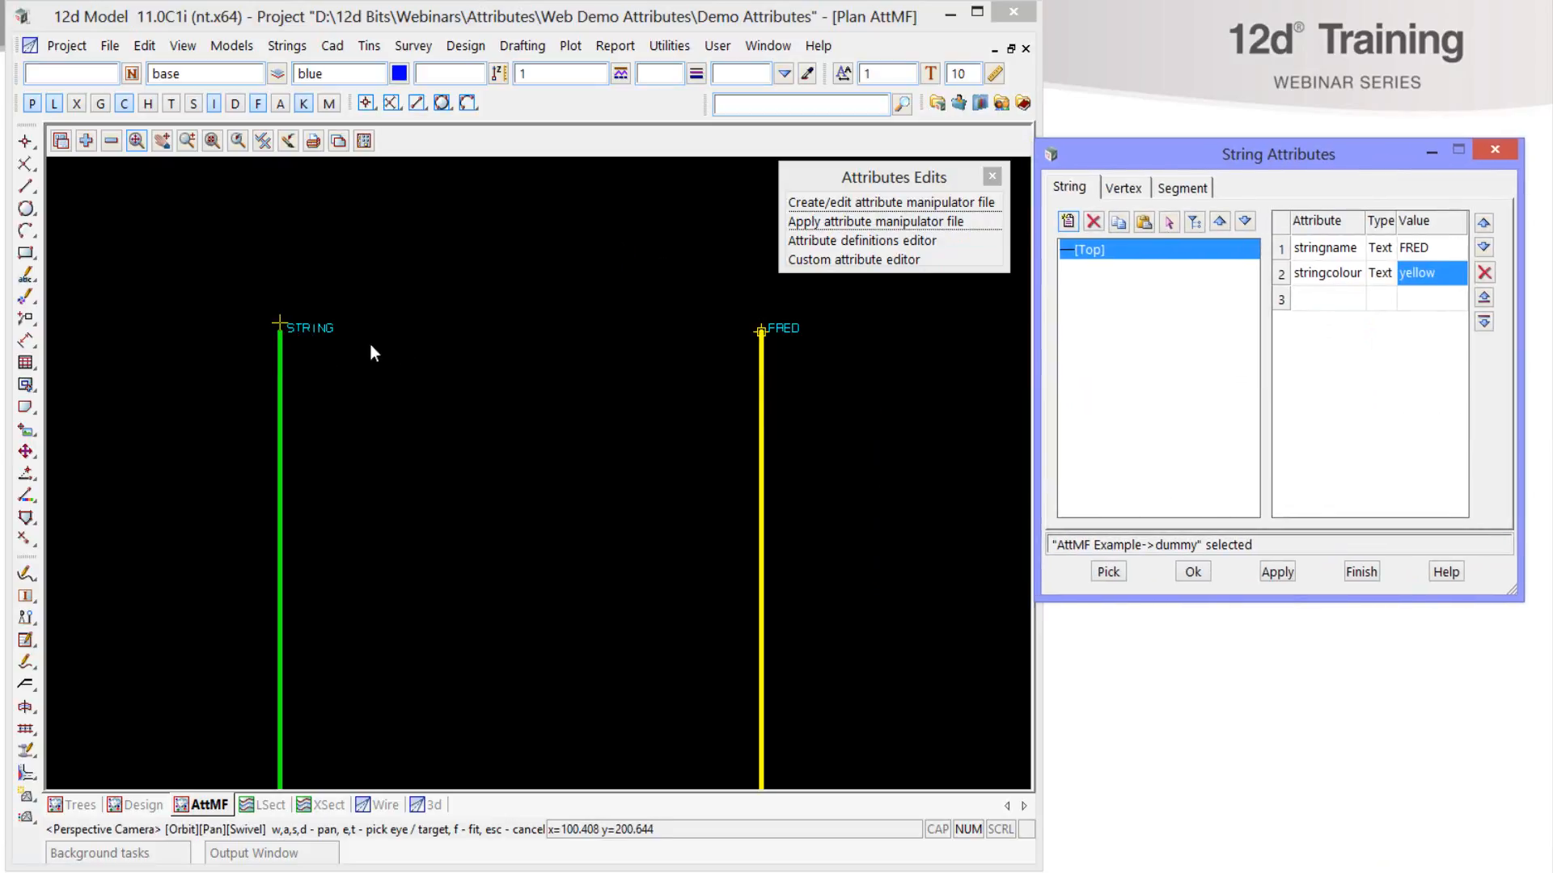
click(279, 446)
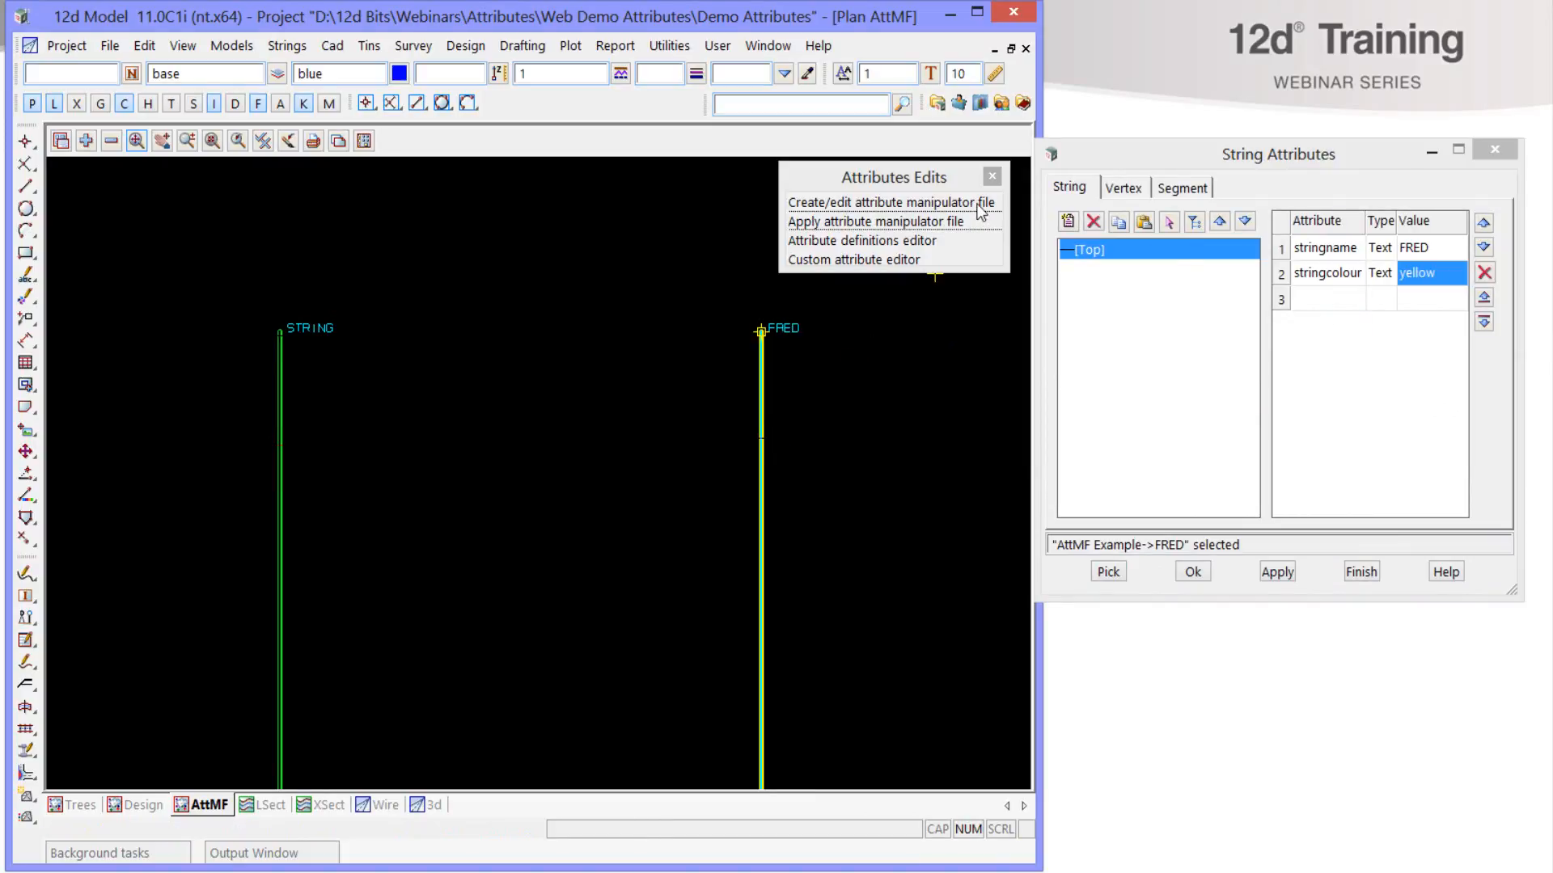
- Read Design.12dattmf, whose rule copies string Name into pavement/assetName
click(889, 202)
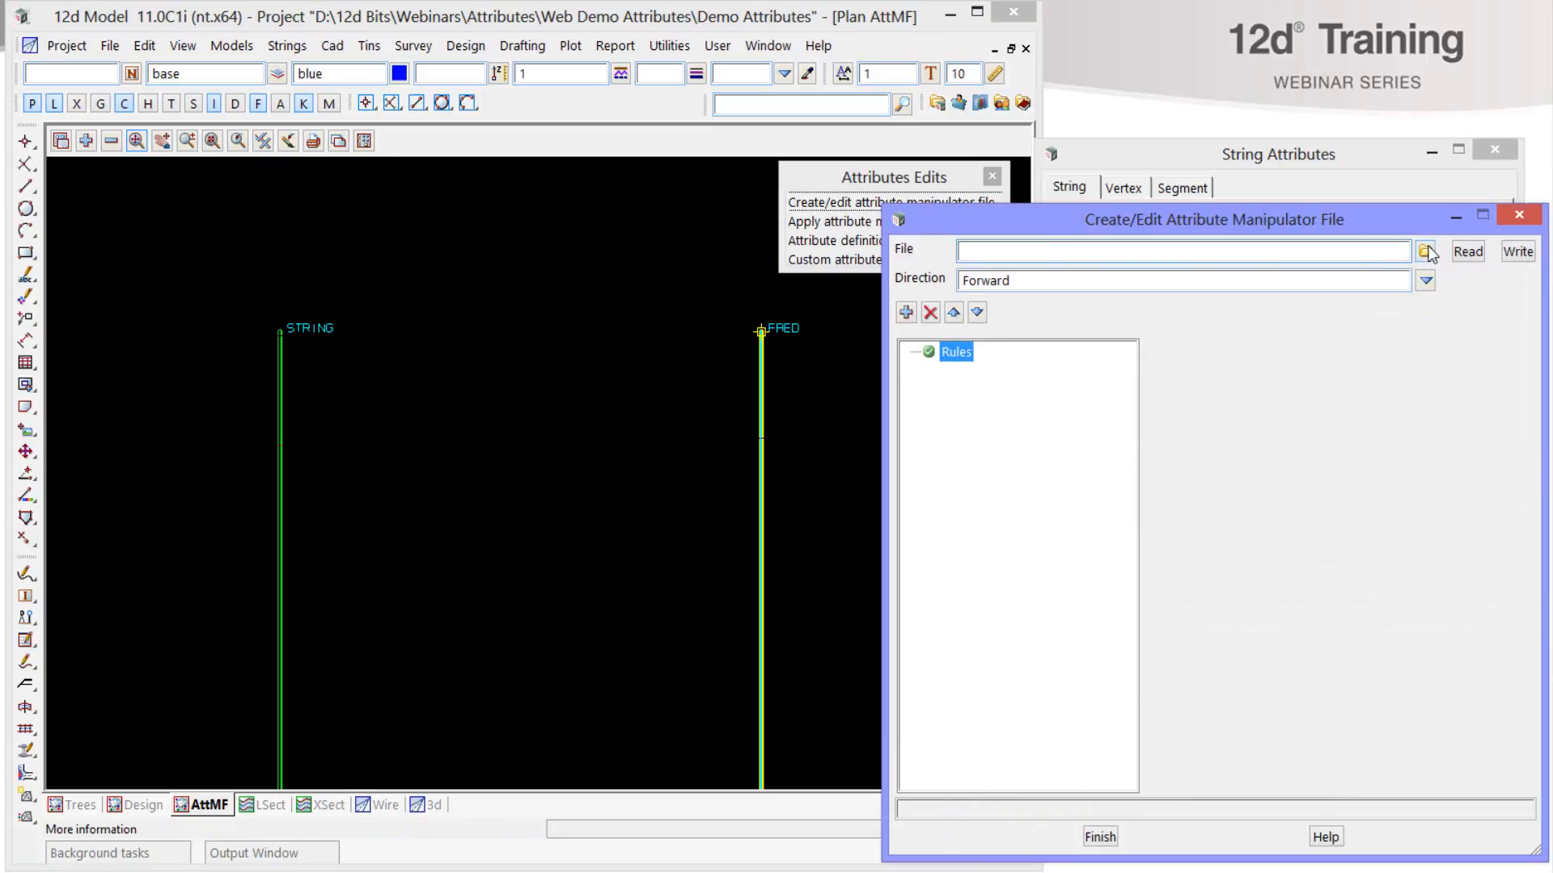
text(Design.12dattmf)
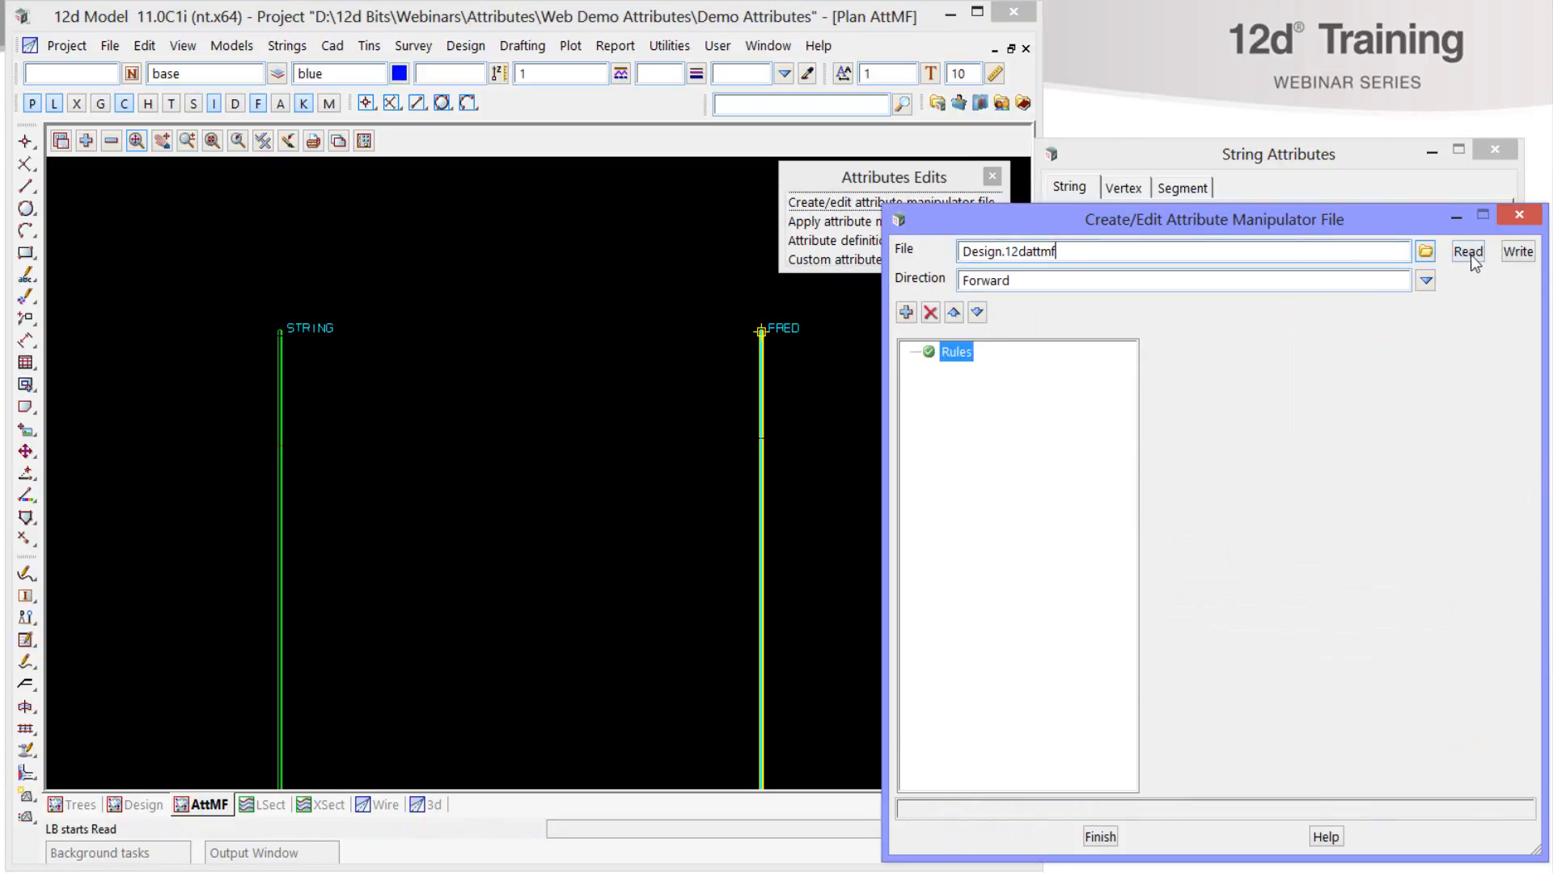
click(1470, 252)
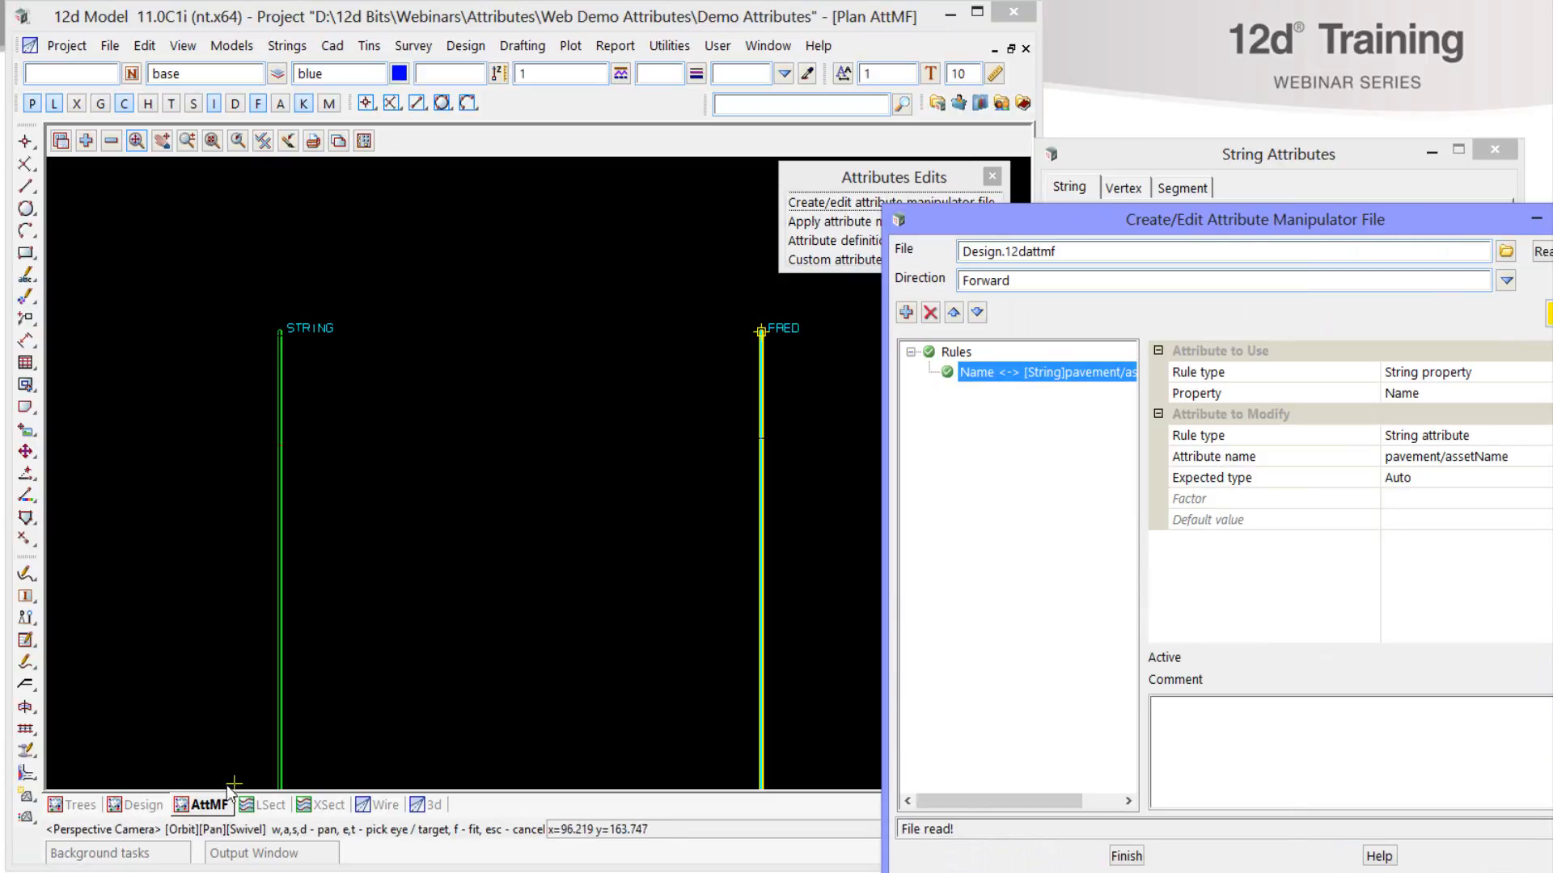
- Switch to the Design plan view and pick a pavement string to see its attributes
click(141, 804)
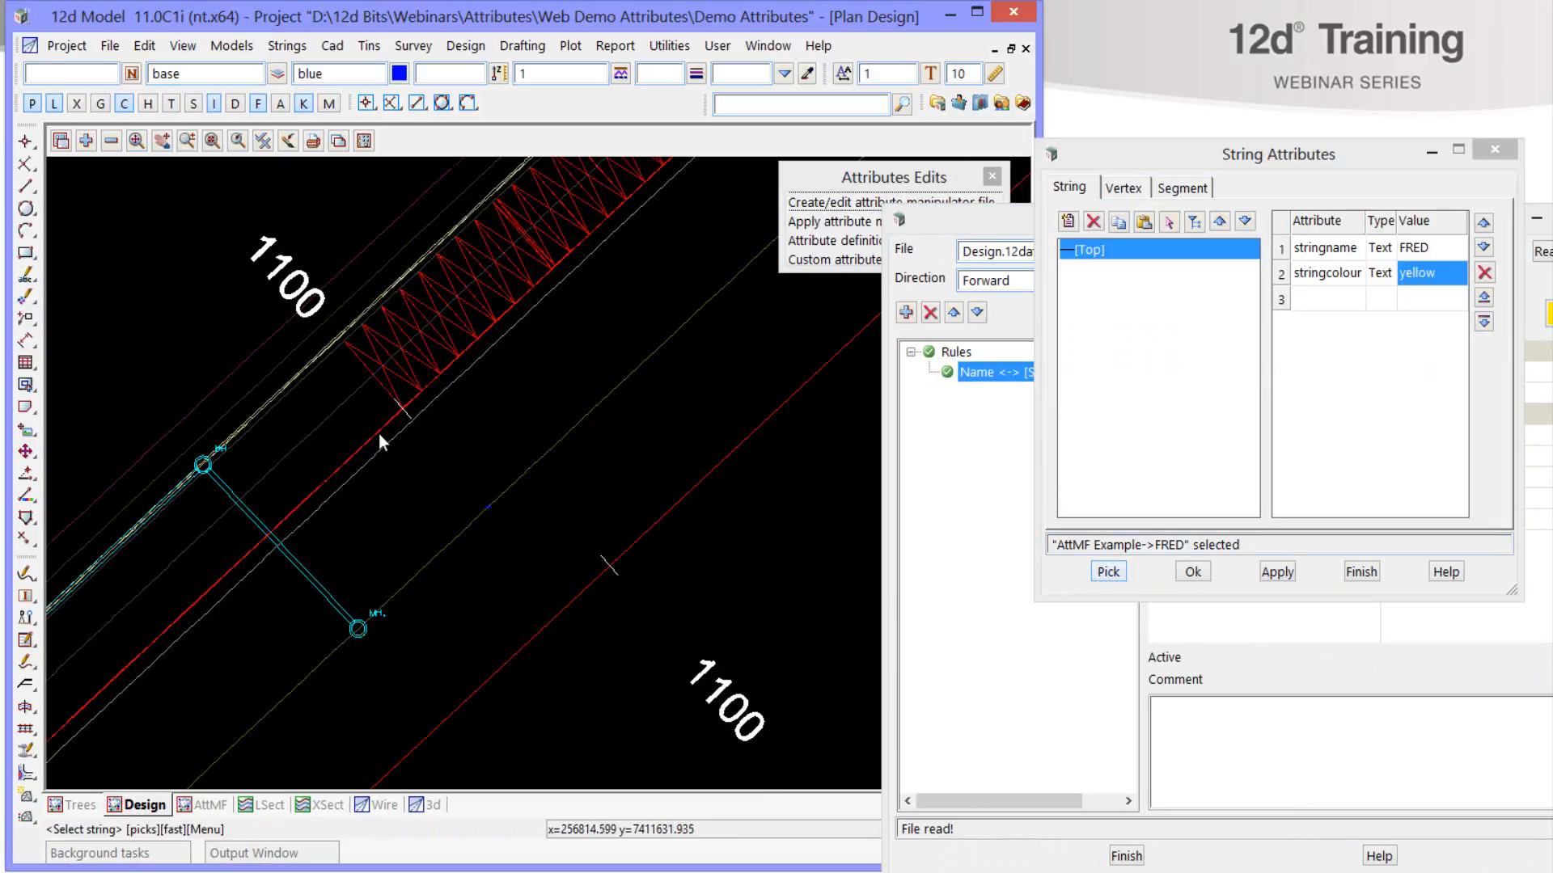
click(1106, 571)
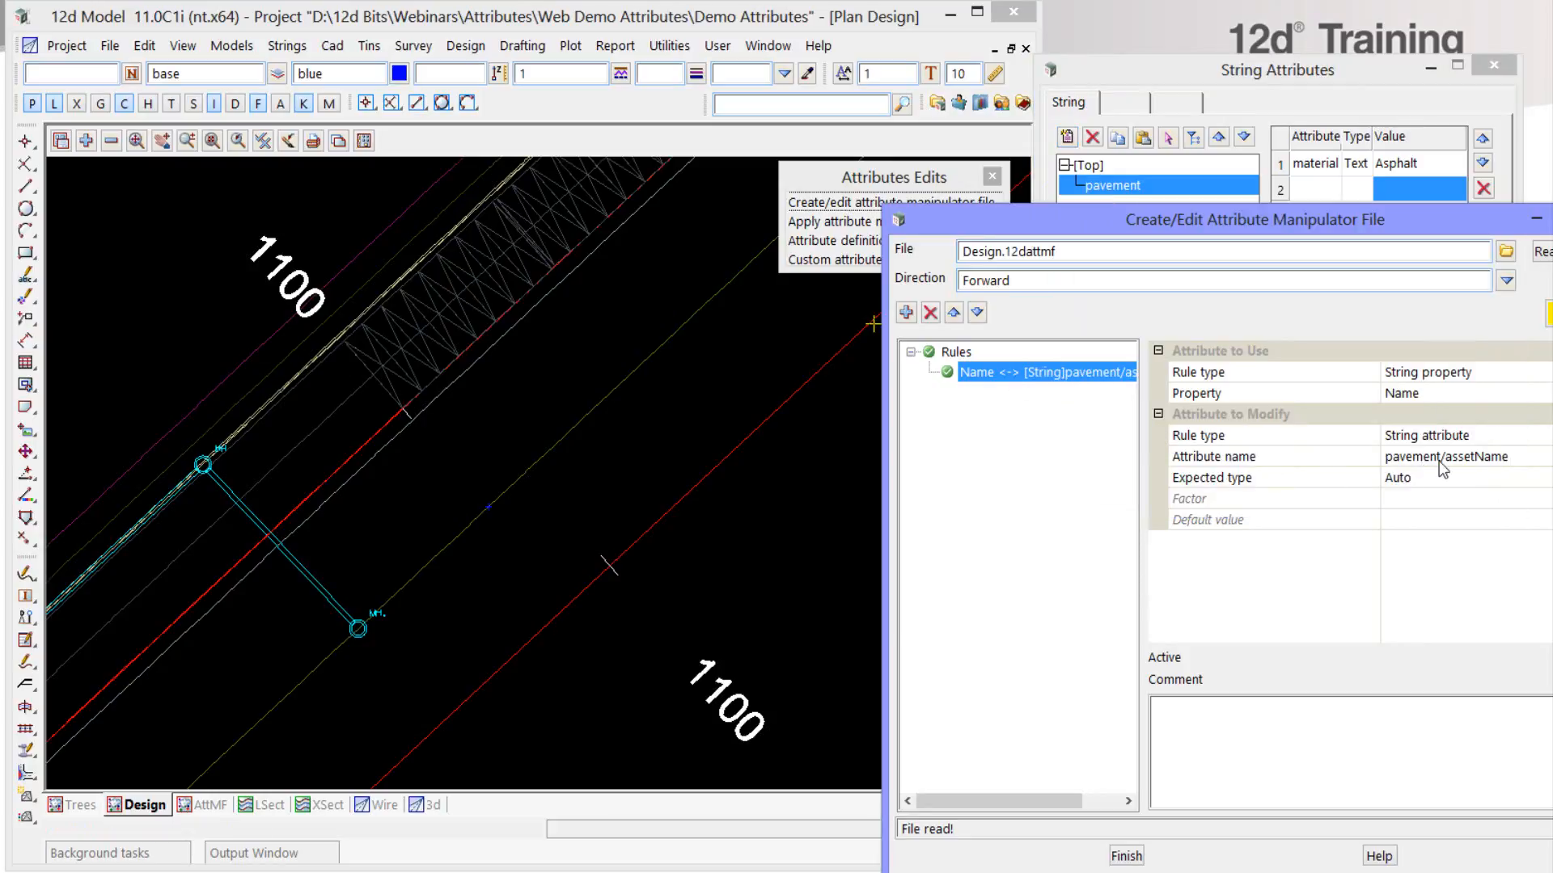
mouse_move(1459, 448)
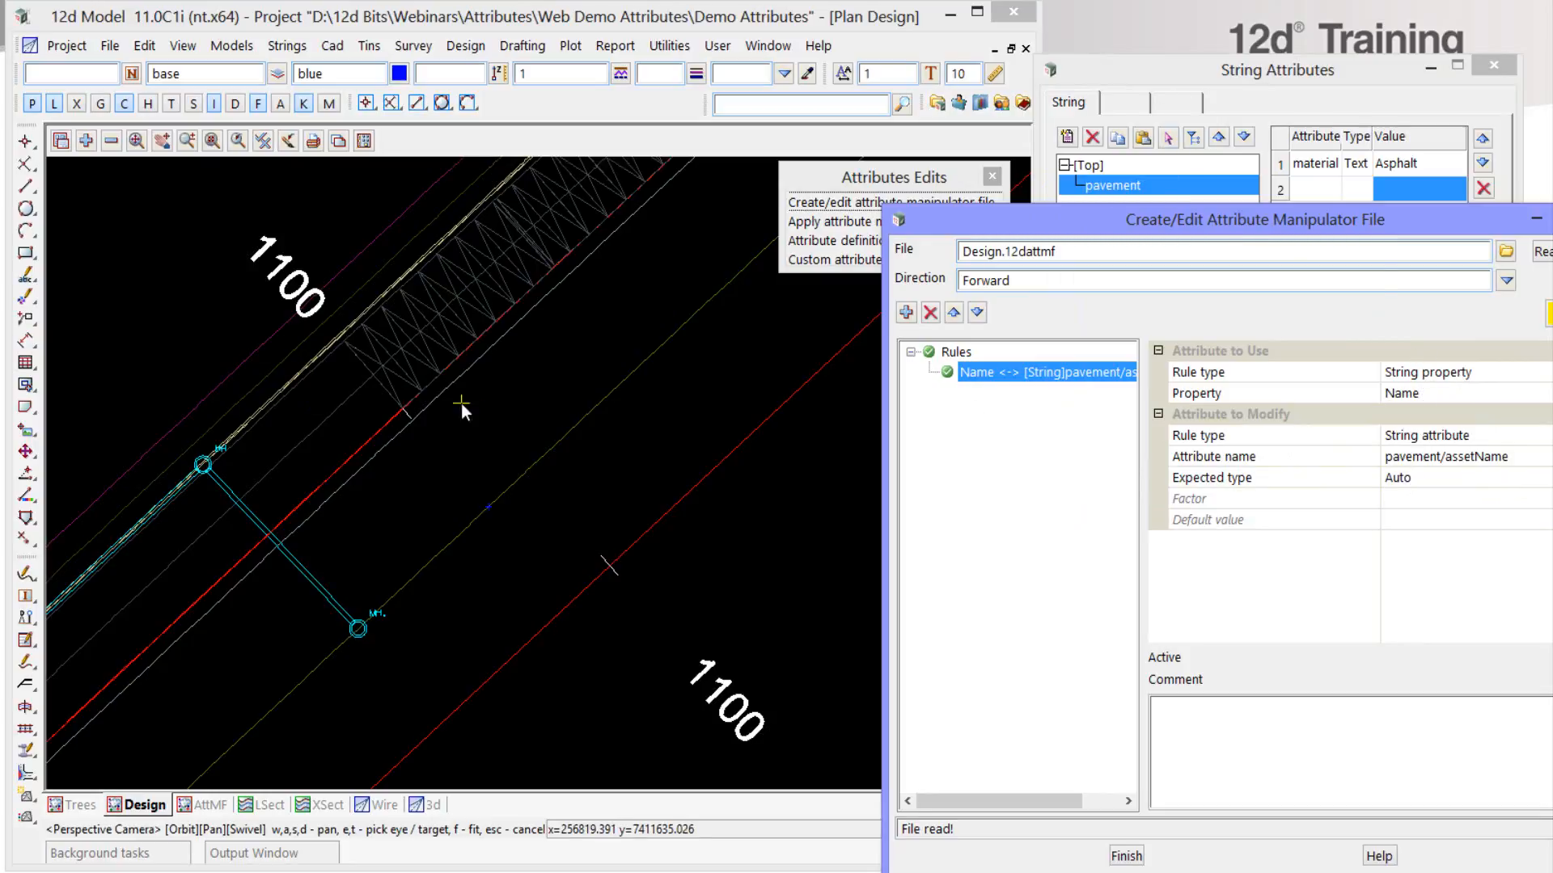
mouse_move(1483, 473)
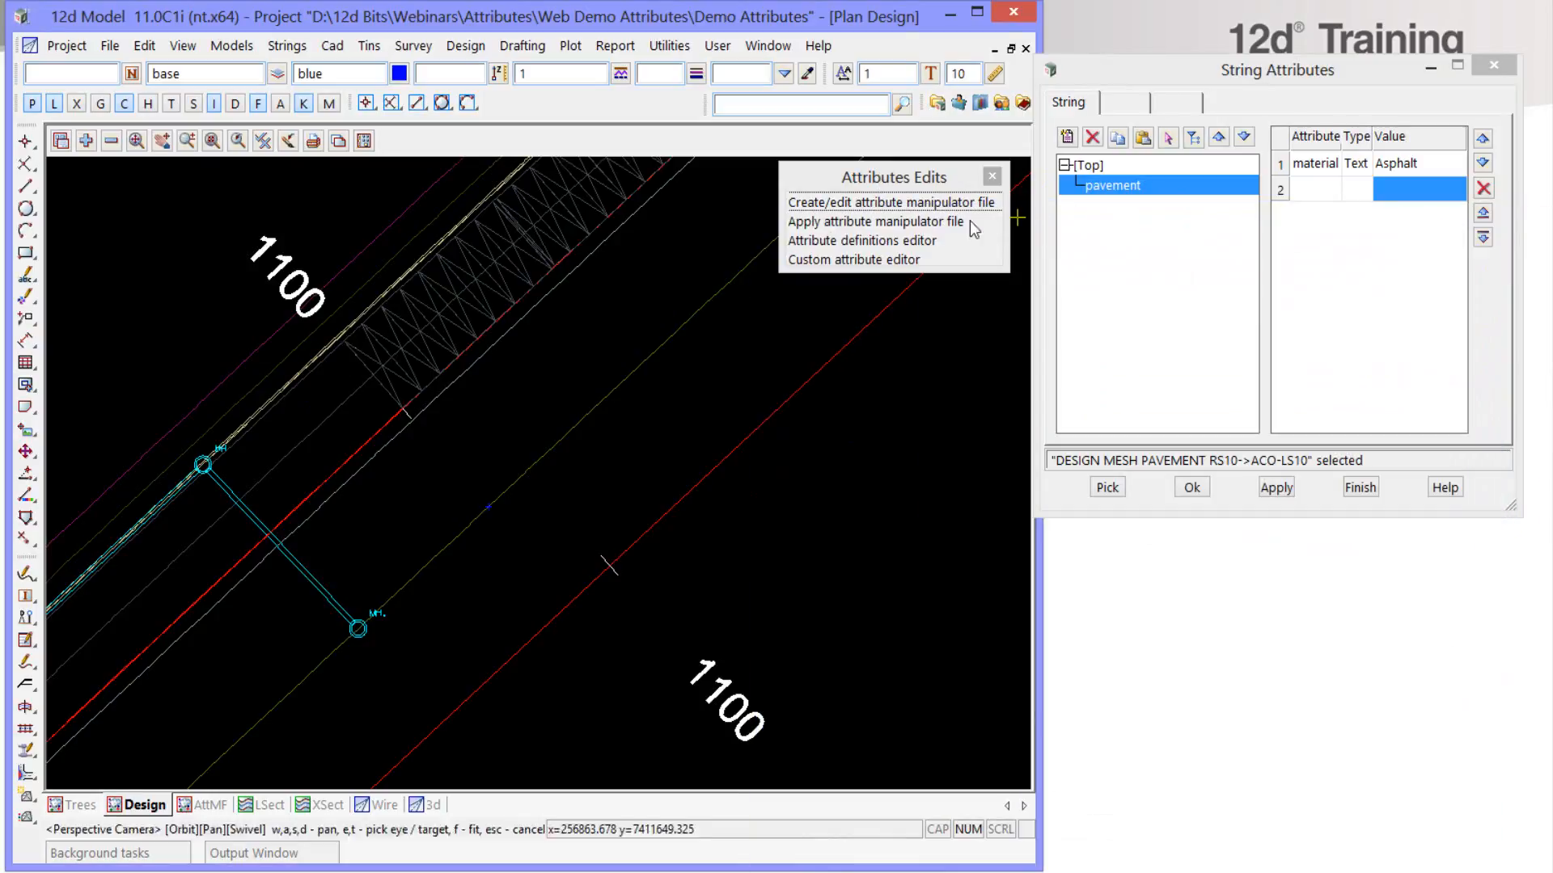
- Choose Design.12dattmf in the apply manipulator tool with Replace existing data ticked
click(875, 222)
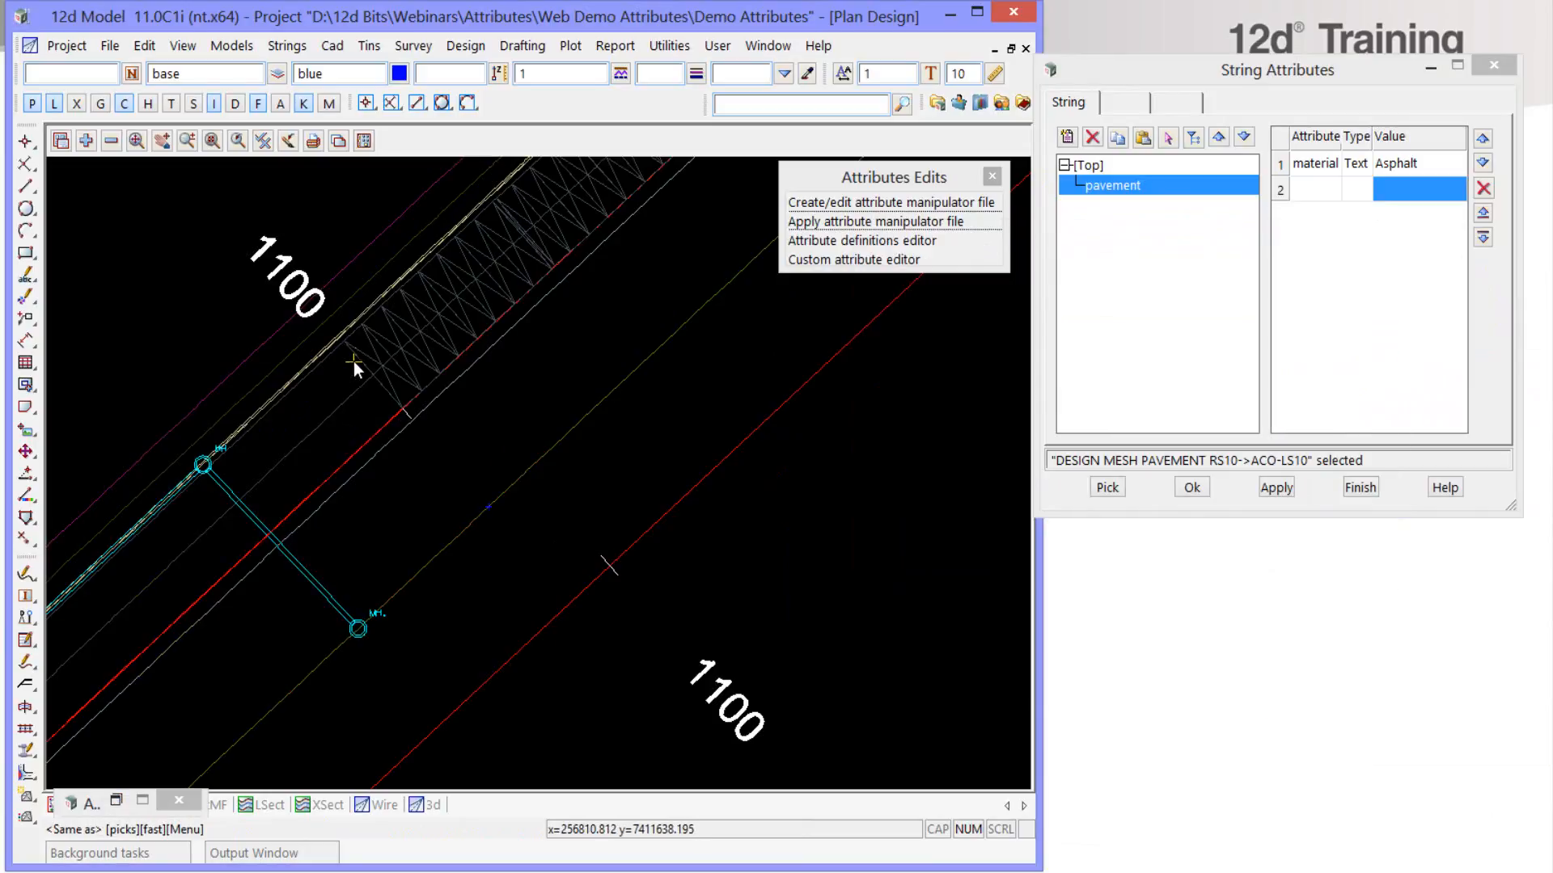
click(875, 222)
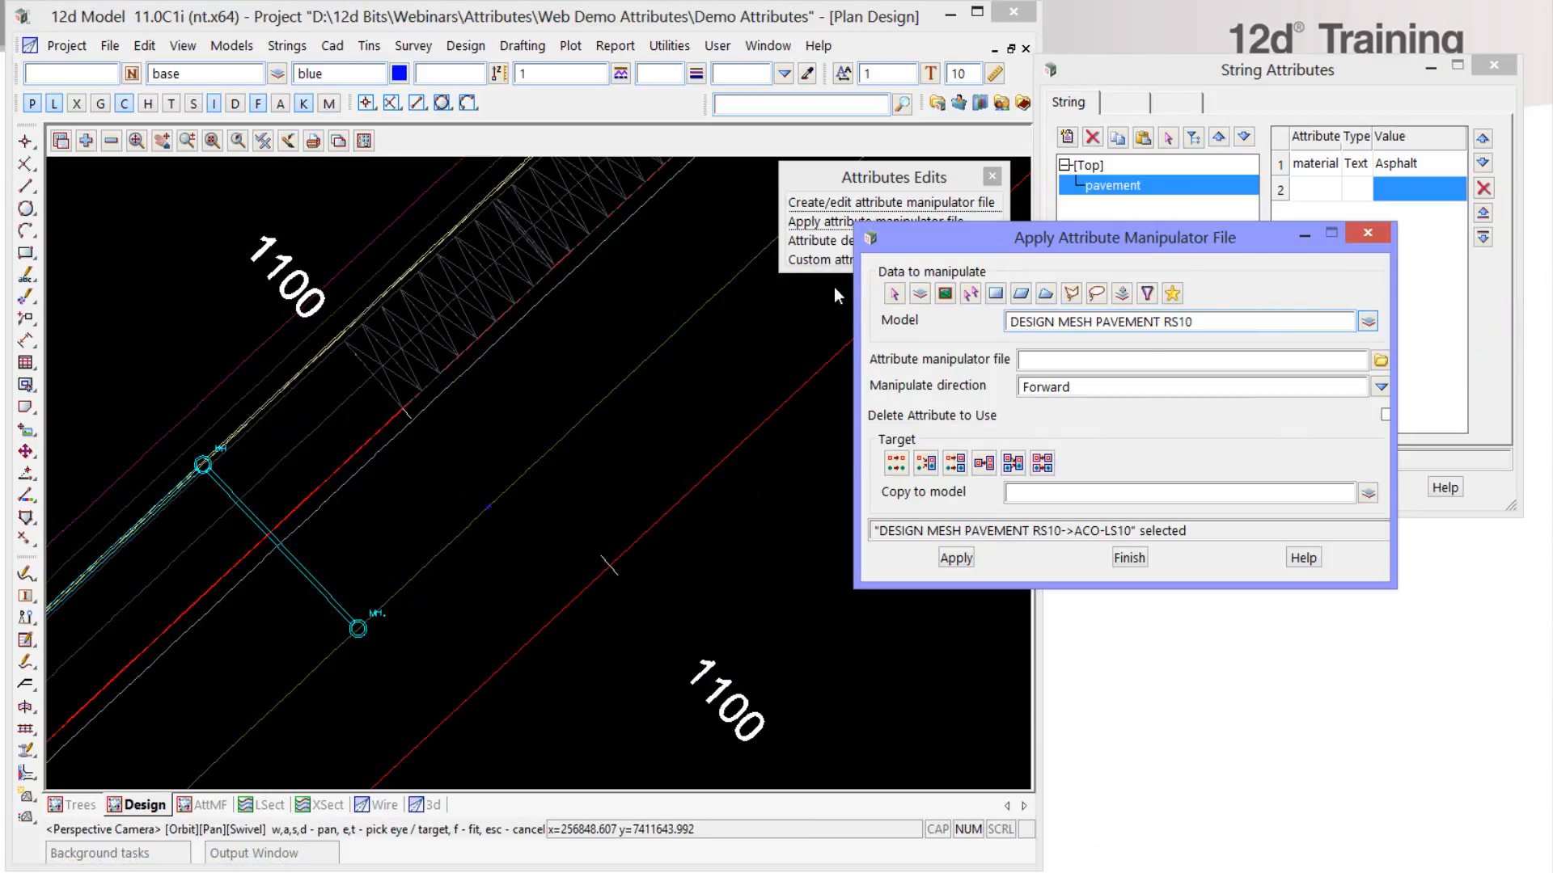
click(1379, 359)
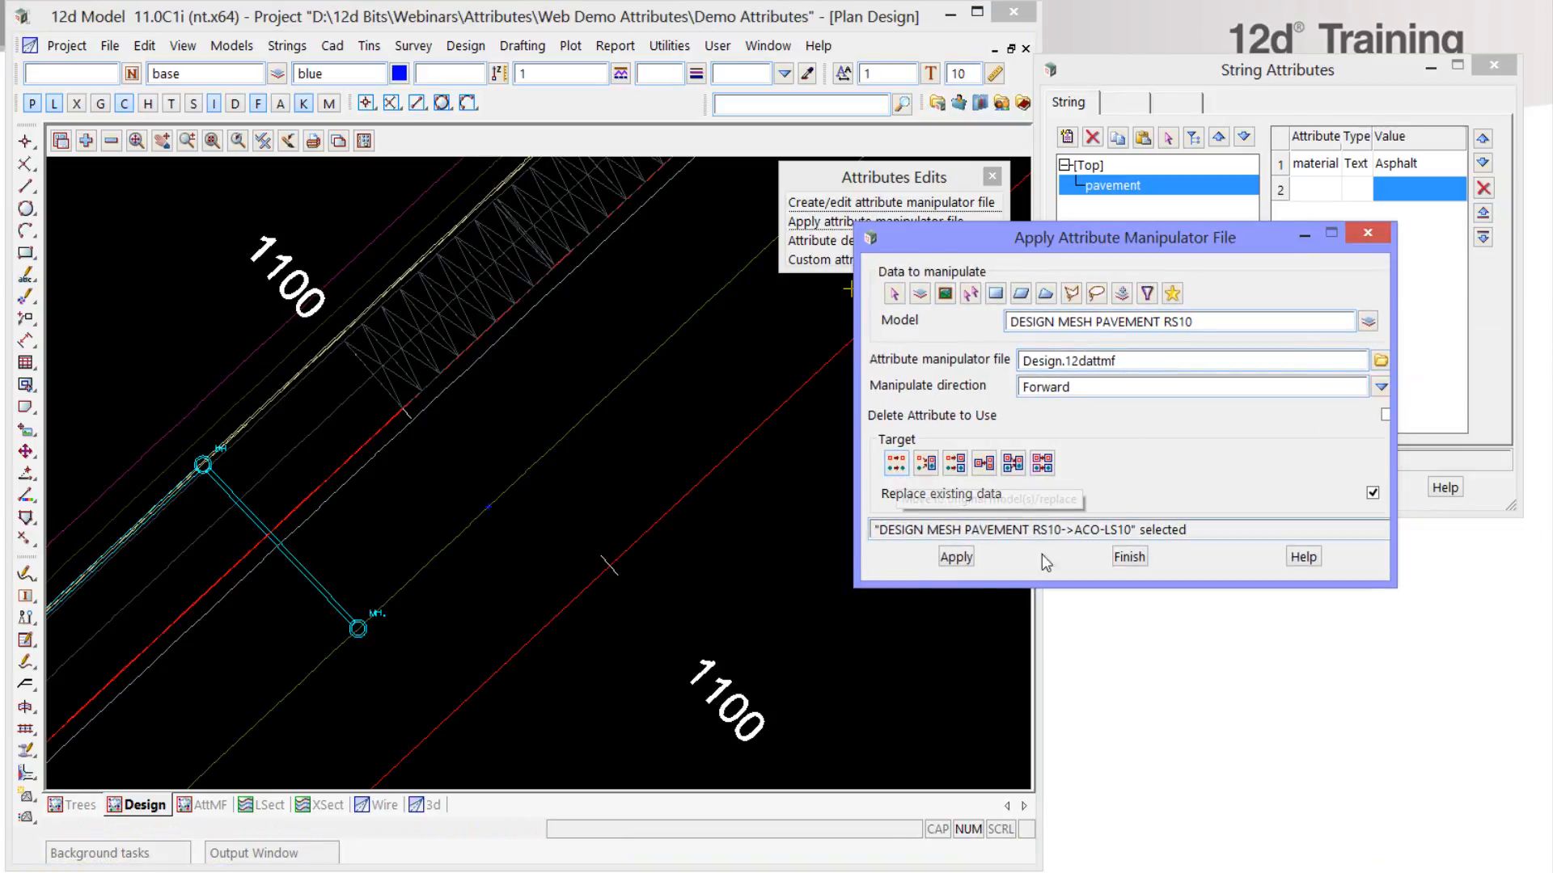
- Run the manipulator on the pavement model so ACO-LS10 gains assetName ACO-LS10
click(954, 555)
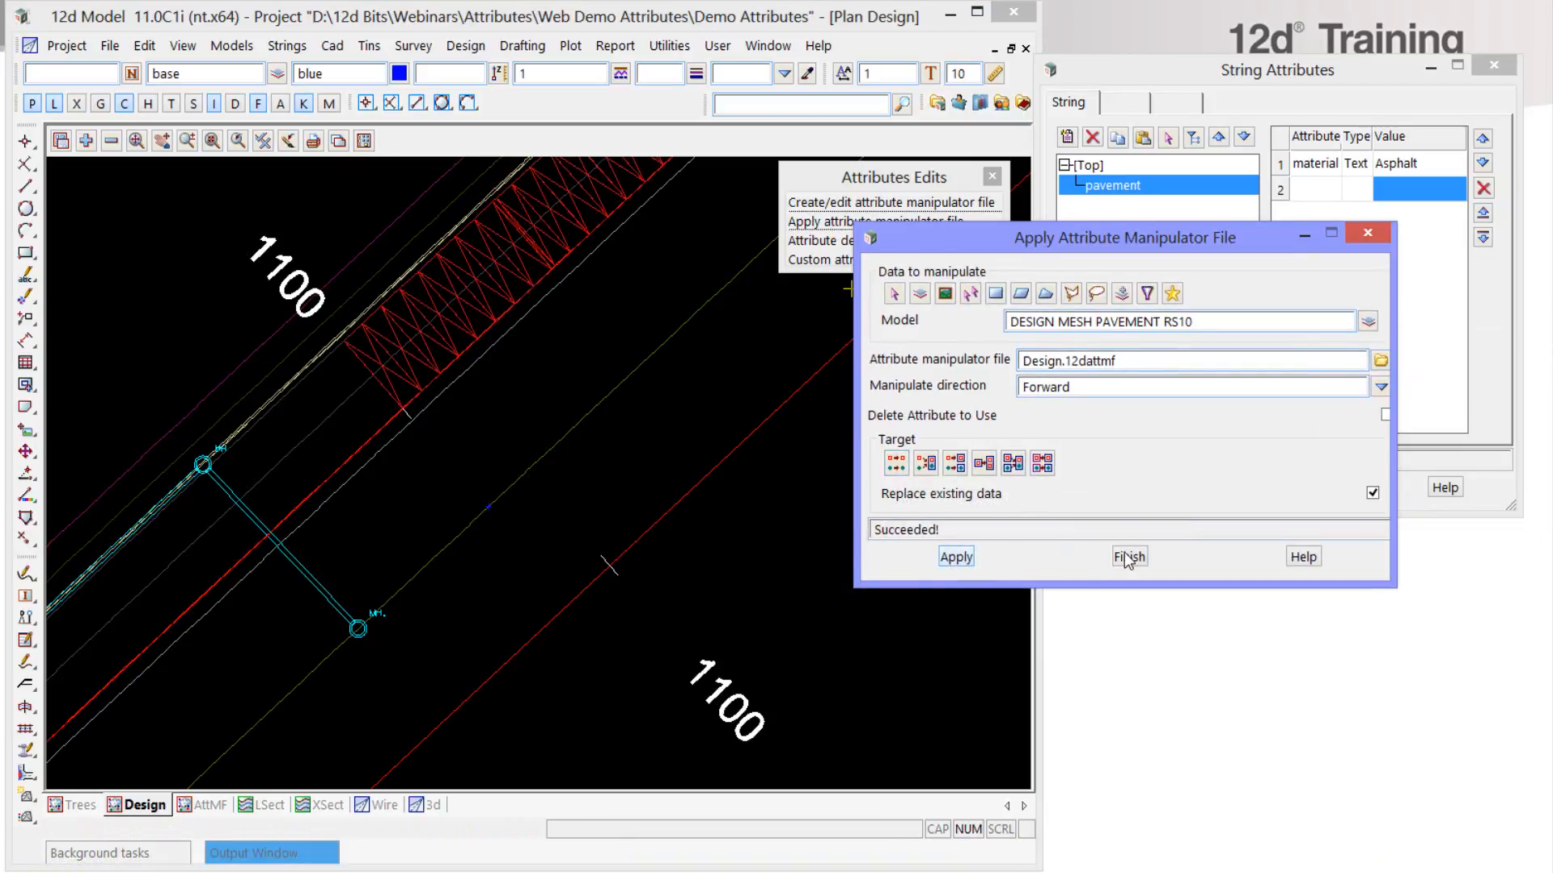
click(1127, 556)
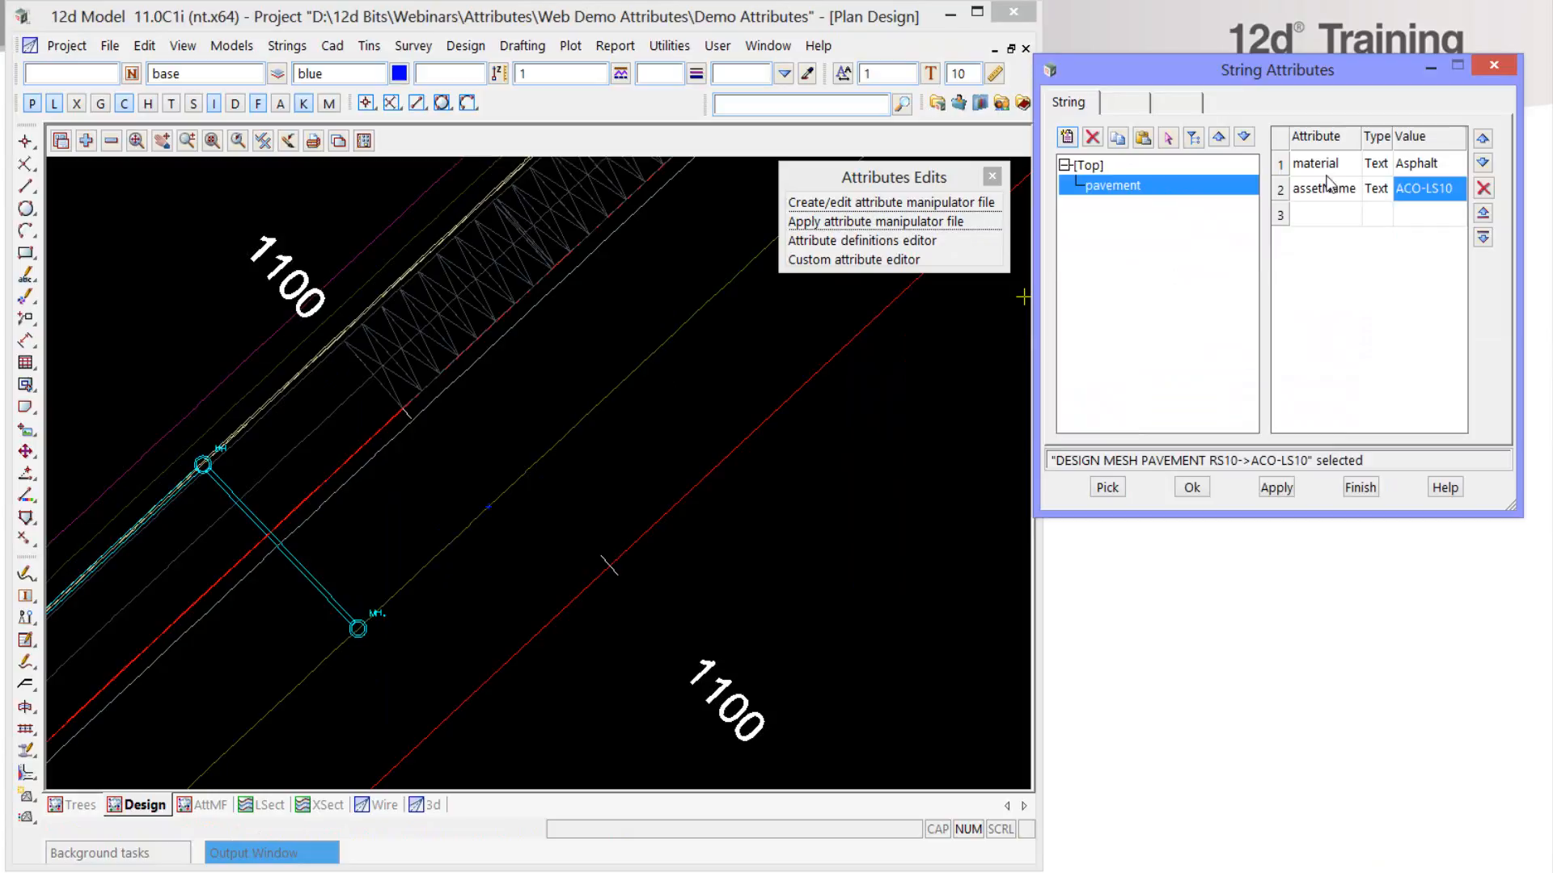
click(1325, 188)
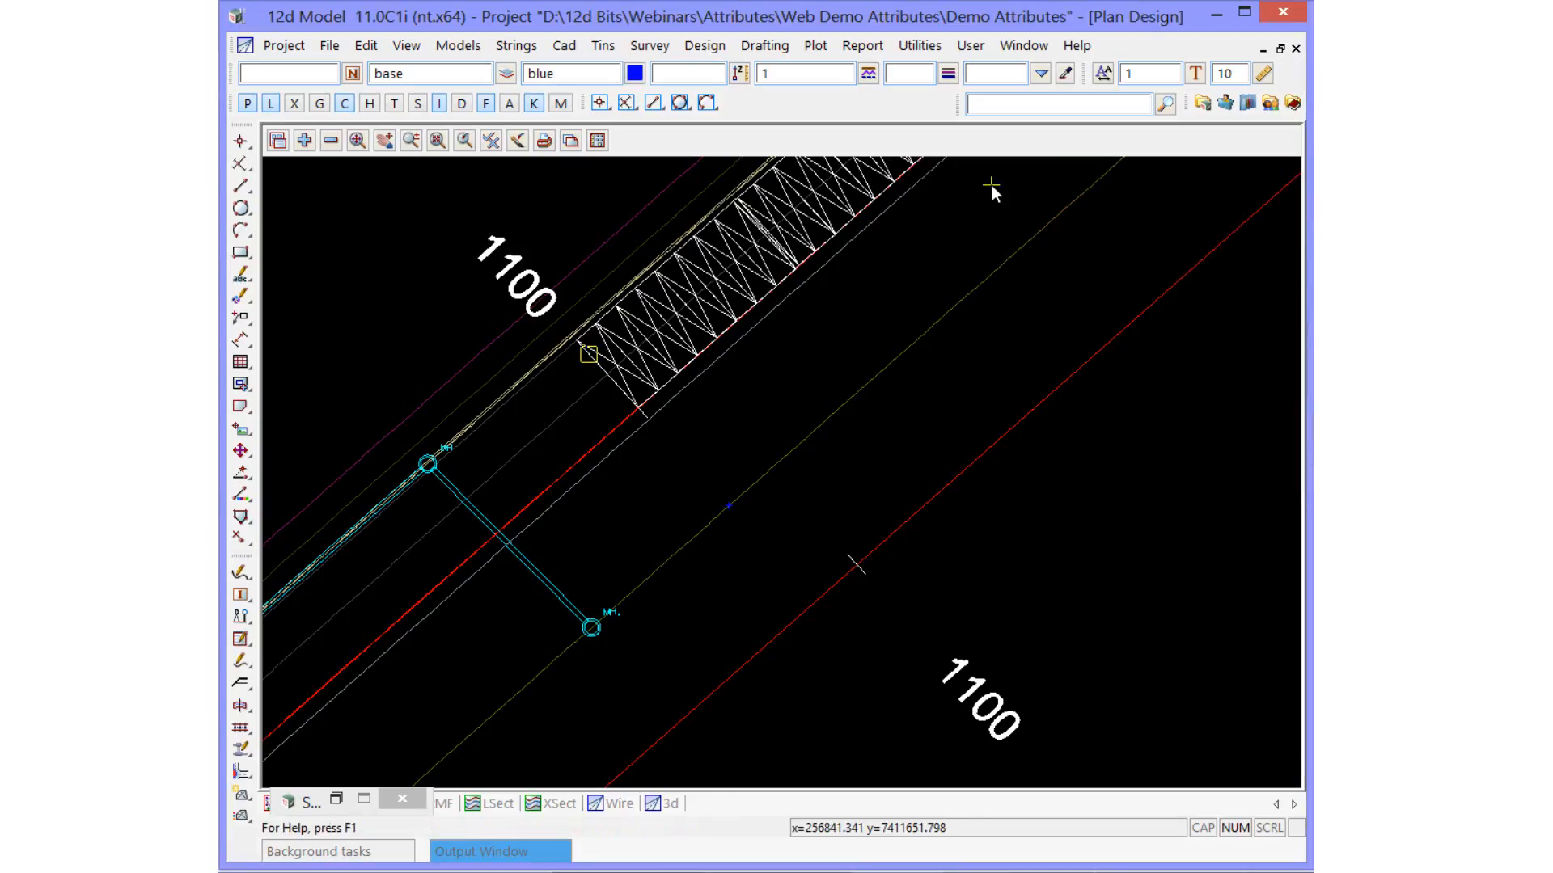
- Show the project attributes and expand the MTF pavement group
click(283, 45)
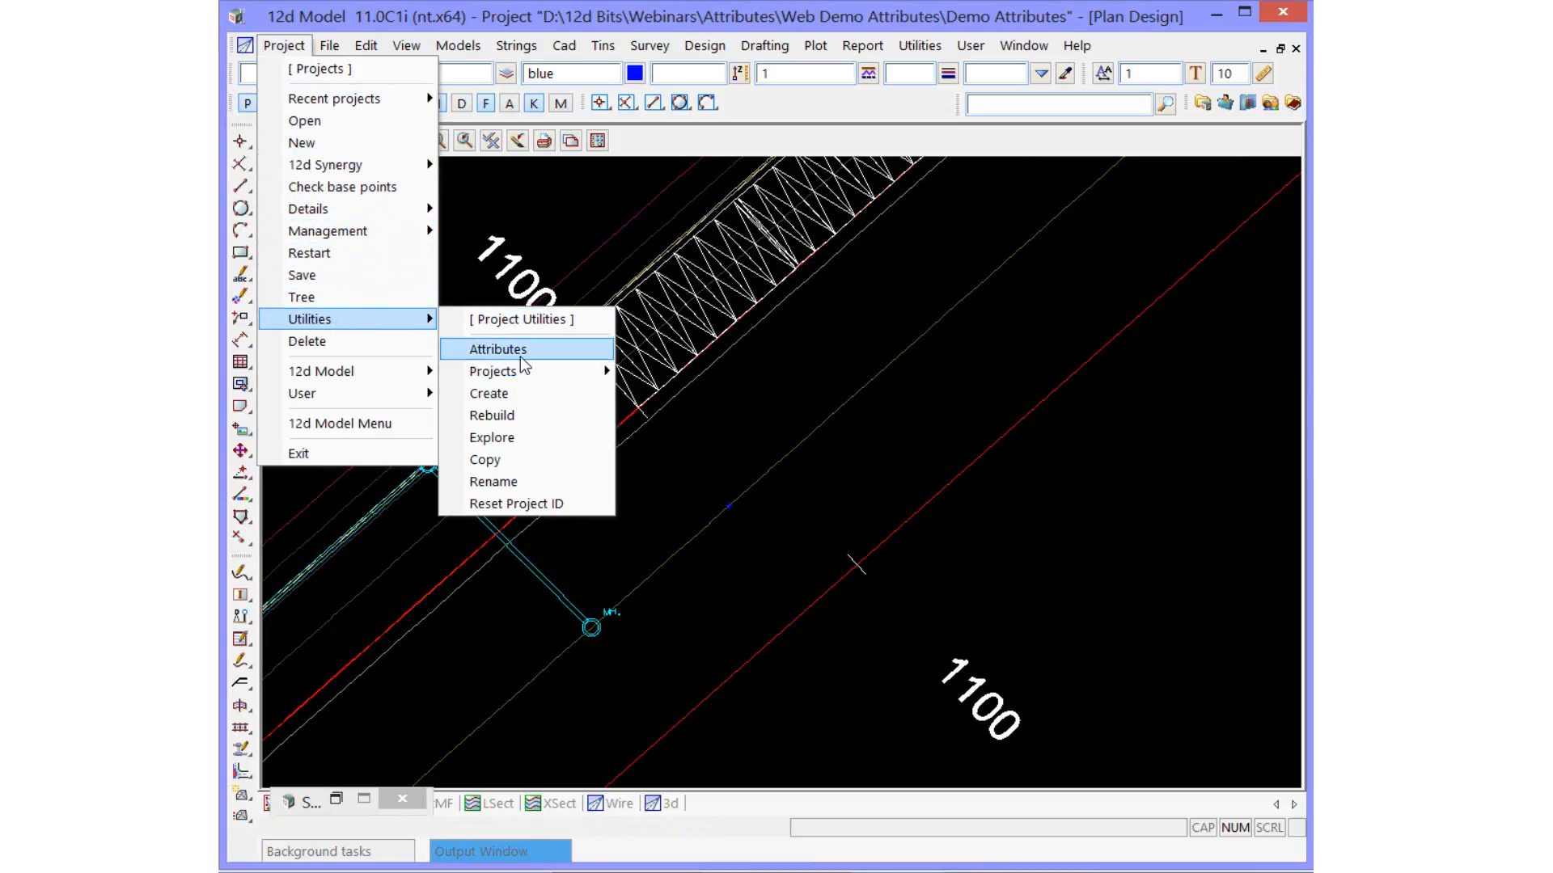
click(496, 349)
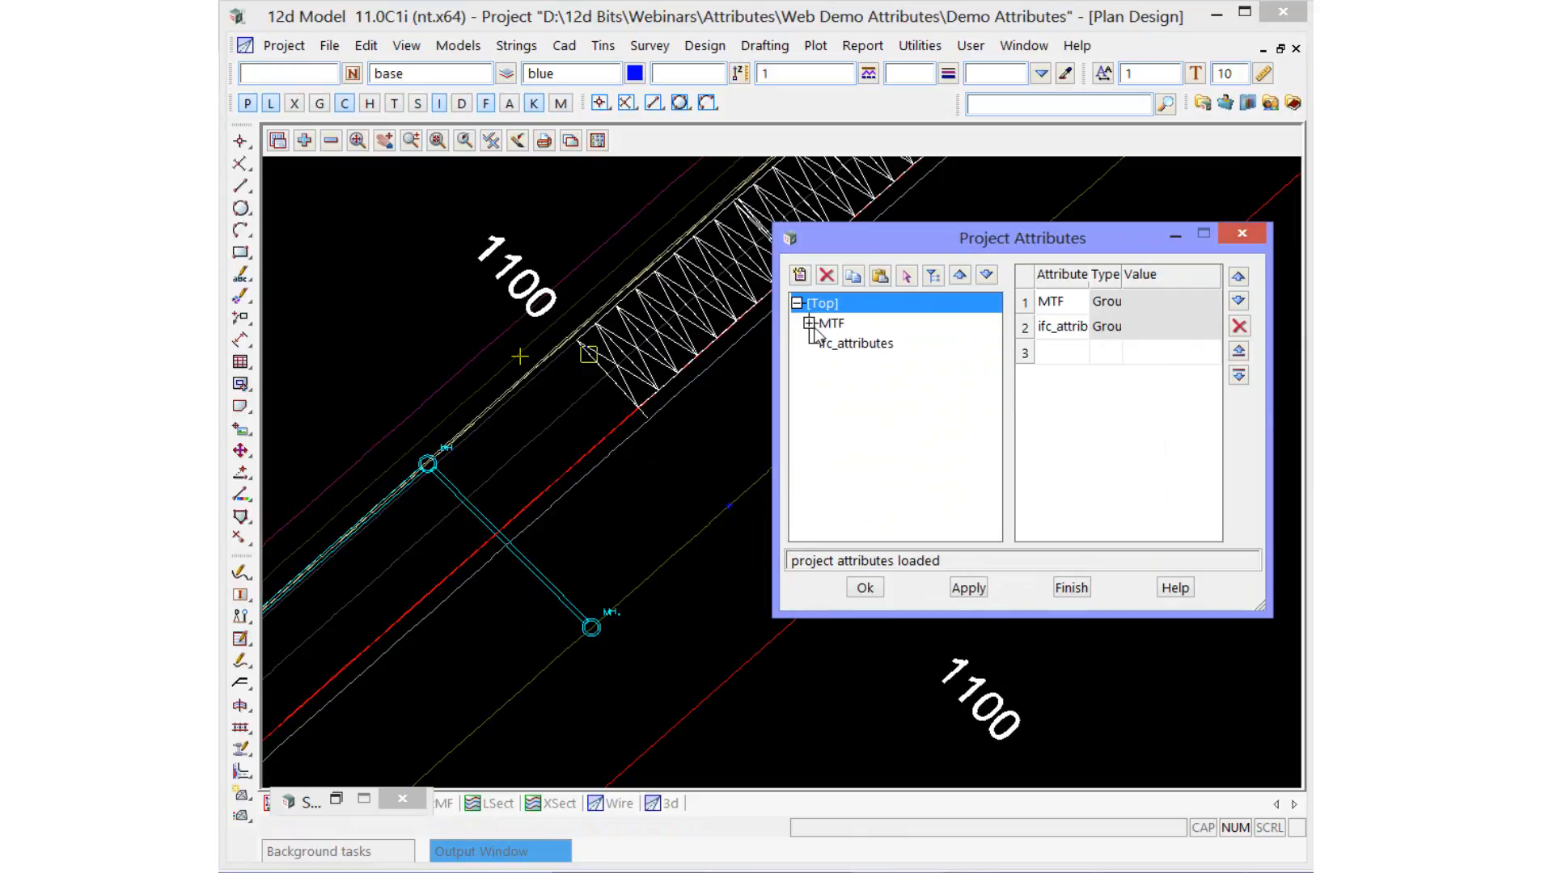
click(810, 324)
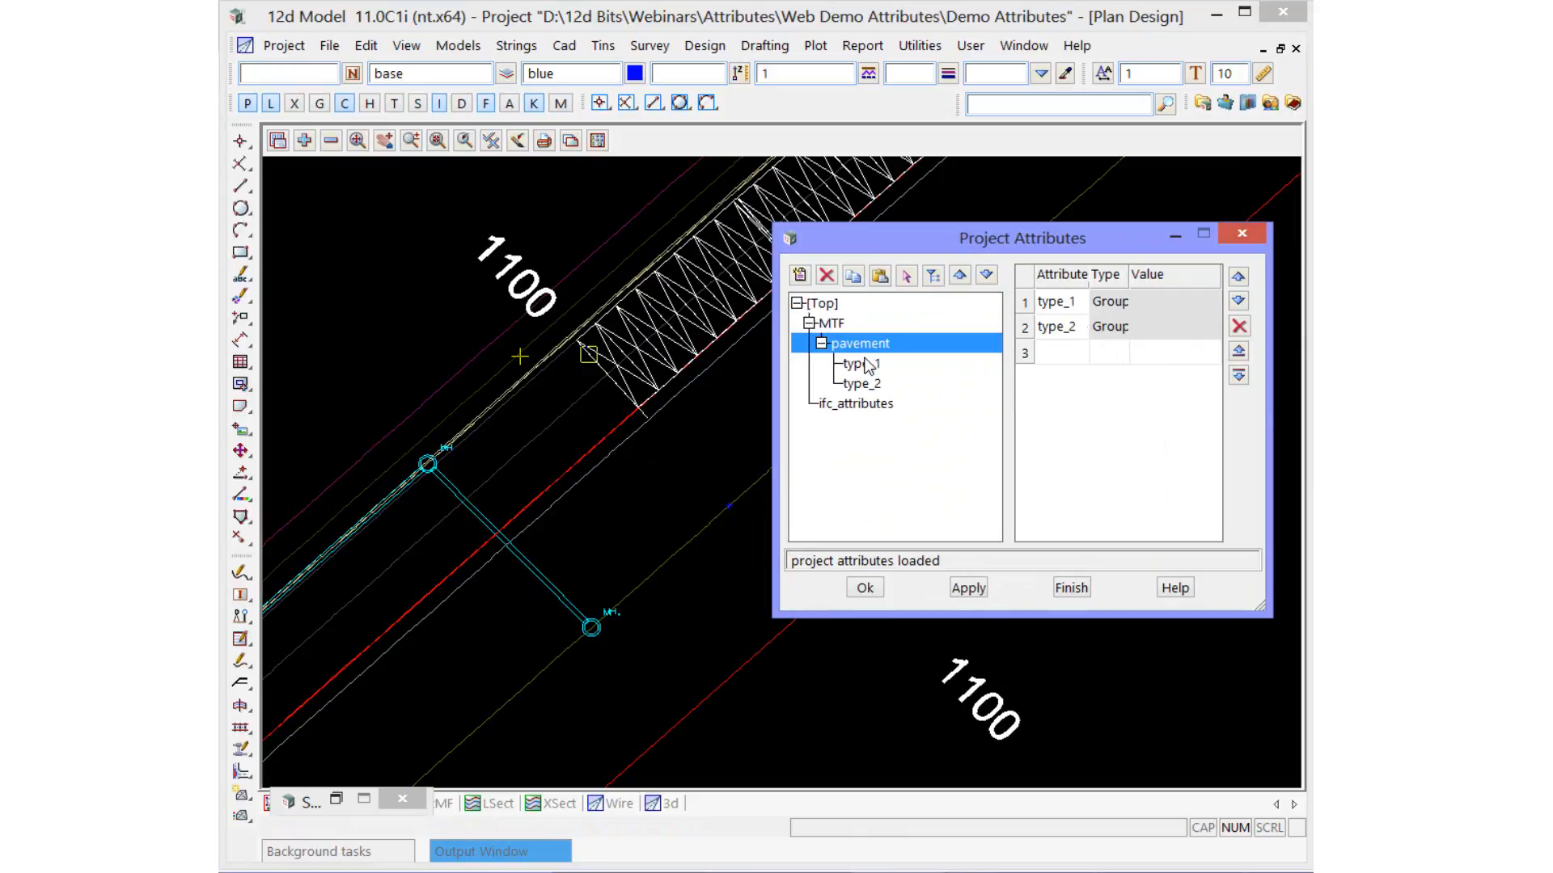
- Review type_1 and type_2 layer values: ACO -0.05, LMC -0.2, SMZ -0.3, GEN -0.6
click(859, 364)
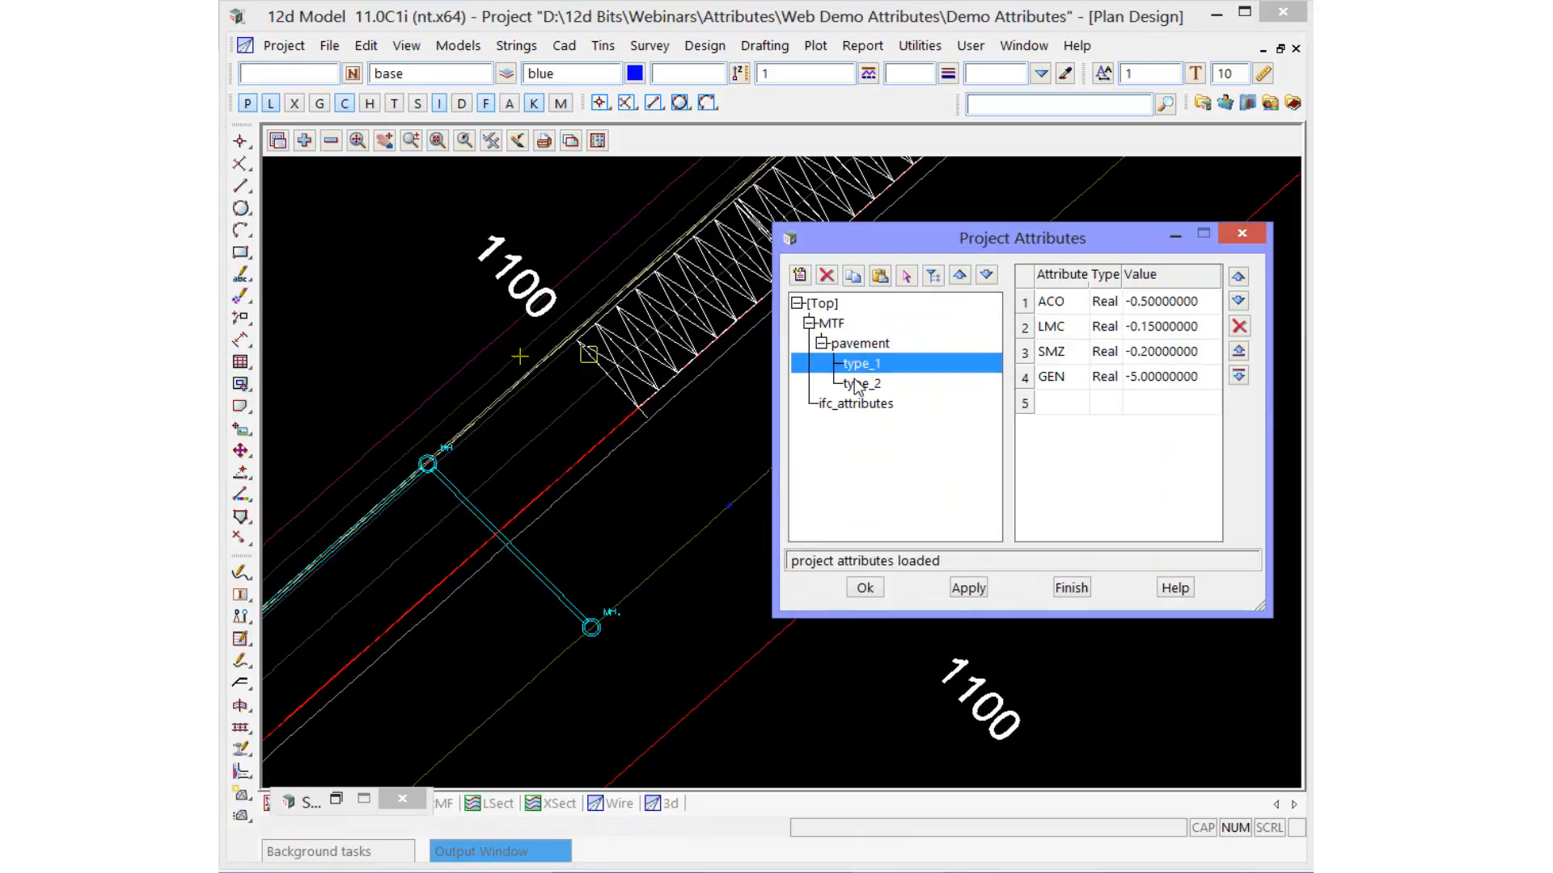
click(862, 384)
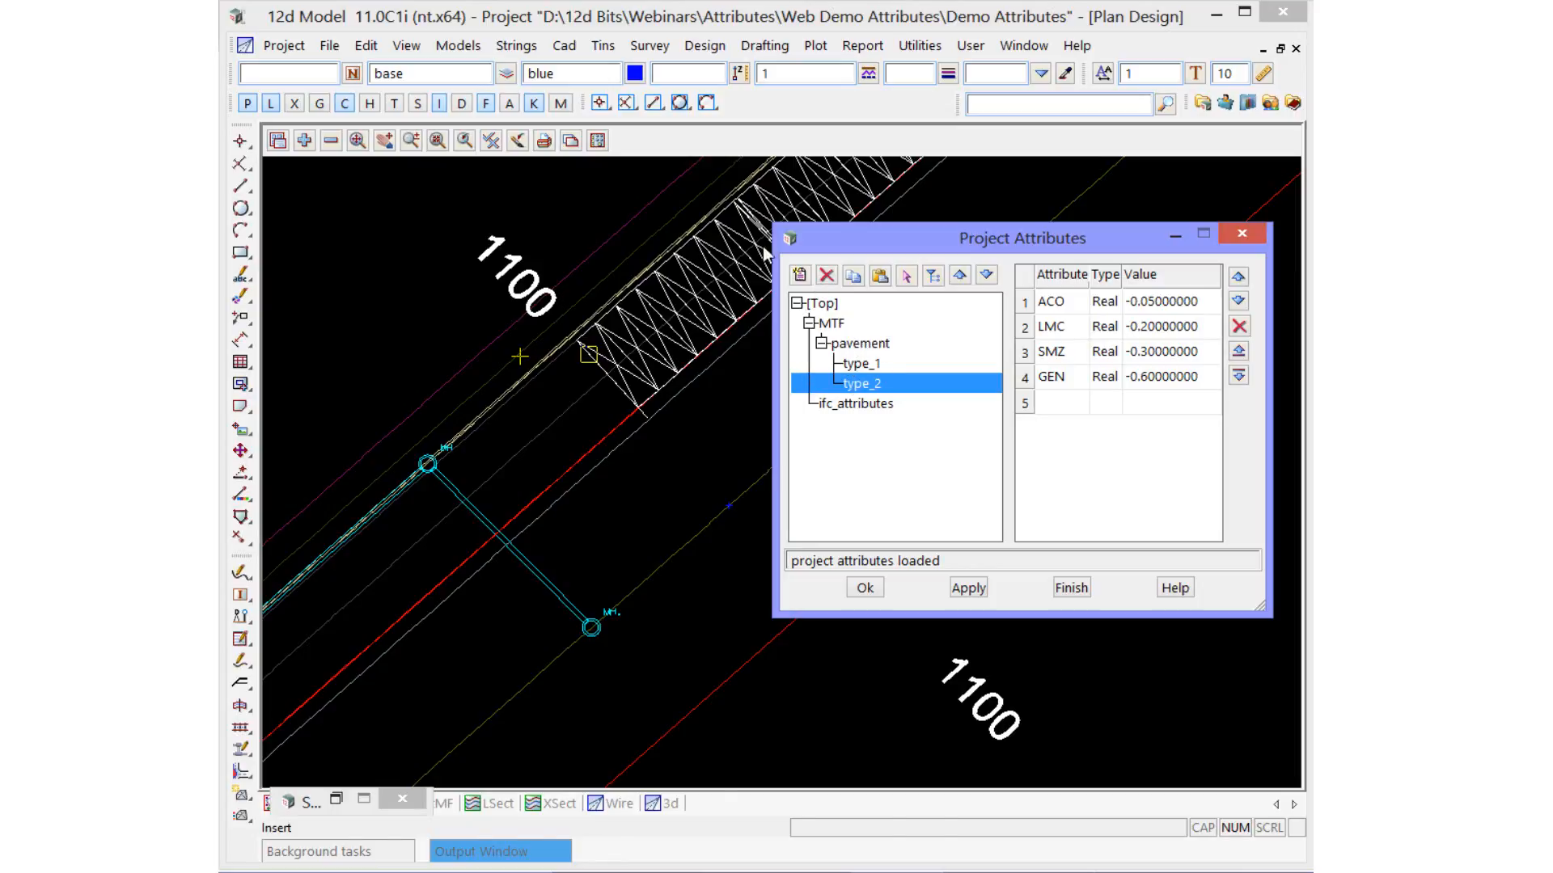
click(328, 46)
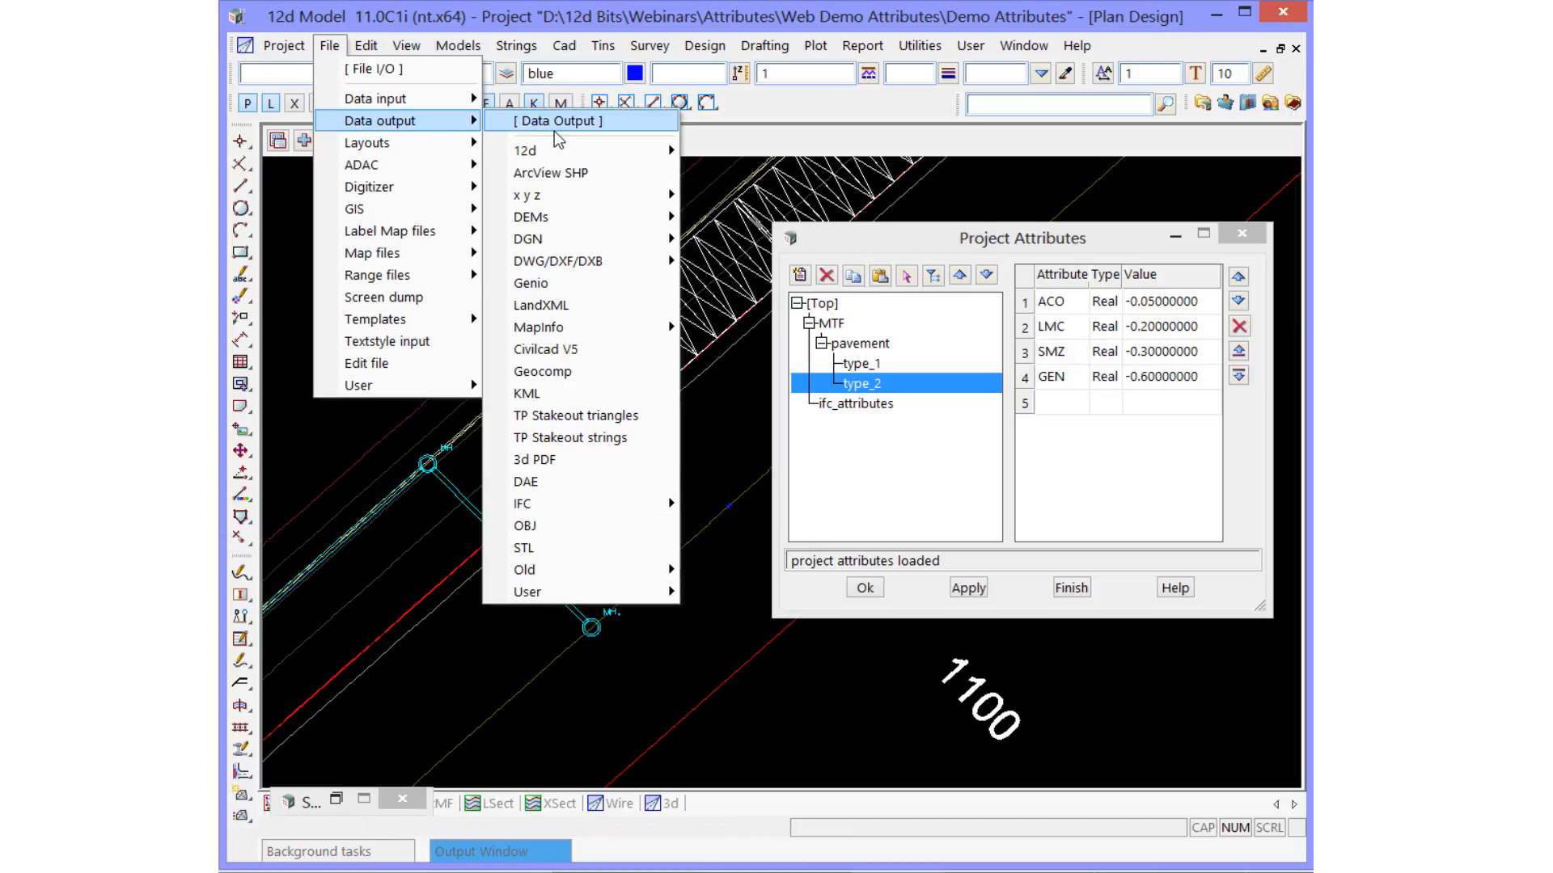
- Start a 12d archive export named 12d_atts.12da in 12d archive format
click(560, 121)
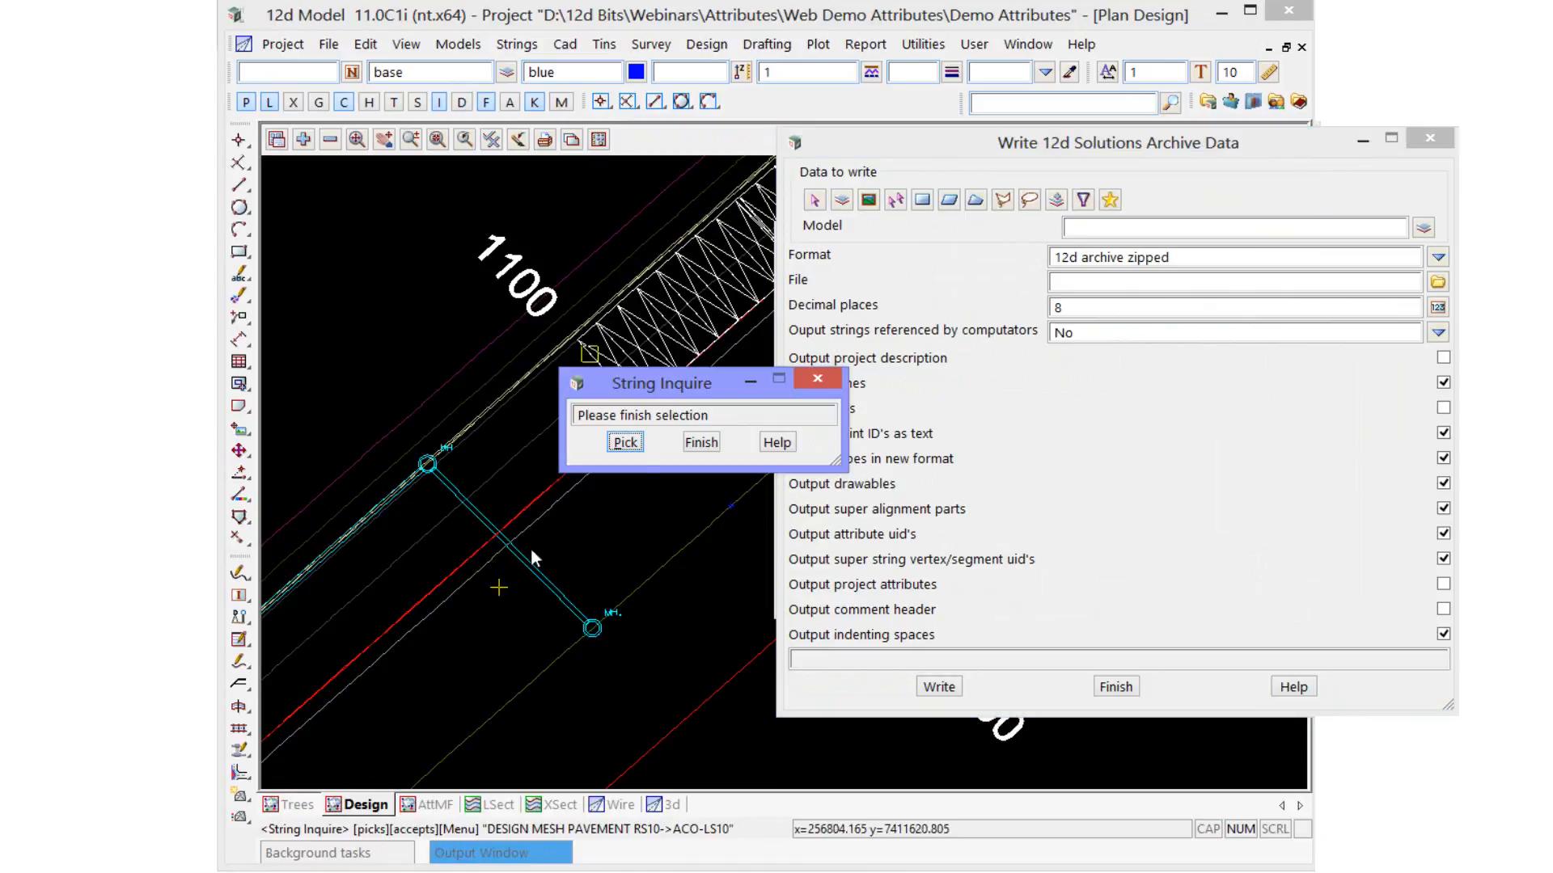
click(296, 804)
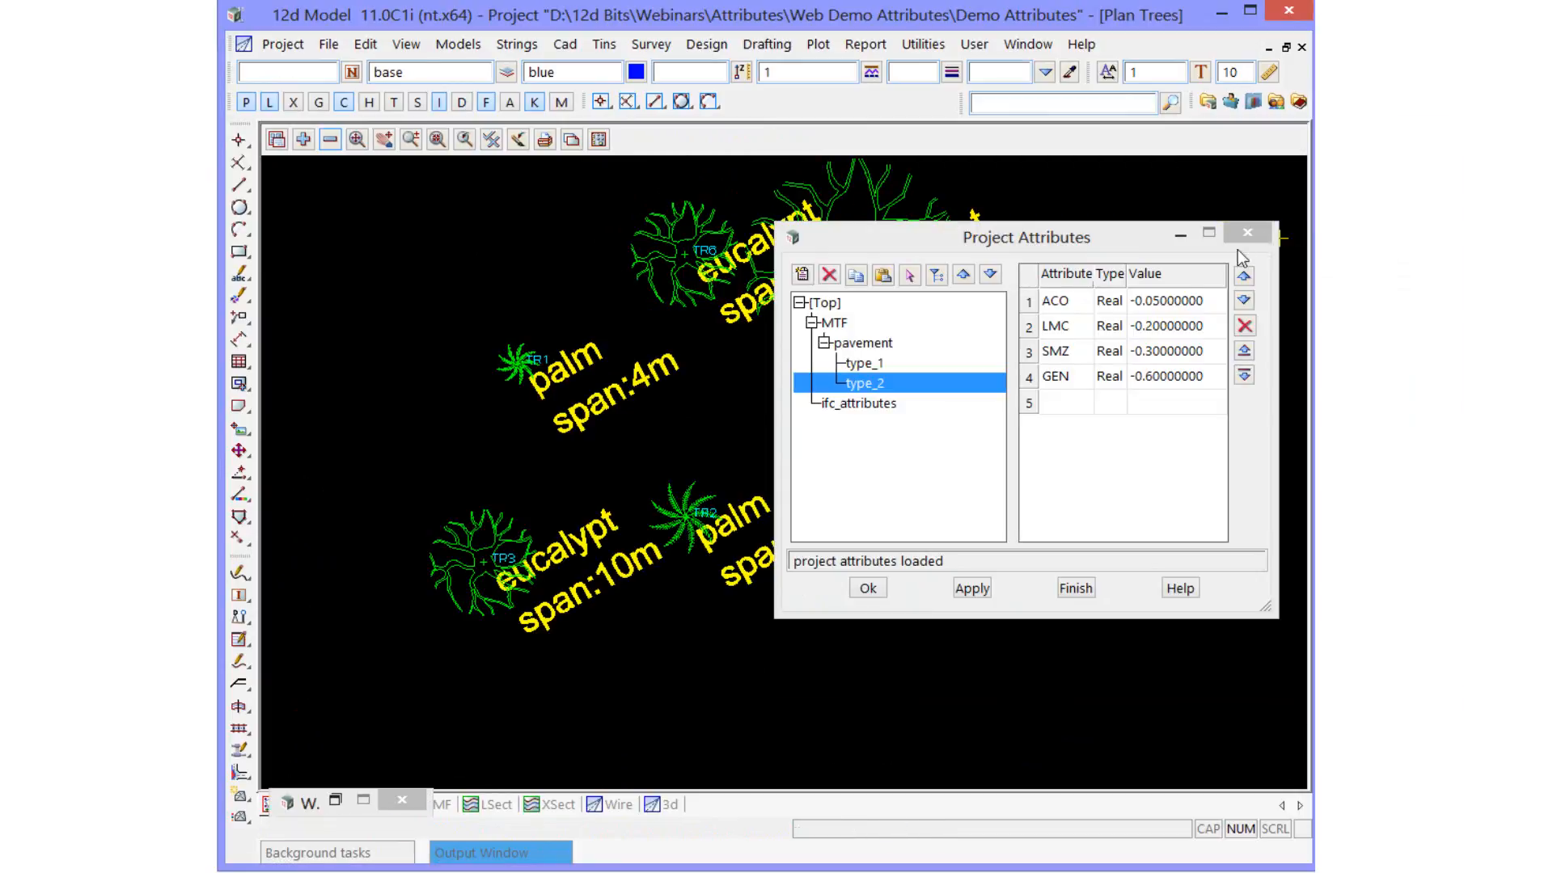
click(522, 372)
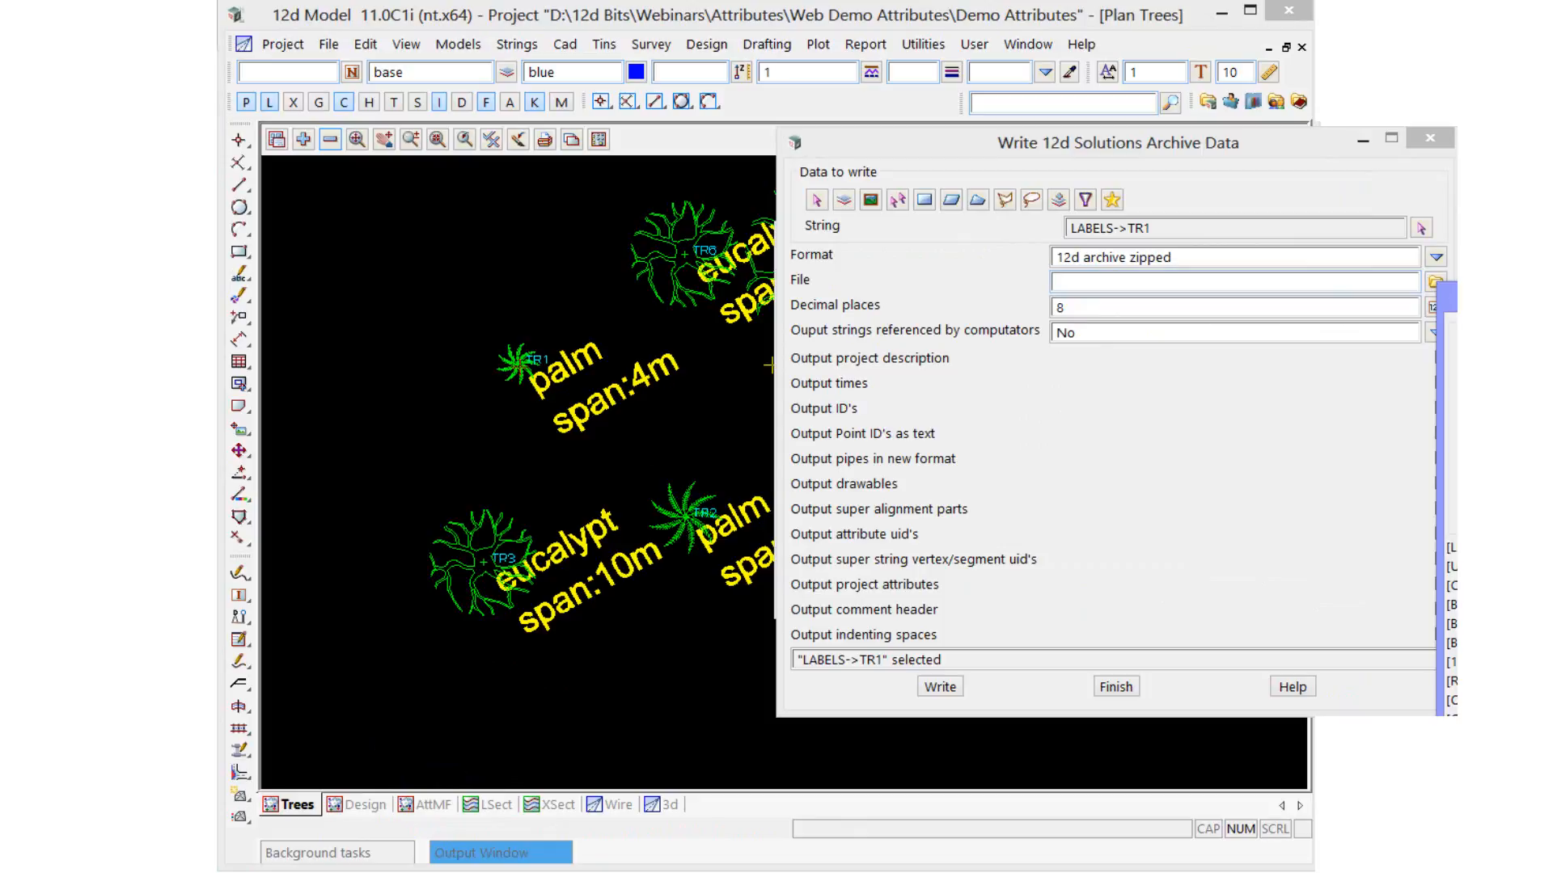
click(1232, 279)
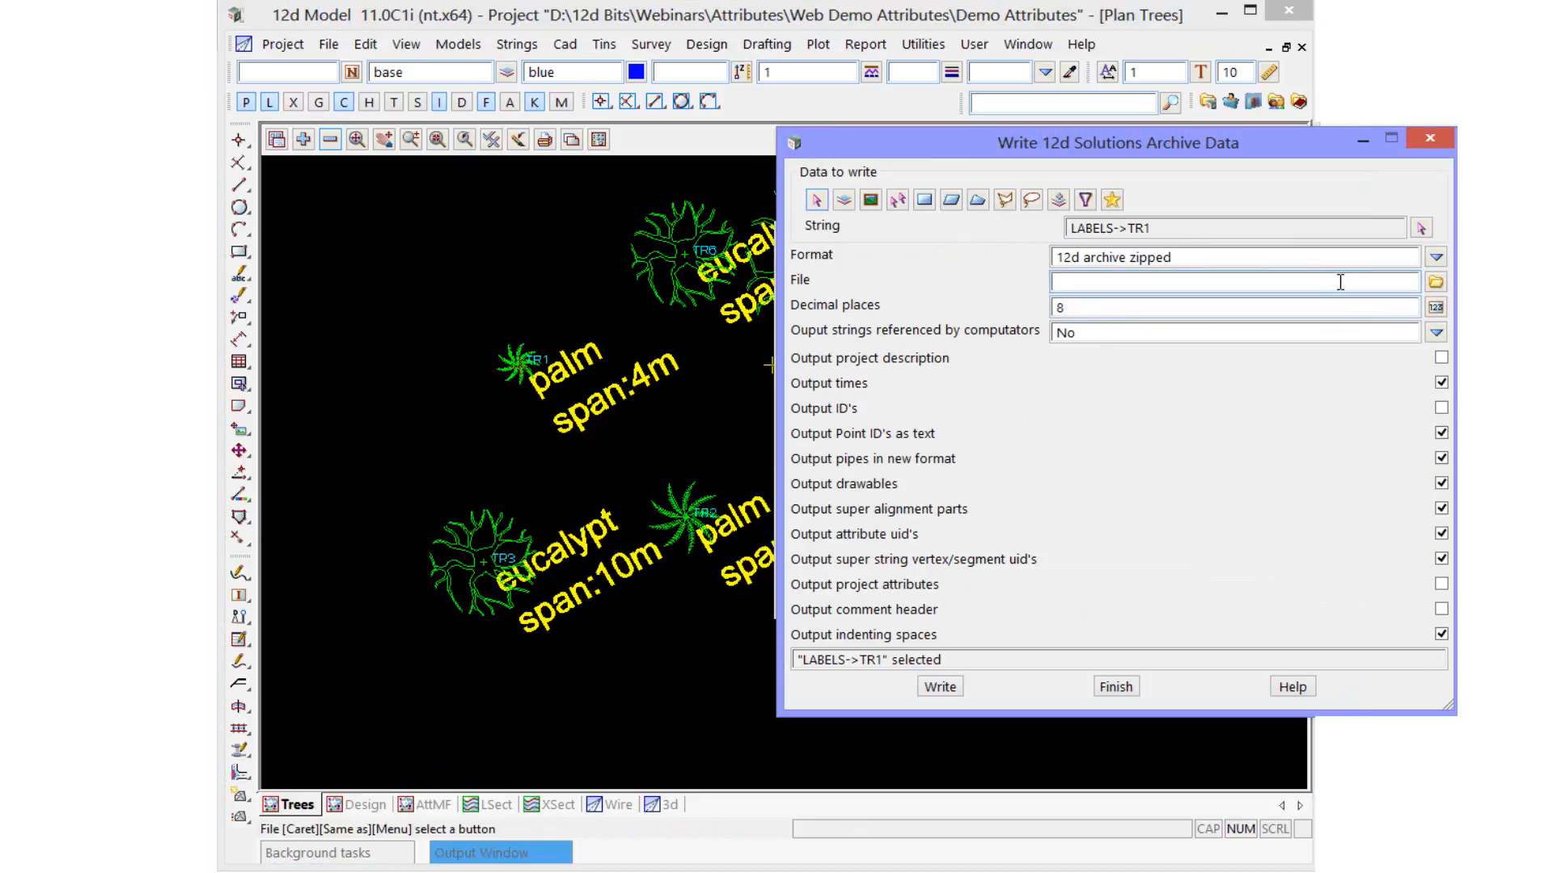
text(12d)
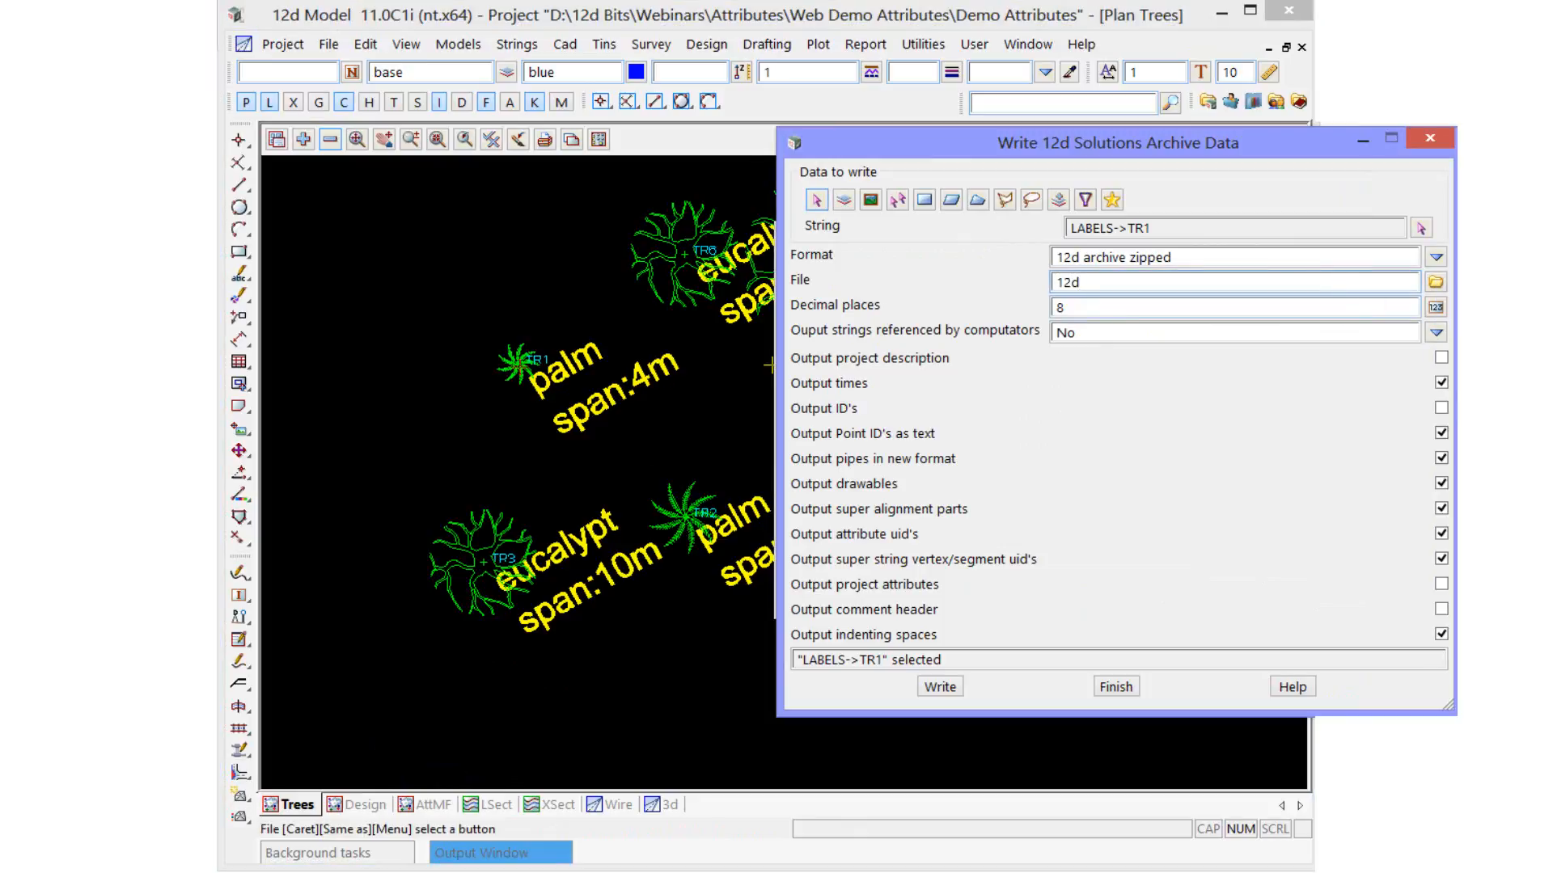
text(_)
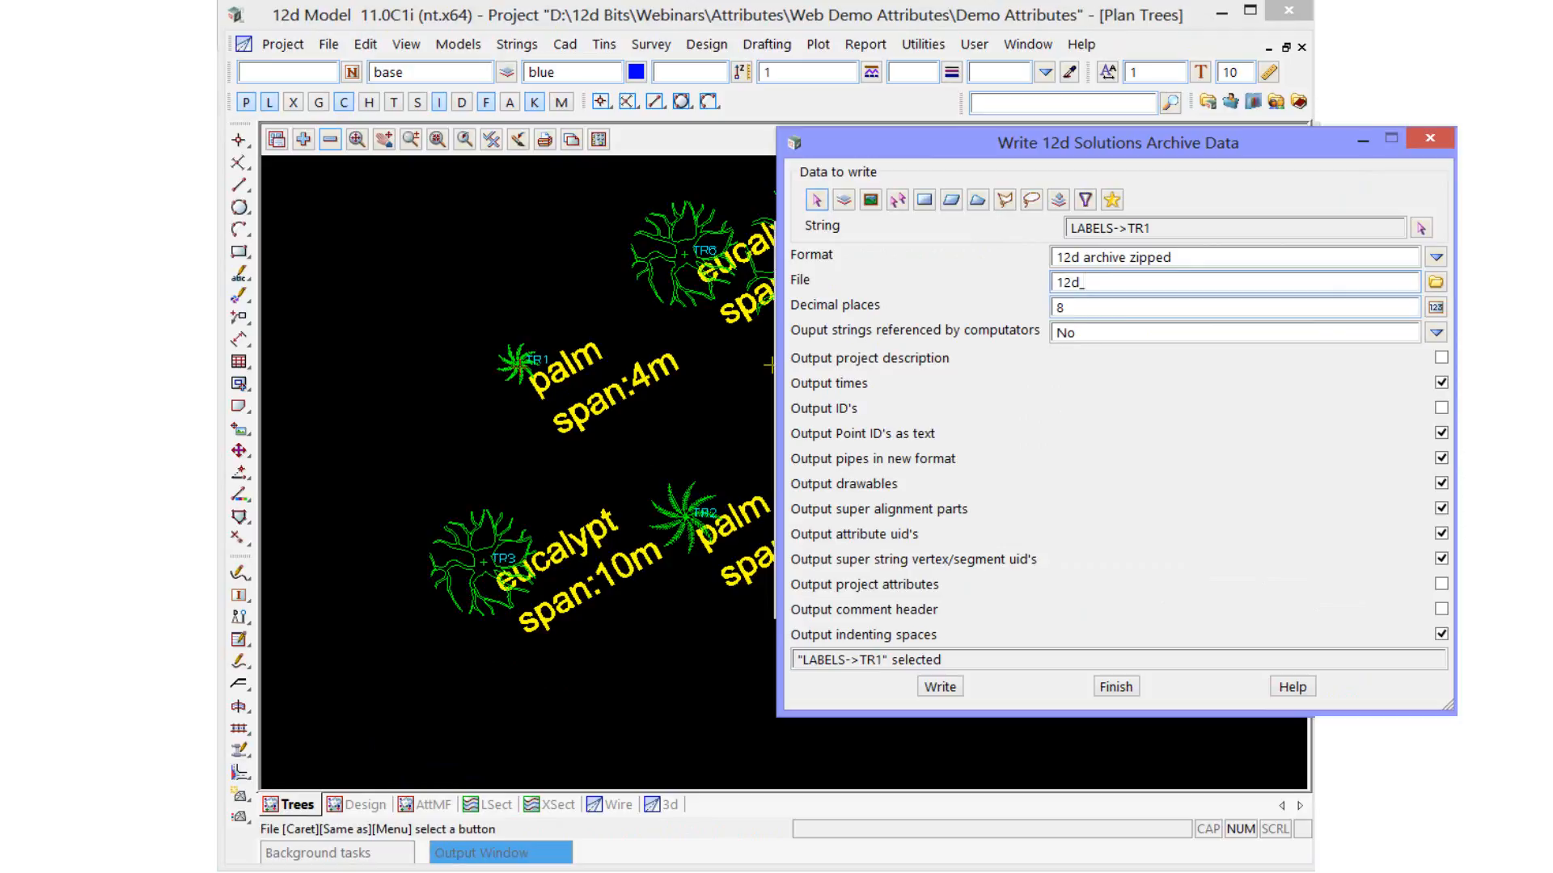
text(atts.12da)
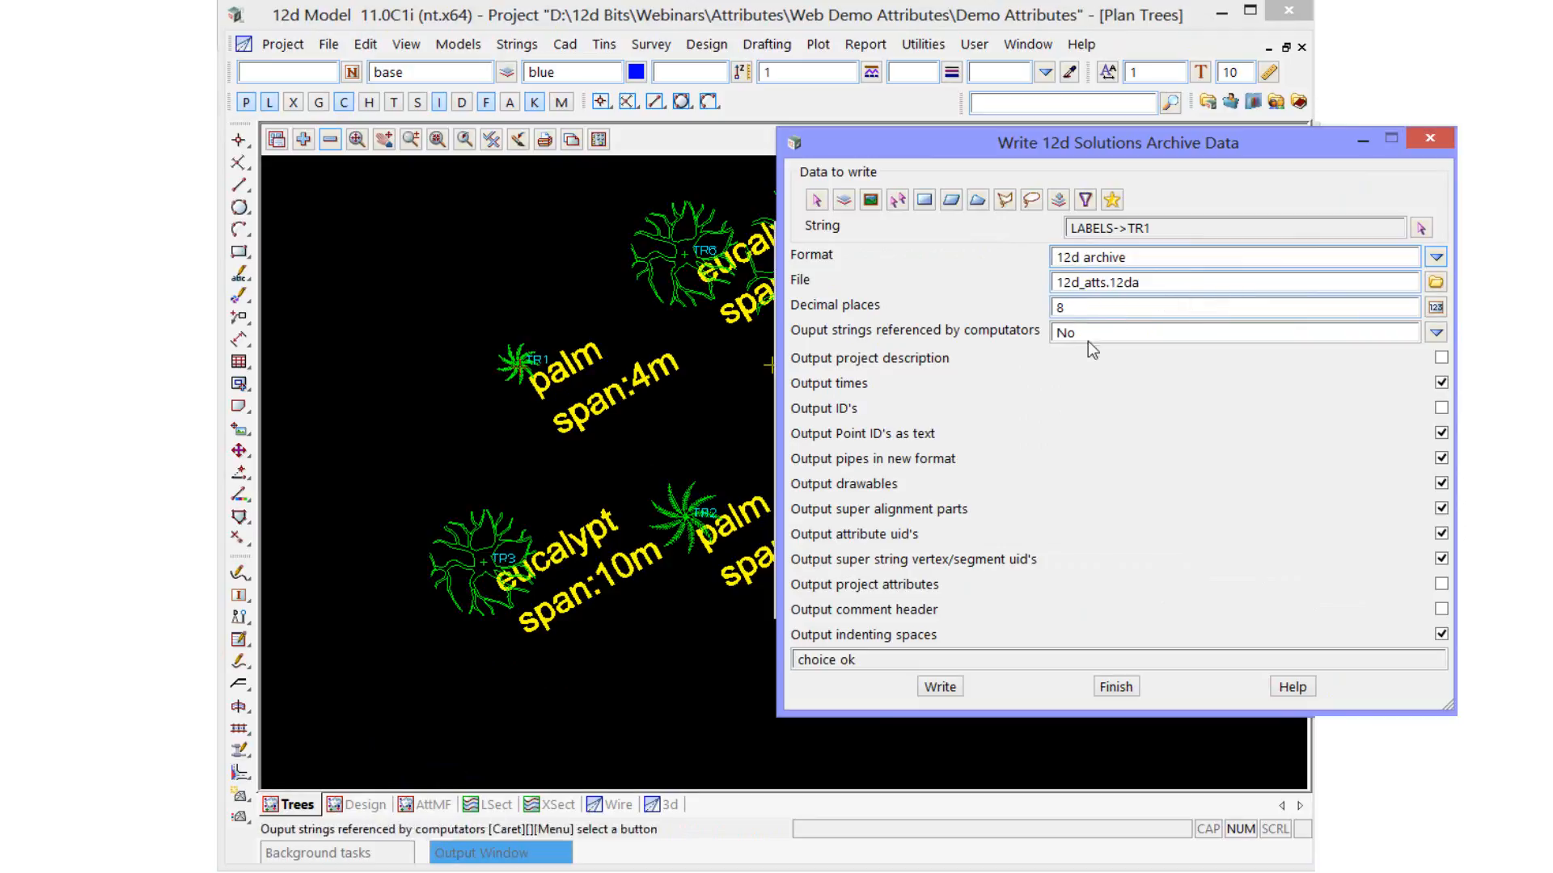
- Untick all options except Output project attributes and write the archive
click(1441, 384)
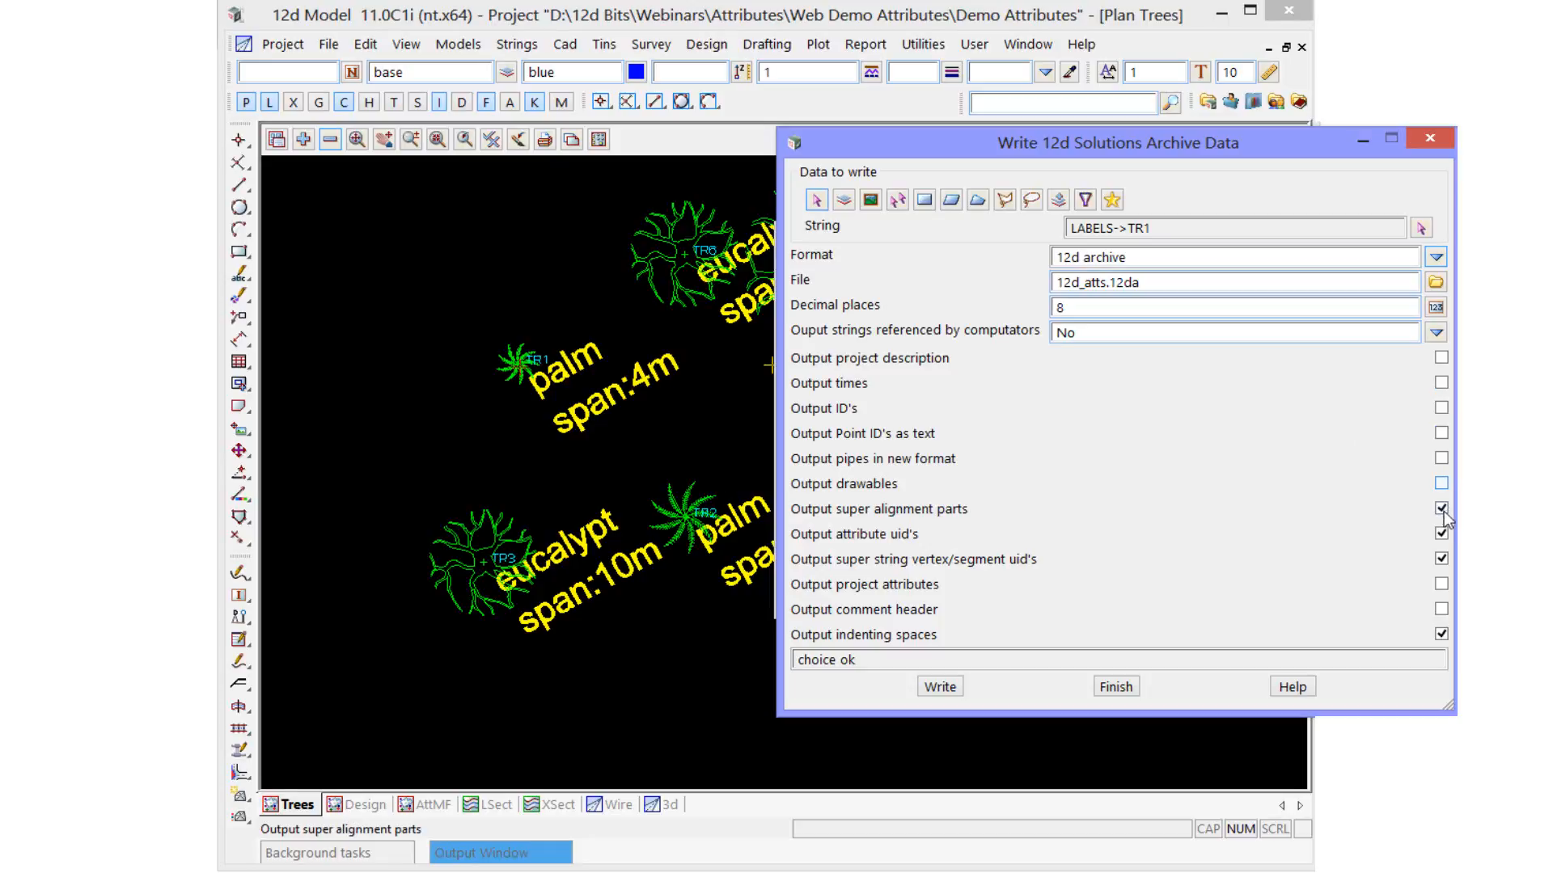
click(1441, 634)
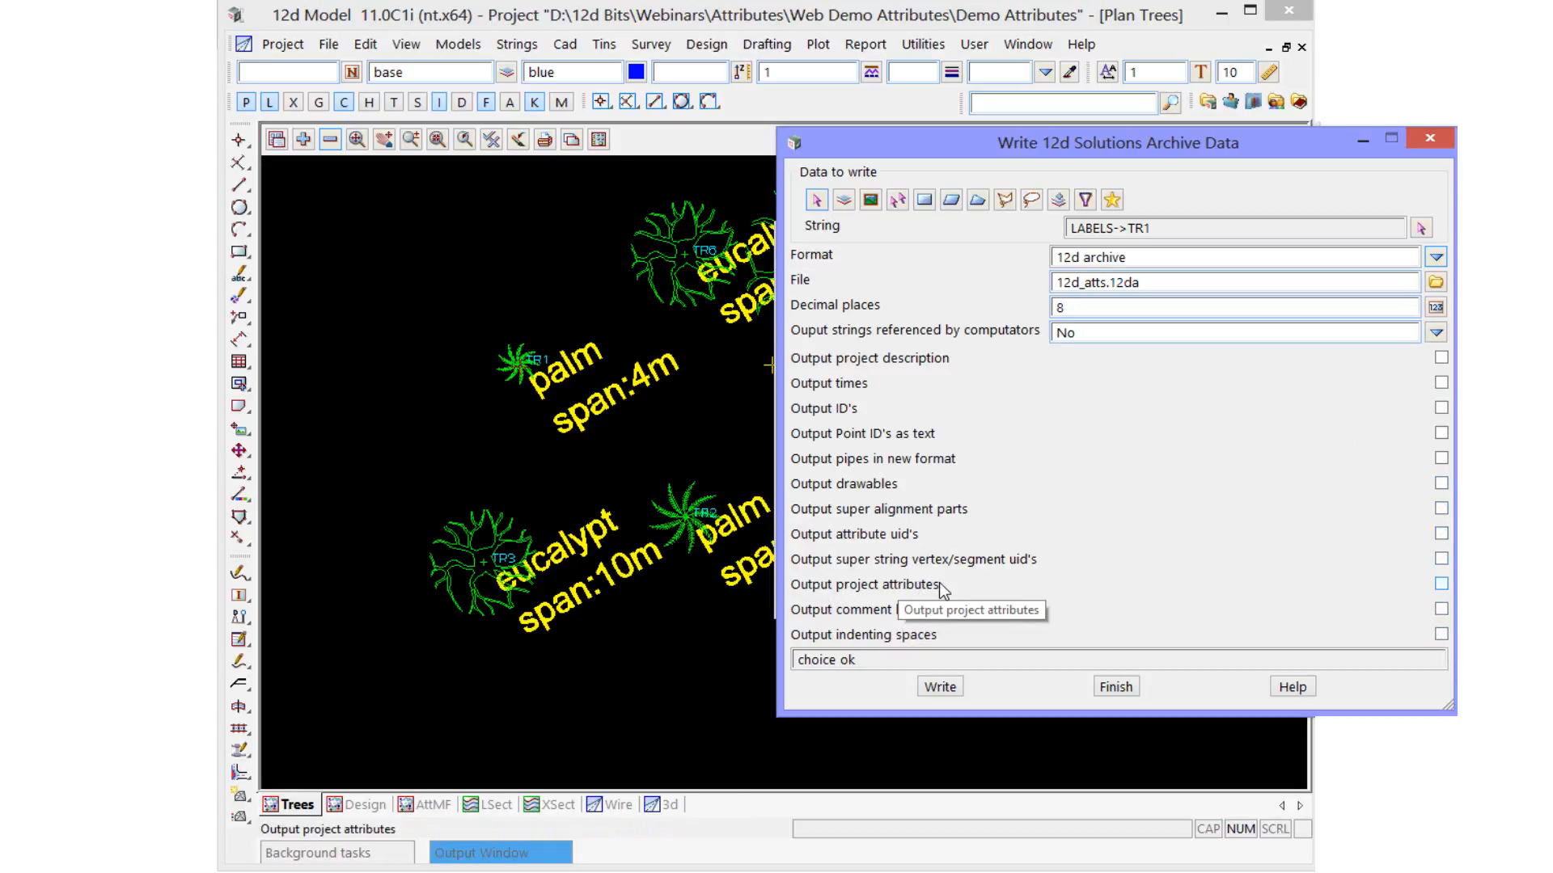
click(1441, 584)
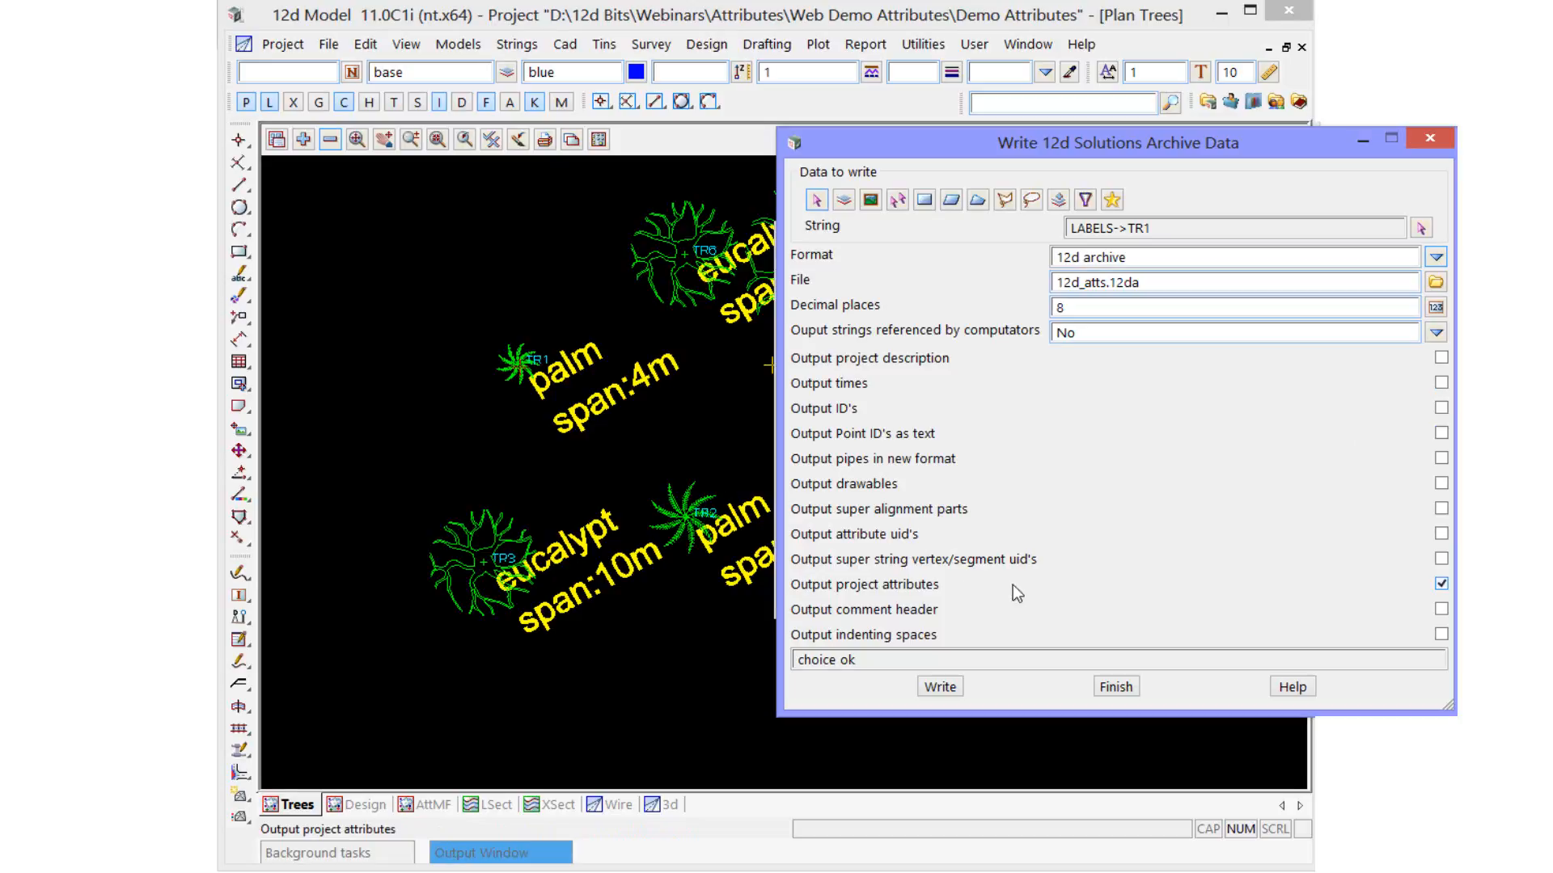
click(938, 686)
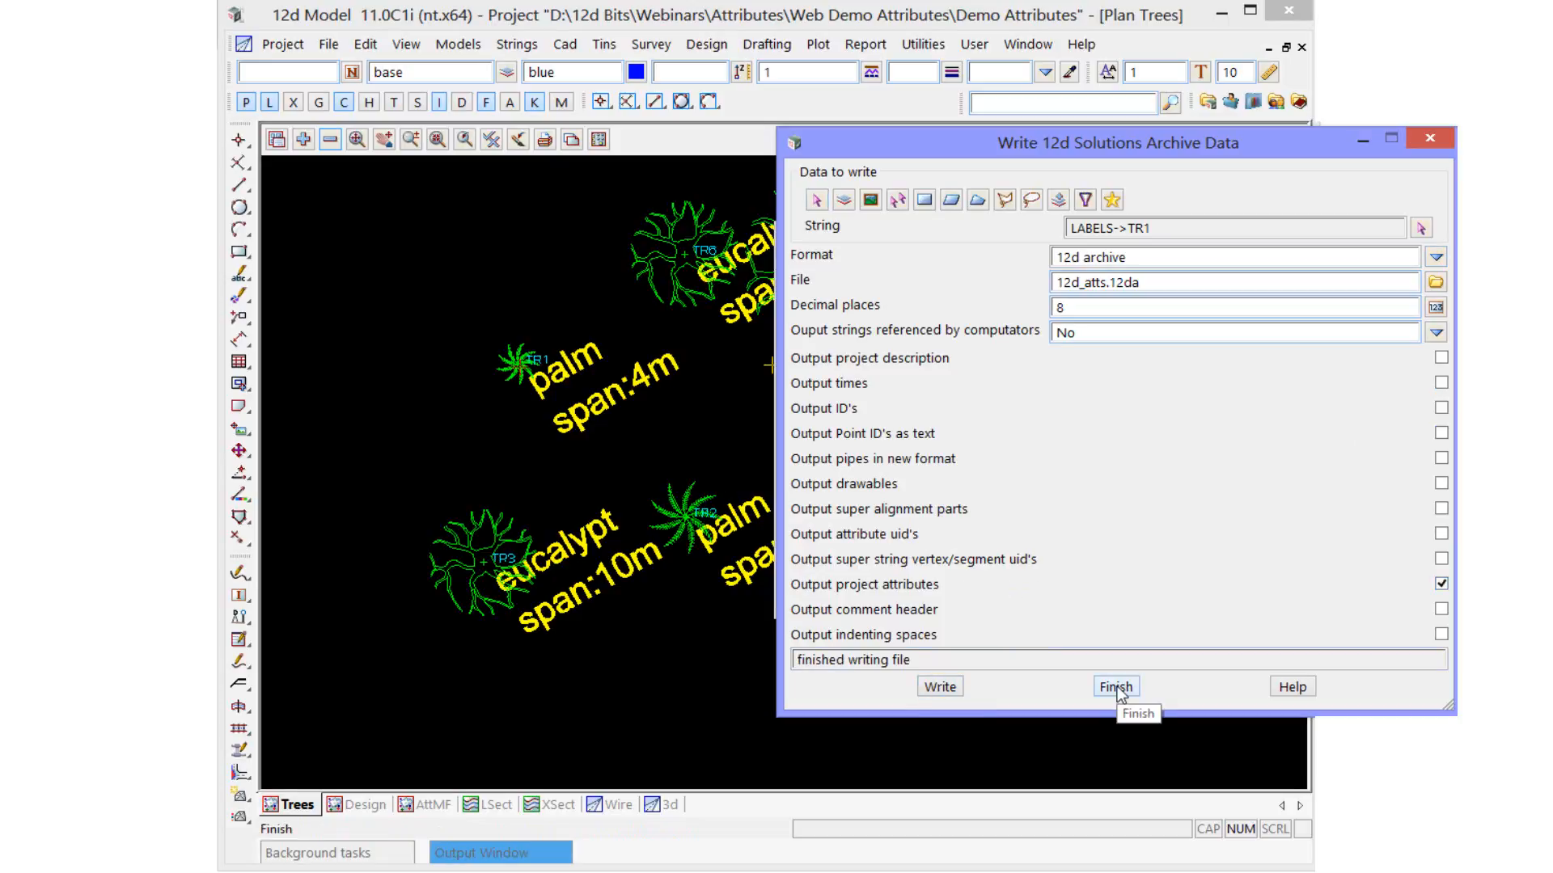
click(1114, 685)
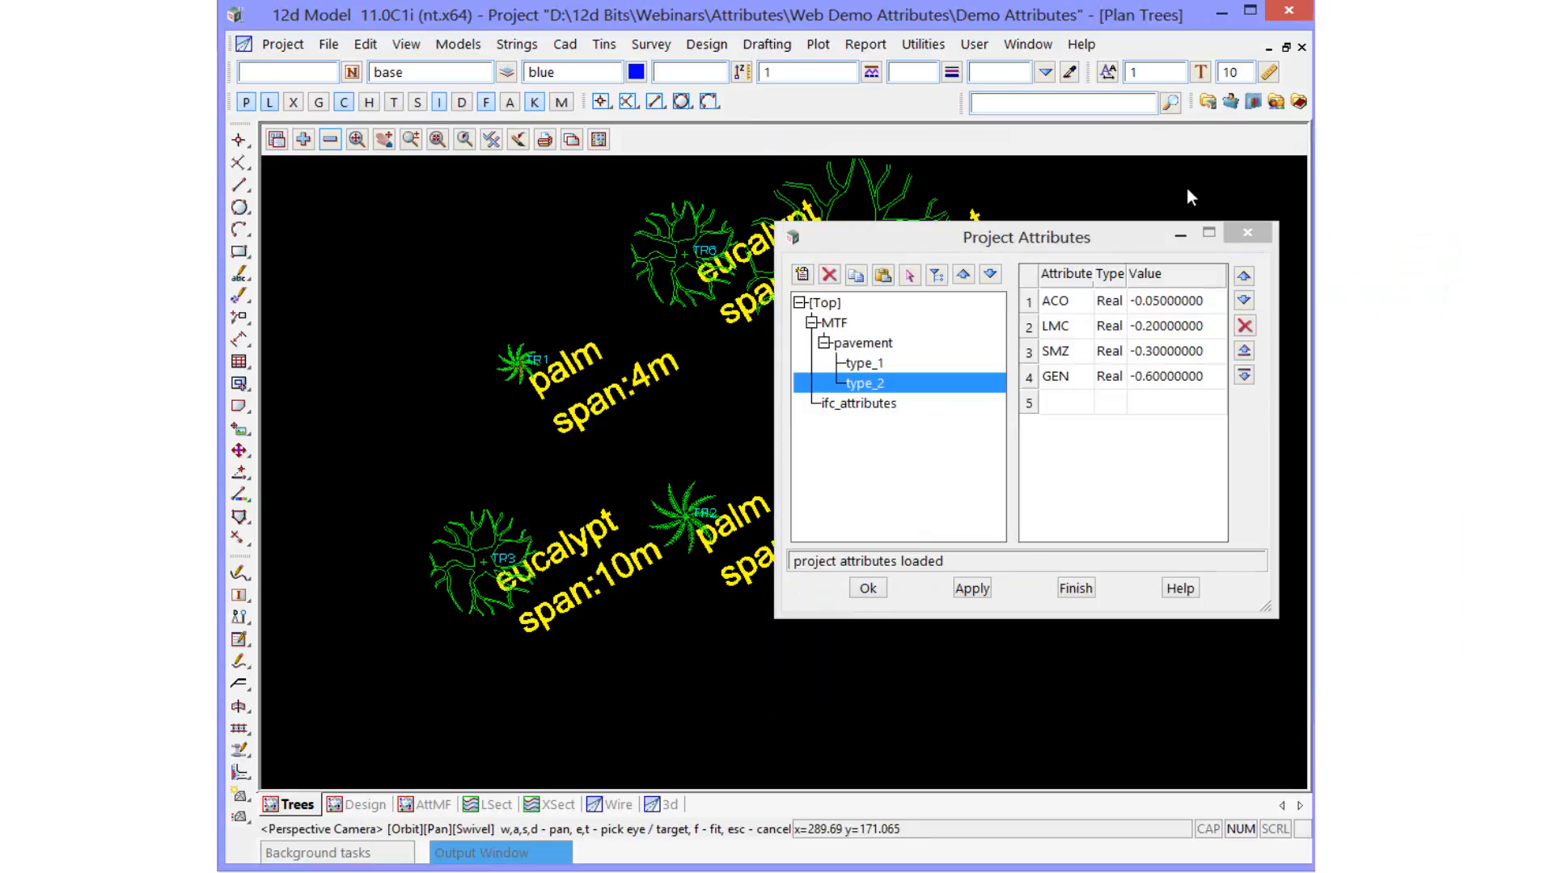
- Show the empty project attributes of the second Web Demo Copy Attributes project
click(1247, 231)
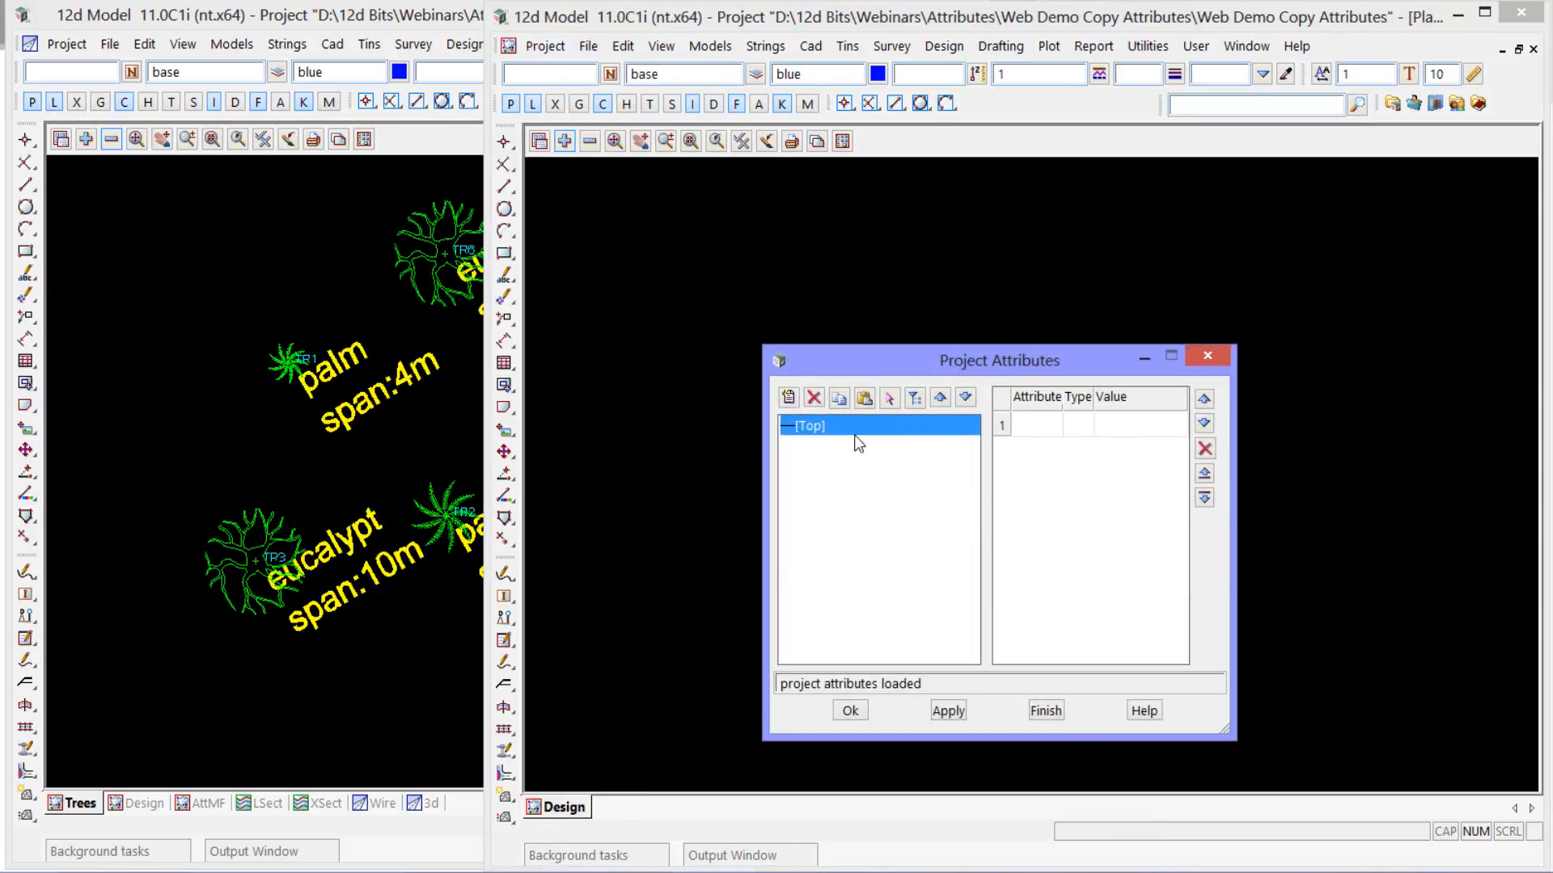
- Read the 12d_atts.12da attribute archive into the project after checking the model list is empty
click(564, 139)
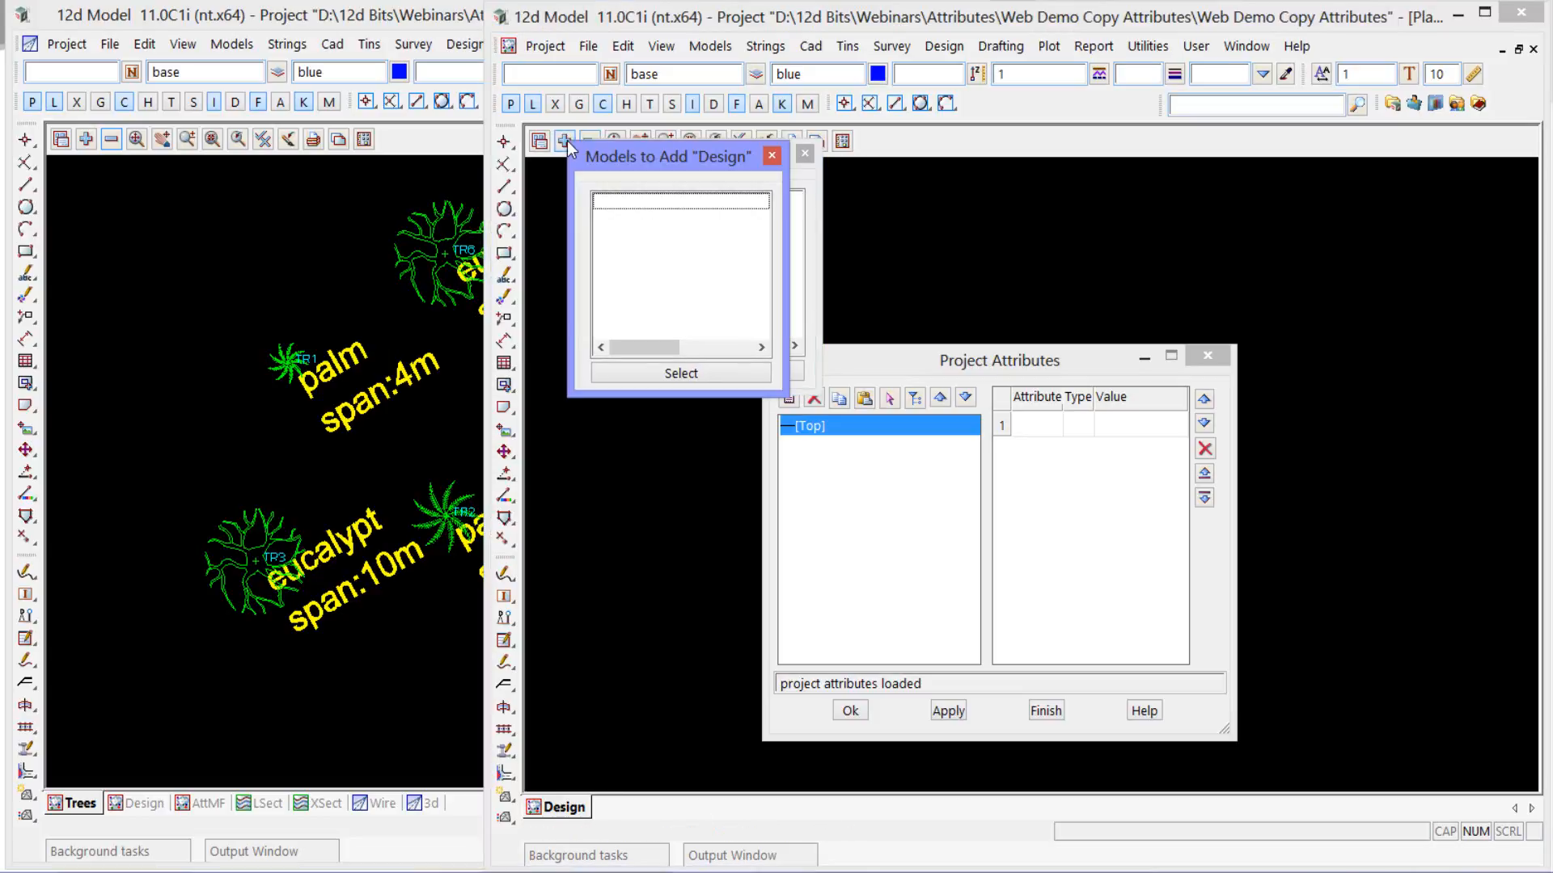
click(772, 155)
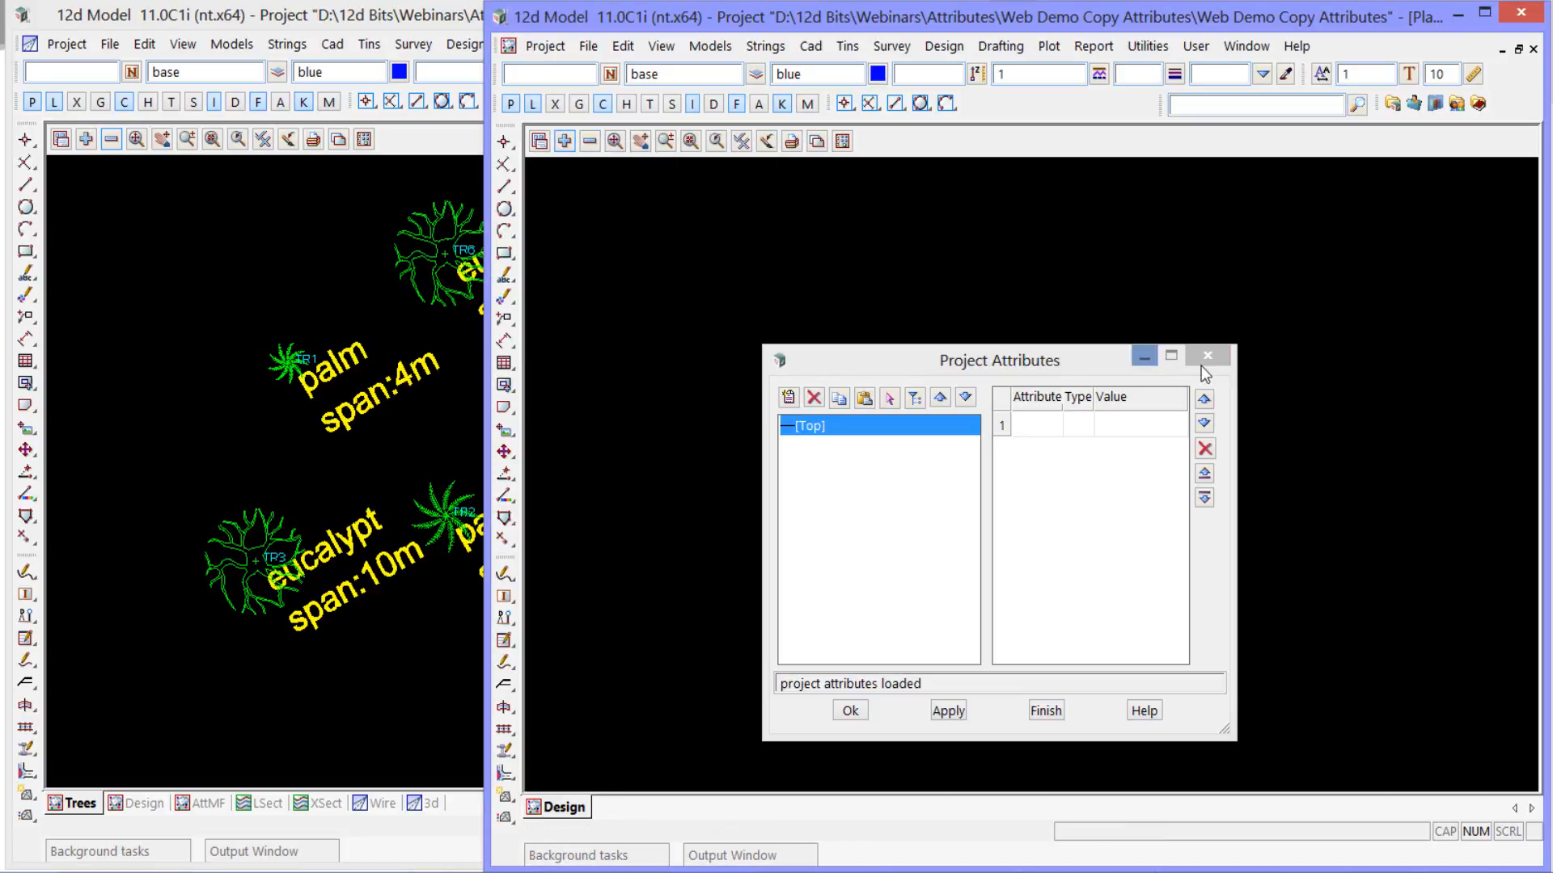
click(1207, 355)
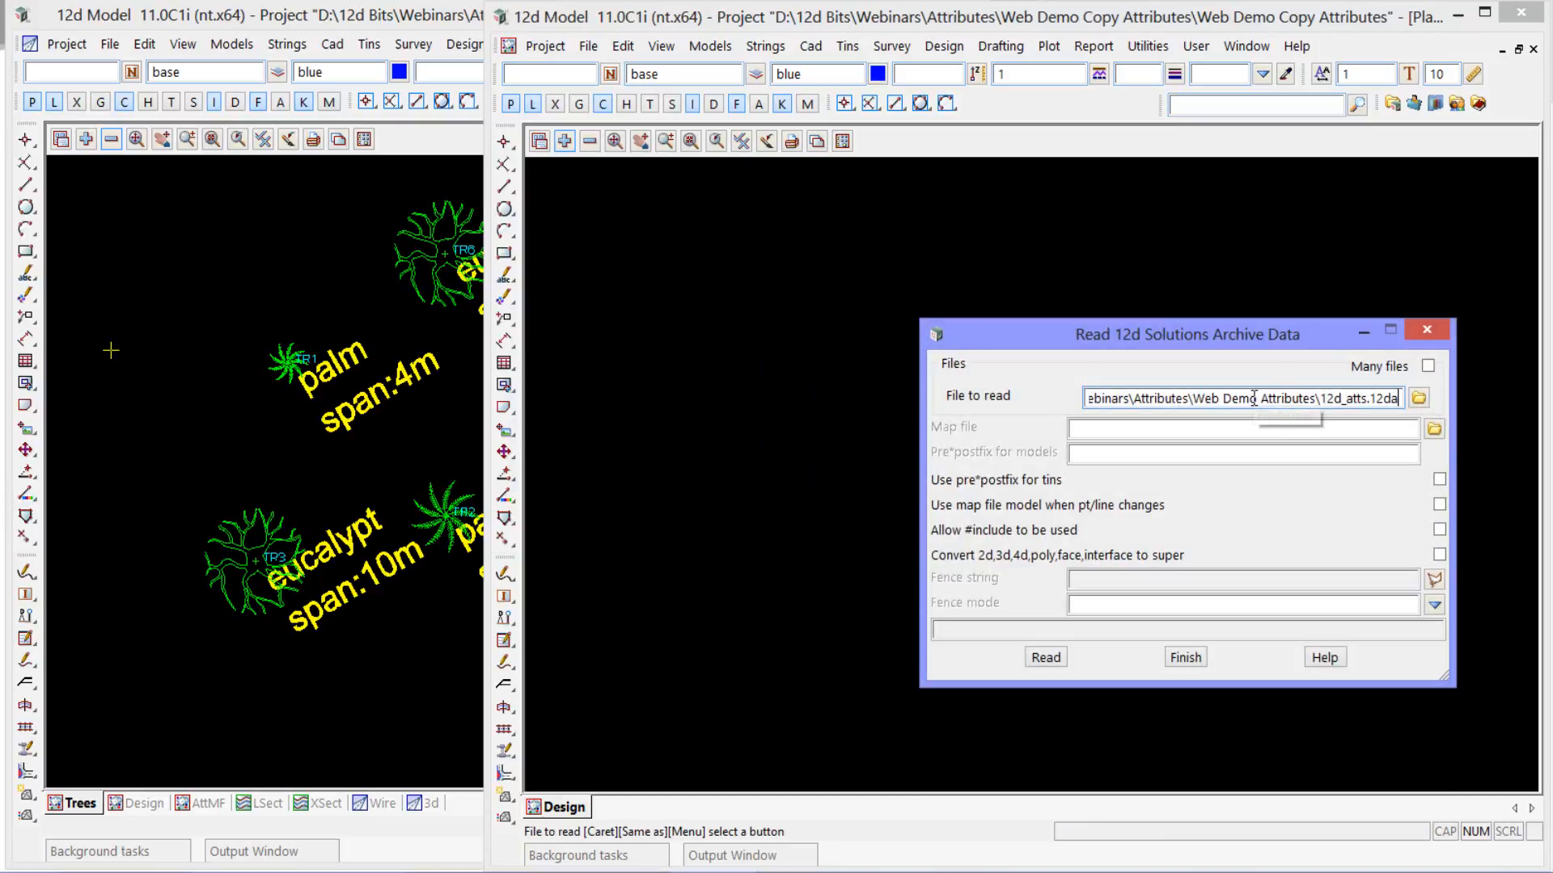
click(1045, 656)
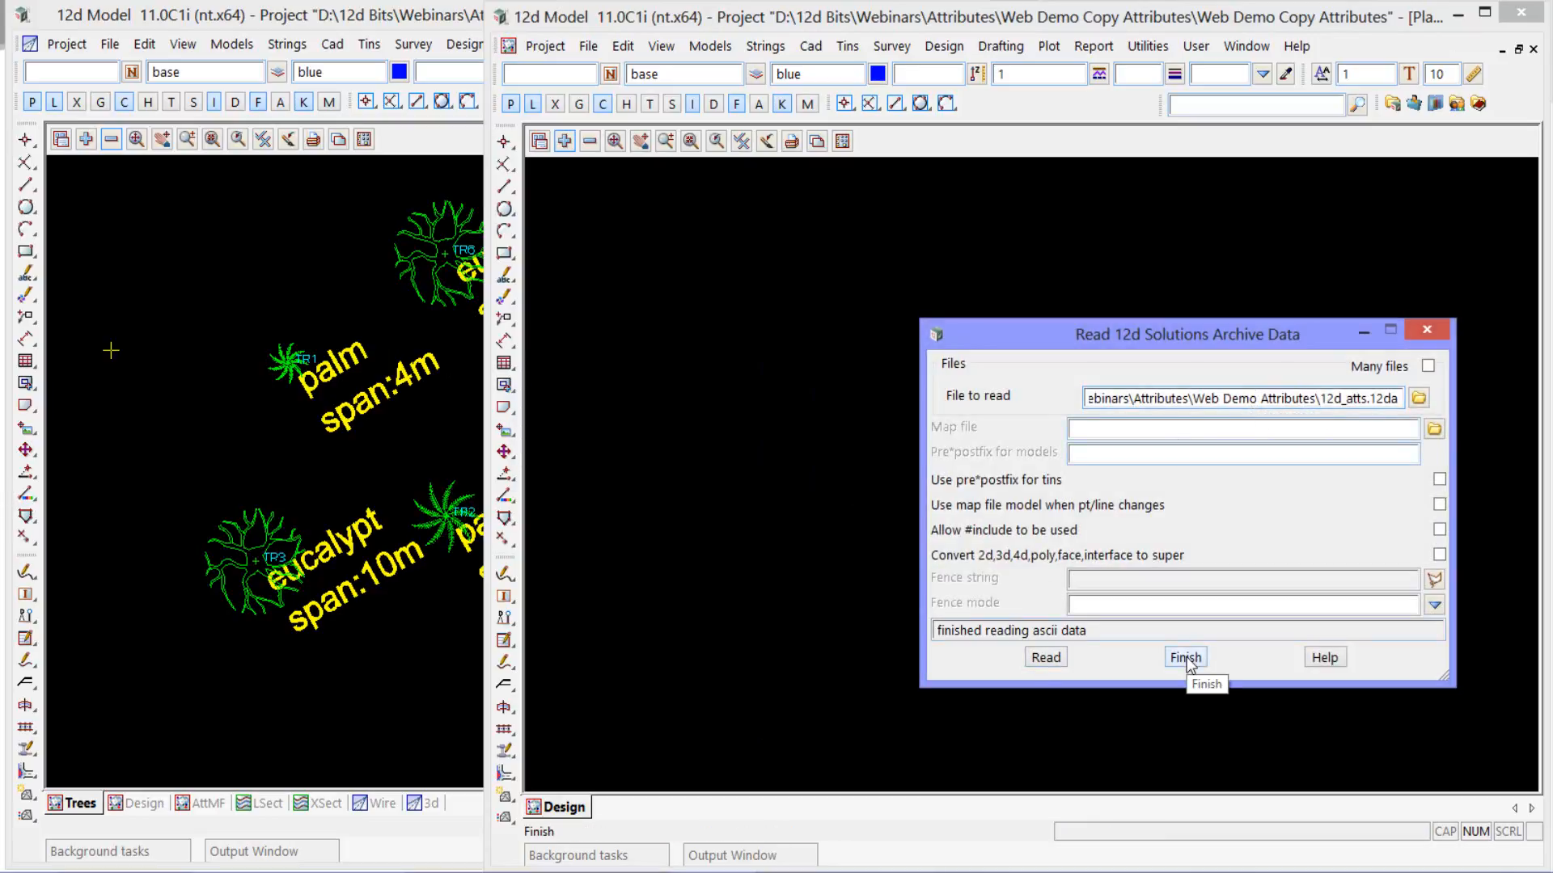
click(1184, 656)
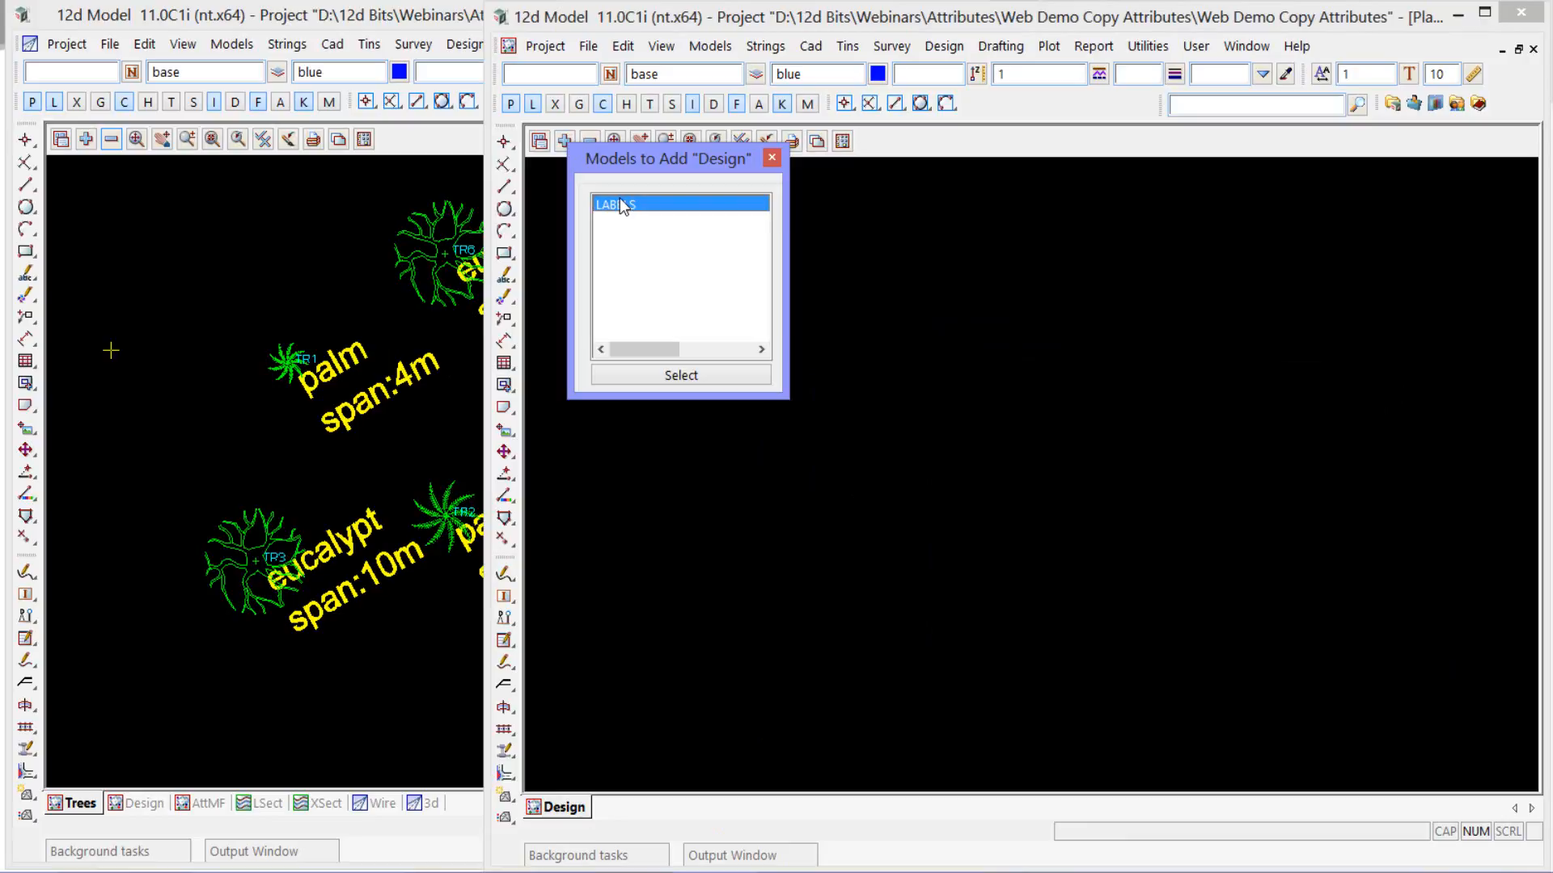
- Add the LABELS model to the Design view, then clear it again
click(679, 373)
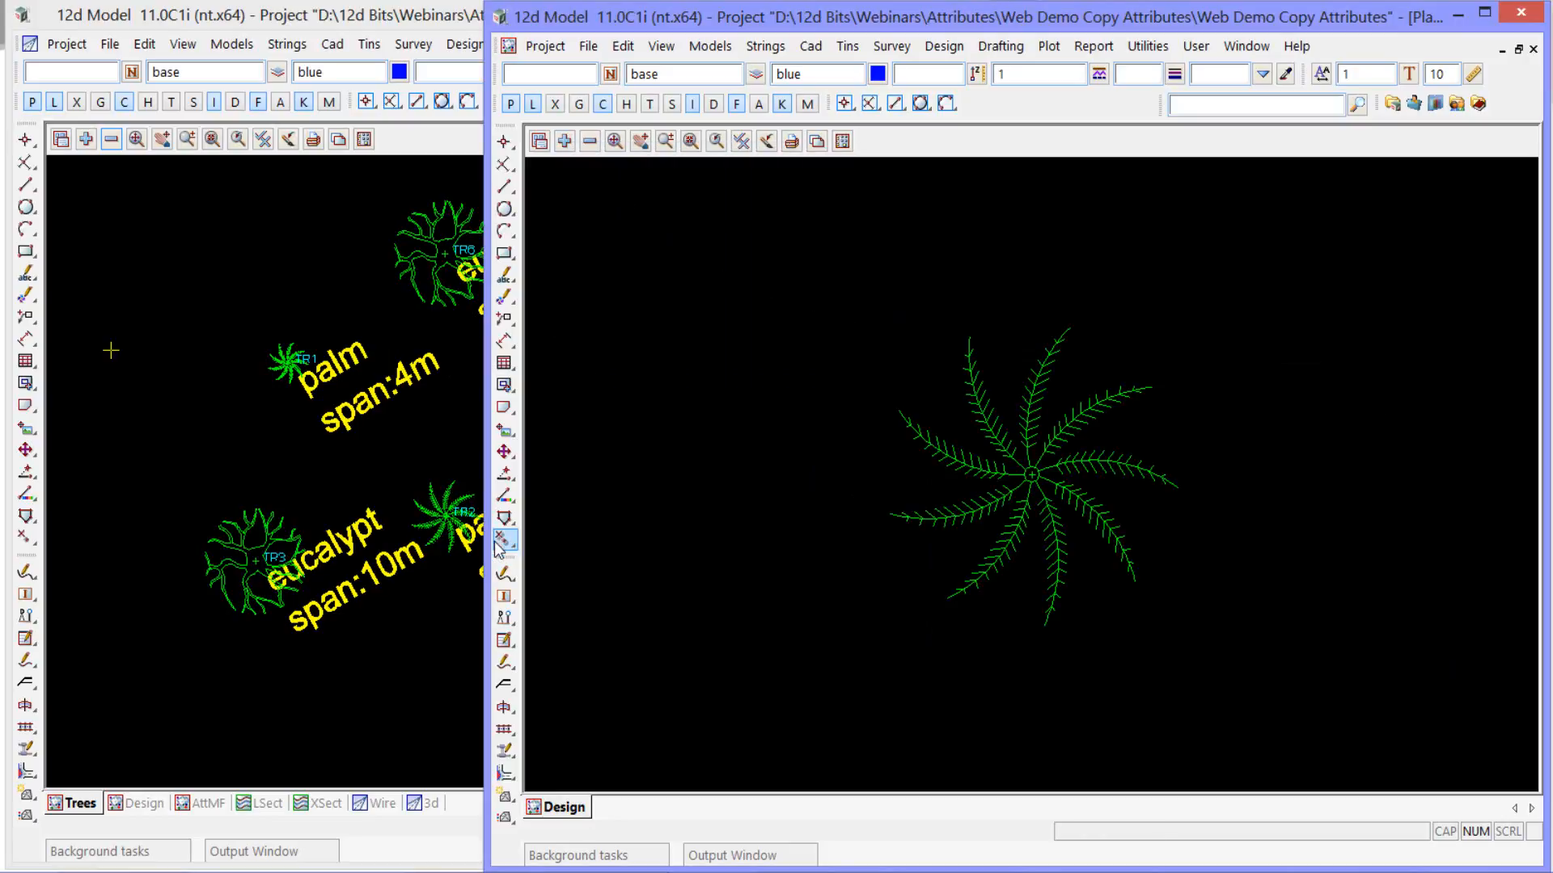
click(504, 537)
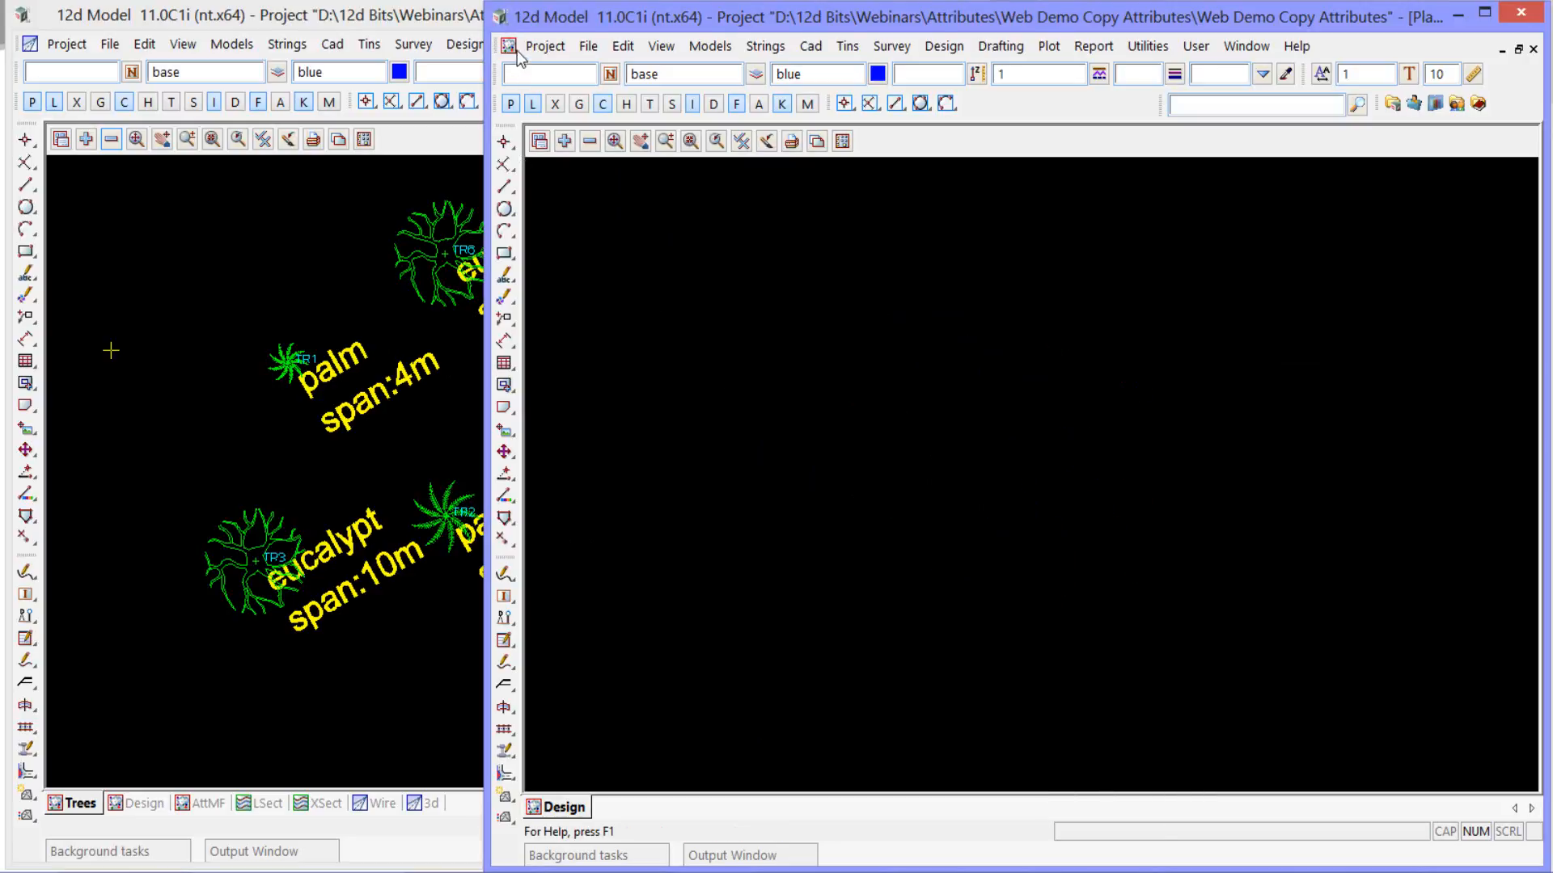
- Verify the imported MTF pavement type_2 attributes (ACO -0.05 through GEN -0.6) in Project Attributes
click(543, 46)
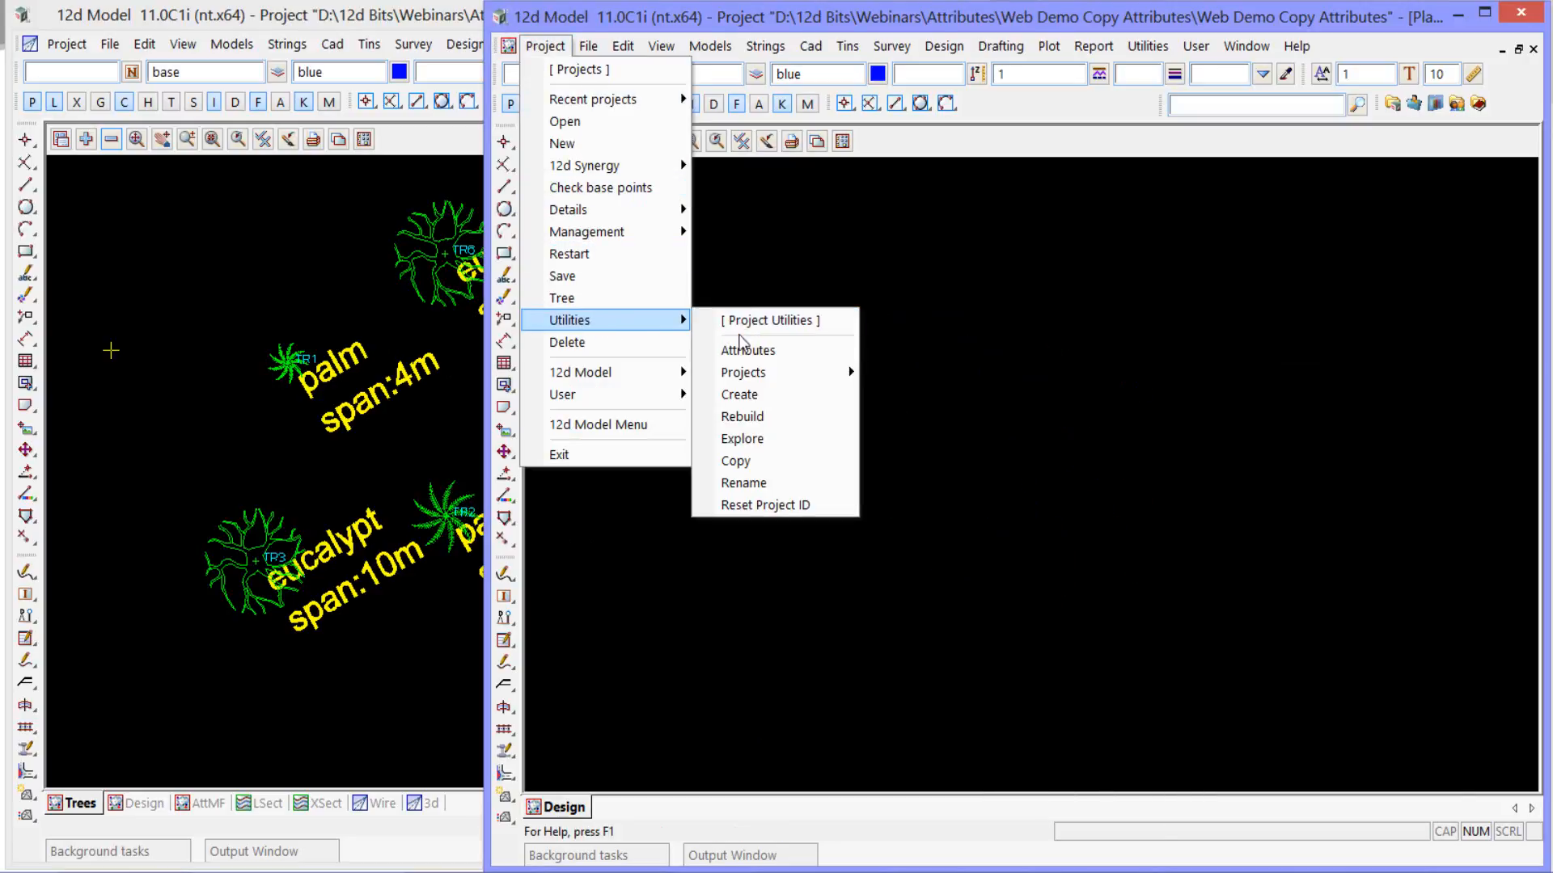
click(747, 349)
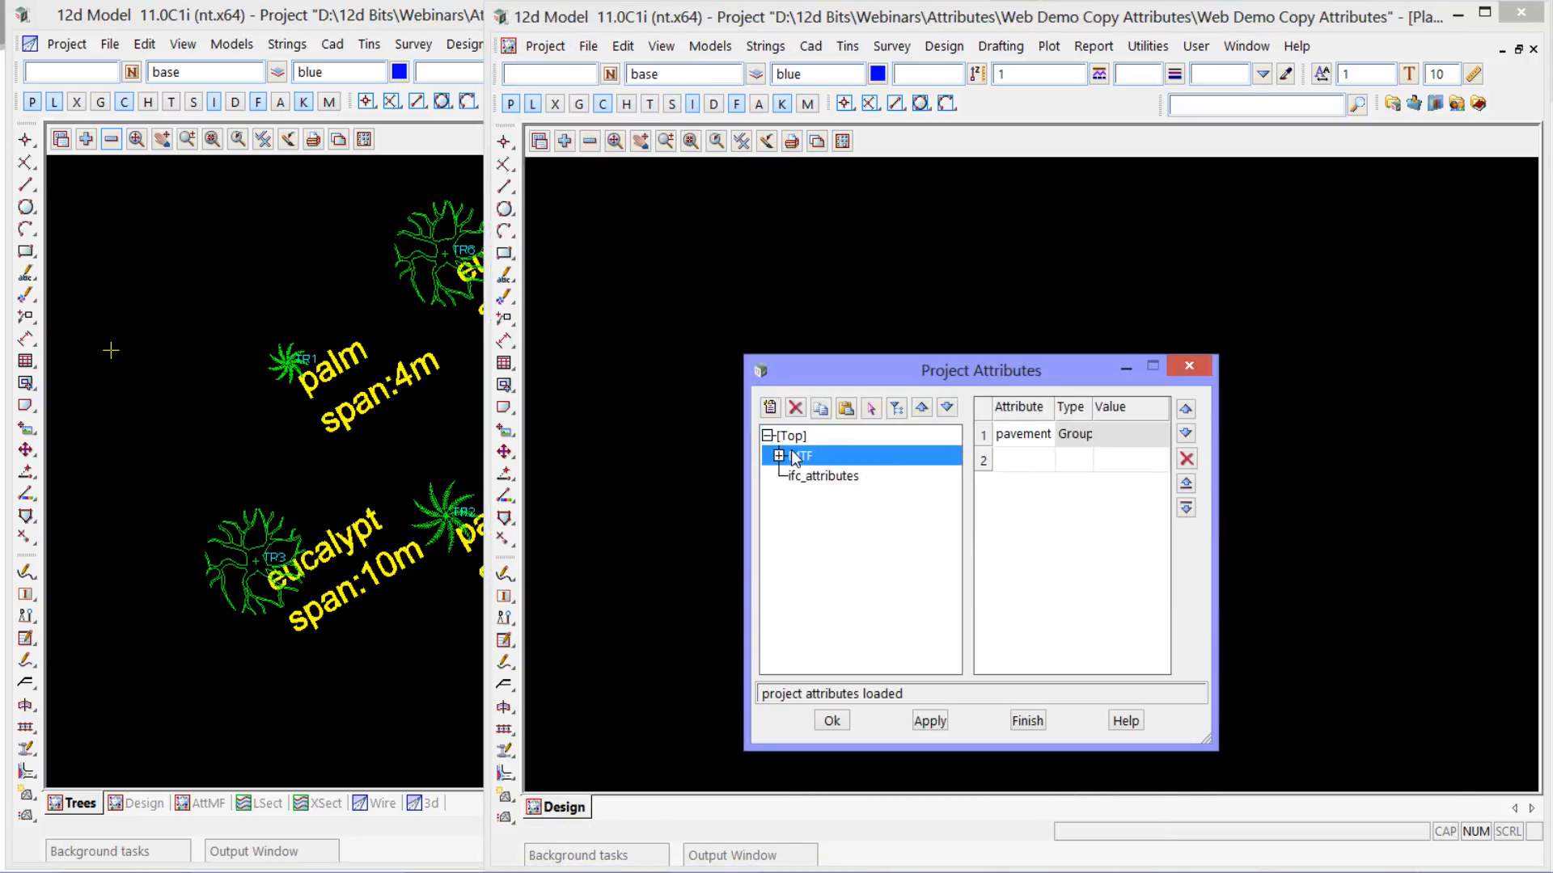
click(786, 476)
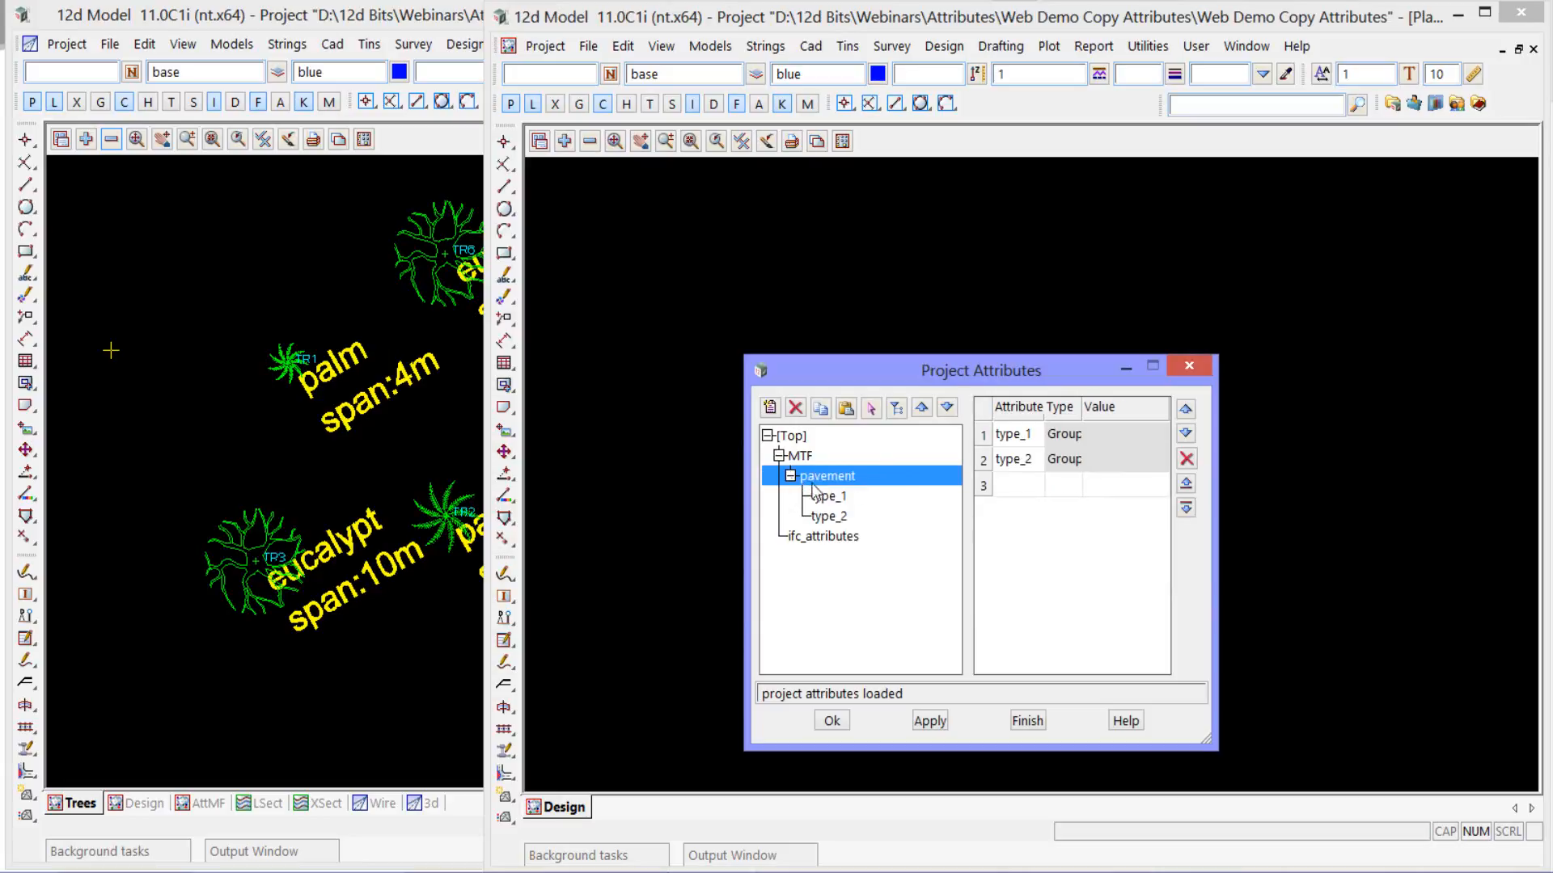
click(828, 516)
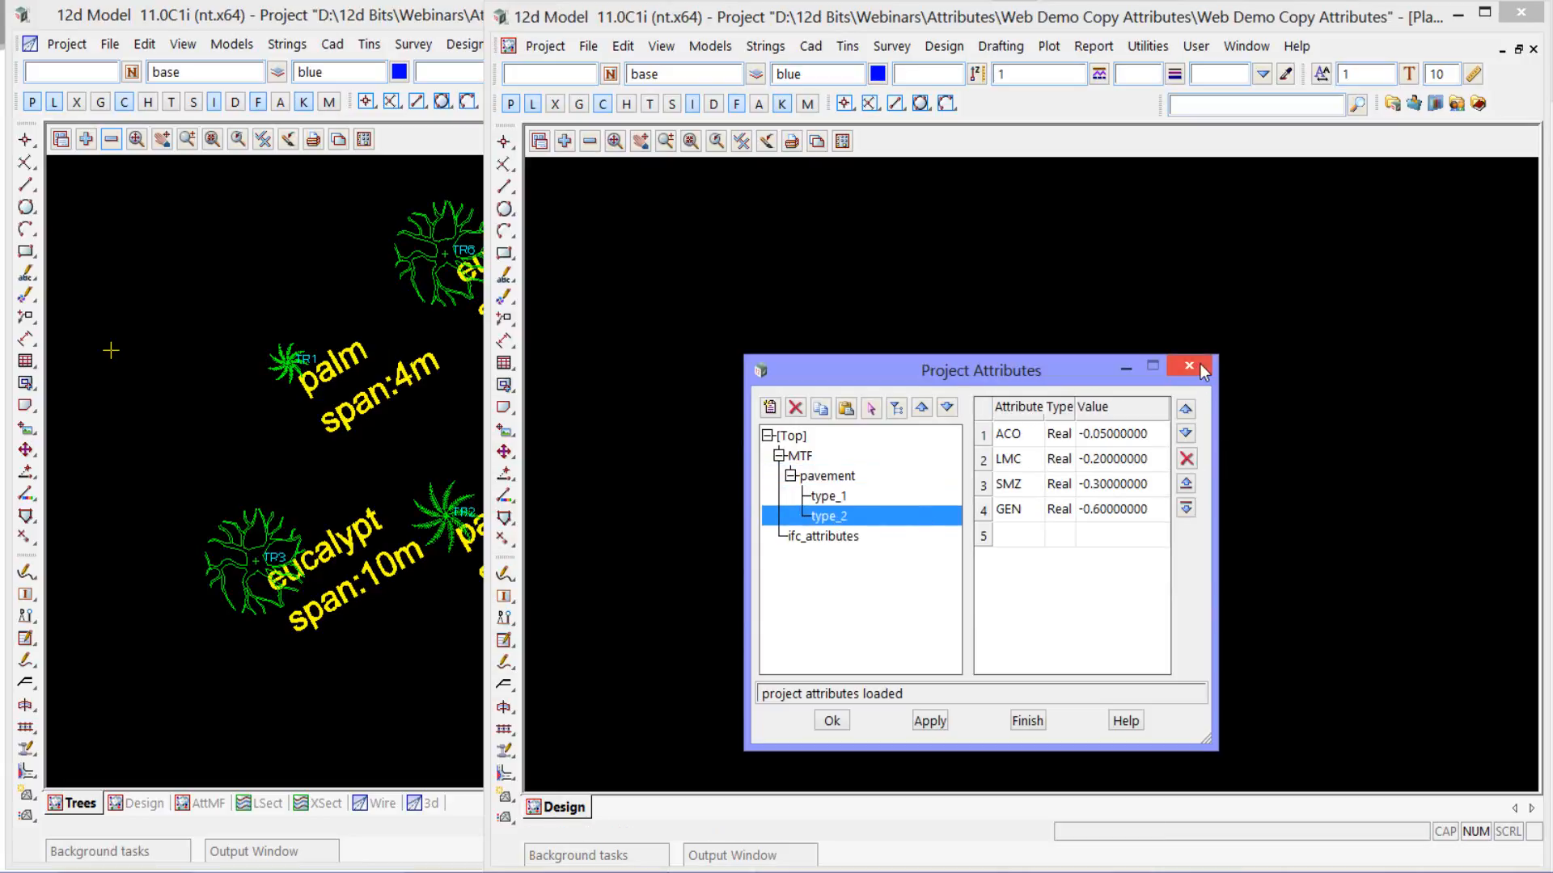
click(1189, 369)
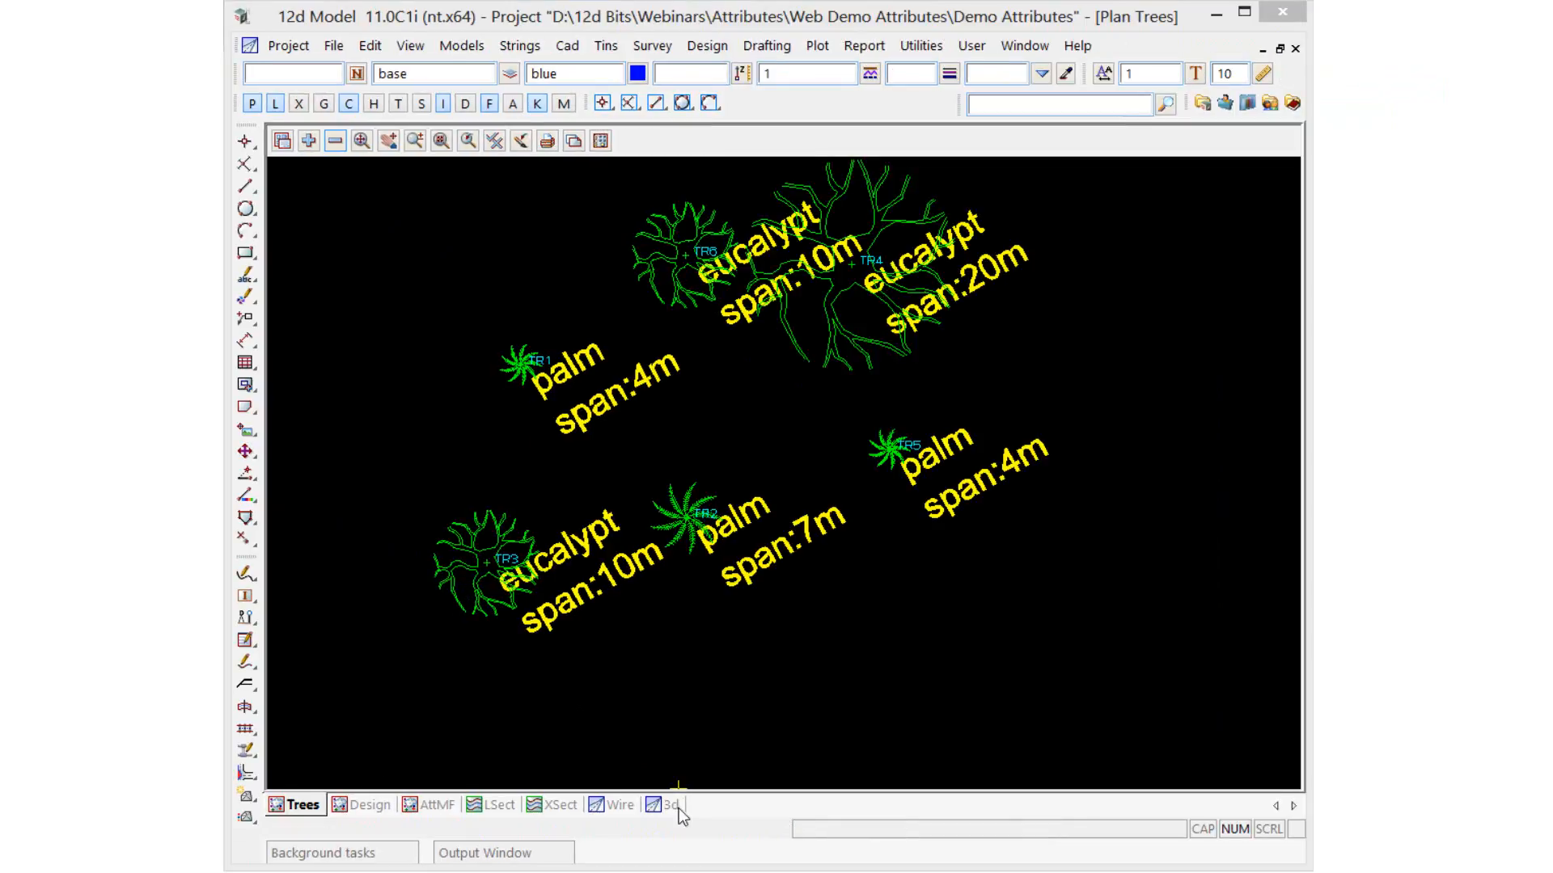
- Show the pavement model in 3D and bring up the IFC express writer settings
click(668, 803)
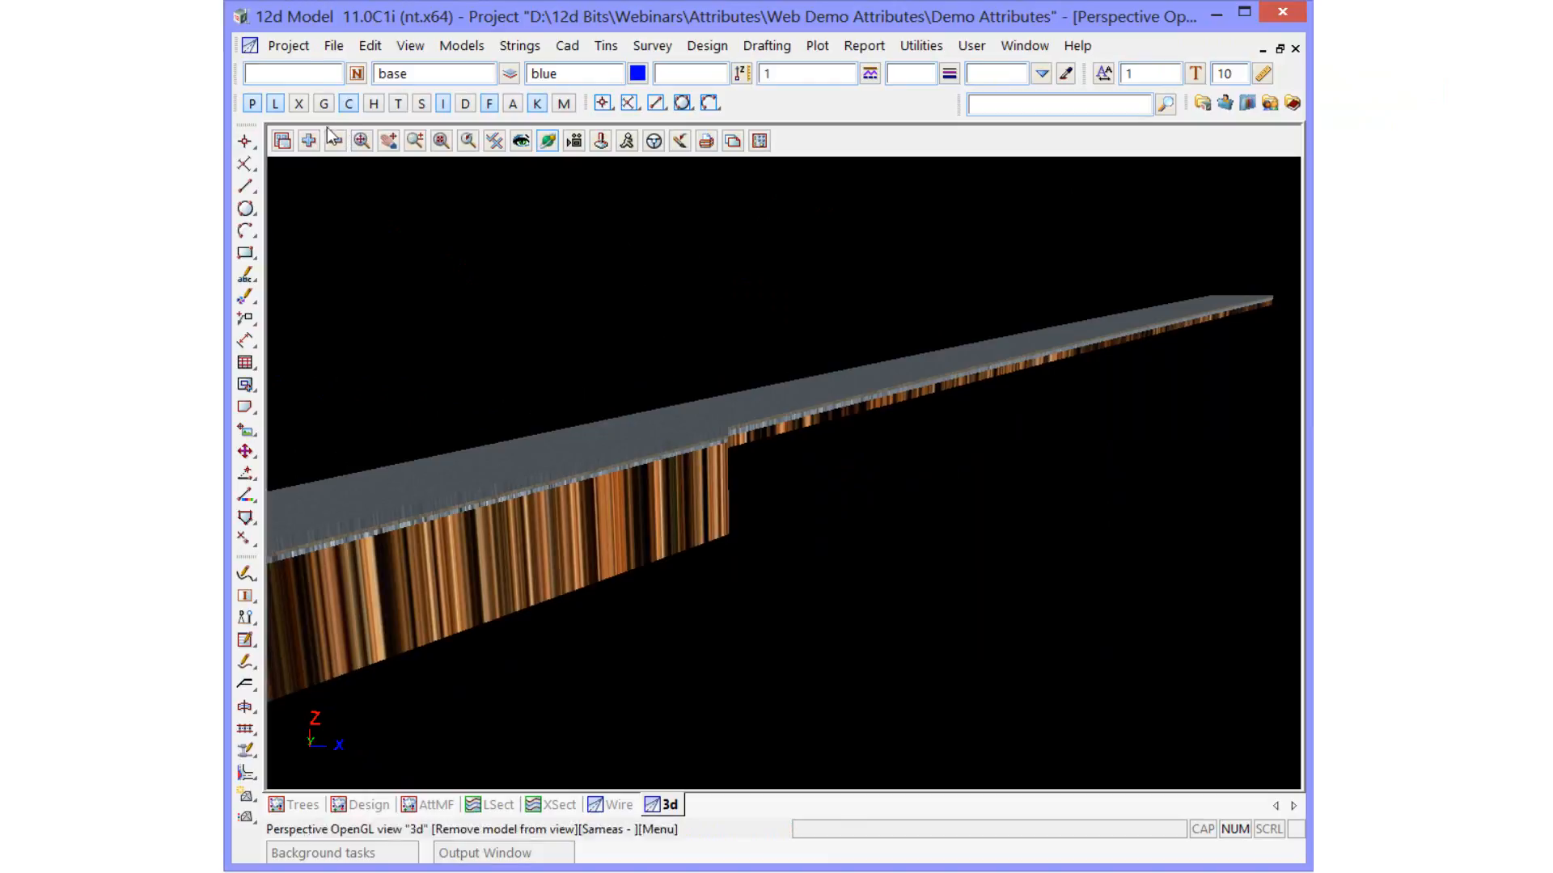
click(334, 45)
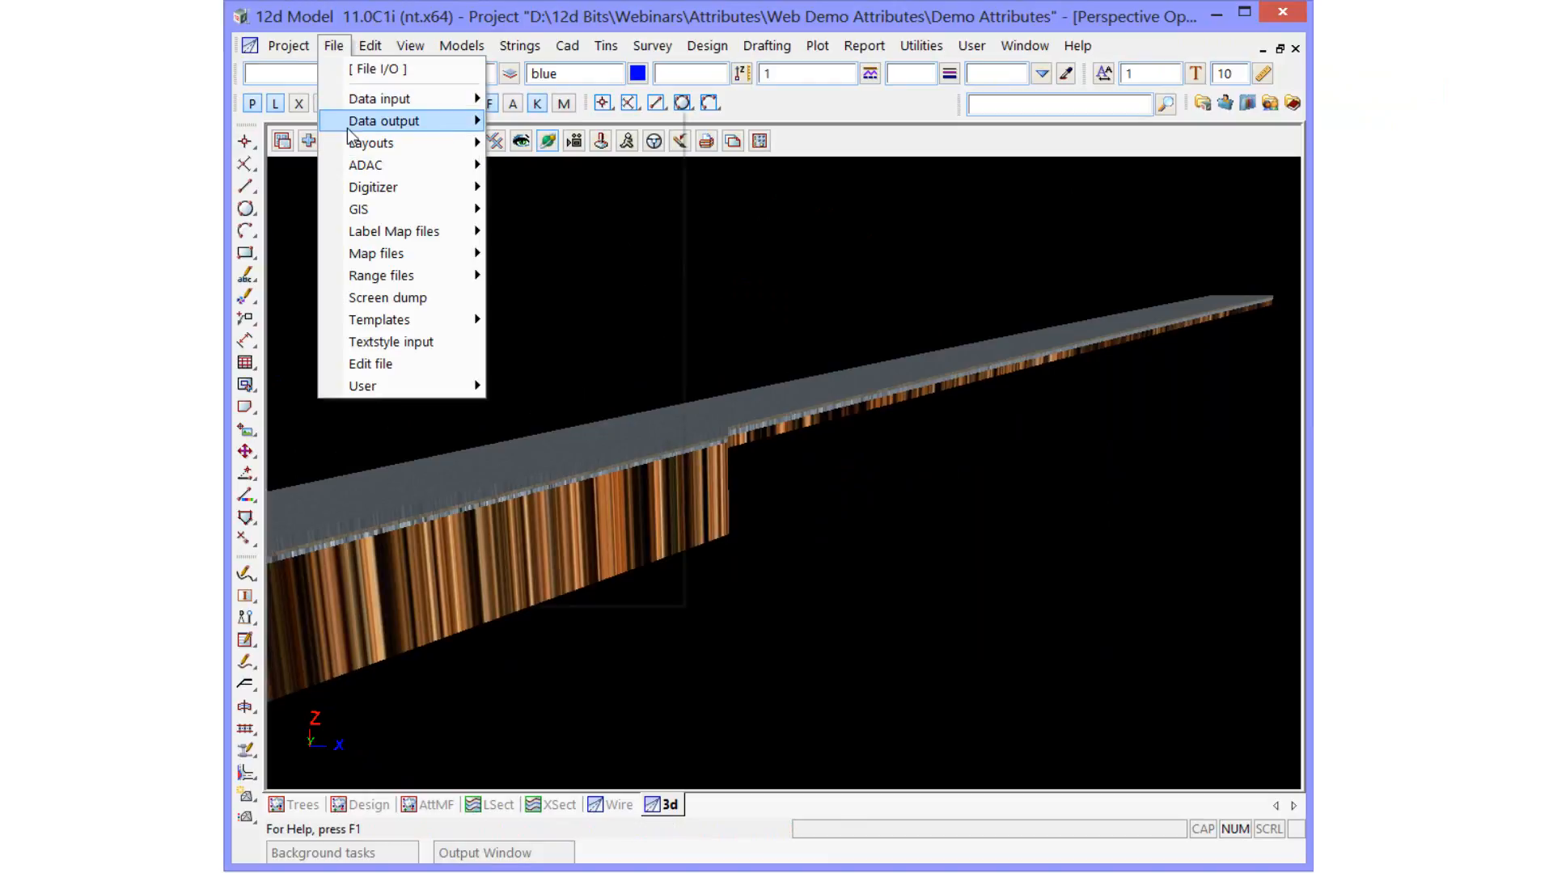
click(385, 121)
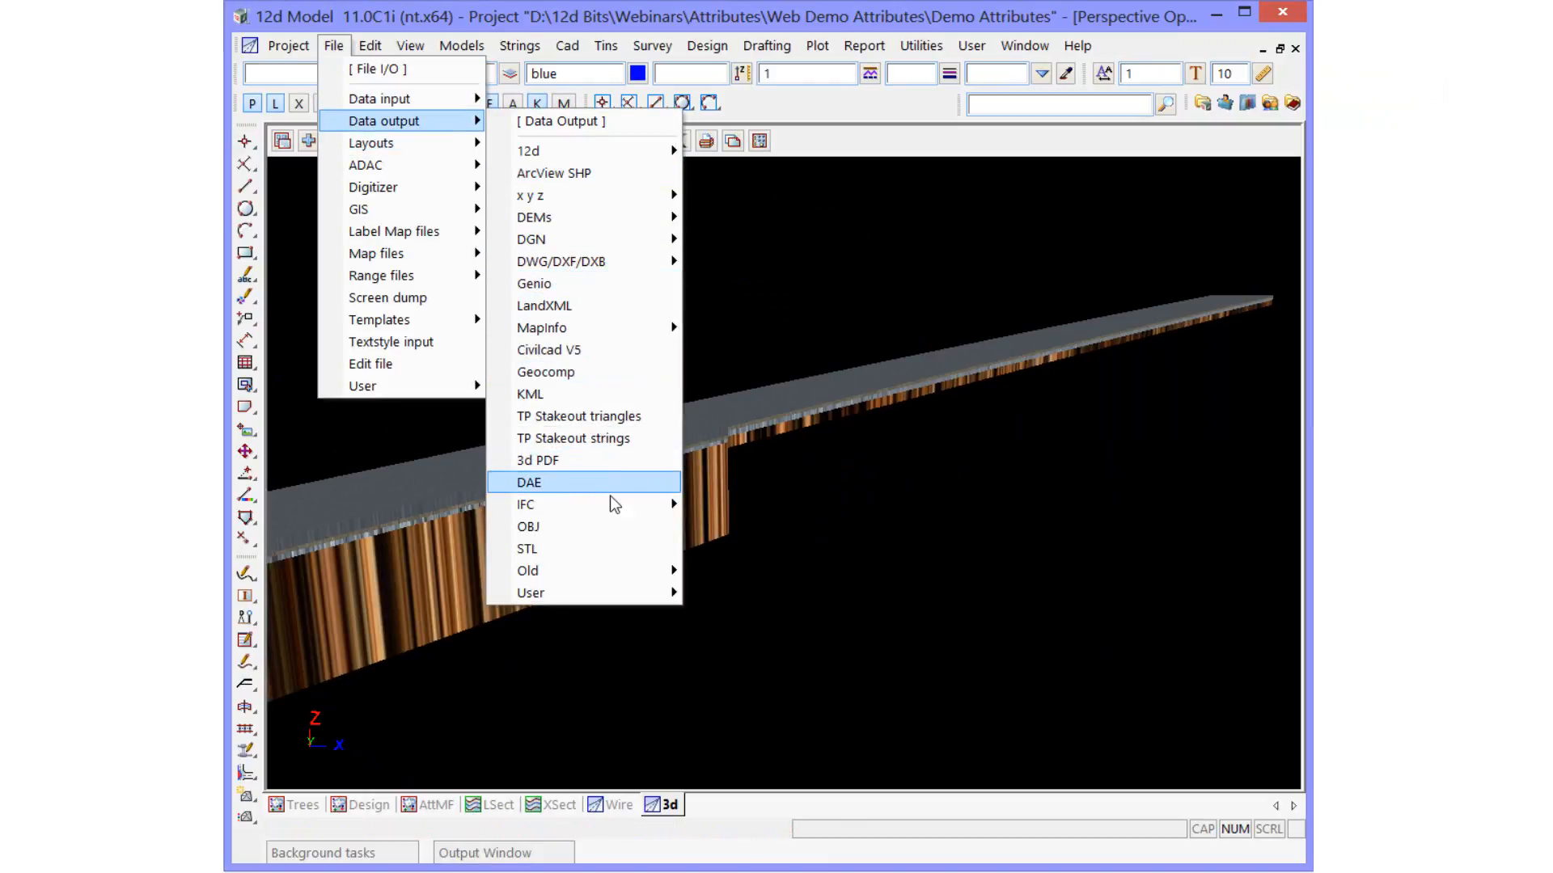
mouse_move(524, 505)
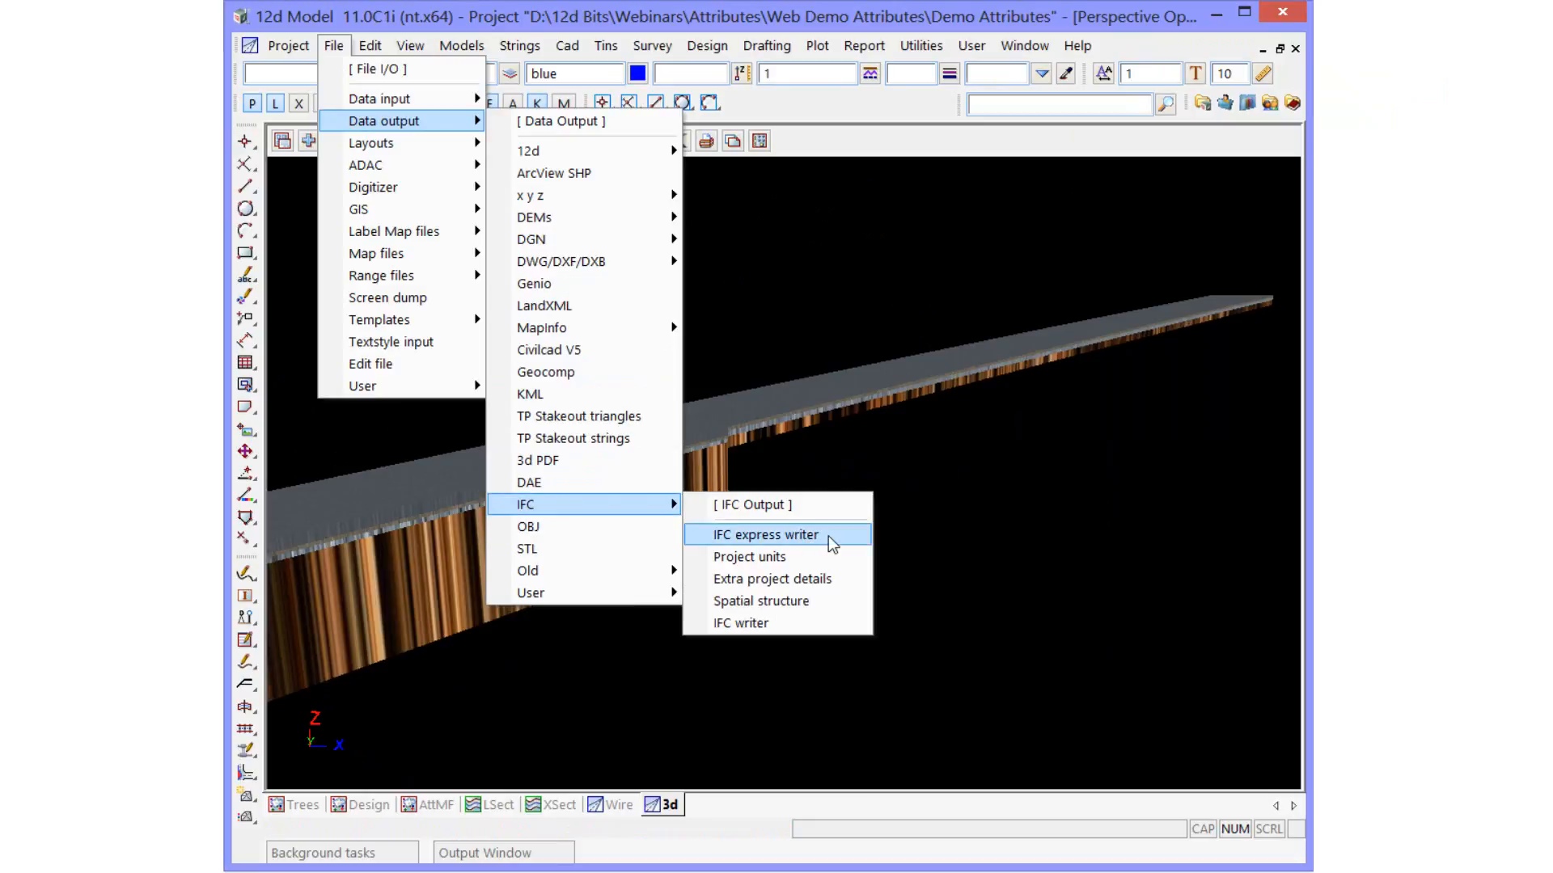
click(765, 535)
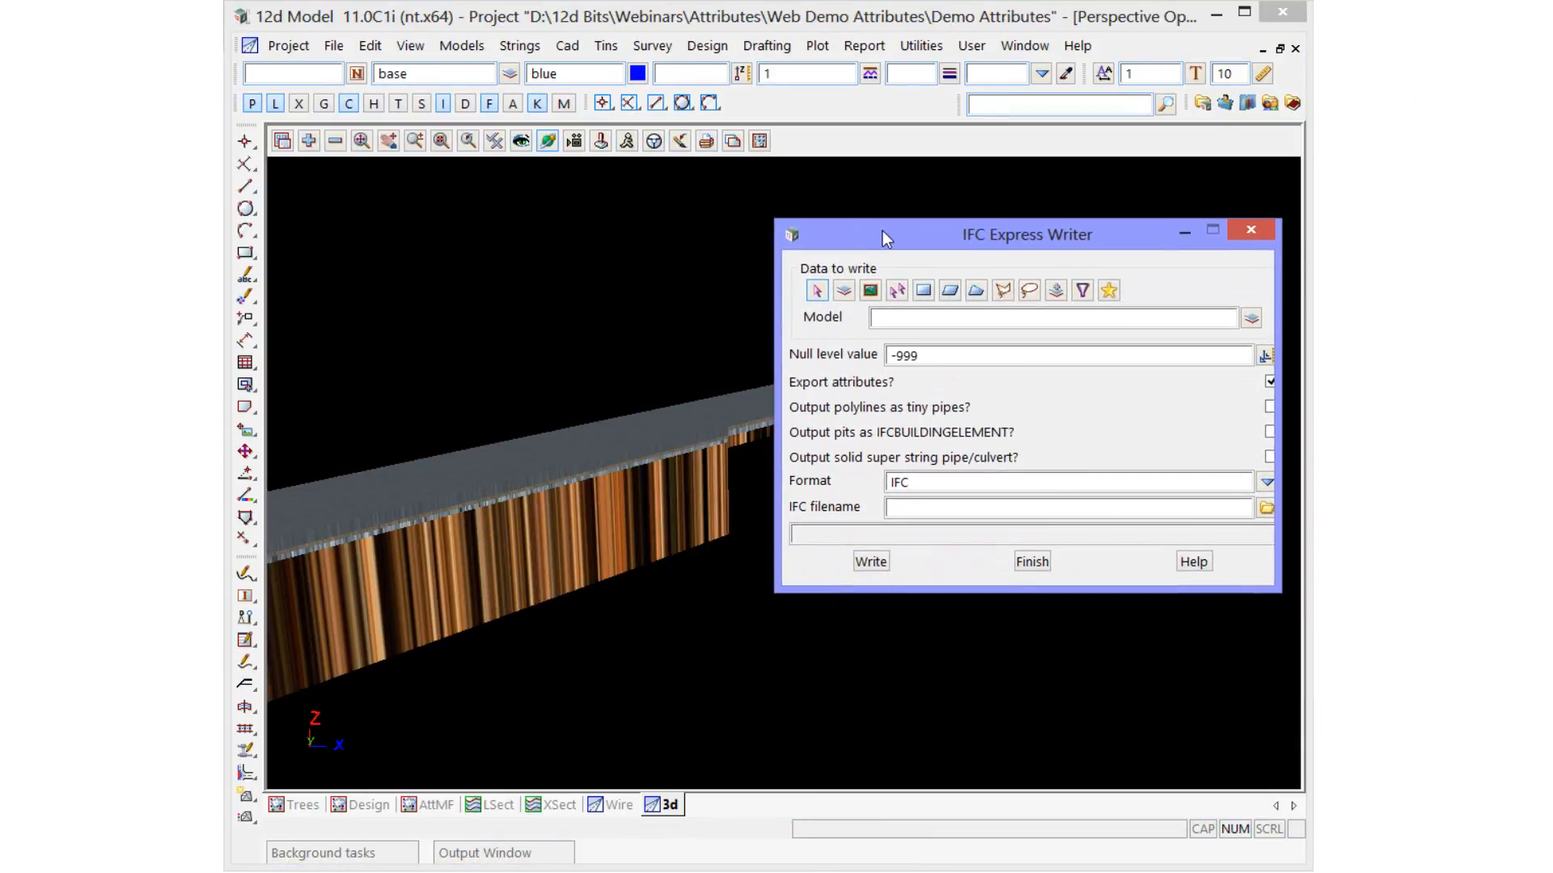
- Write DESIGN MESH PAVEMENT RS10 with attributes to design.ifc, replacing the existing file
click(1250, 317)
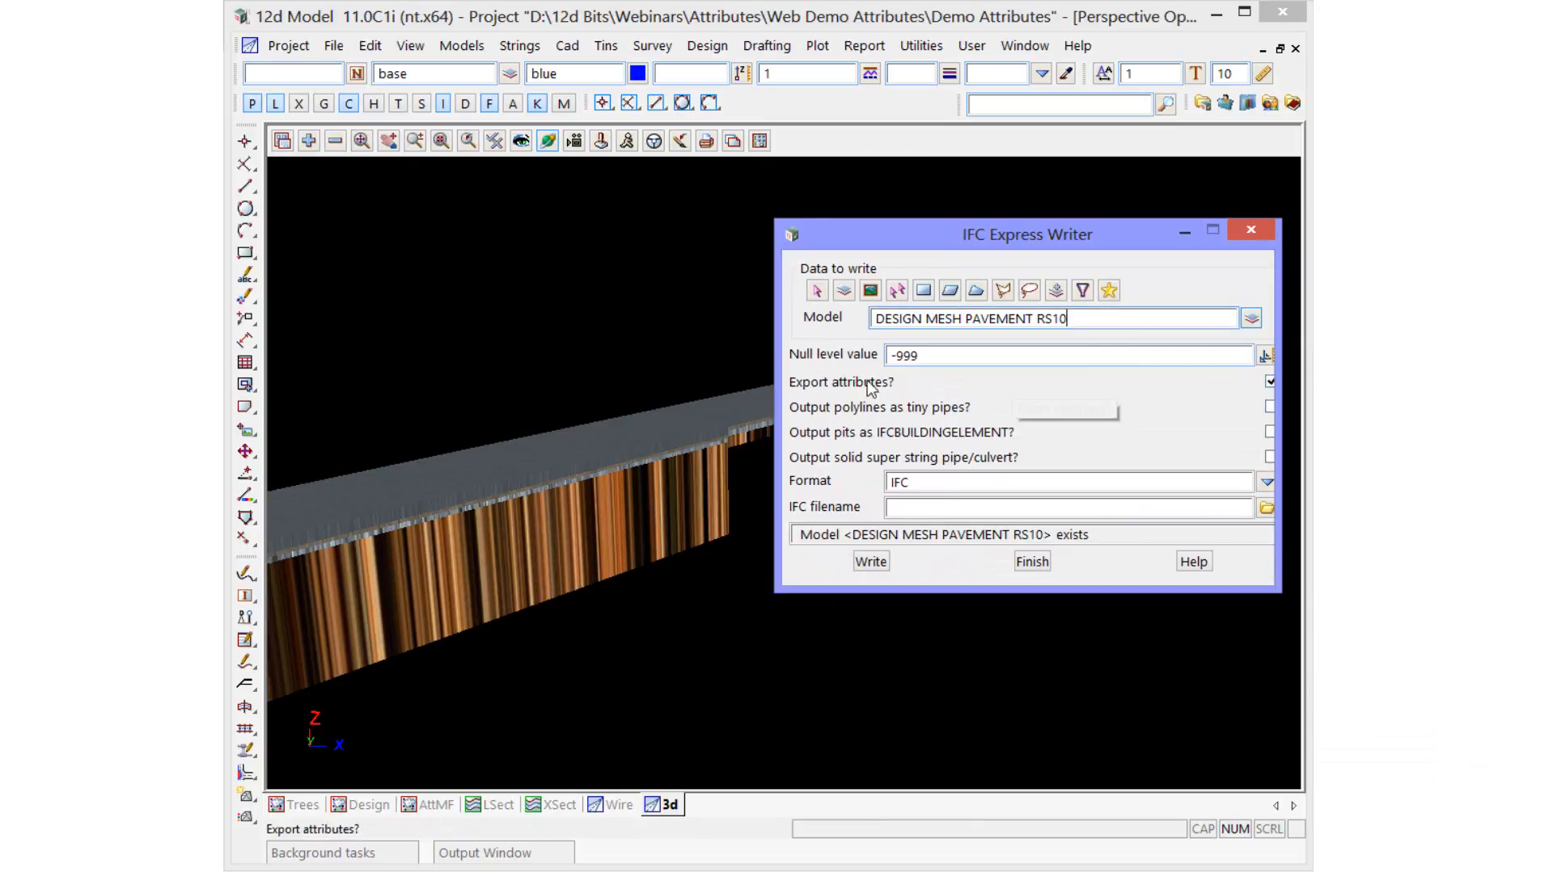
mouse_move(891, 391)
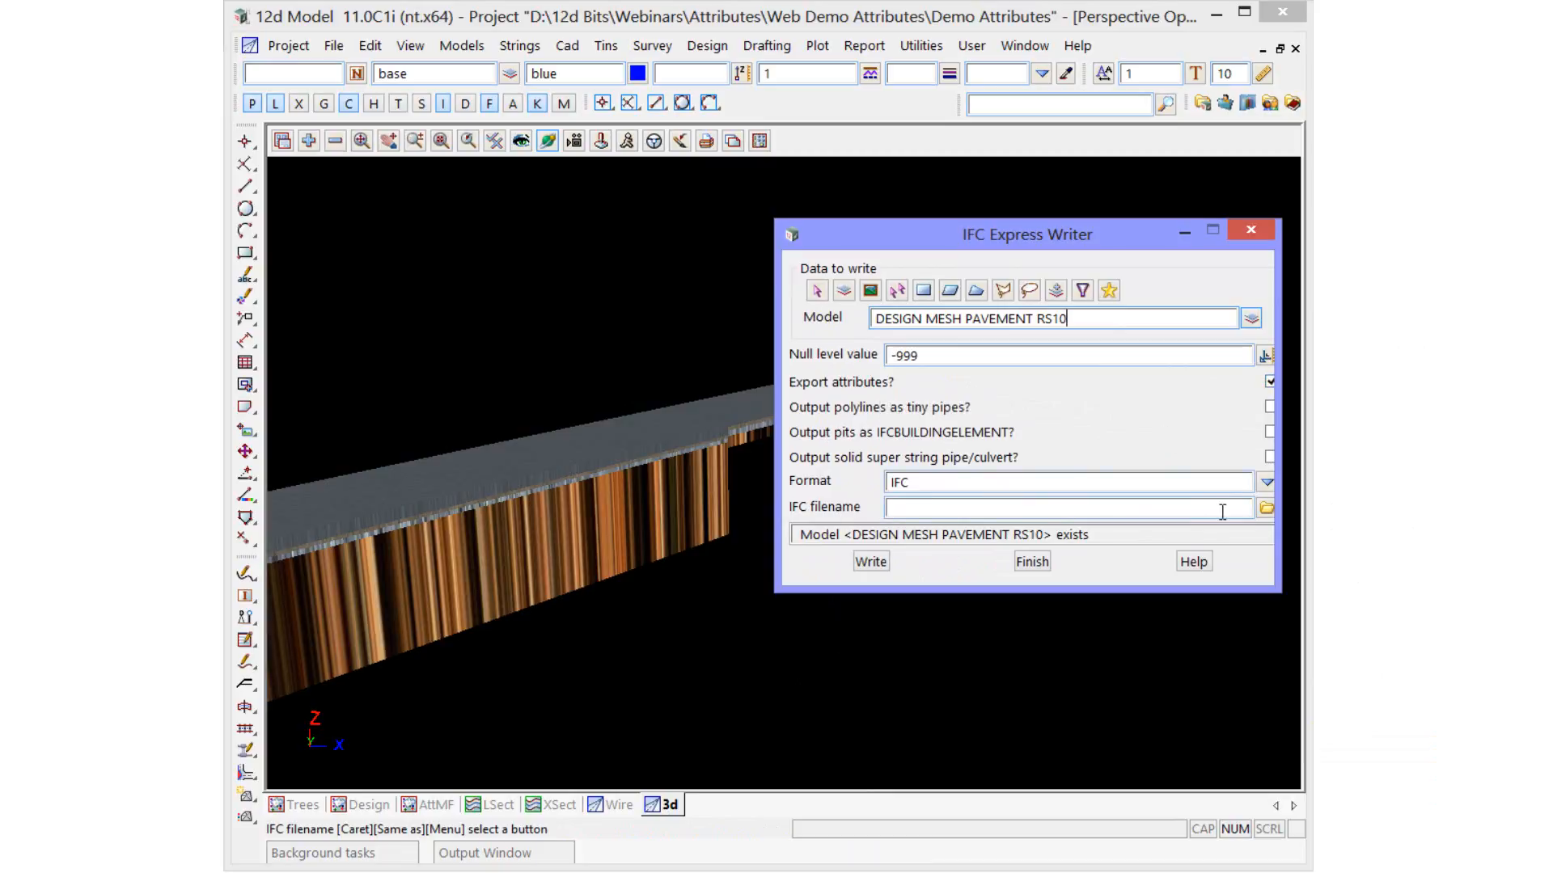
text(d)
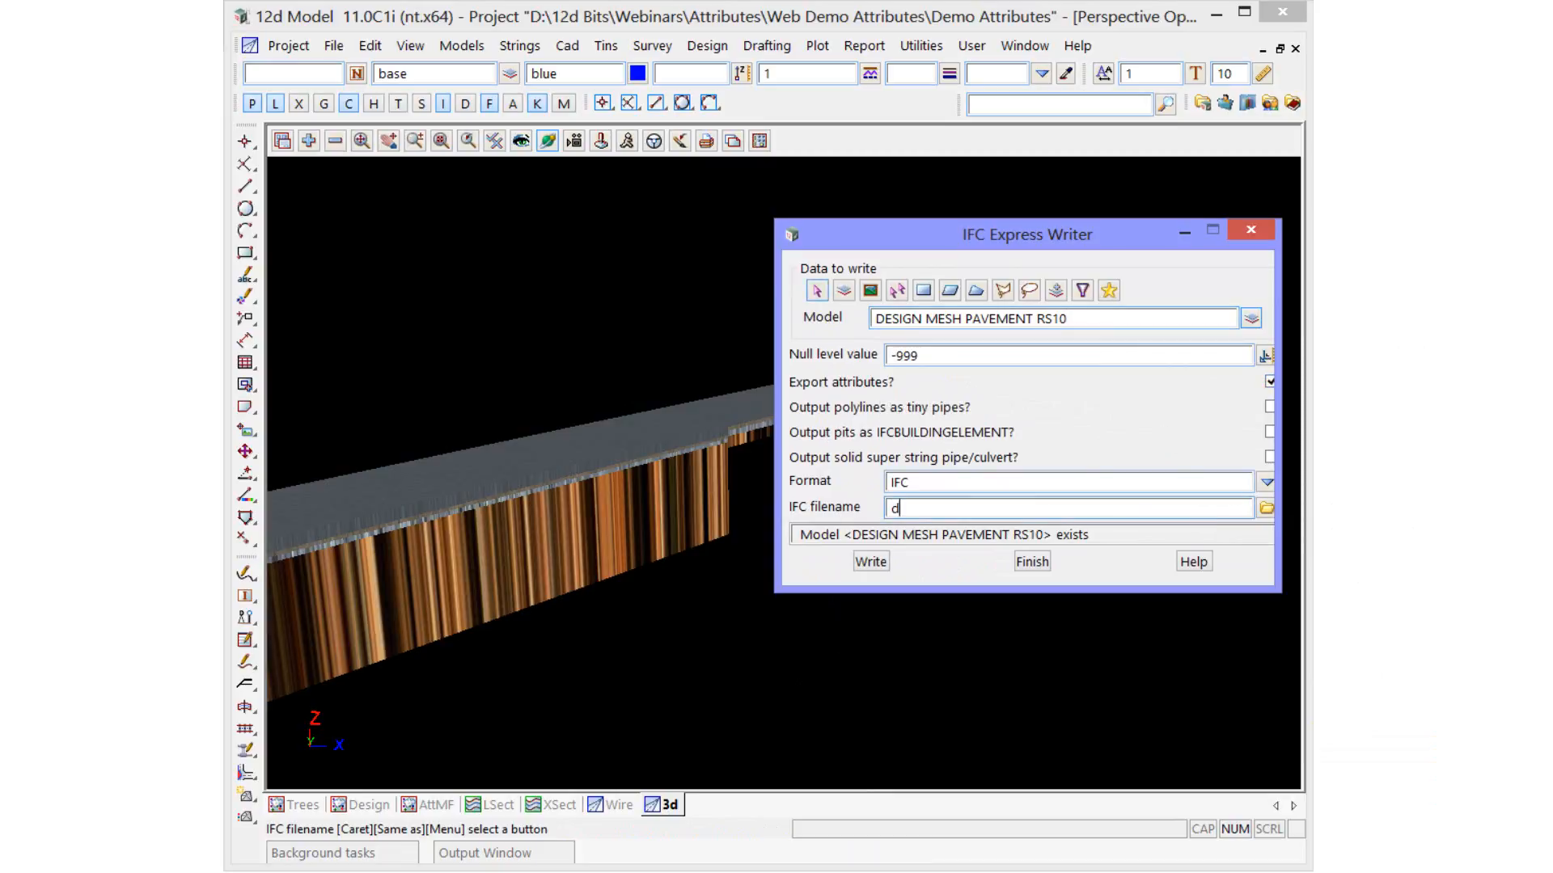
text(esign)
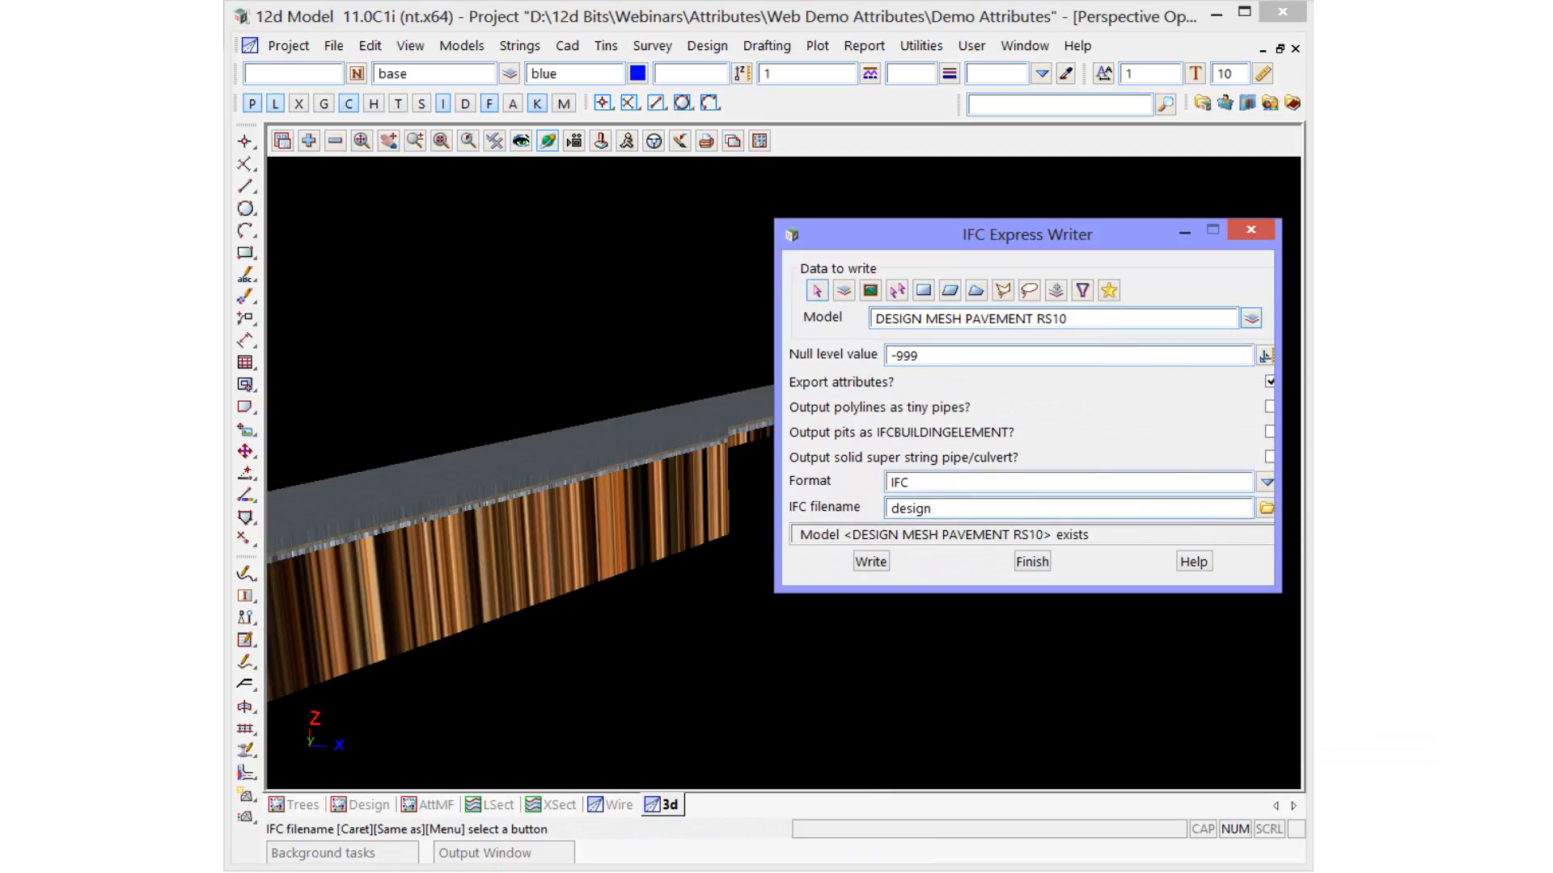
click(868, 561)
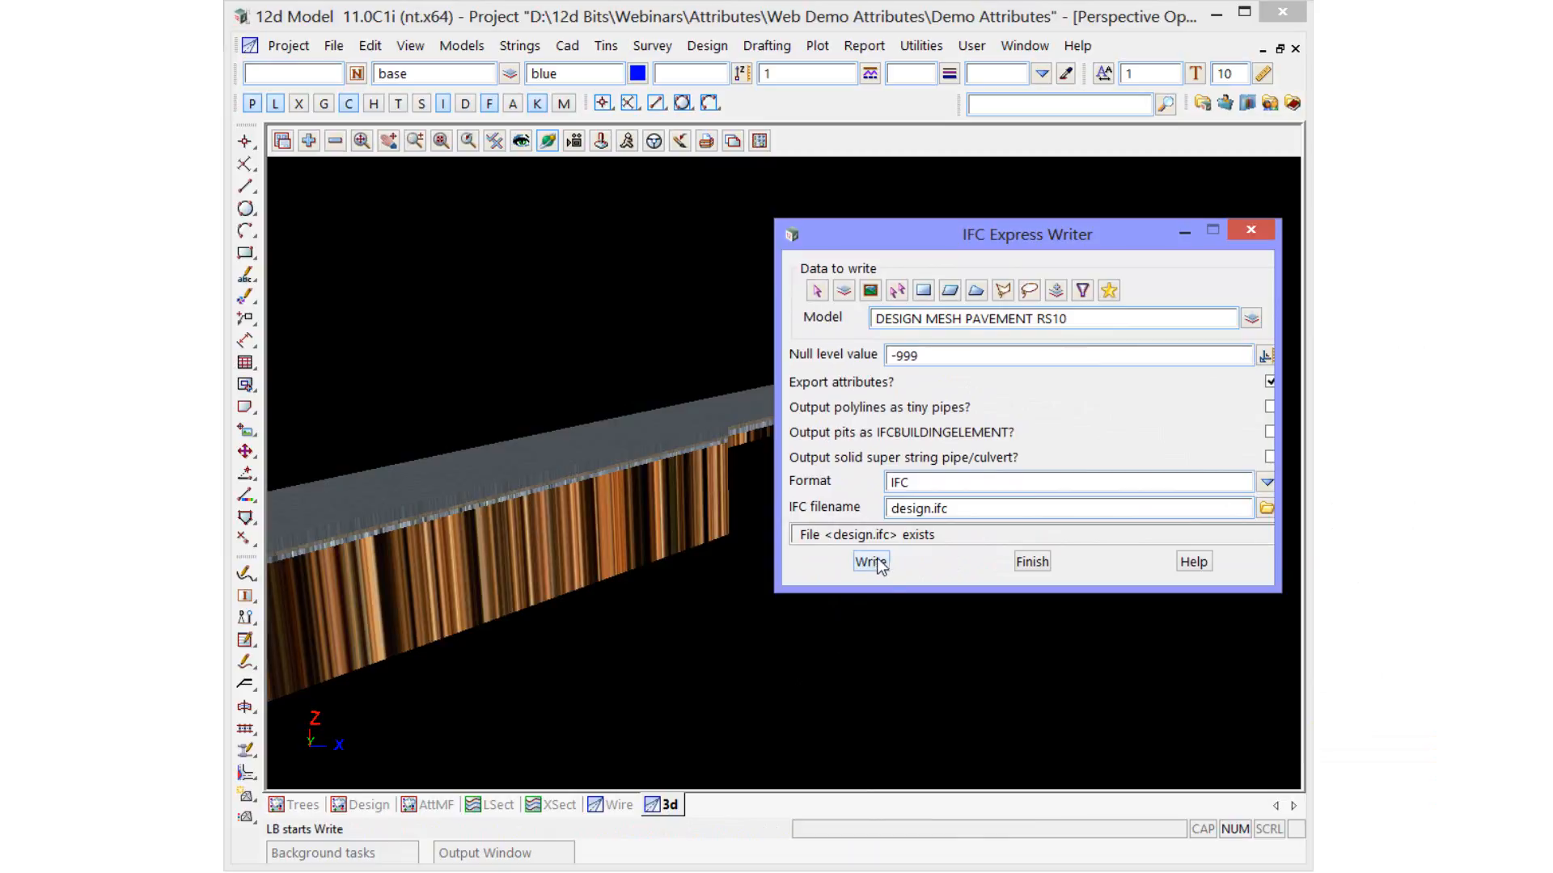
click(869, 561)
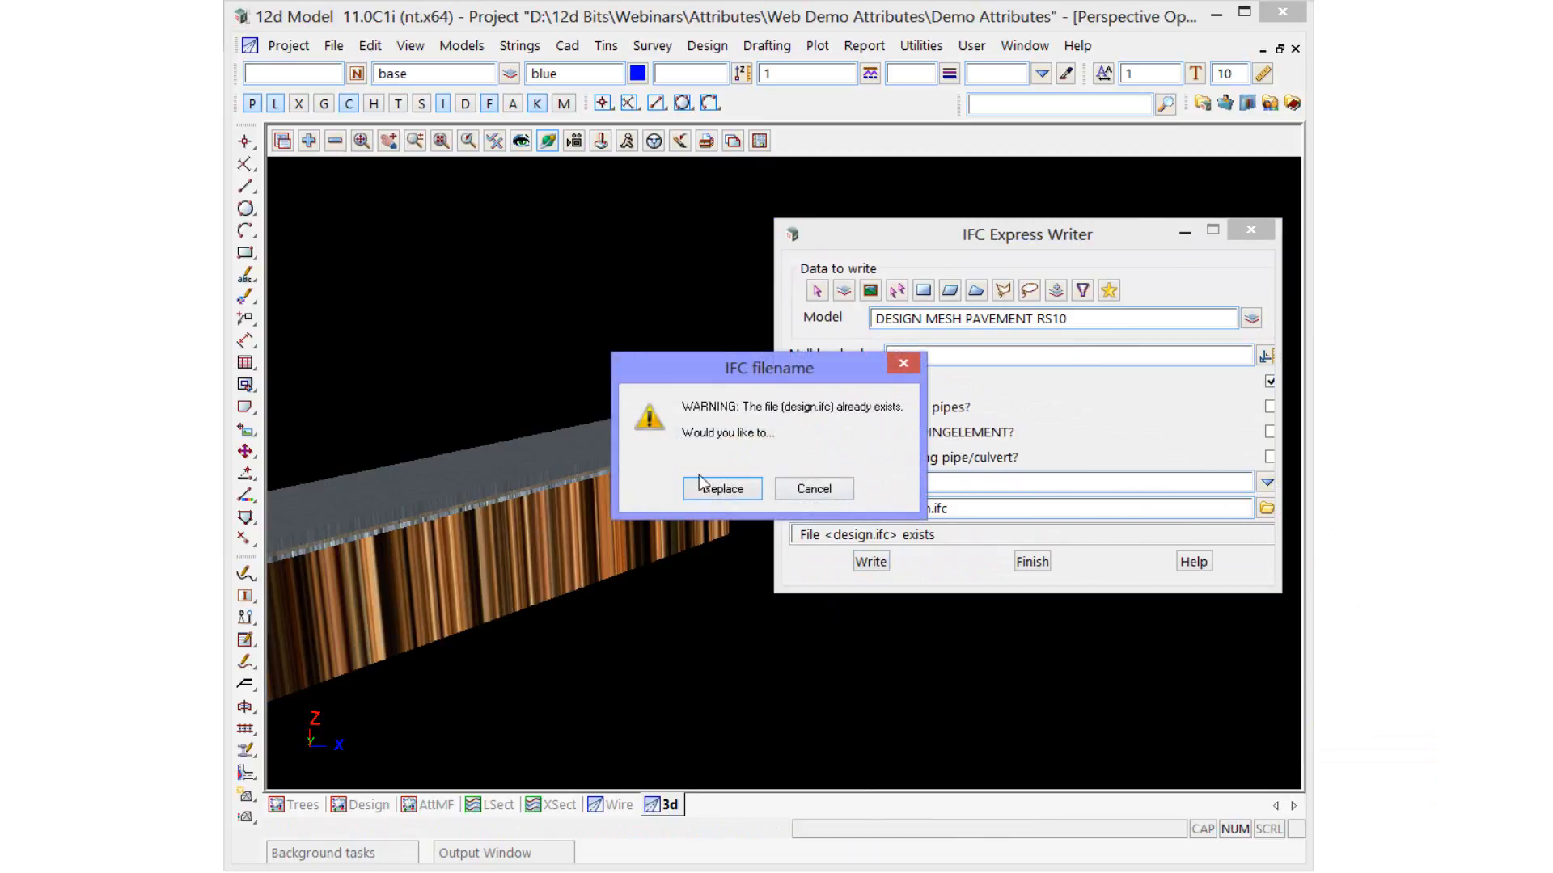
click(722, 488)
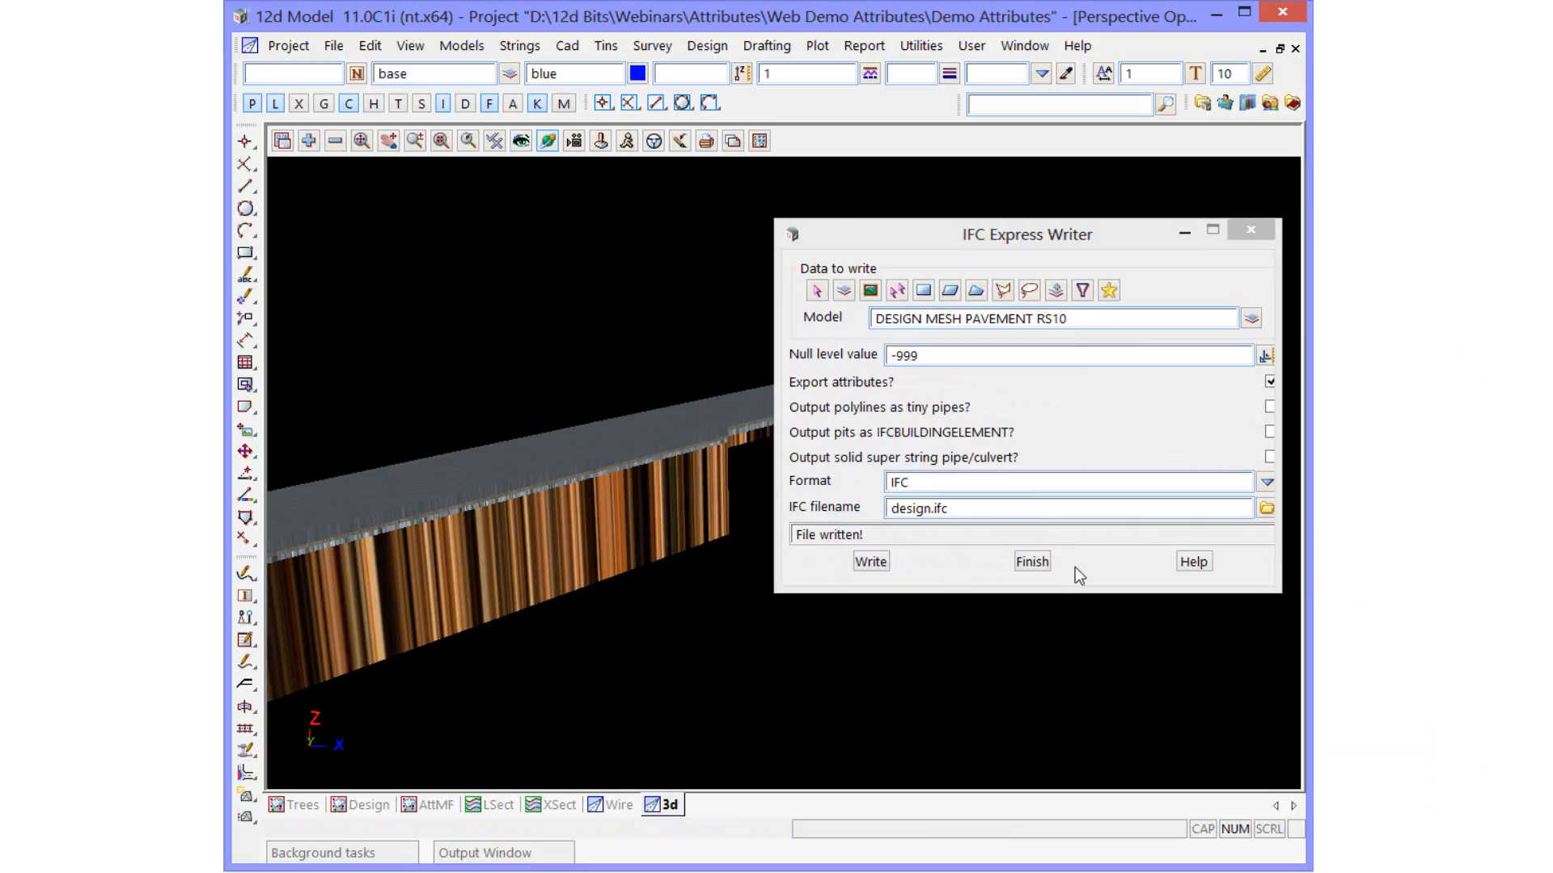
click(1030, 561)
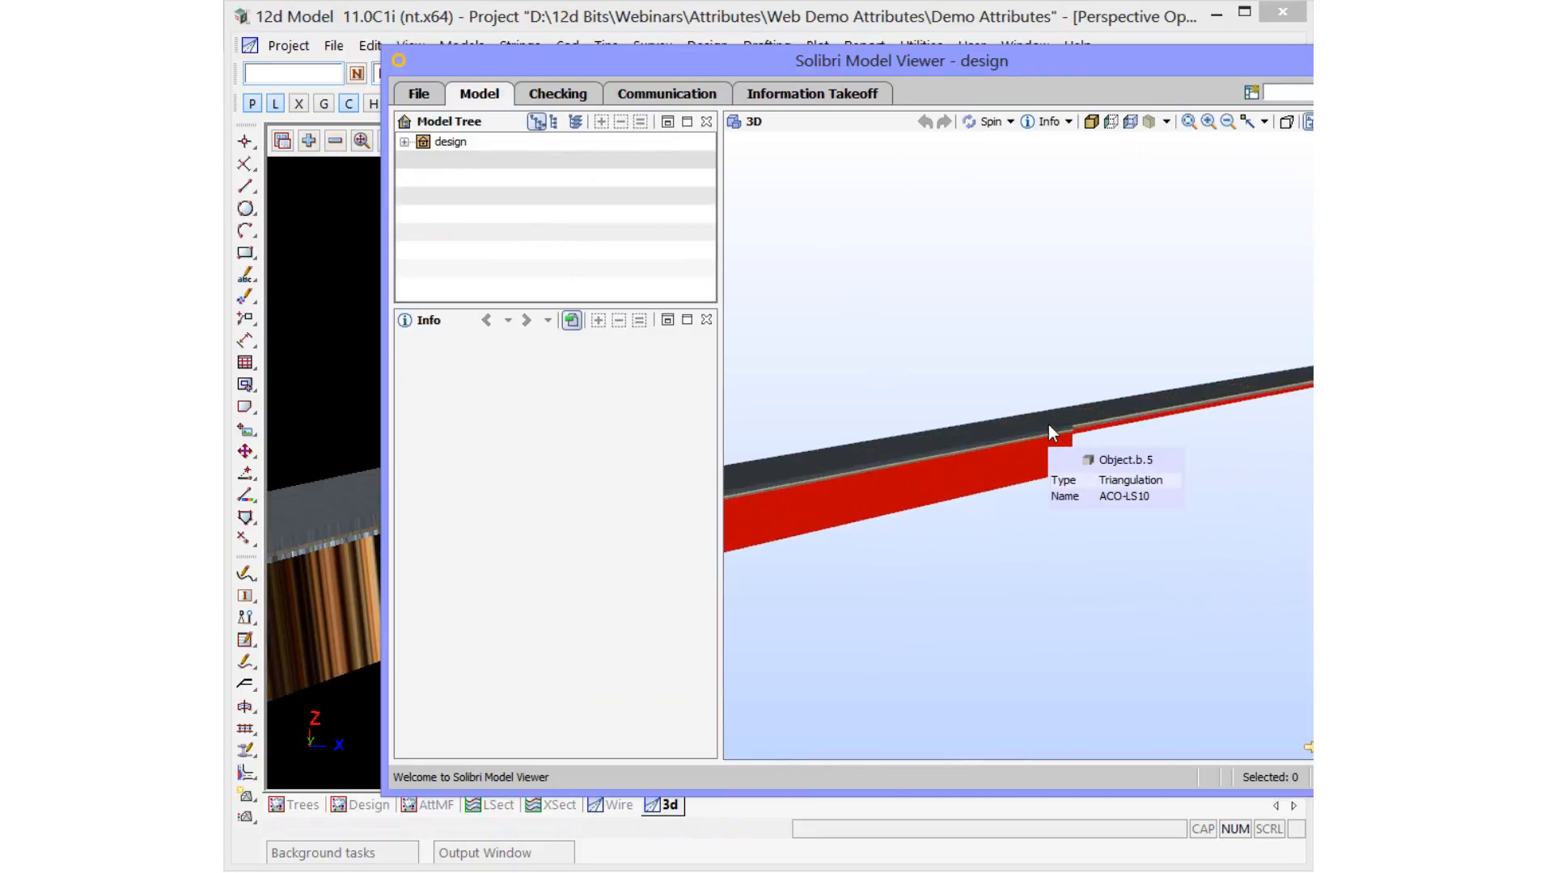
- Inspect the ACO-LS10 Asphalt and LMC-LS10 Lean Mix Concrete layers' td_attributes in Solibri
click(1009, 485)
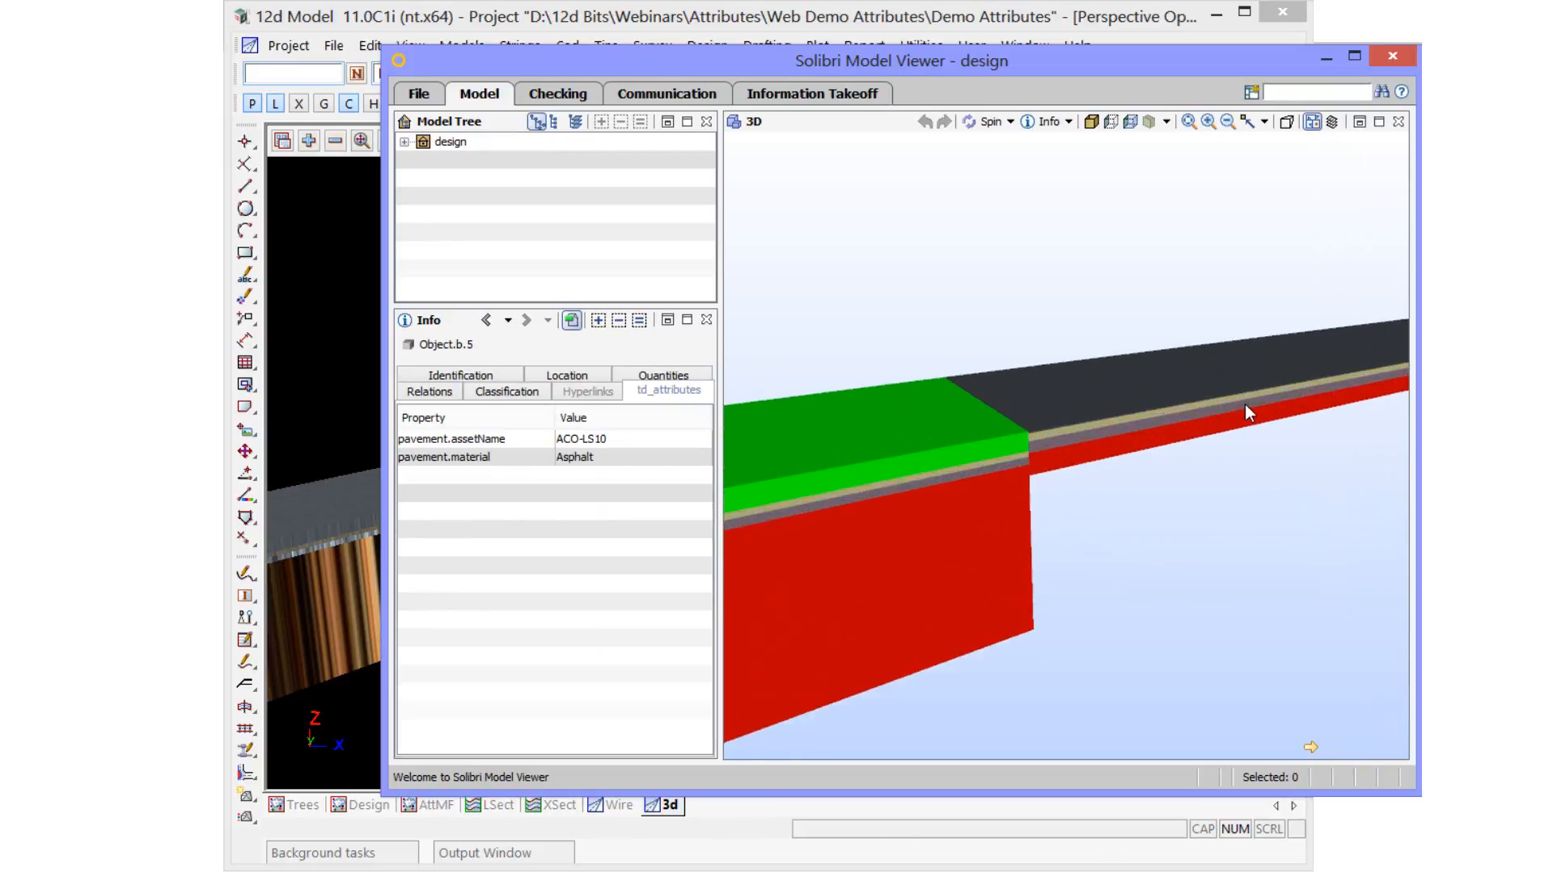
click(1002, 464)
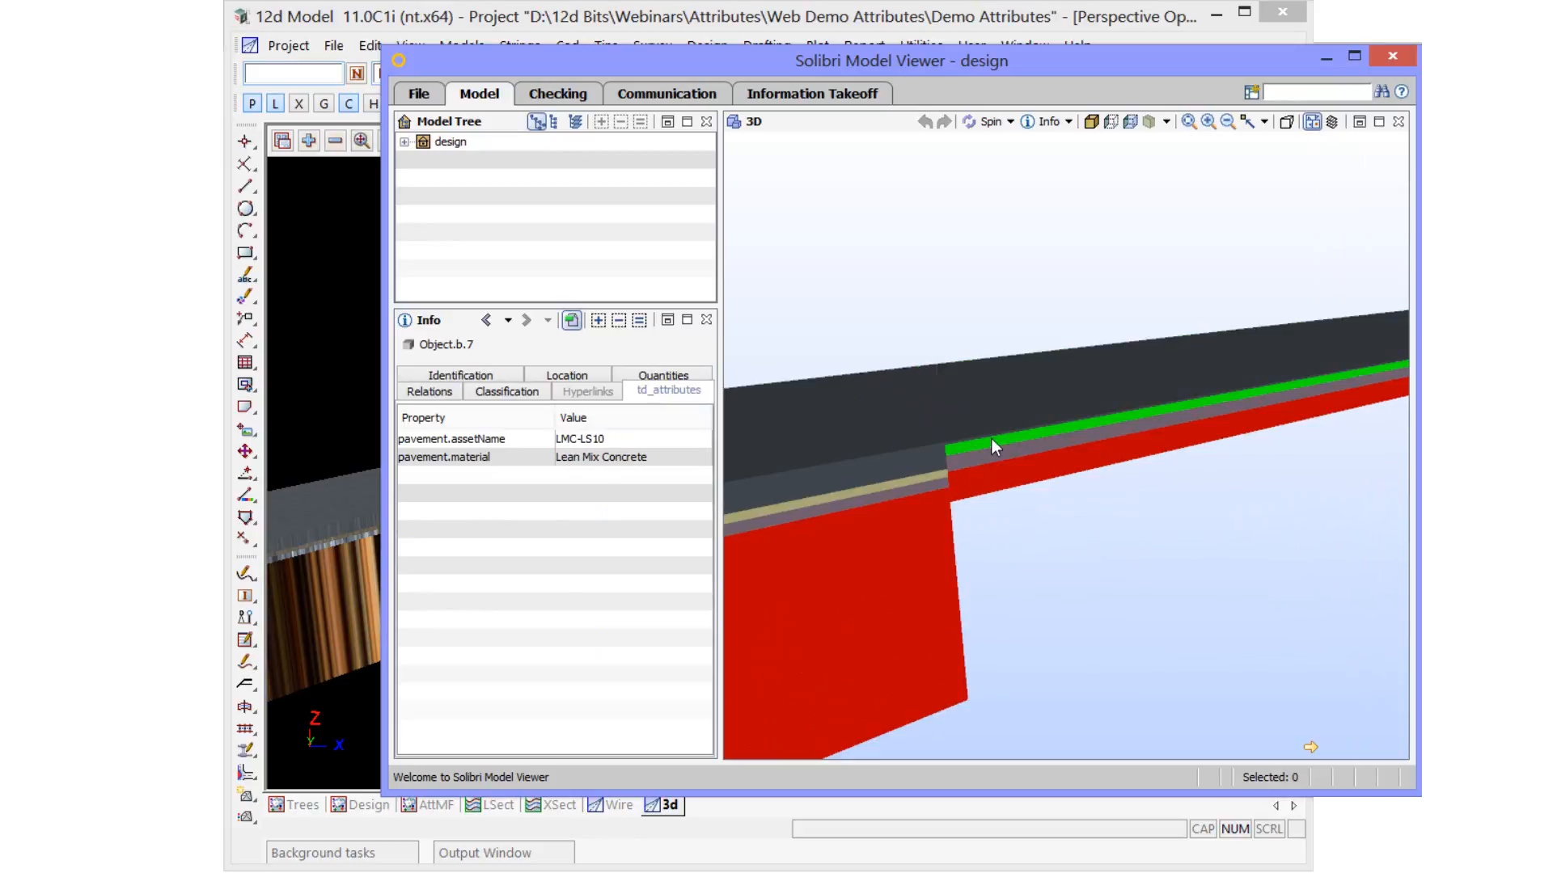
mouse_move(1143, 425)
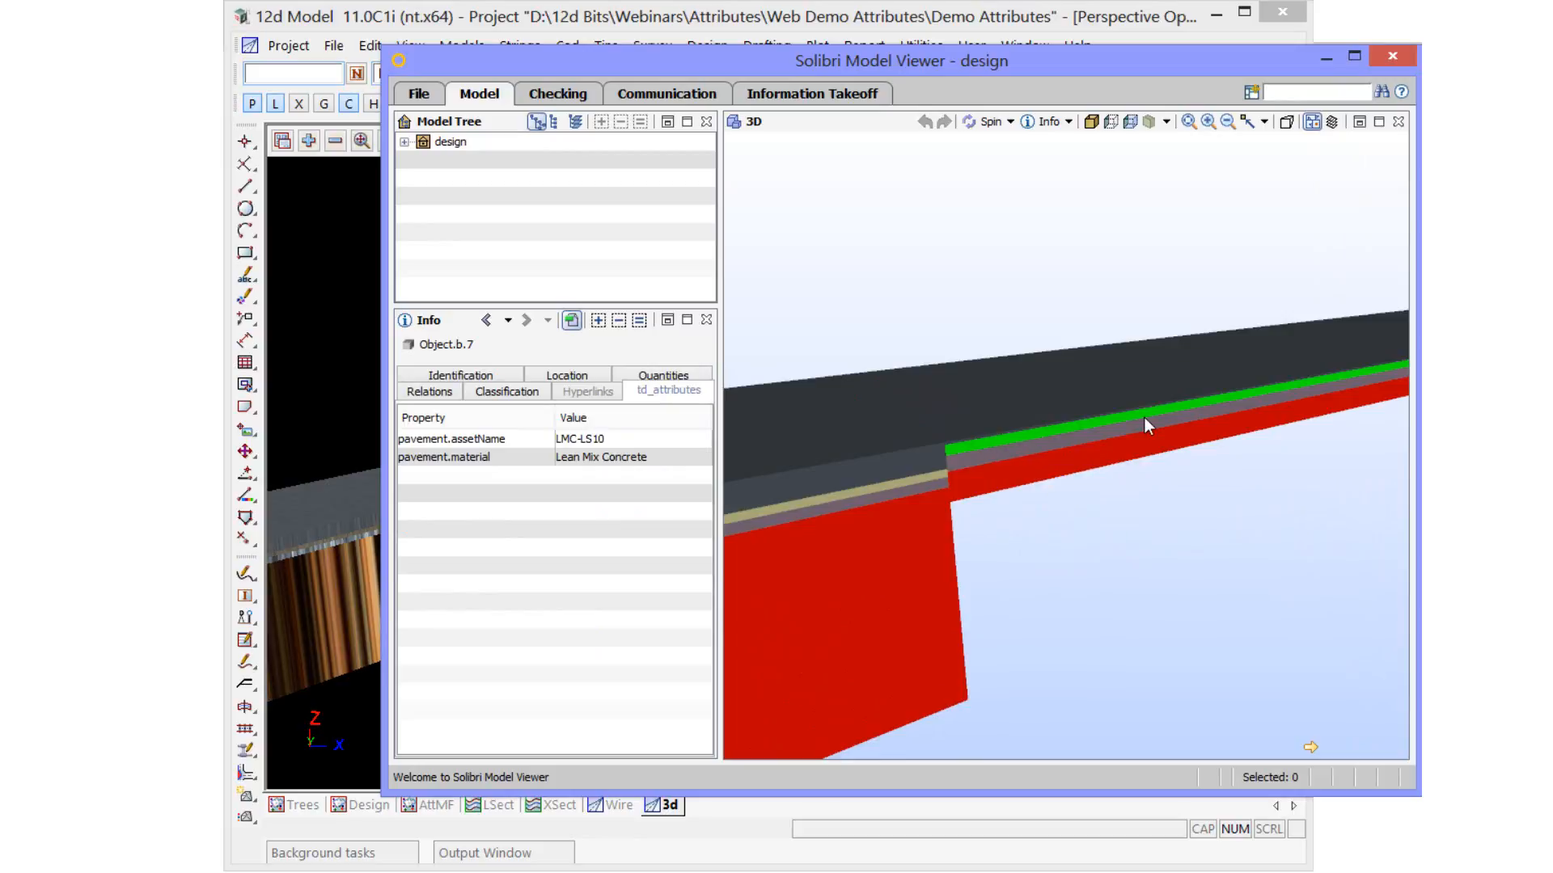